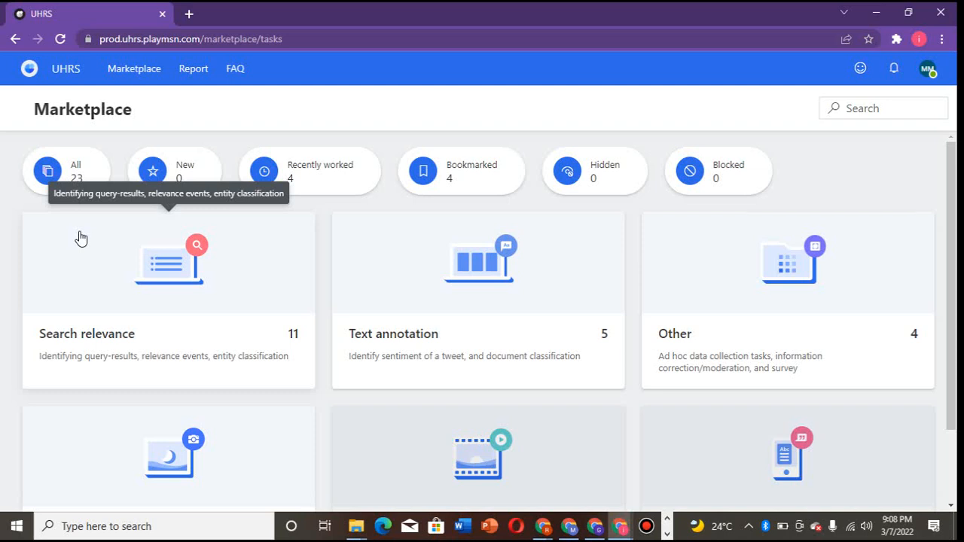
pyautogui.moveTo(81, 208)
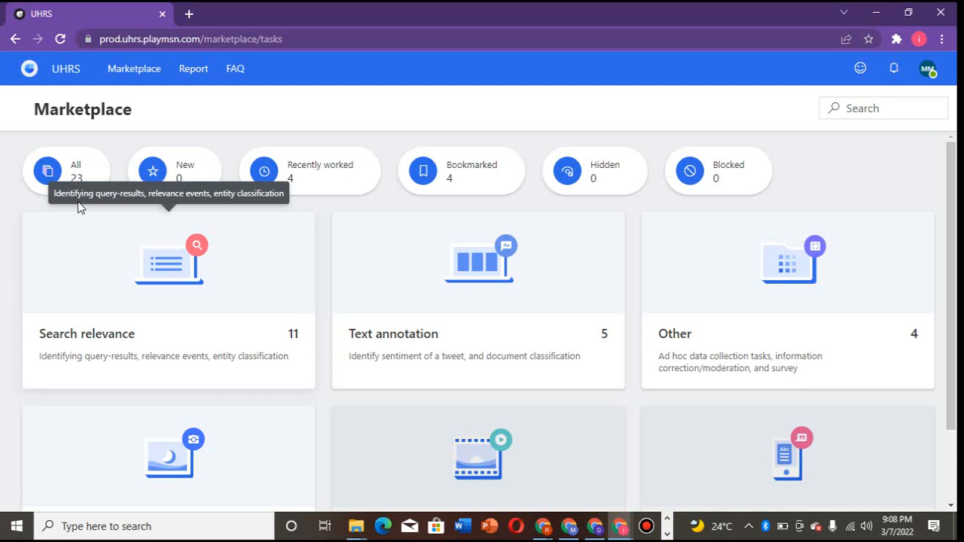
# - List all available HIT apps in the UHRS Marketplace
pyautogui.click(66, 171)
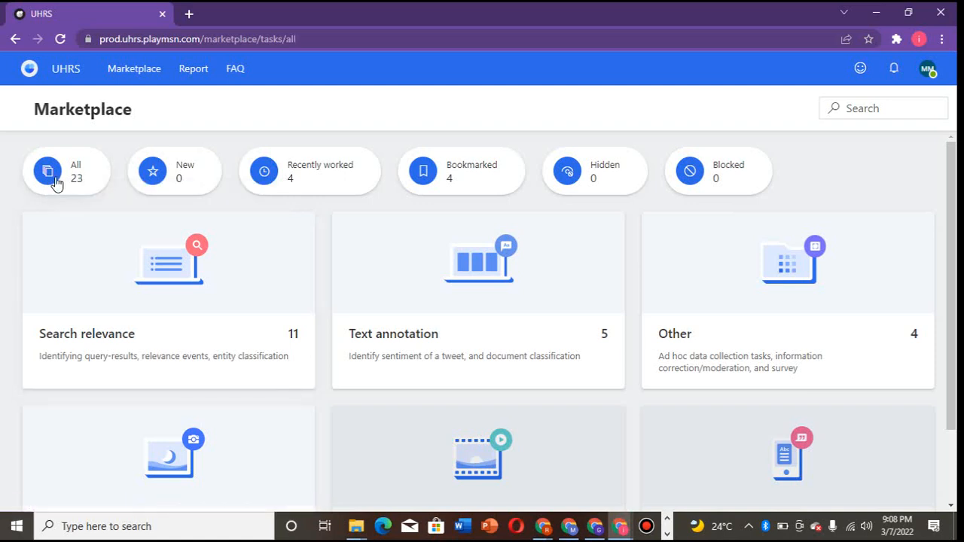
pyautogui.click(66, 172)
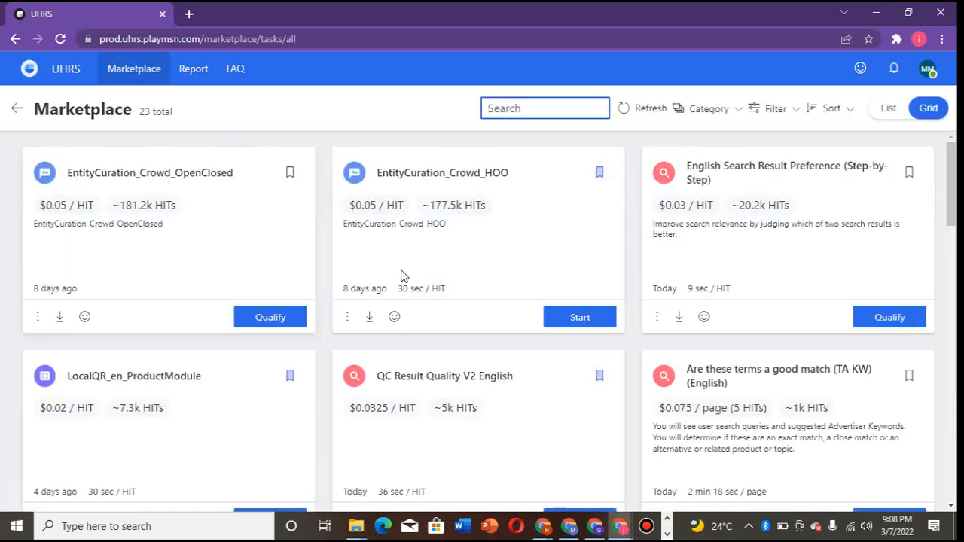
pyautogui.moveTo(890, 399)
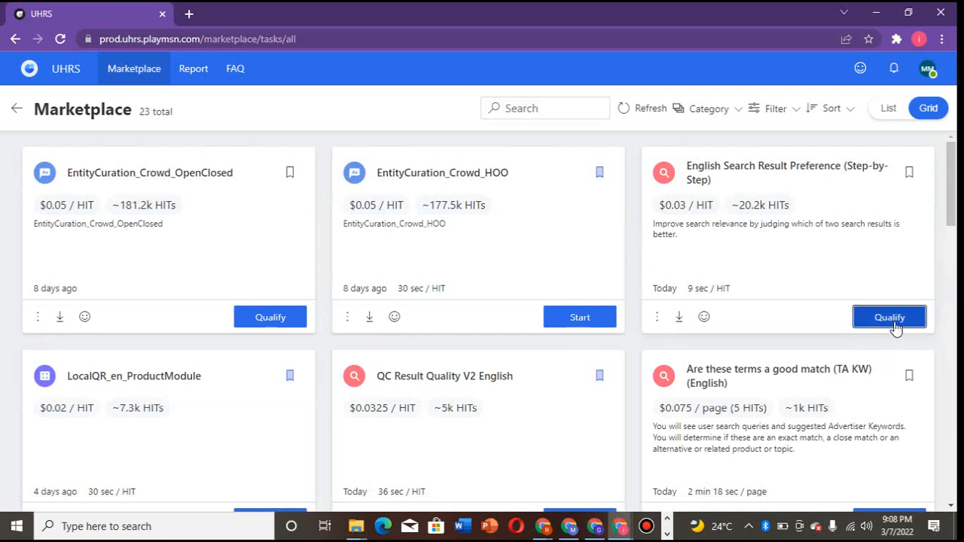
# - Qualify for English Search Result Preference (Step-by-Step), acknowledging guidelines and starting the 15-HIT test
pyautogui.click(889, 316)
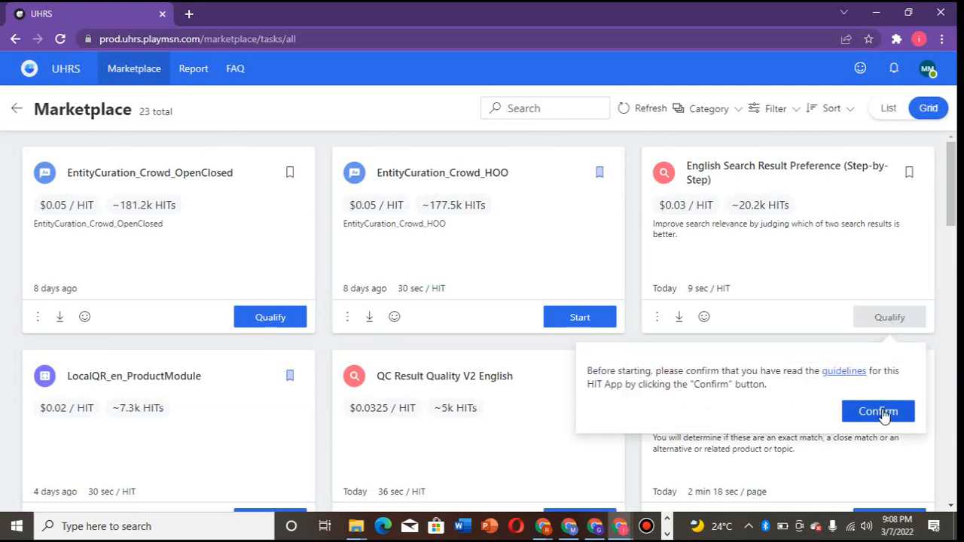
pyautogui.click(877, 411)
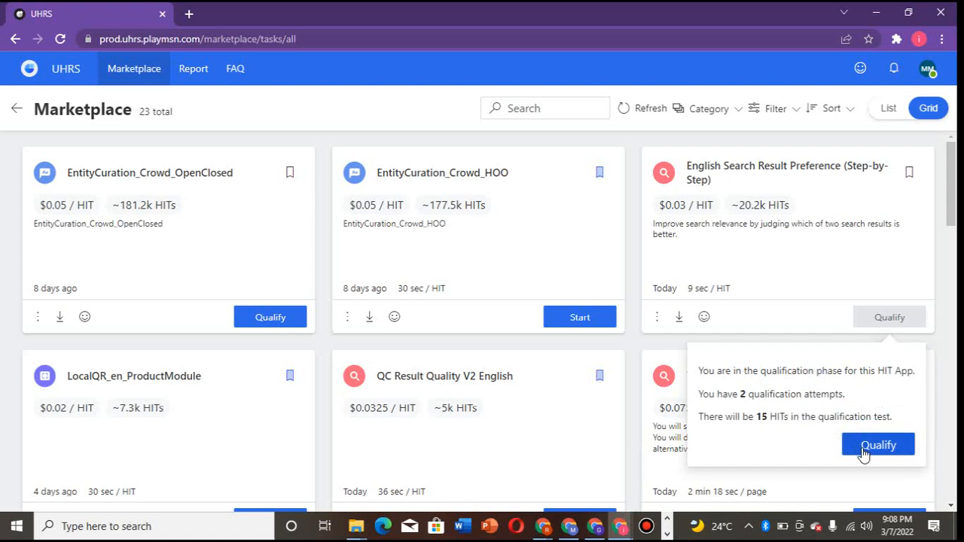
pyautogui.click(876, 444)
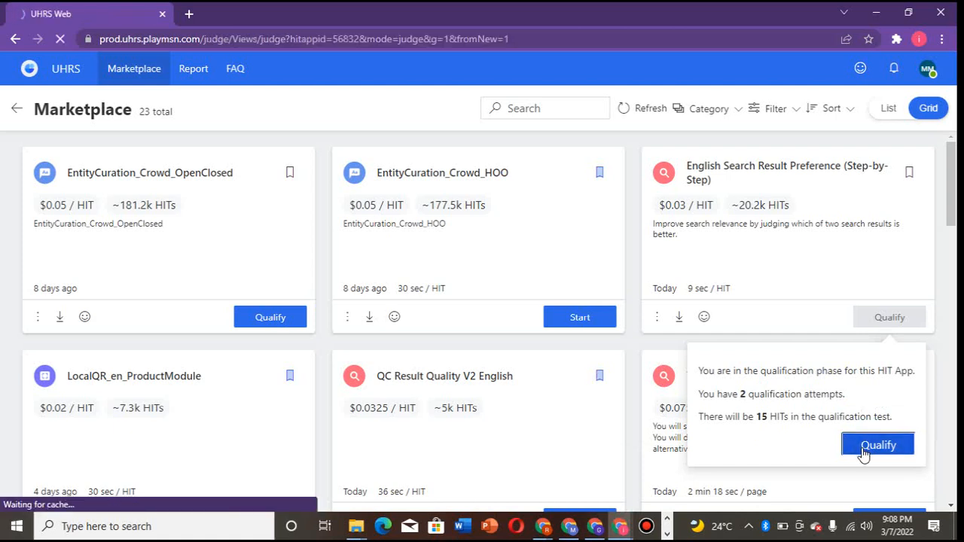
# - Load the first HIT at Step 1, query intent for 'treme 2000'
pyautogui.click(876, 444)
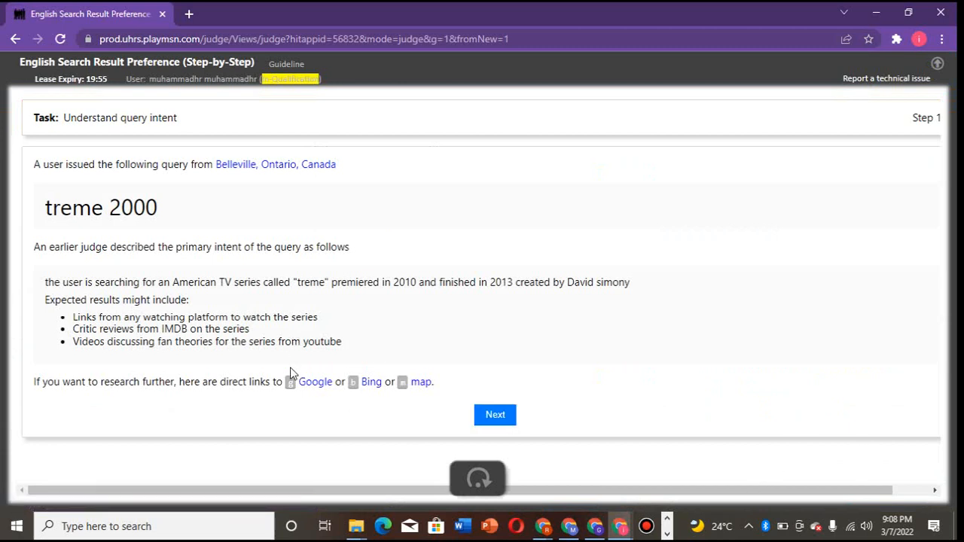
pyautogui.moveTo(460, 352)
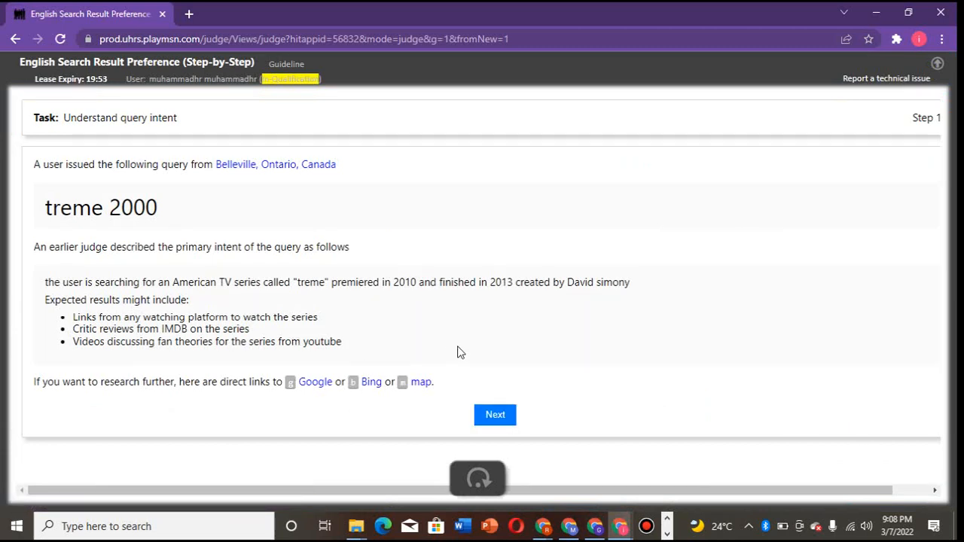
pyautogui.moveTo(316, 410)
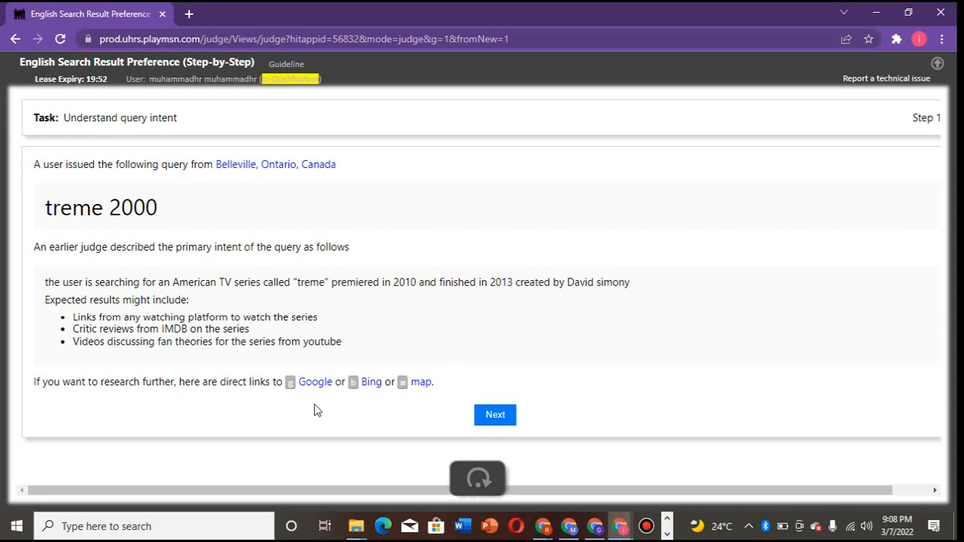
pyautogui.moveTo(63, 238)
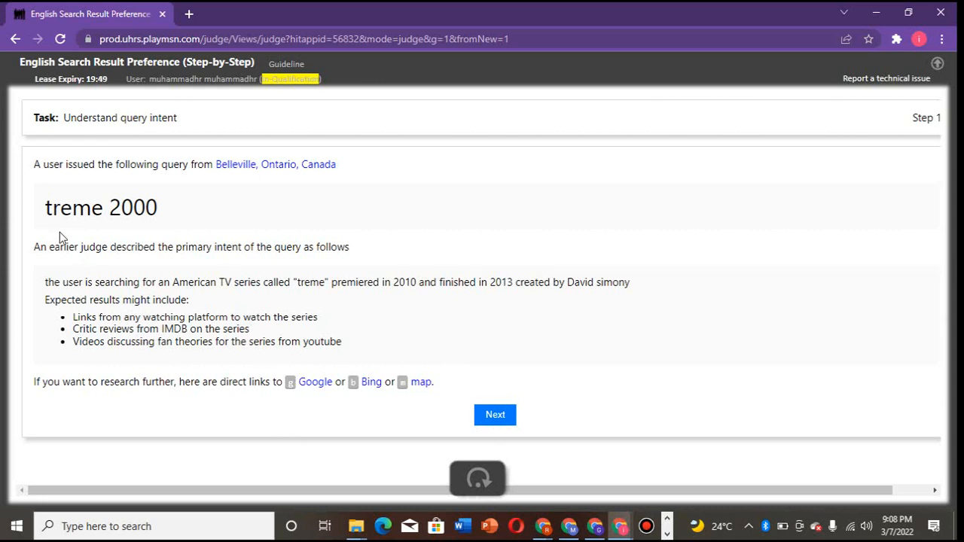
pyautogui.moveTo(178, 310)
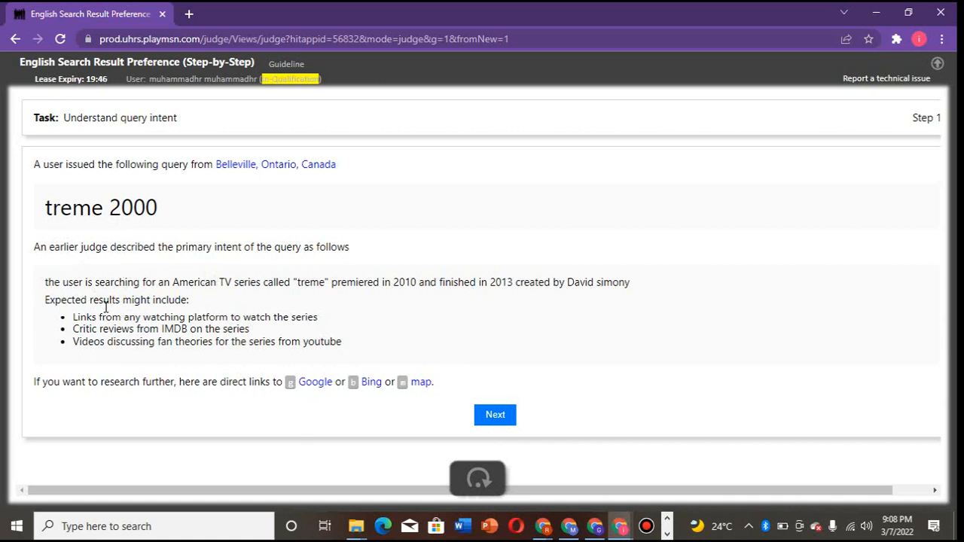
pyautogui.moveTo(122, 363)
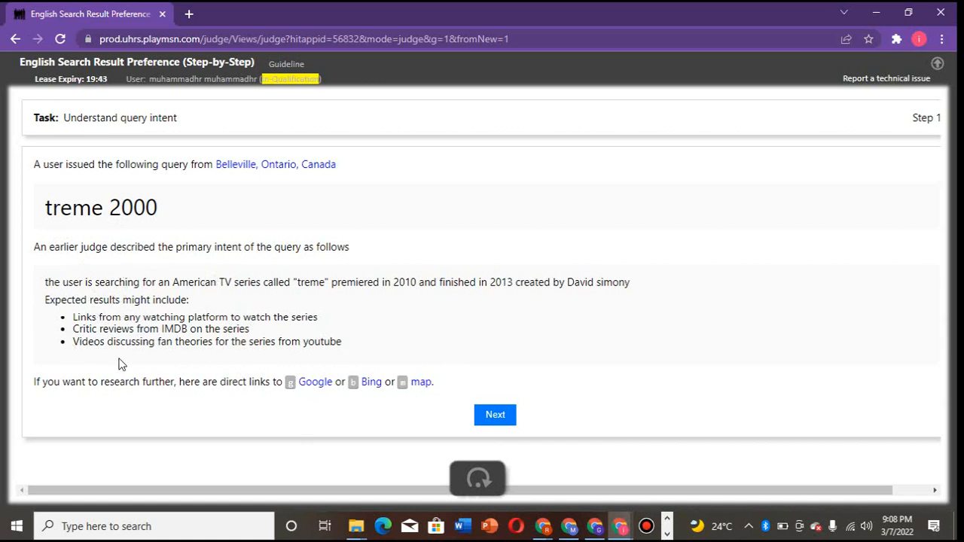
pyautogui.moveTo(12, 240)
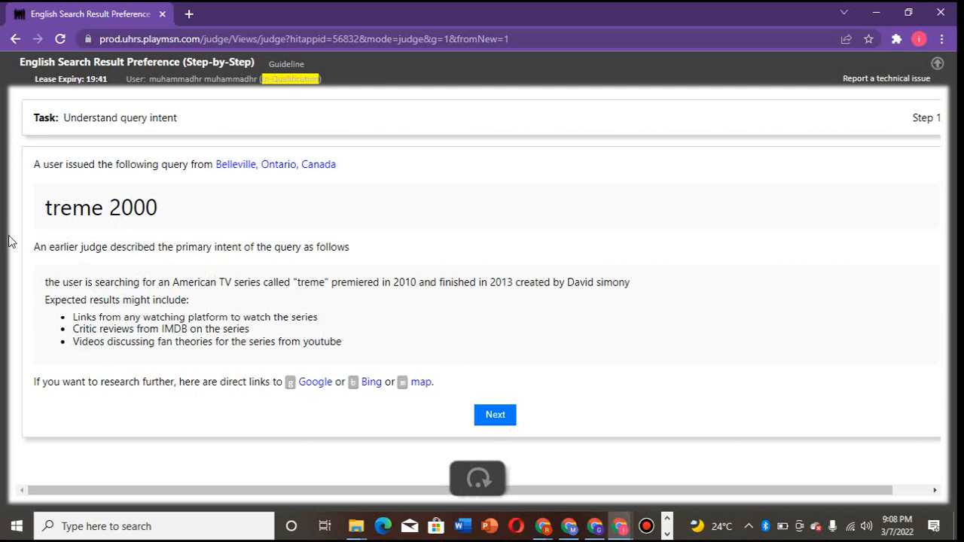
pyautogui.moveTo(166, 229)
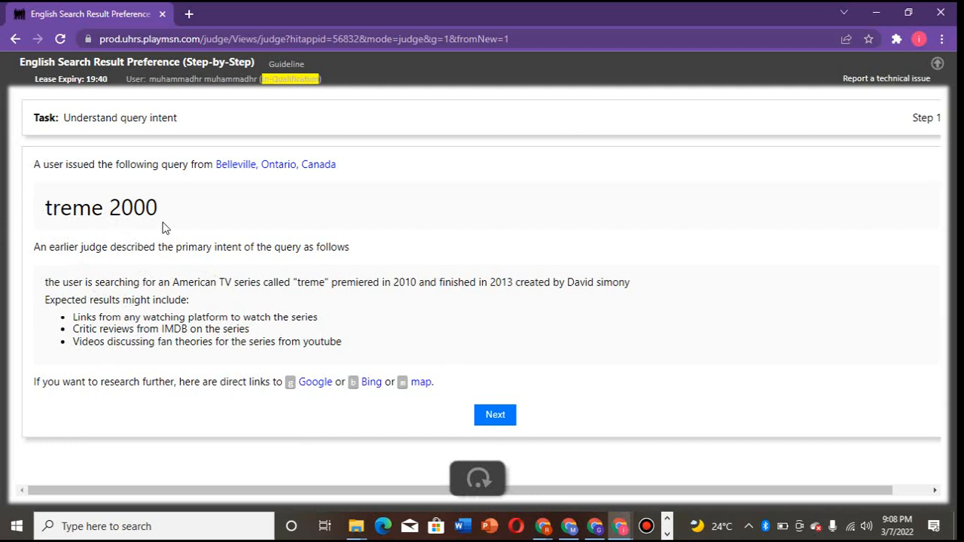
pyautogui.moveTo(220, 241)
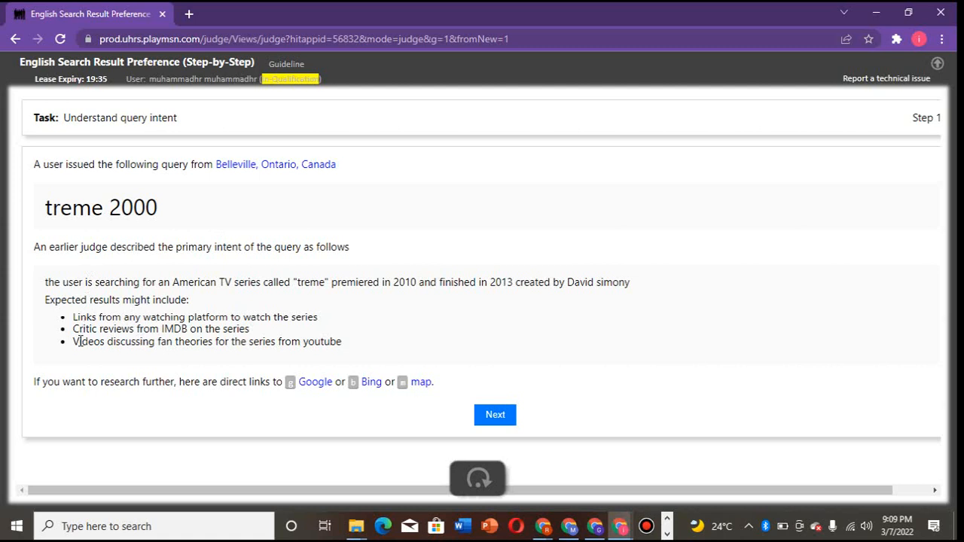
pyautogui.moveTo(109, 368)
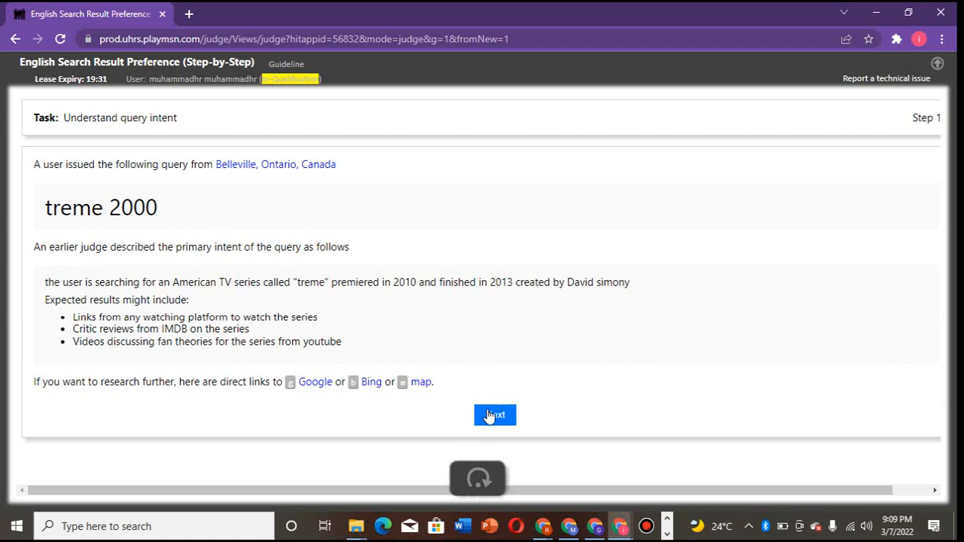
# - Compare results L and R for 'treme 2000' and rate the Treme Wikipedia result 'R more'
pyautogui.click(494, 415)
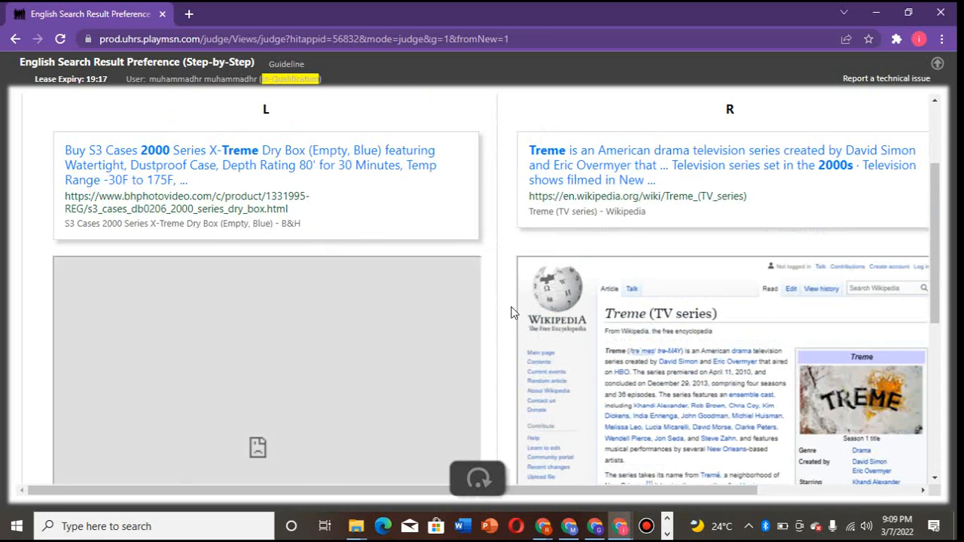
pyautogui.scroll(3)
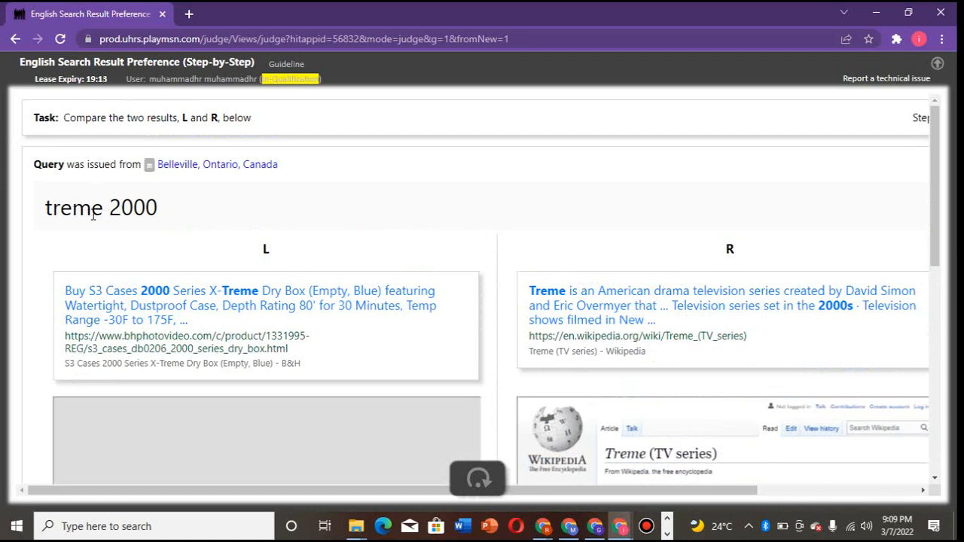
pyautogui.moveTo(415, 289)
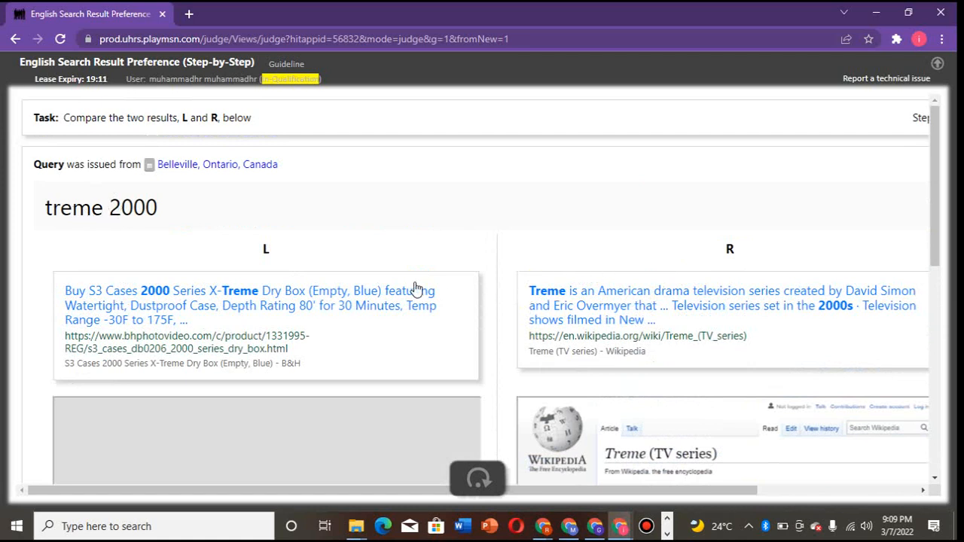
pyautogui.moveTo(365, 292)
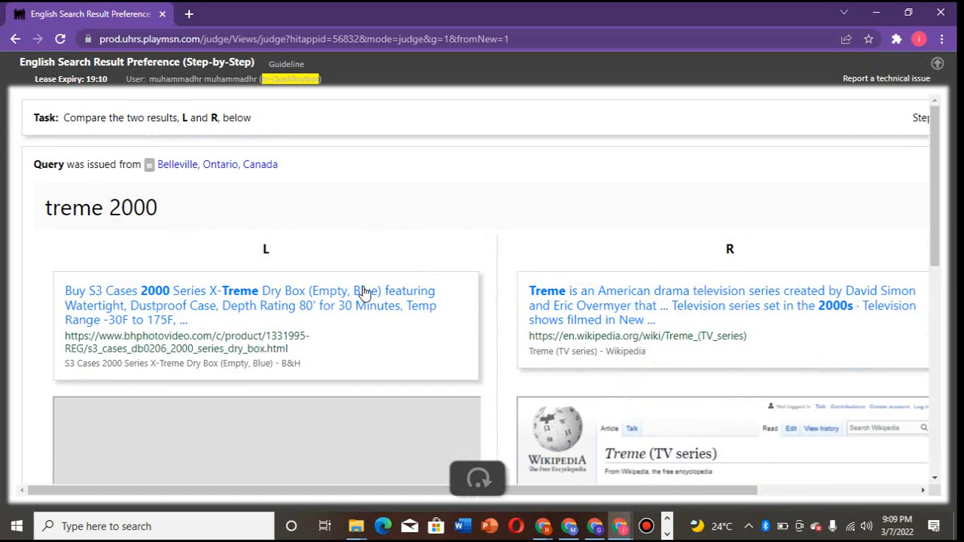
pyautogui.moveTo(445, 278)
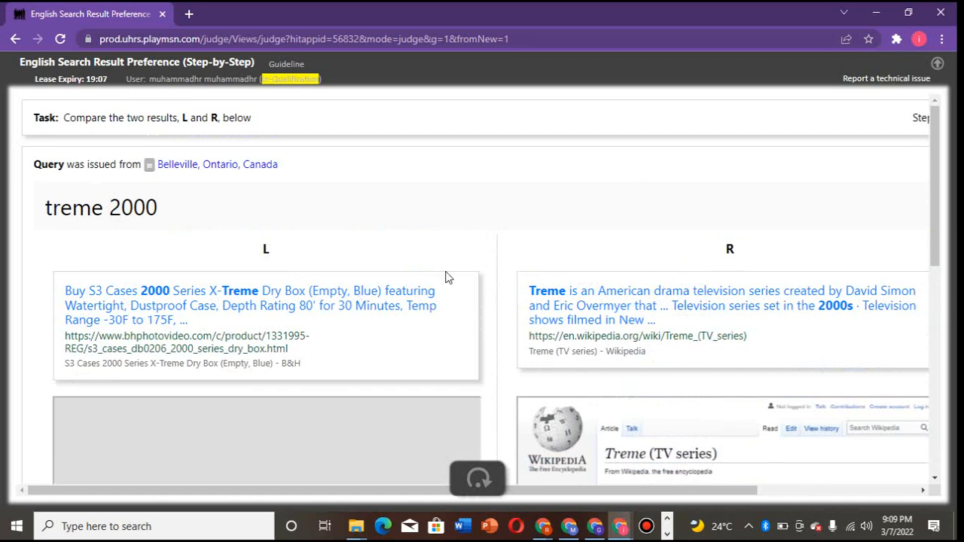
pyautogui.moveTo(504, 304)
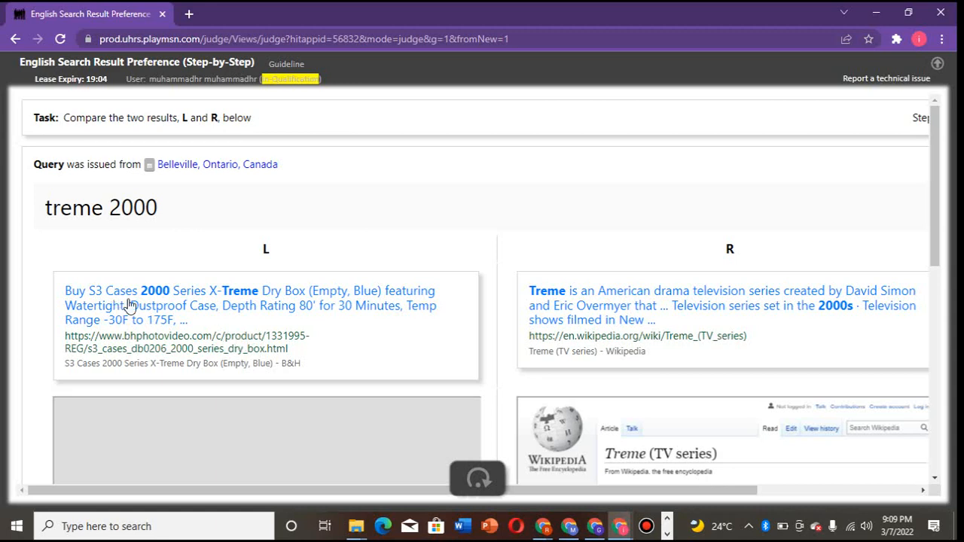
pyautogui.scroll(-3)
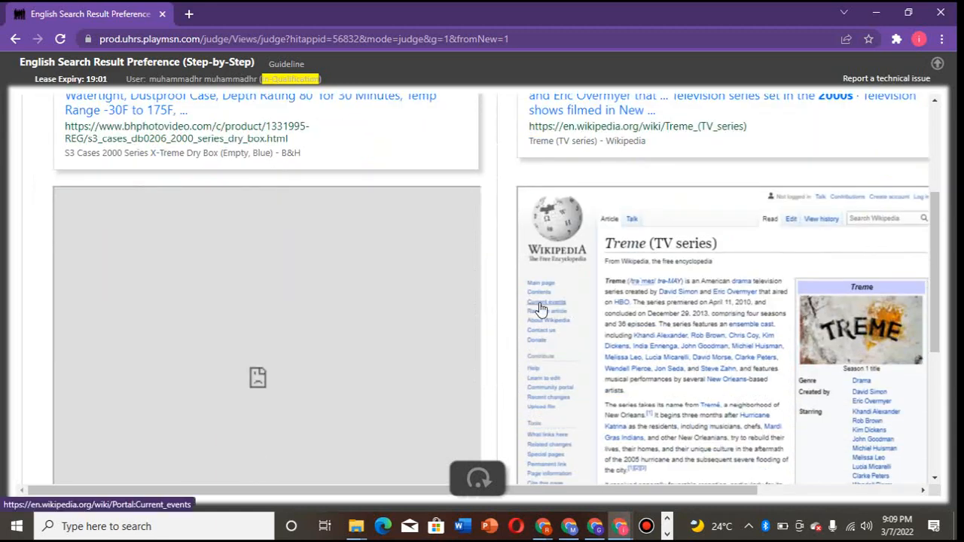
pyautogui.scroll(3)
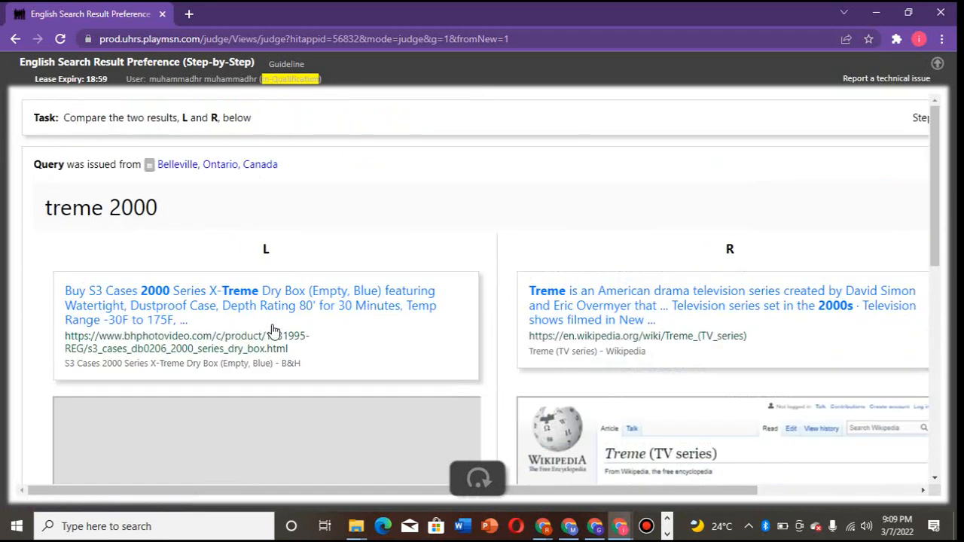
pyautogui.moveTo(292, 329)
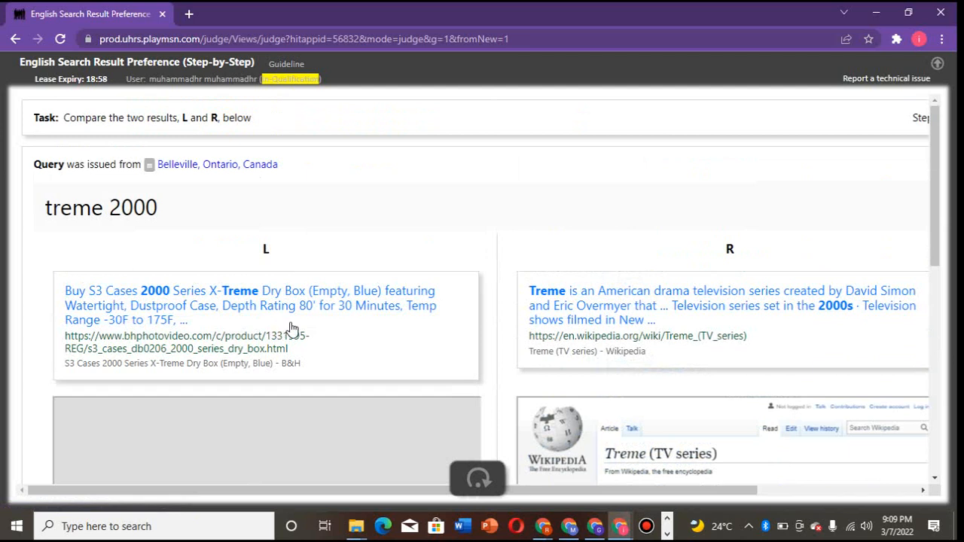
pyautogui.moveTo(661, 245)
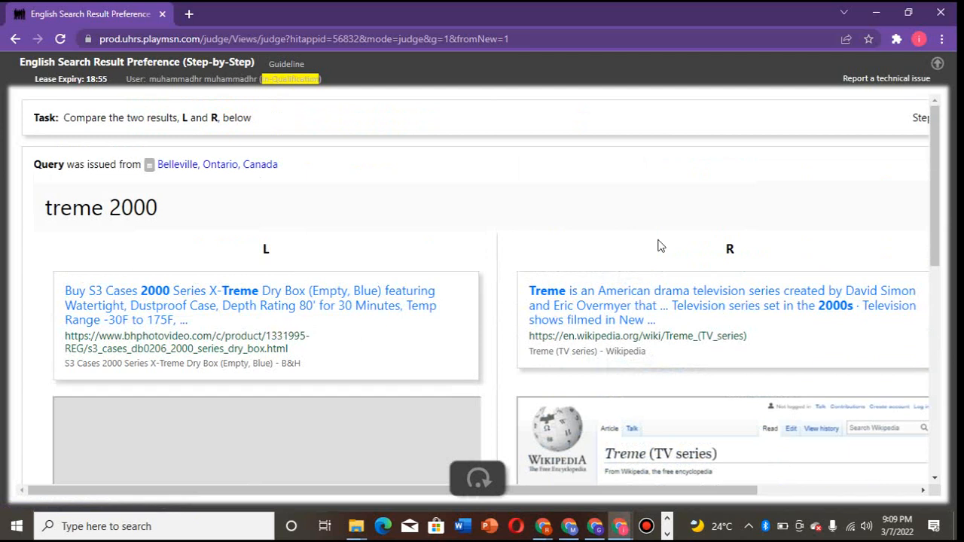
pyautogui.moveTo(178, 292)
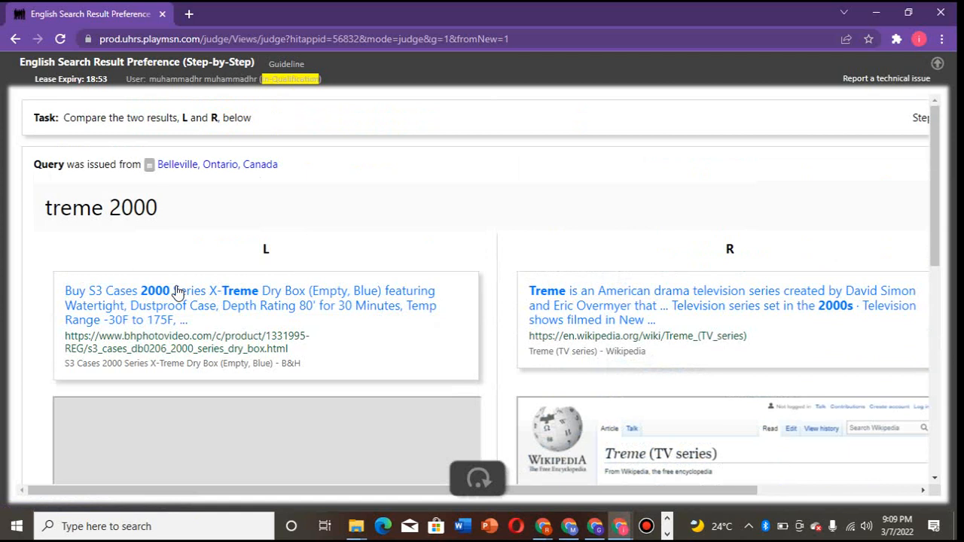
pyautogui.moveTo(190, 337)
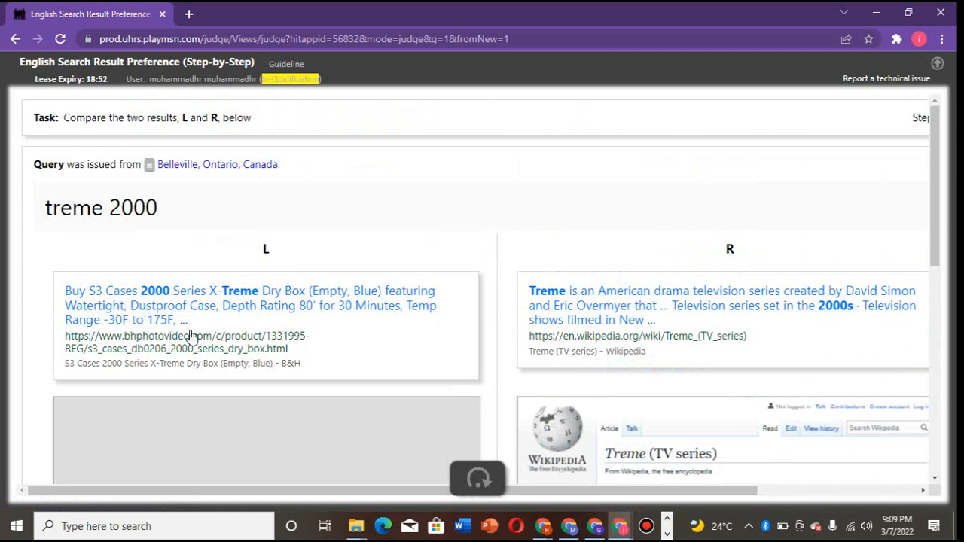
pyautogui.moveTo(60, 235)
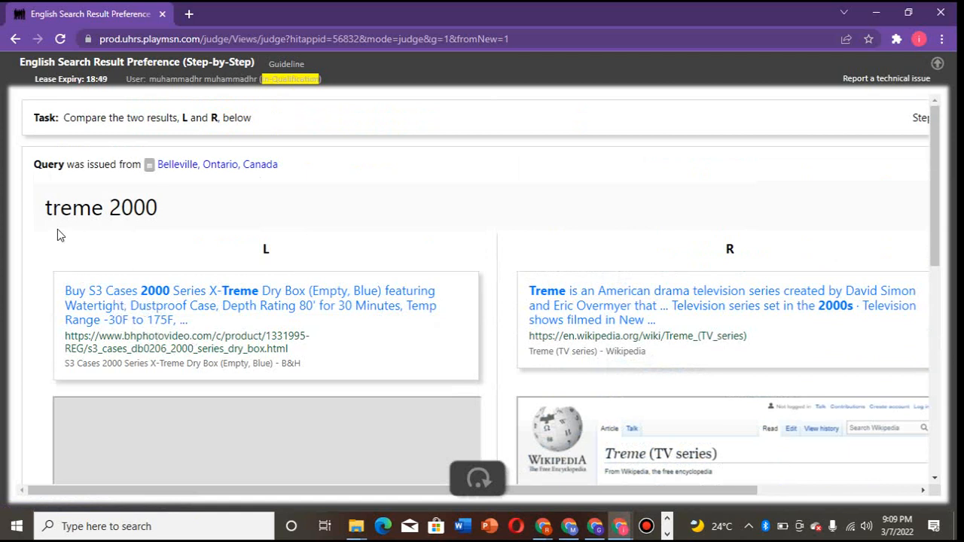
pyautogui.scroll(-3)
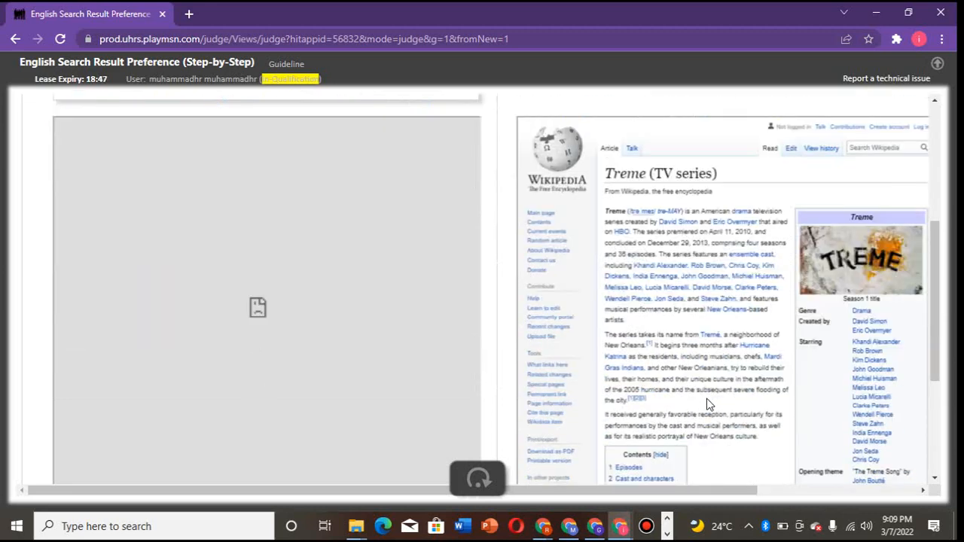
pyautogui.scroll(-3)
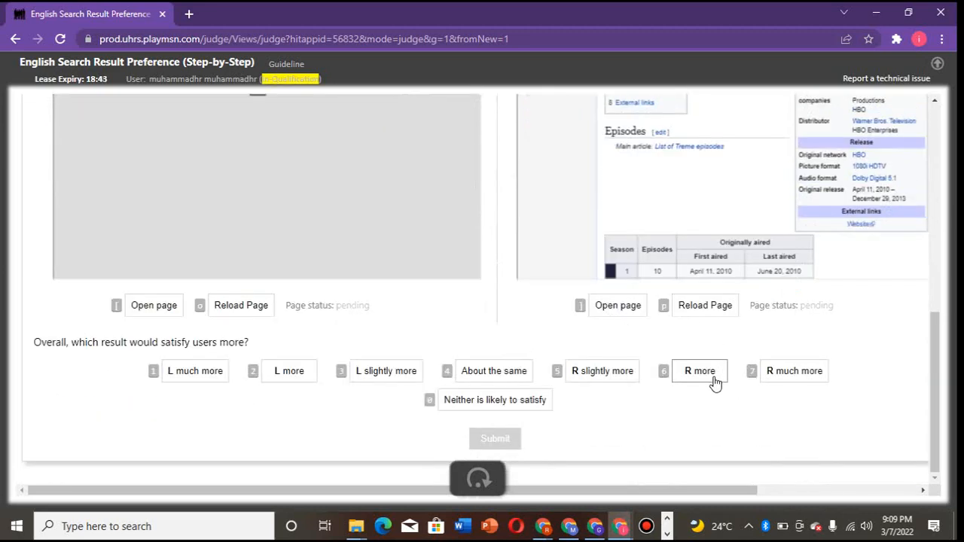
pyautogui.click(699, 371)
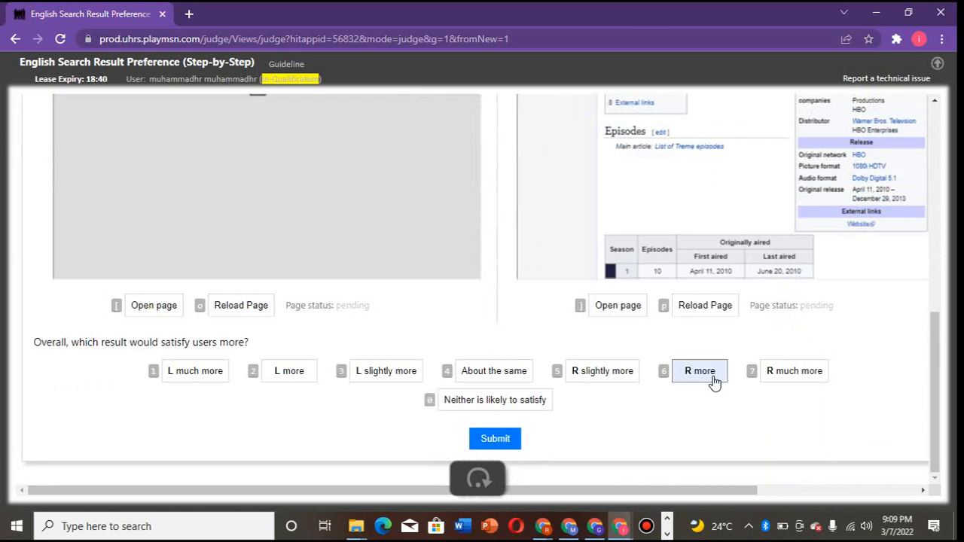
# - Submit the Treme judgment and review L and R for 'capitec app 1.2.7 apk download' down to the rating row
pyautogui.click(494, 438)
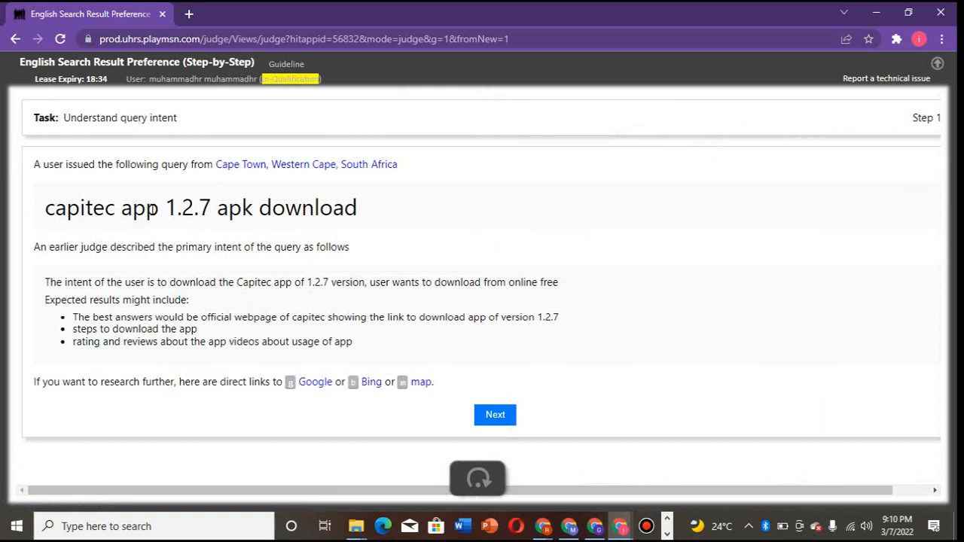
pyautogui.moveTo(69, 361)
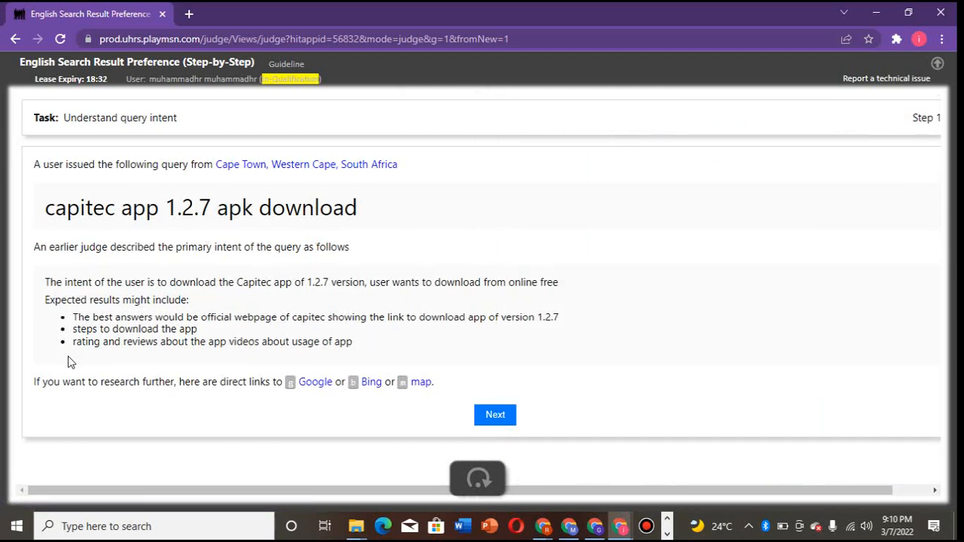
pyautogui.click(494, 414)
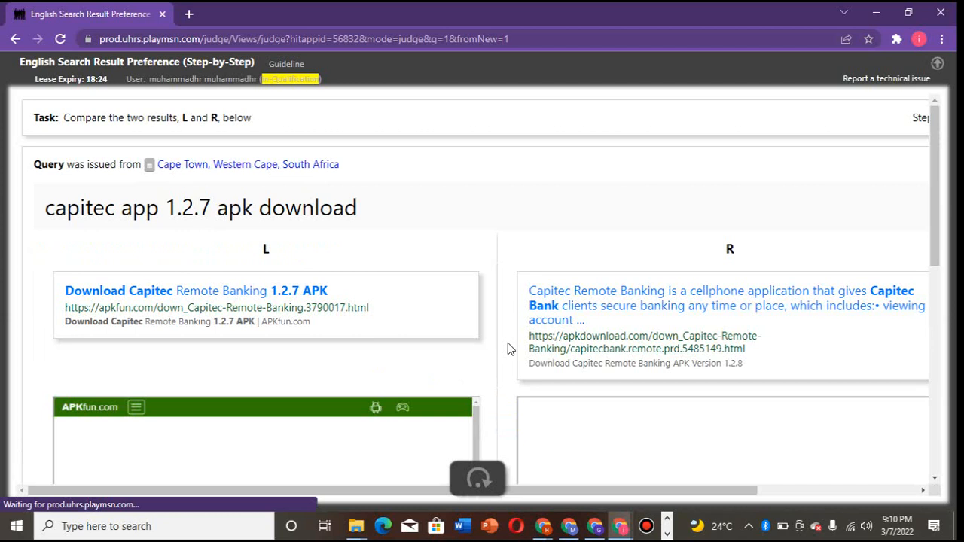
pyautogui.moveTo(346, 361)
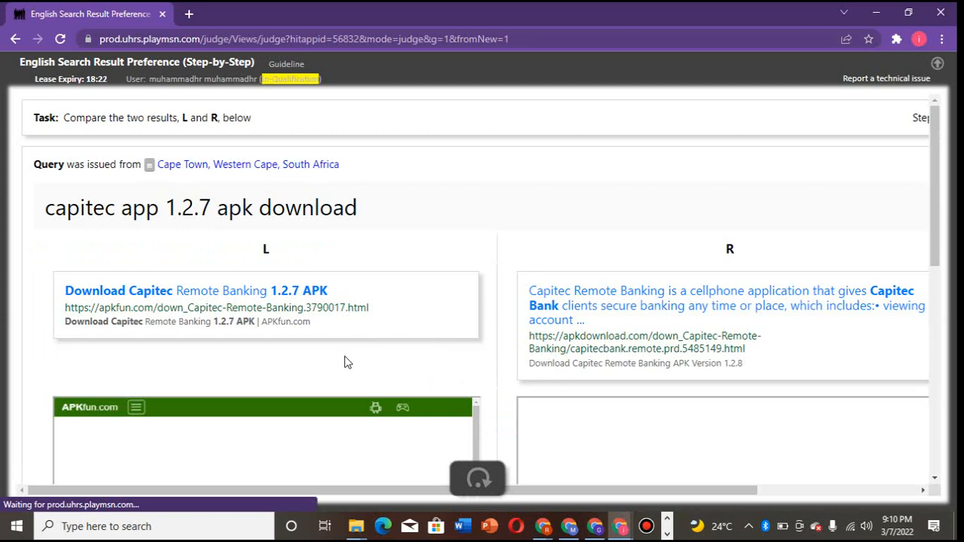
pyautogui.moveTo(343, 333)
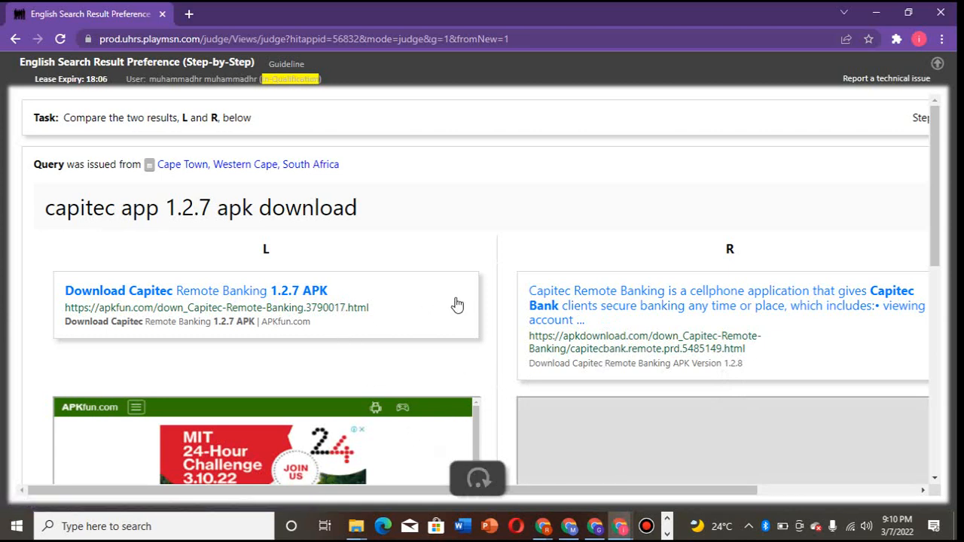
pyautogui.moveTo(138, 304)
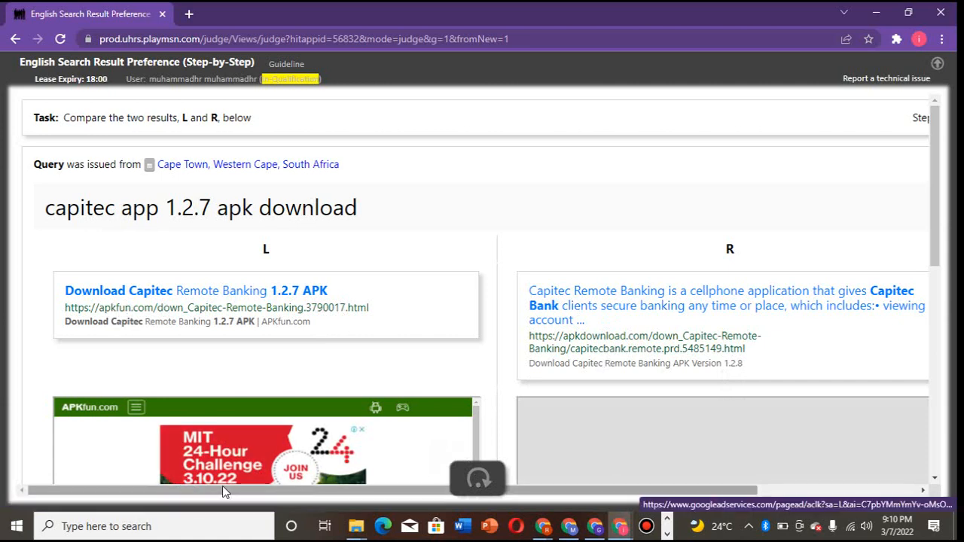
pyautogui.moveTo(419, 262)
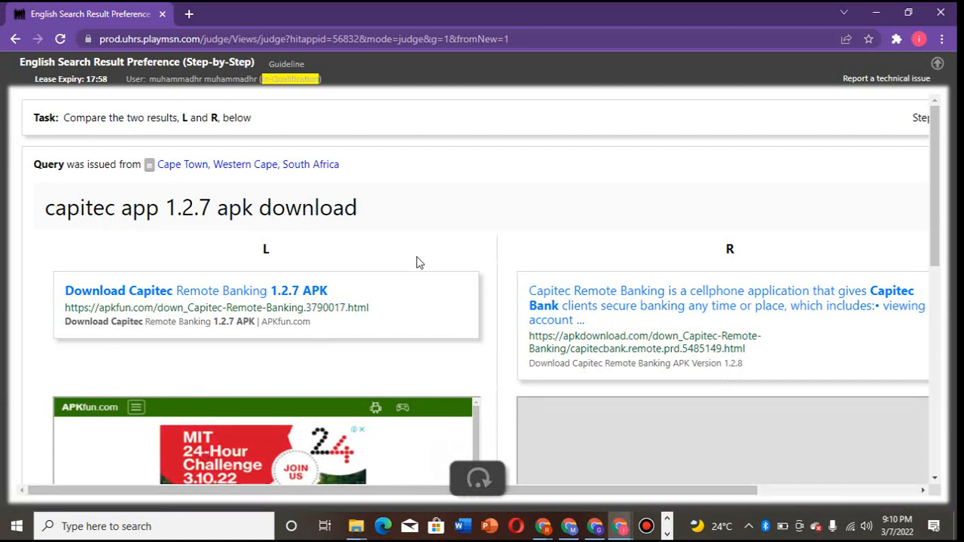
pyautogui.scroll(-3)
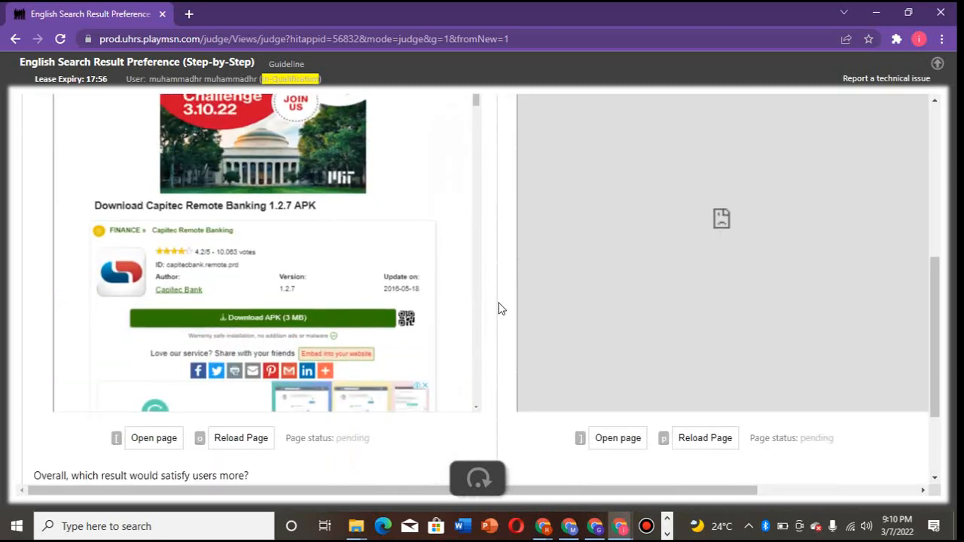
pyautogui.scroll(-3)
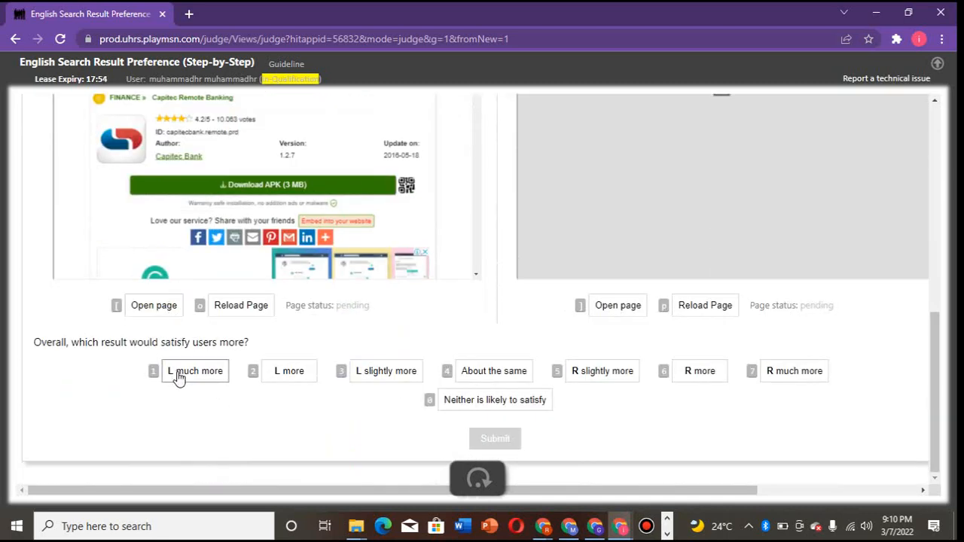
# - Rate capitec 'L much more', submit, and advance to the absentee ballot nyc comparison
pyautogui.click(494, 438)
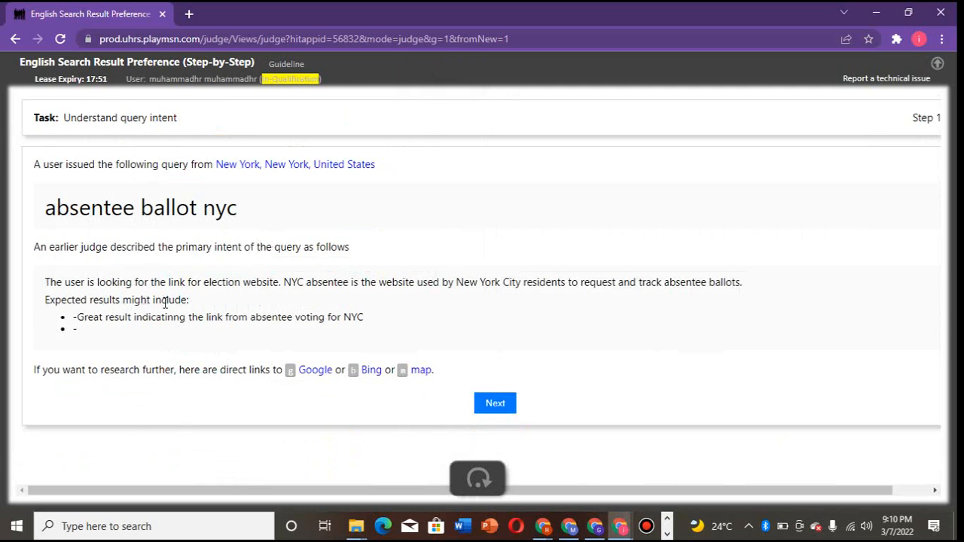
pyautogui.moveTo(500, 380)
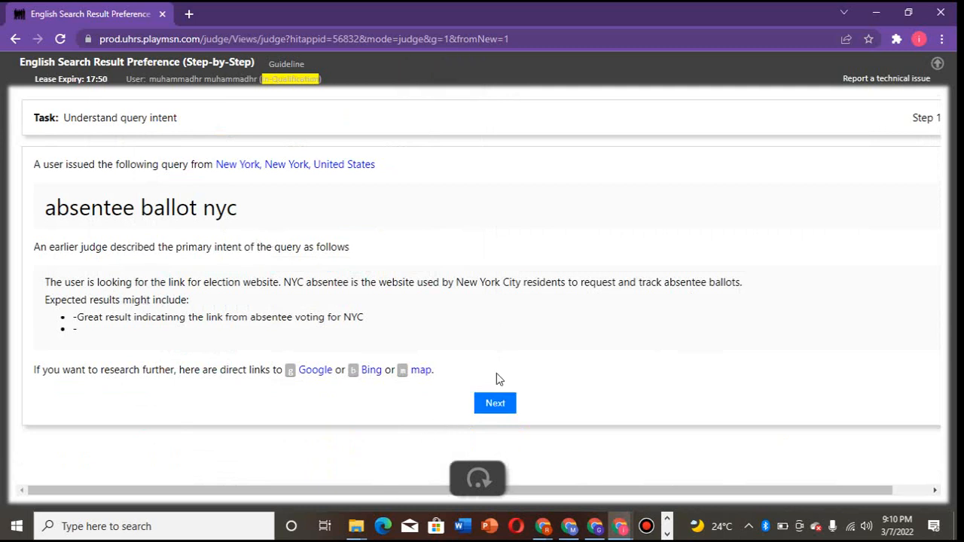
pyautogui.click(494, 403)
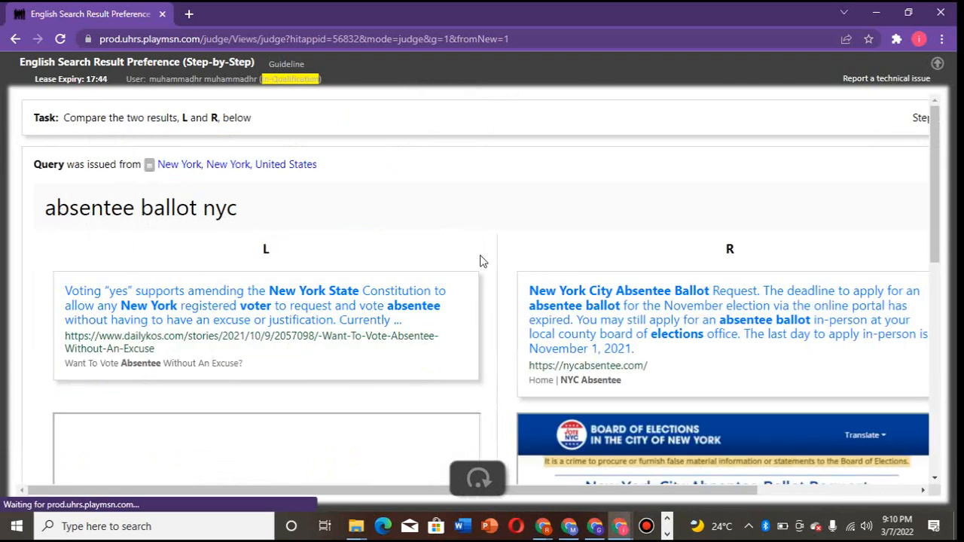
pyautogui.moveTo(494, 388)
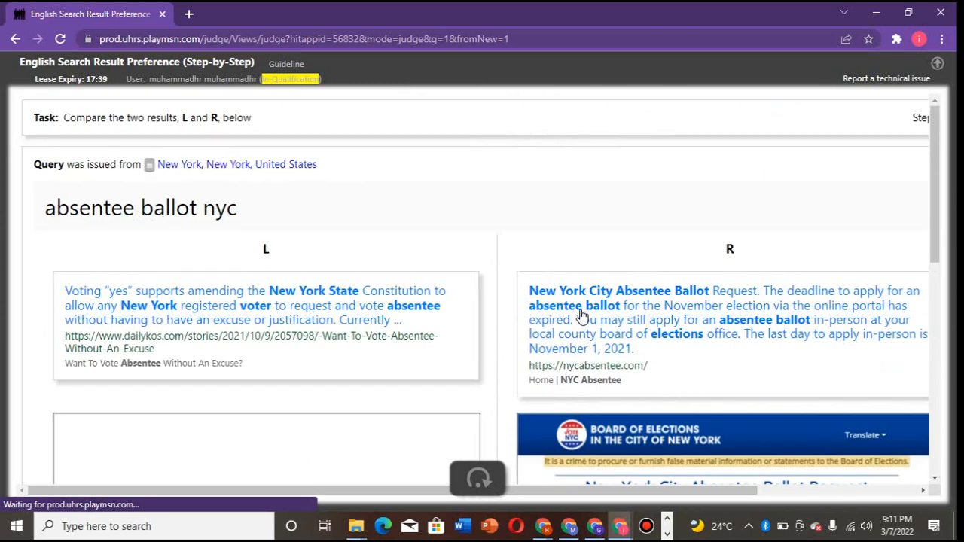
pyautogui.moveTo(590, 374)
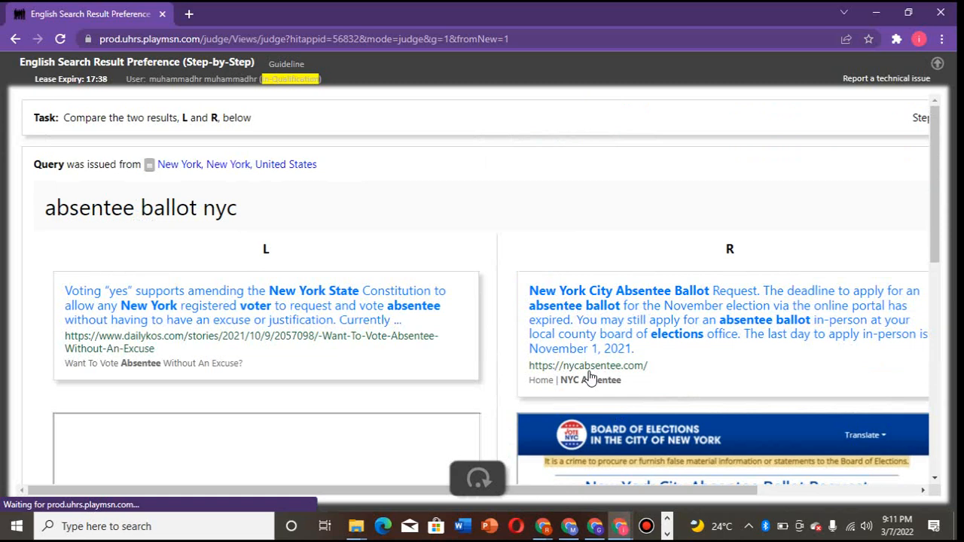
# - Visit the right result's absentee ballot page, return, and rate 'R much more'
pyautogui.click(588, 366)
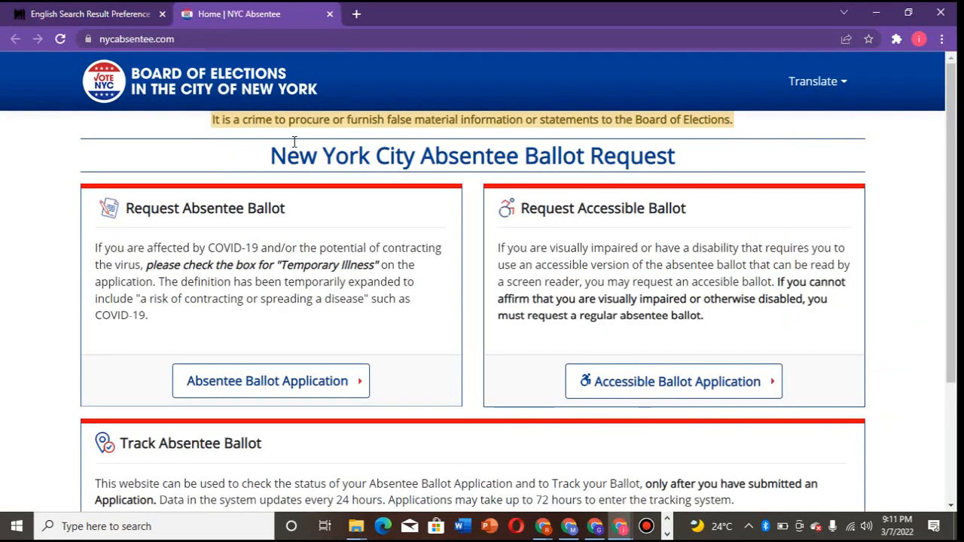
pyautogui.moveTo(208, 105)
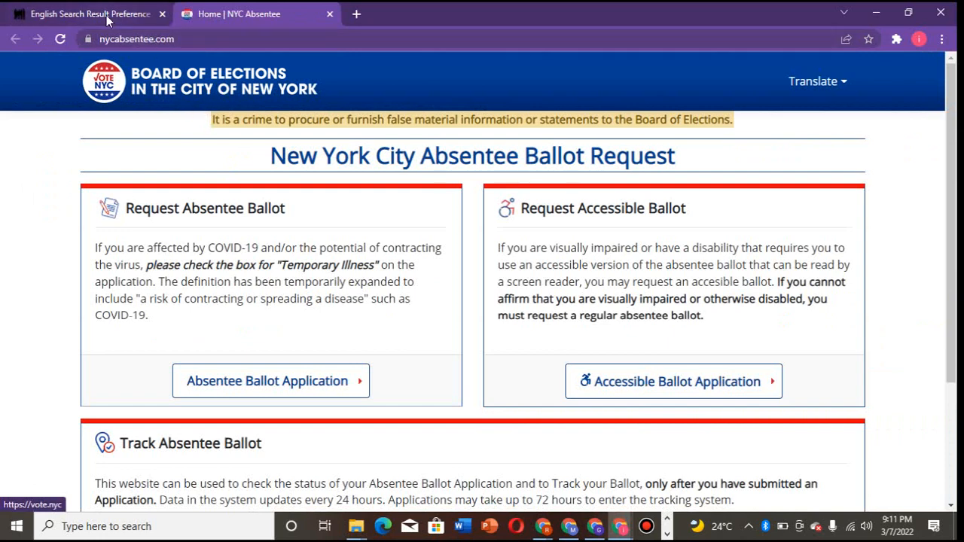
pyautogui.click(89, 14)
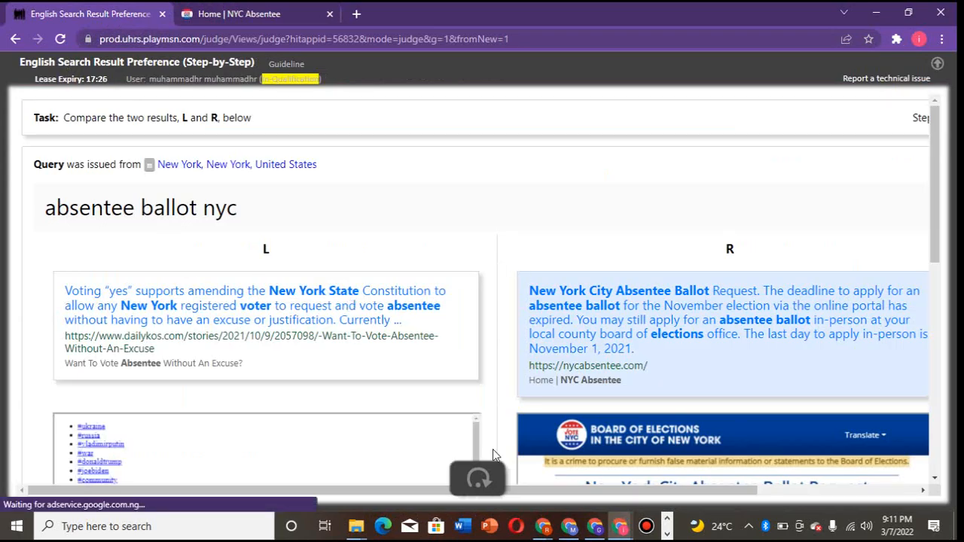
pyautogui.scroll(-3)
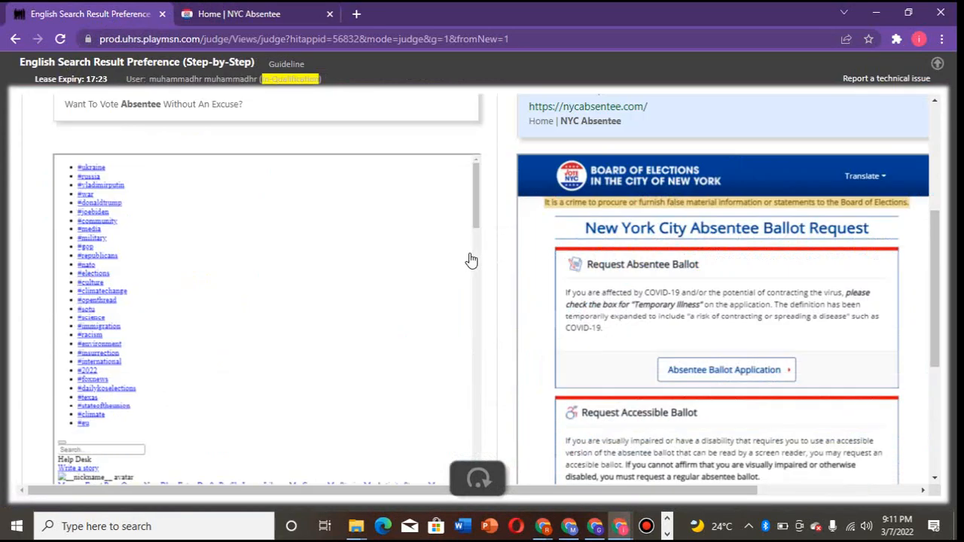
pyautogui.scroll(-3)
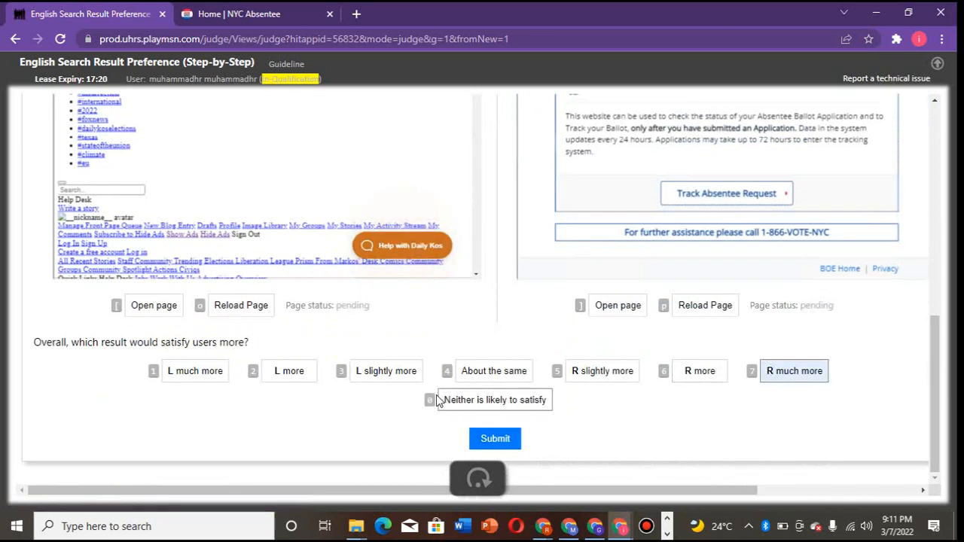
# - Submit the absentee ballot judgment and review L and R for 'eastern bank headquarters address' to the rating row
pyautogui.click(494, 439)
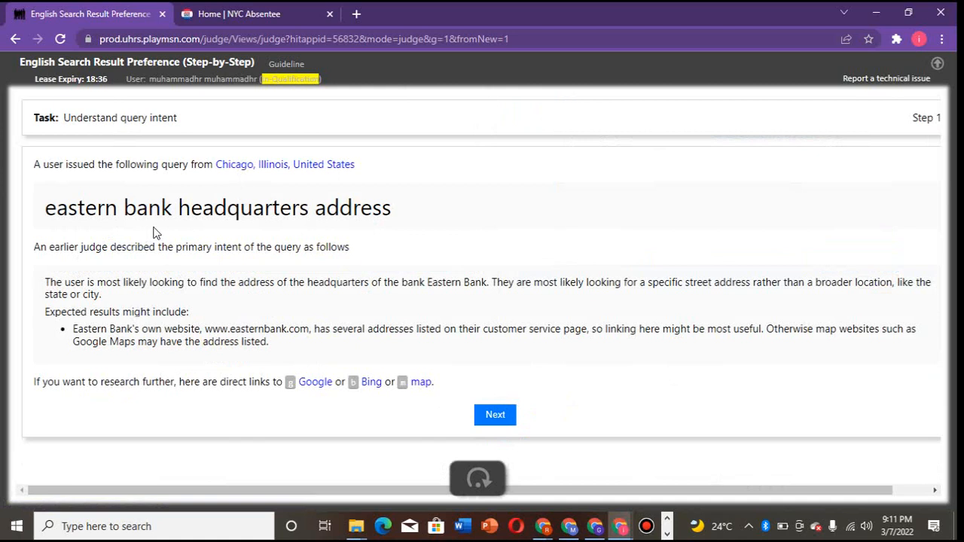
pyautogui.moveTo(58, 295)
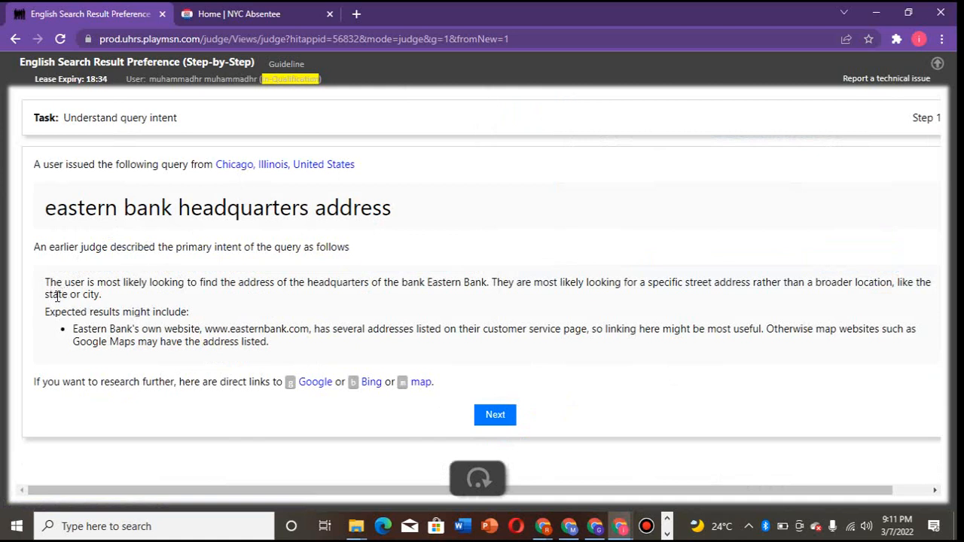
pyautogui.moveTo(443, 190)
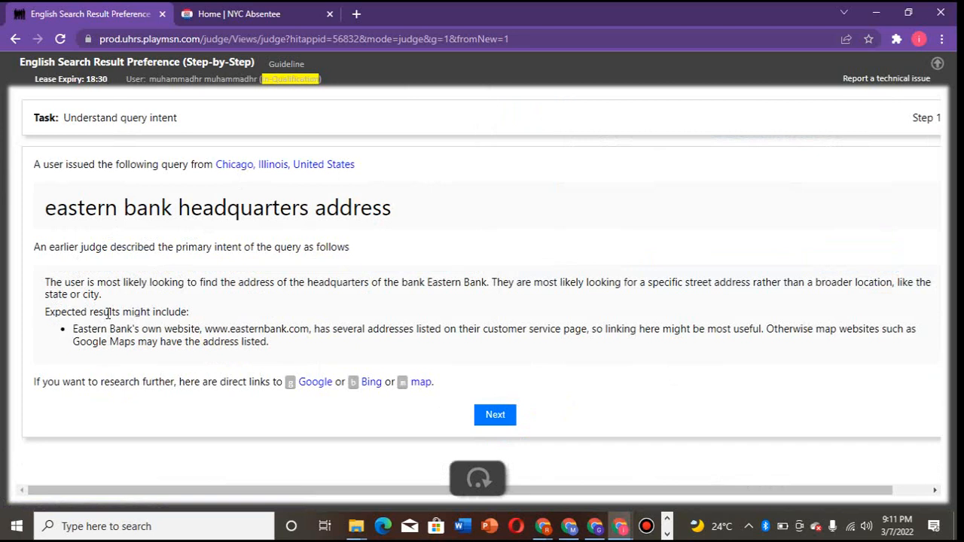
pyautogui.moveTo(159, 299)
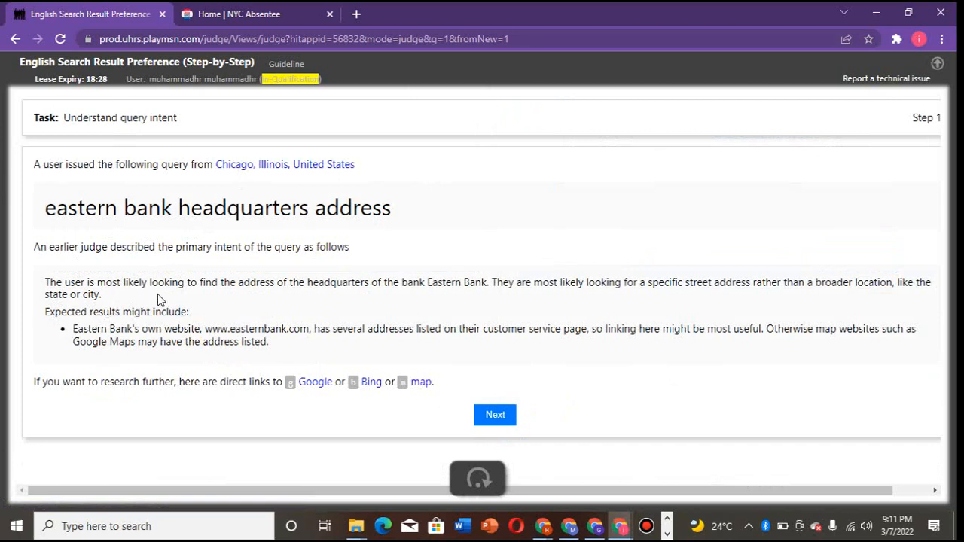
pyautogui.moveTo(292, 298)
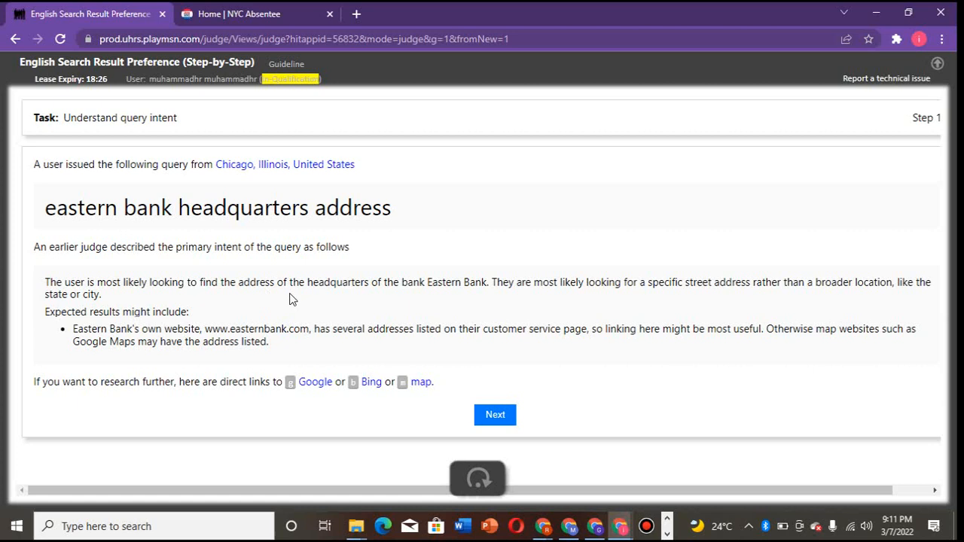
pyautogui.moveTo(390, 301)
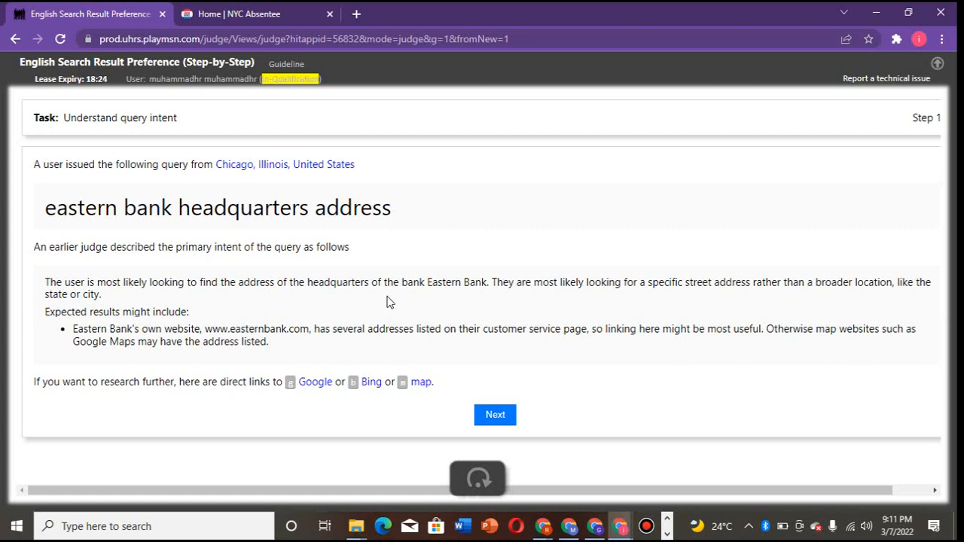
pyautogui.moveTo(187, 503)
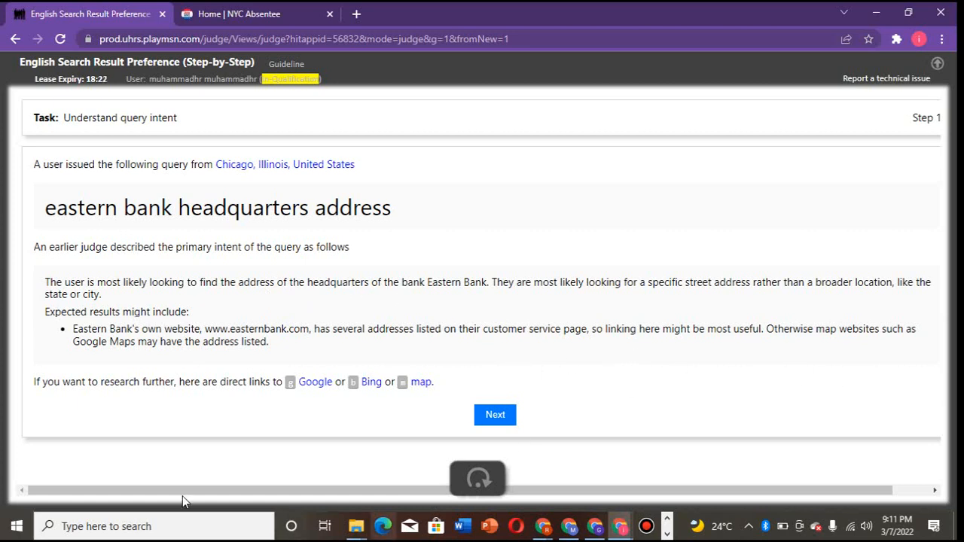
pyautogui.moveTo(328, 367)
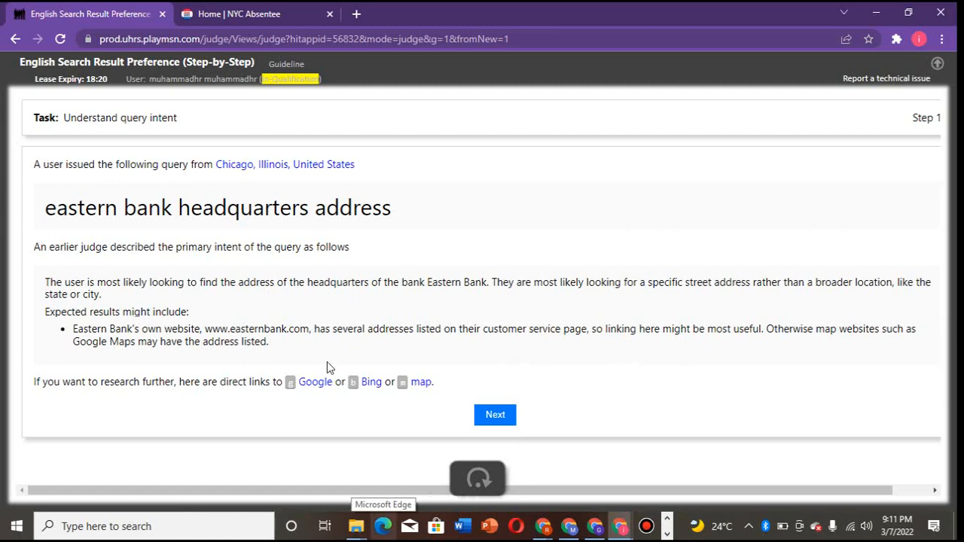
pyautogui.click(494, 414)
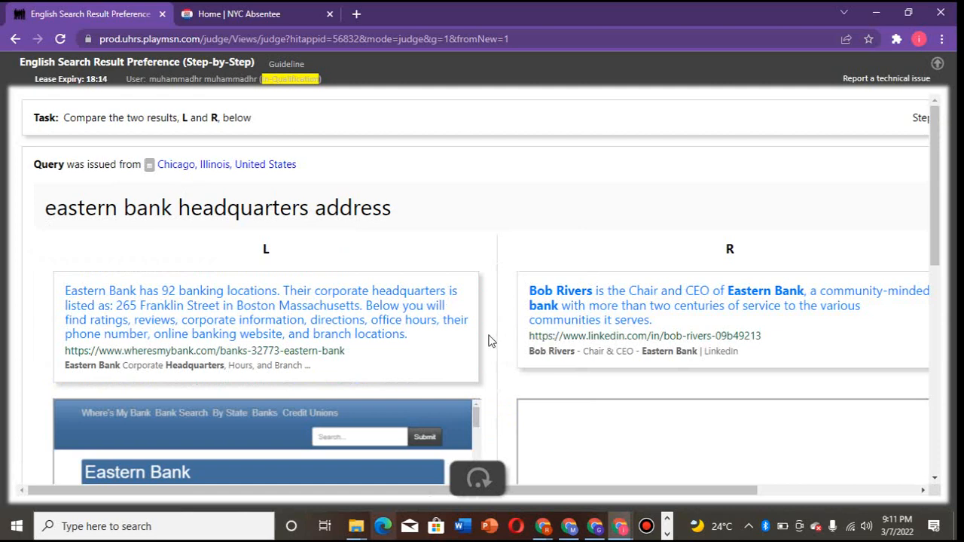
pyautogui.moveTo(505, 223)
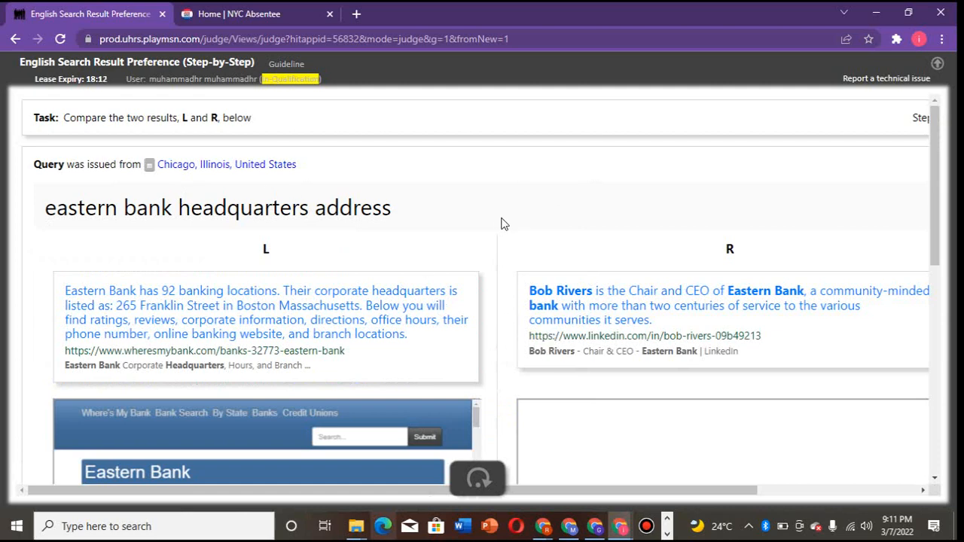
pyautogui.scroll(-3)
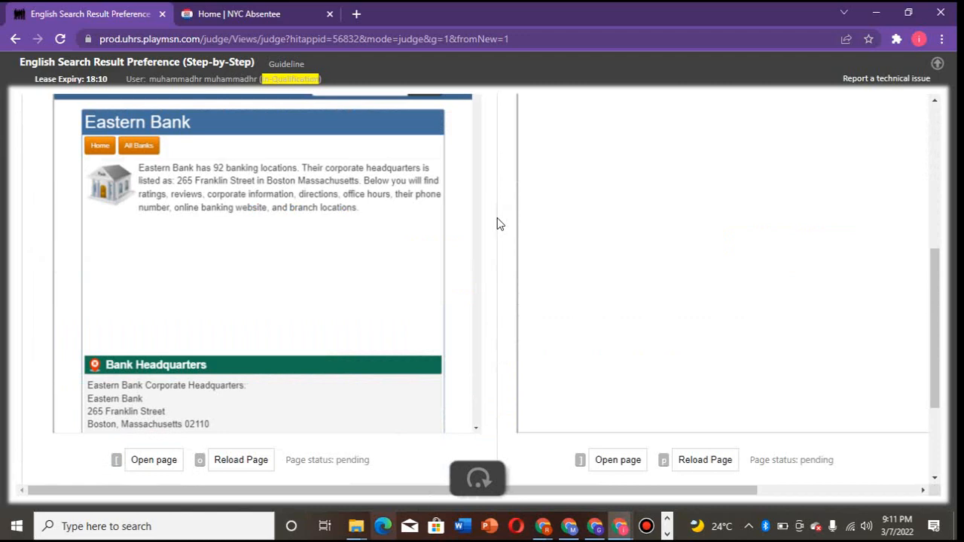
pyautogui.scroll(3)
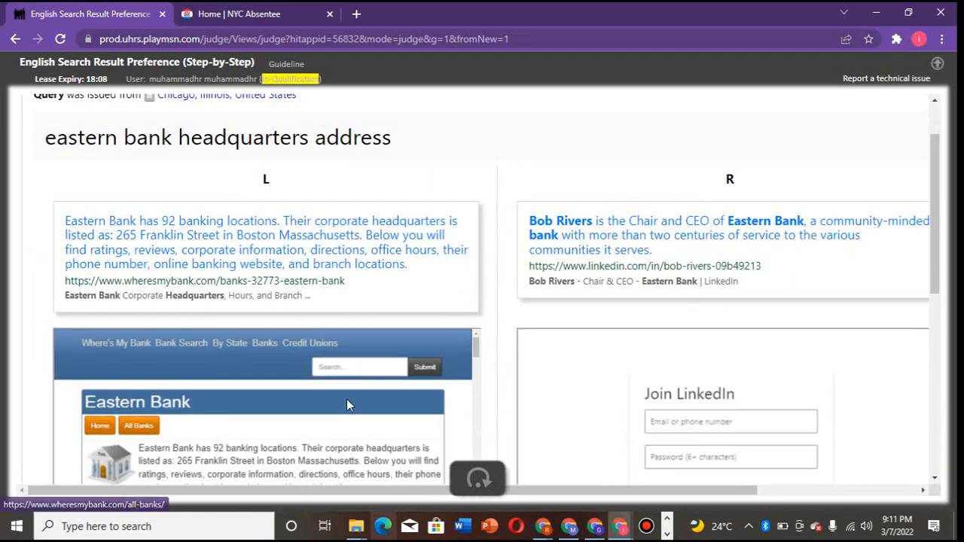
pyautogui.scroll(-3)
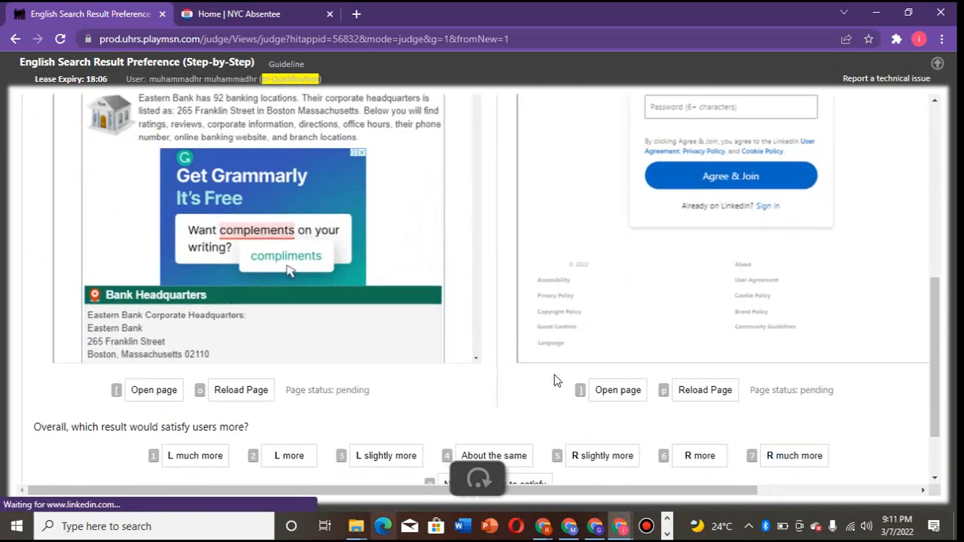
pyautogui.scroll(-3)
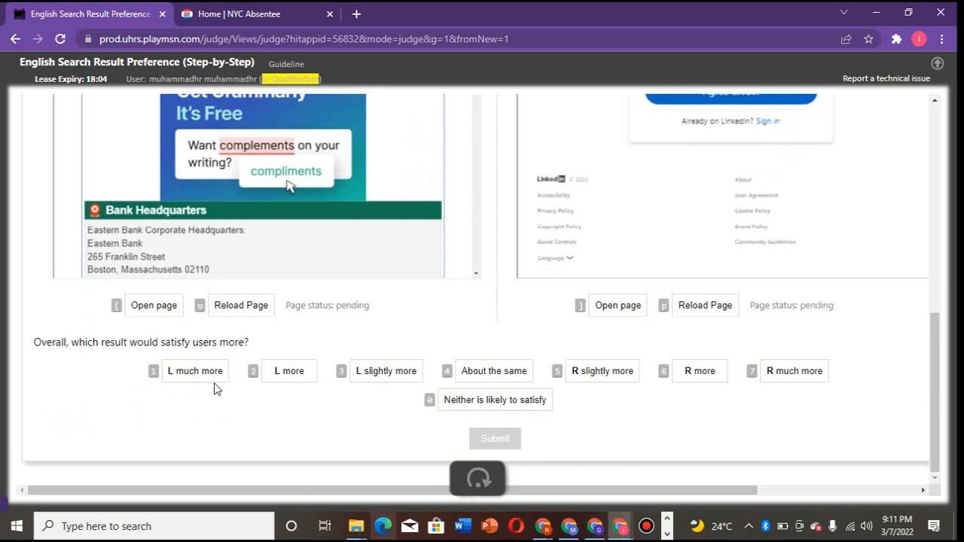
# - Rate eastern bank 'L much more' and submit, reaching 'colonial or quaker furniture catalogs'
pyautogui.click(494, 438)
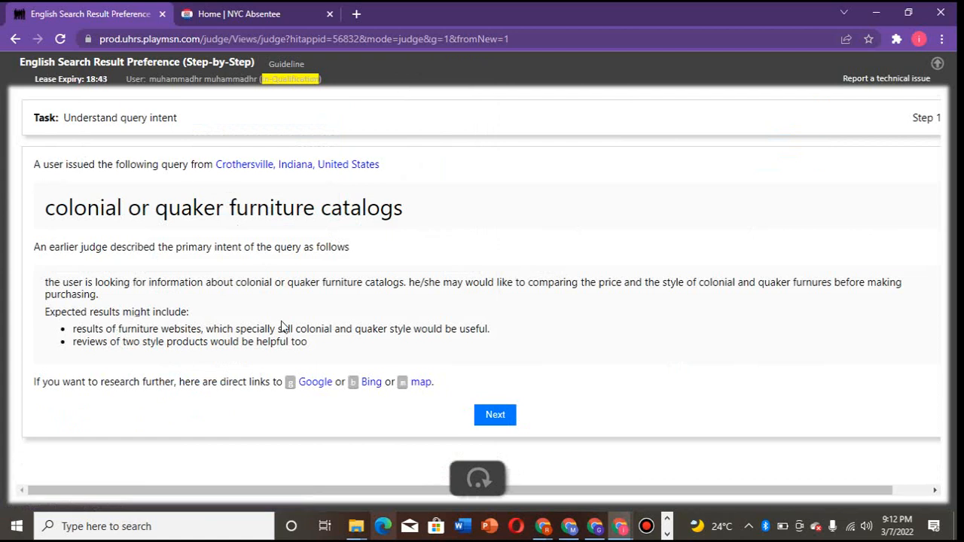
pyautogui.moveTo(181, 305)
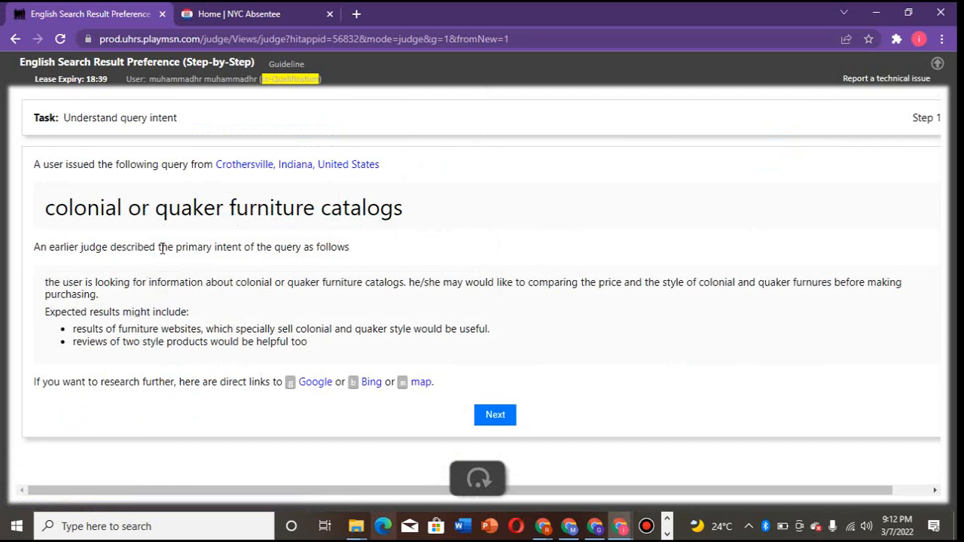
pyautogui.moveTo(82, 344)
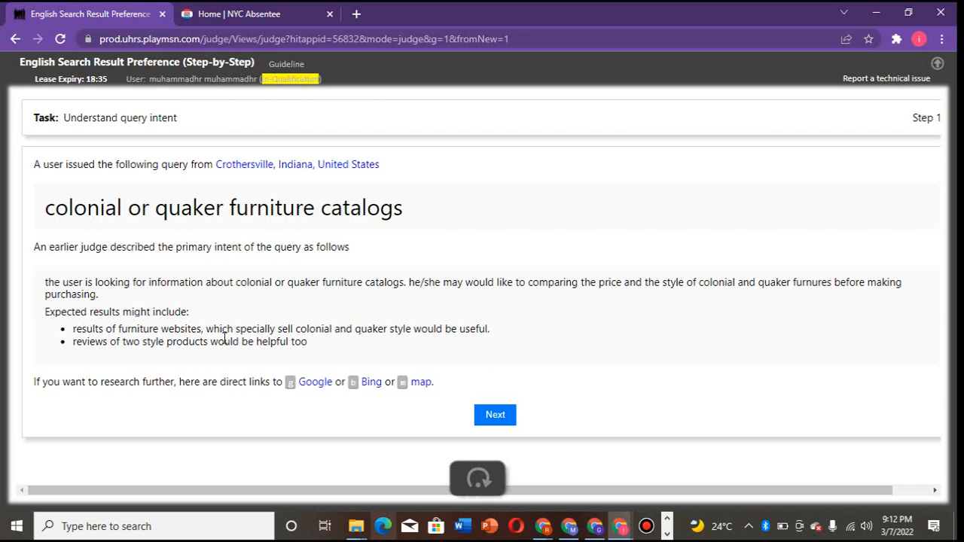
pyautogui.moveTo(277, 334)
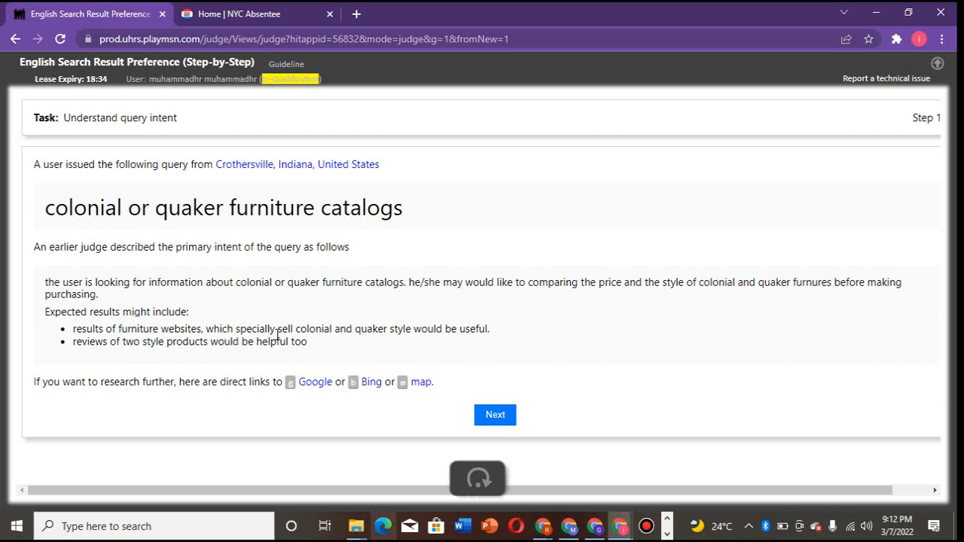
pyautogui.moveTo(285, 238)
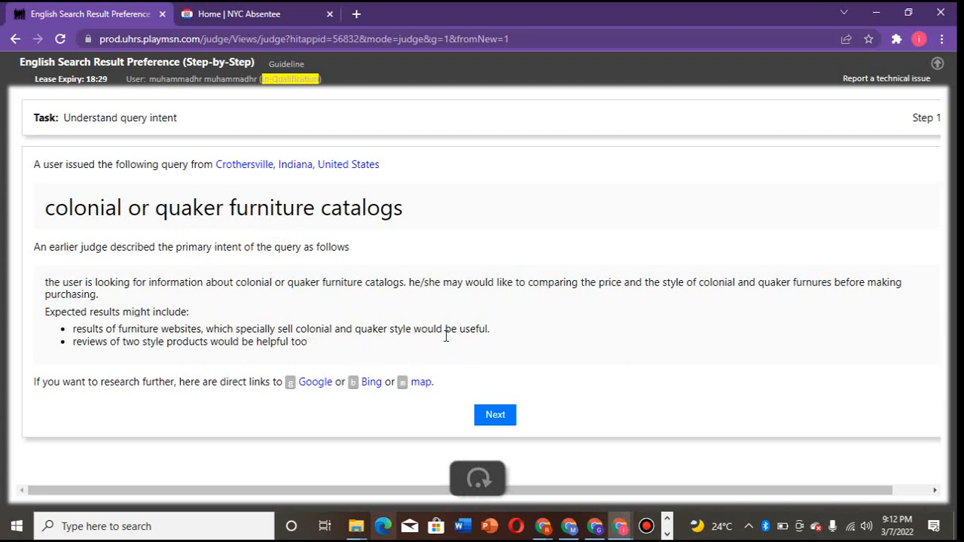
pyautogui.moveTo(48, 310)
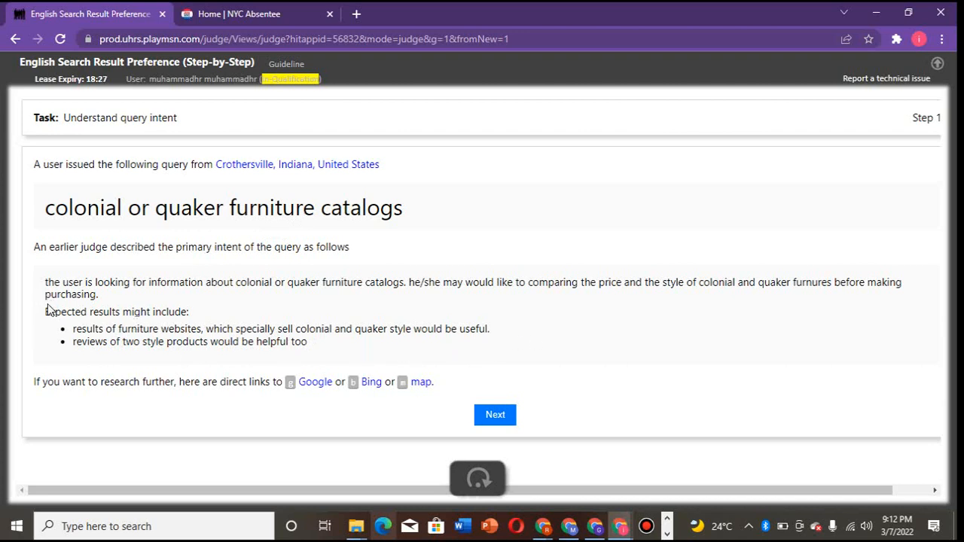
pyautogui.moveTo(3, 488)
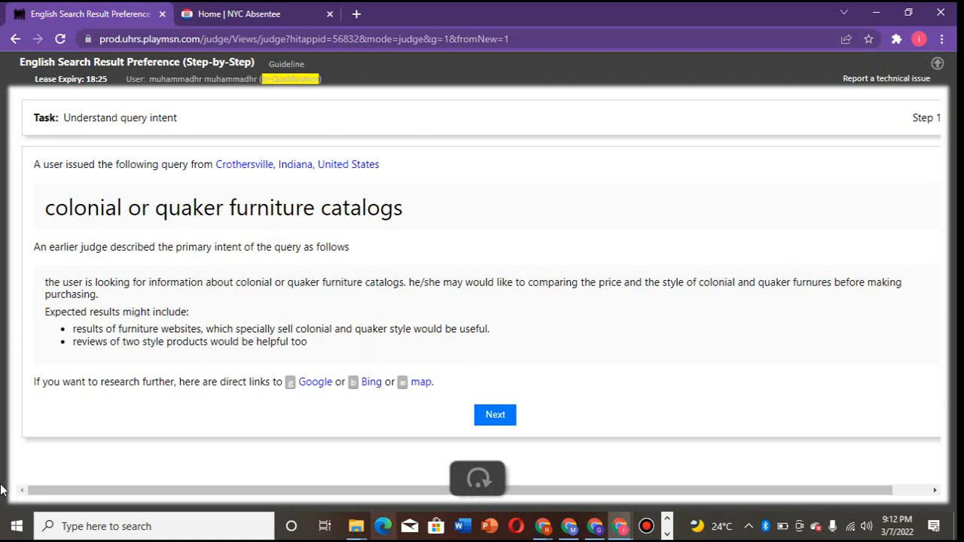
pyautogui.moveTo(69, 359)
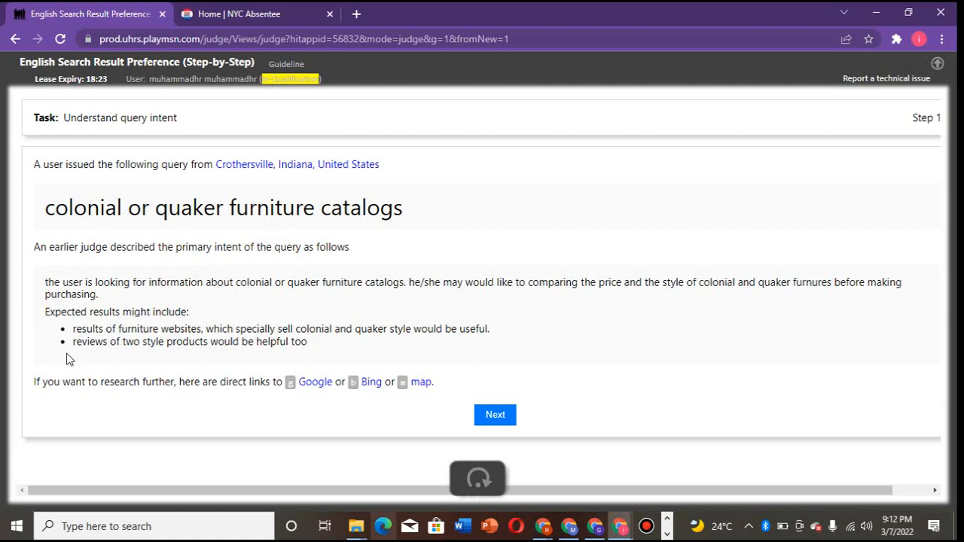
pyautogui.moveTo(180, 363)
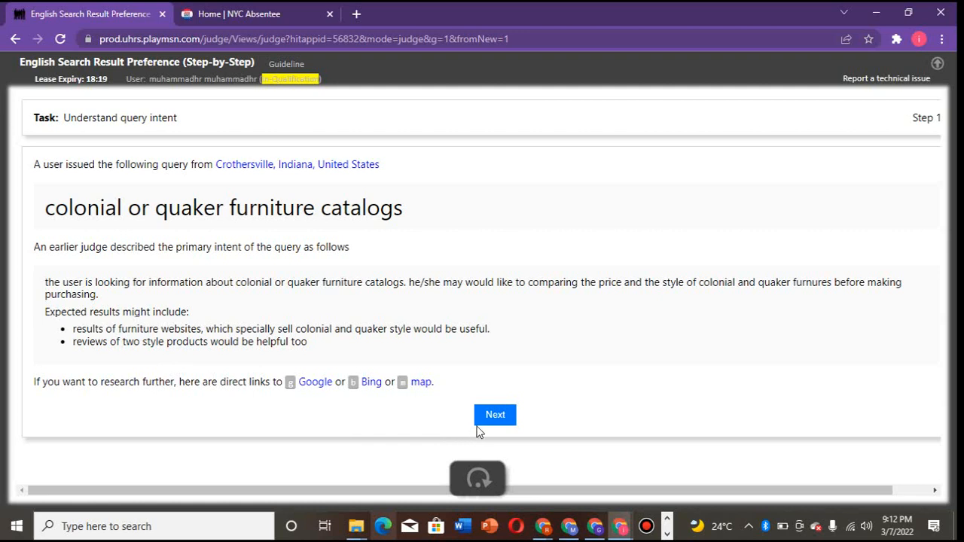
pyautogui.moveTo(147, 369)
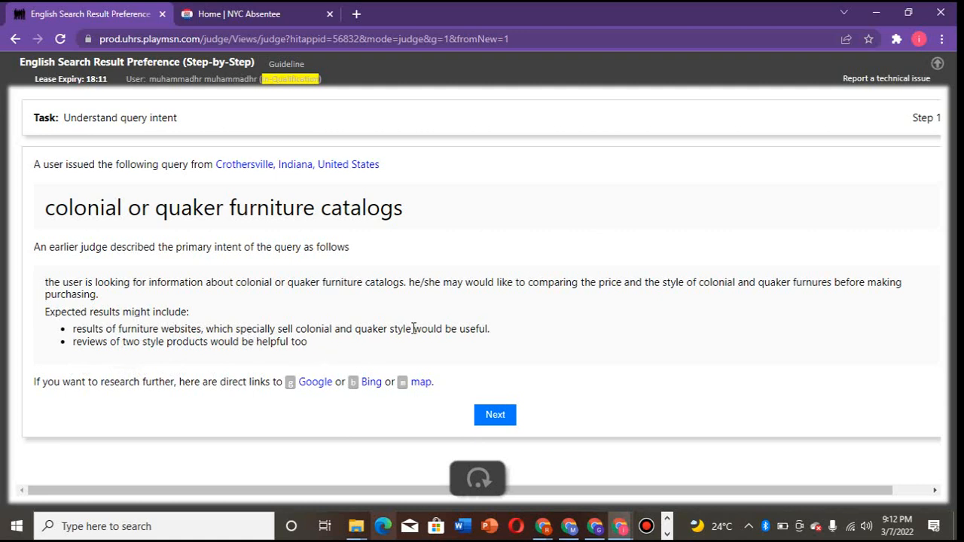
pyautogui.moveTo(429, 344)
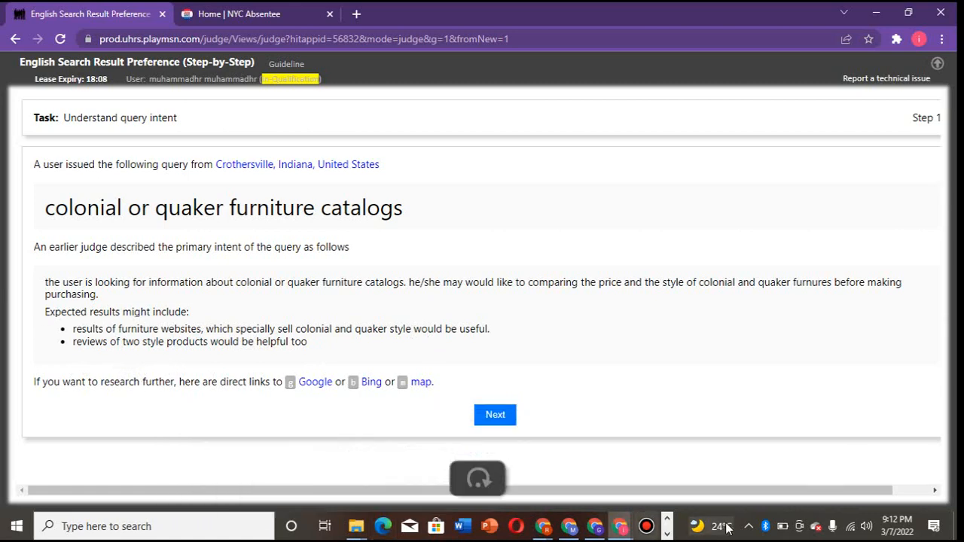
# - Advance to the furniture-catalogs L/R comparison, cancelling the 'Leave site?' prompt, and review both previews
pyautogui.click(493, 416)
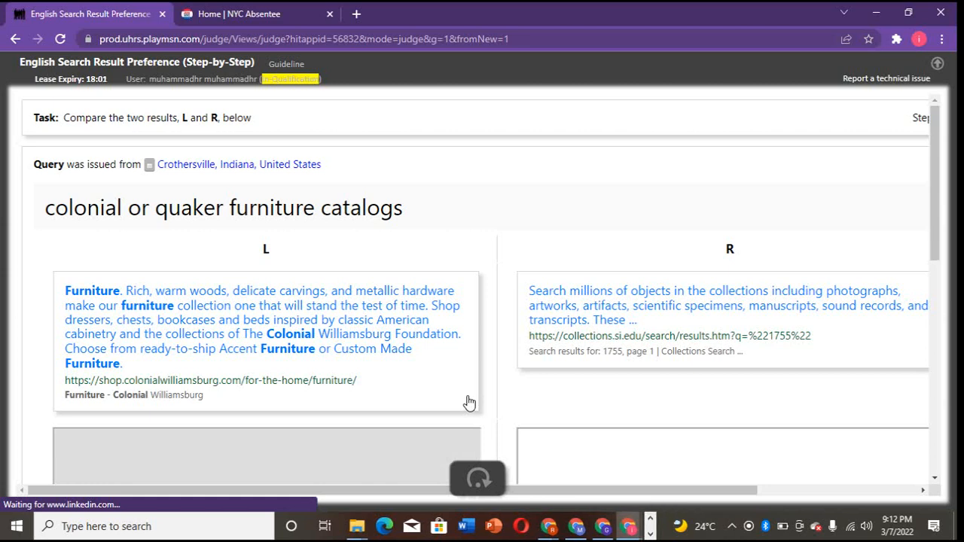
pyautogui.moveTo(277, 361)
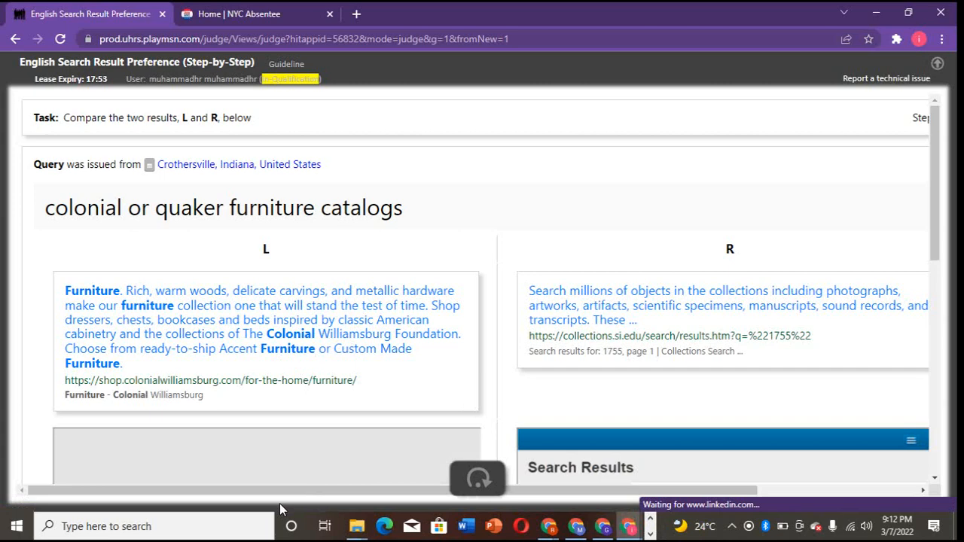
pyautogui.scroll(-3)
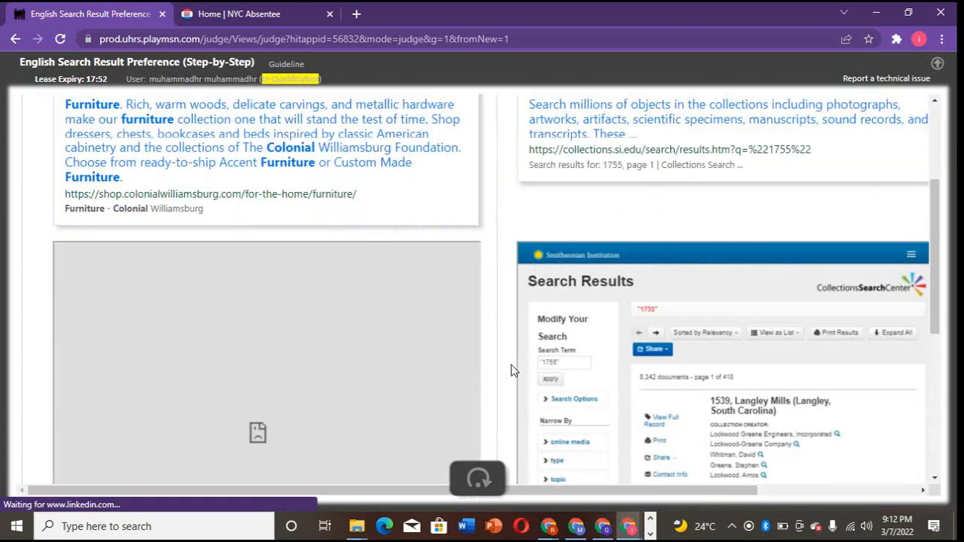
pyautogui.scroll(-3)
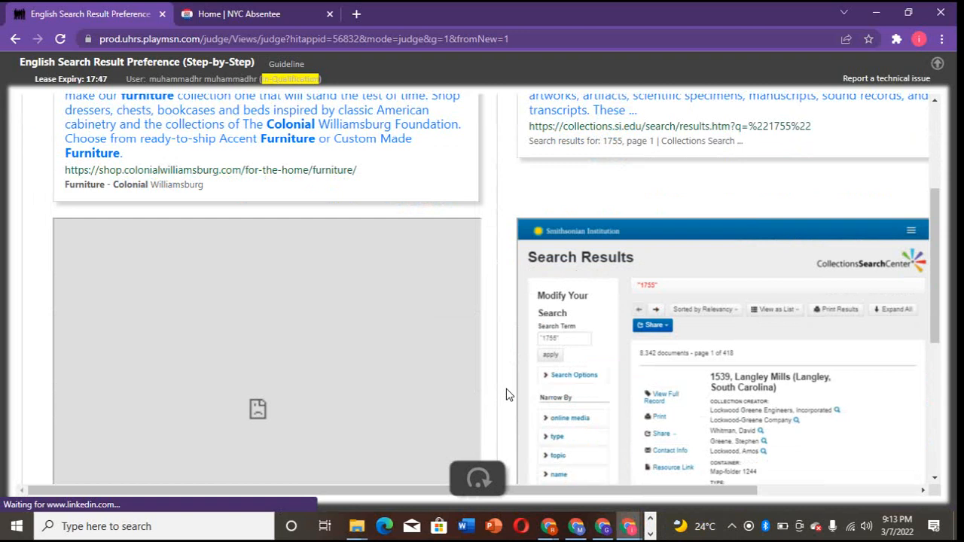
pyautogui.moveTo(494, 382)
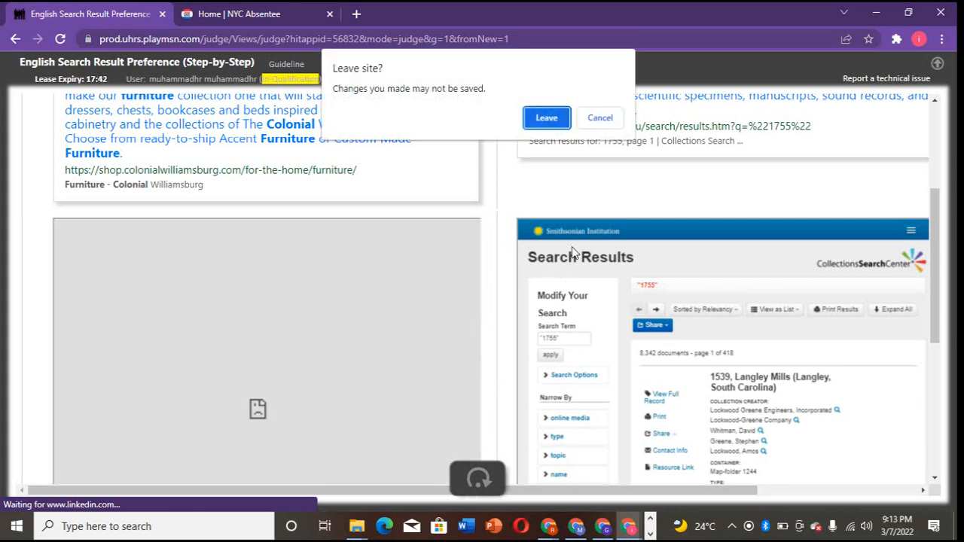
pyautogui.moveTo(599, 118)
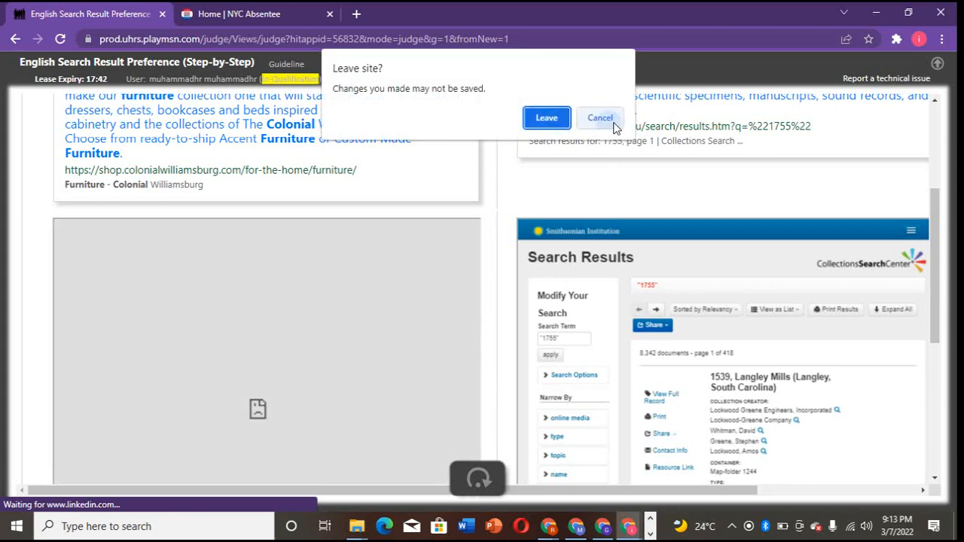
pyautogui.click(600, 117)
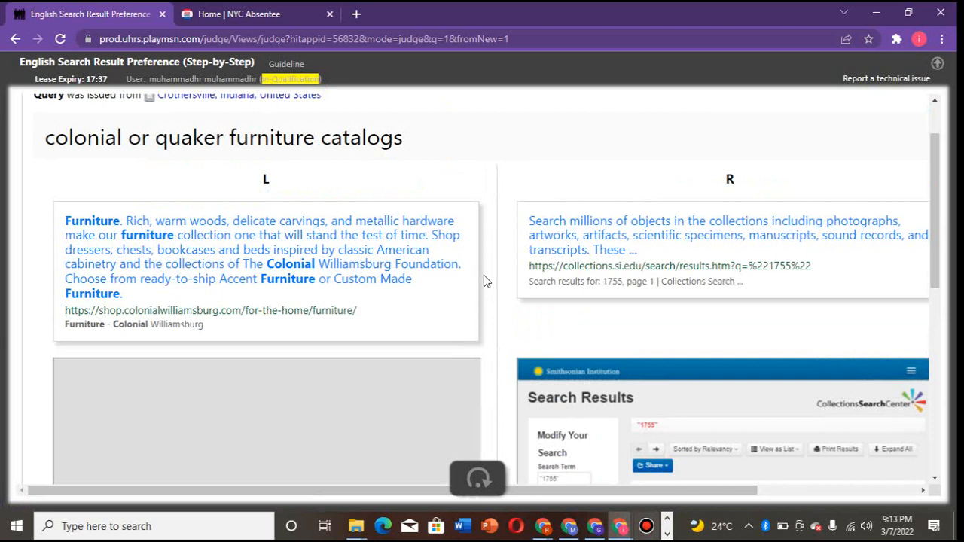
pyautogui.moveTo(789, 222)
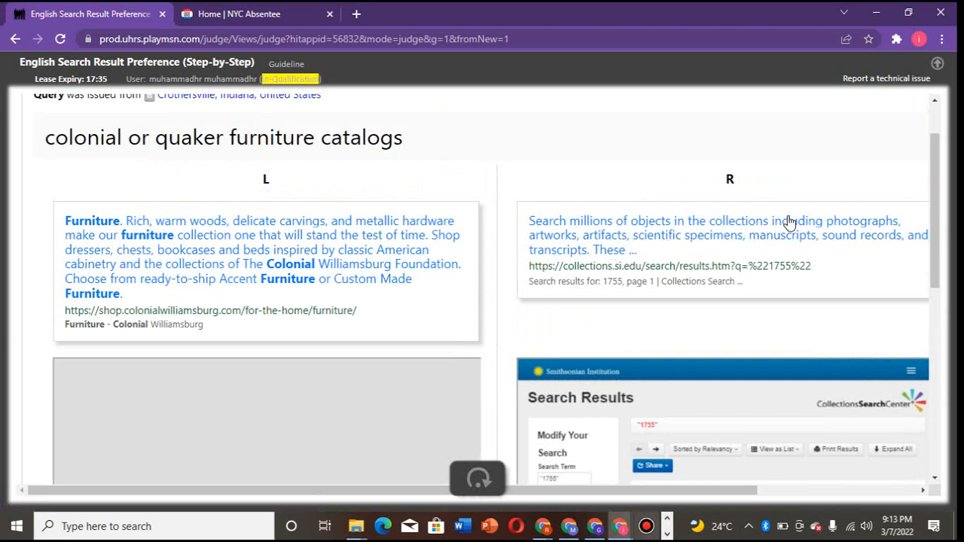
pyautogui.moveTo(868, 259)
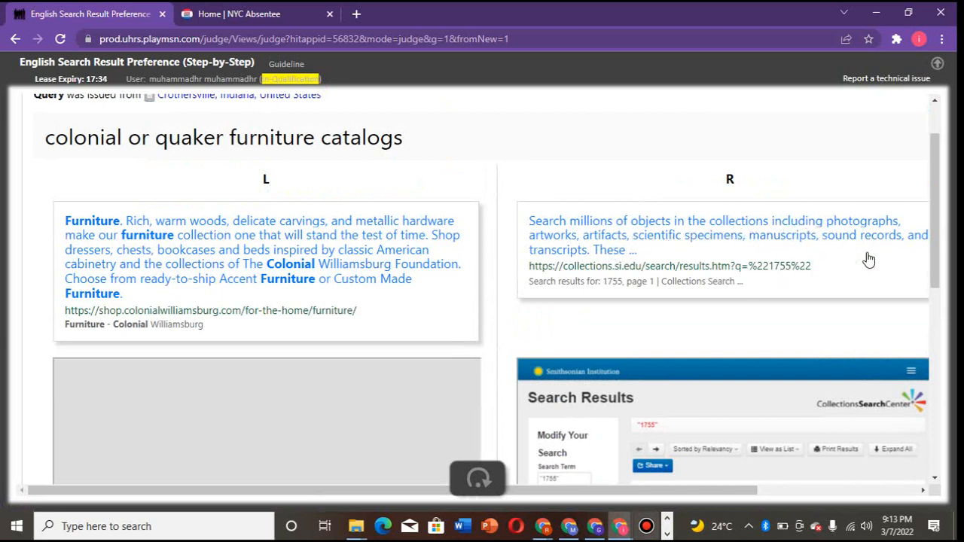
pyautogui.moveTo(572, 280)
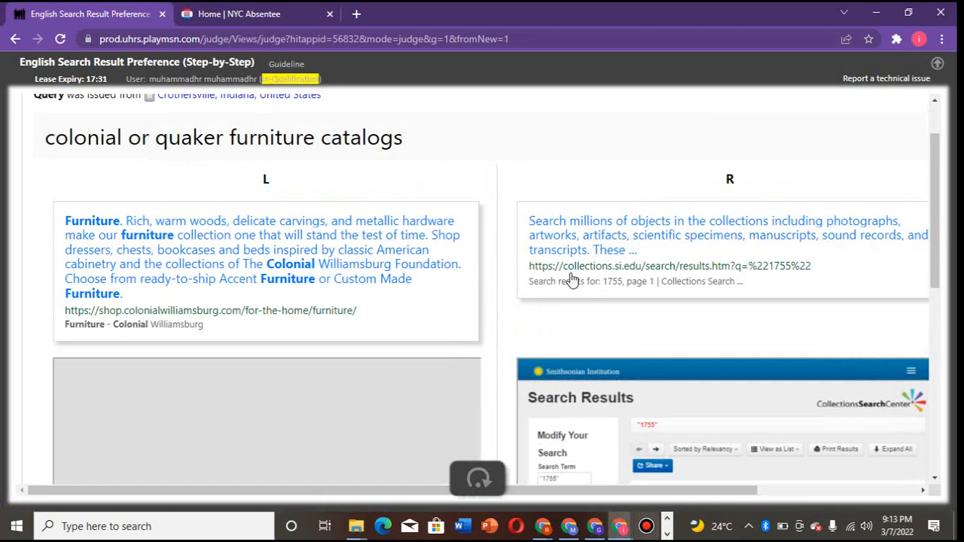
pyautogui.moveTo(696, 386)
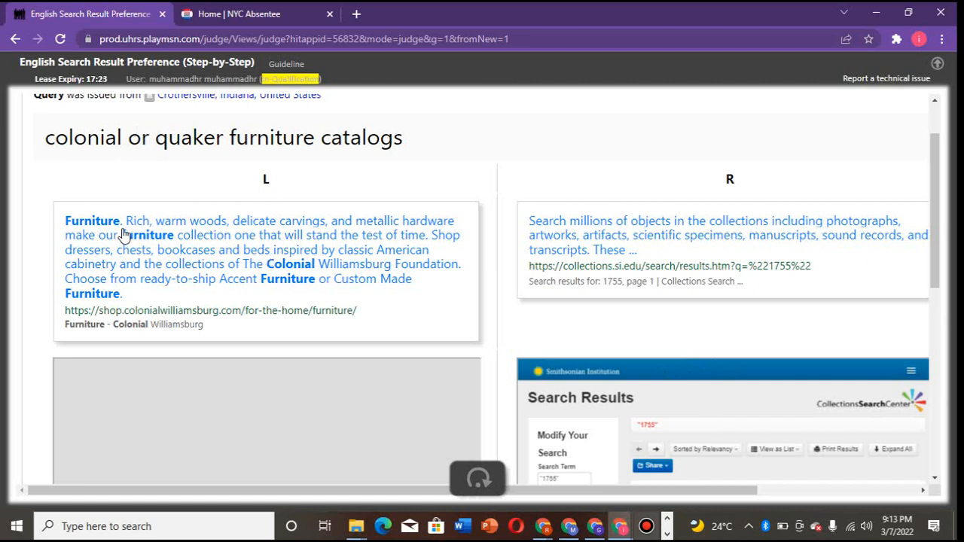
pyautogui.moveTo(584, 359)
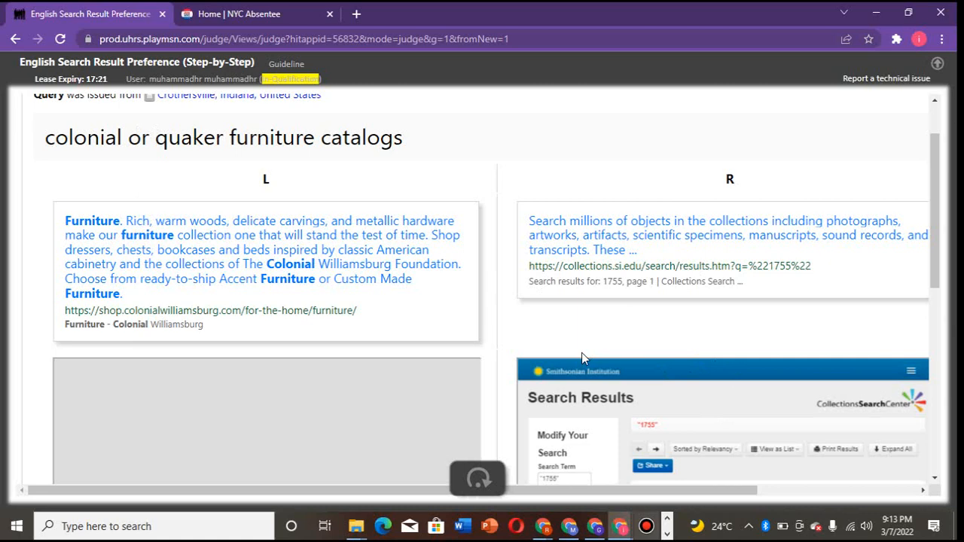
pyautogui.scroll(-3)
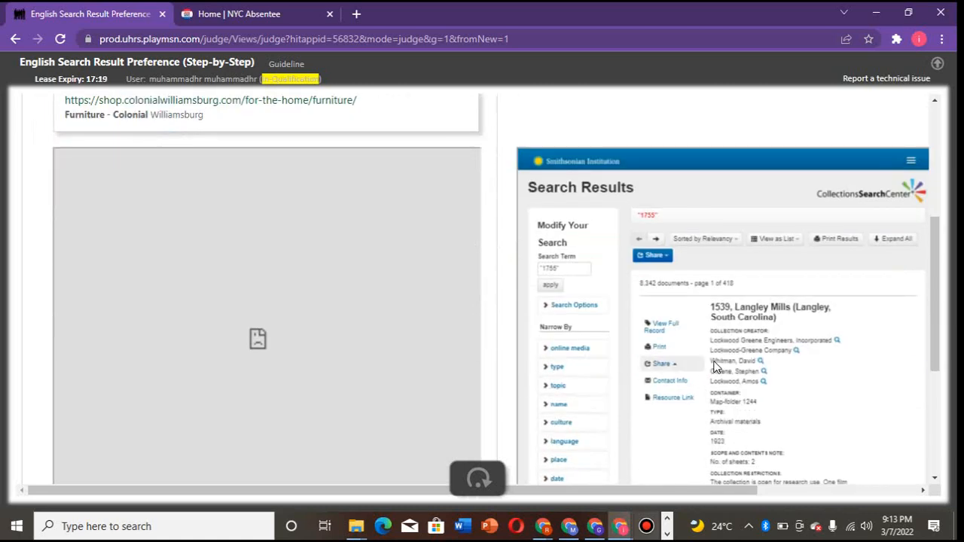
pyautogui.scroll(-3)
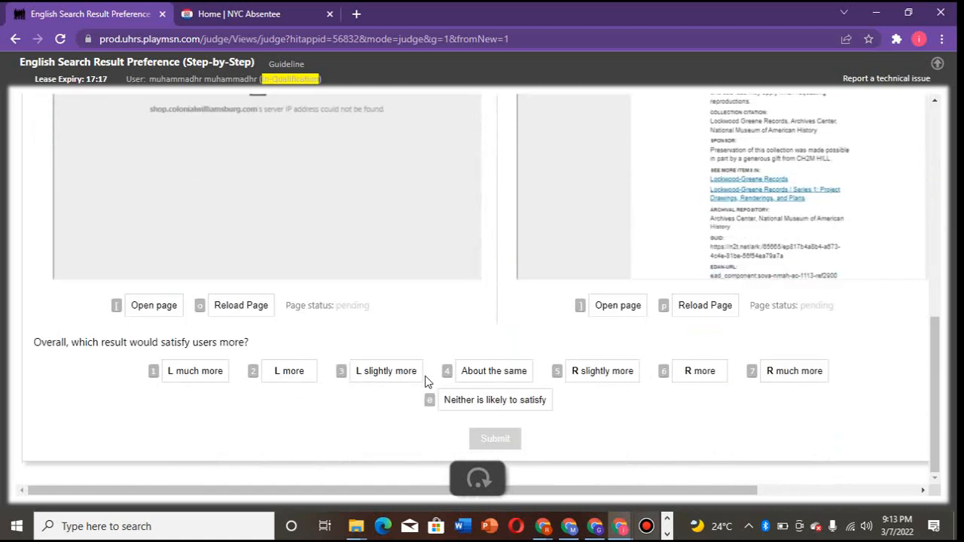
pyautogui.scroll(3)
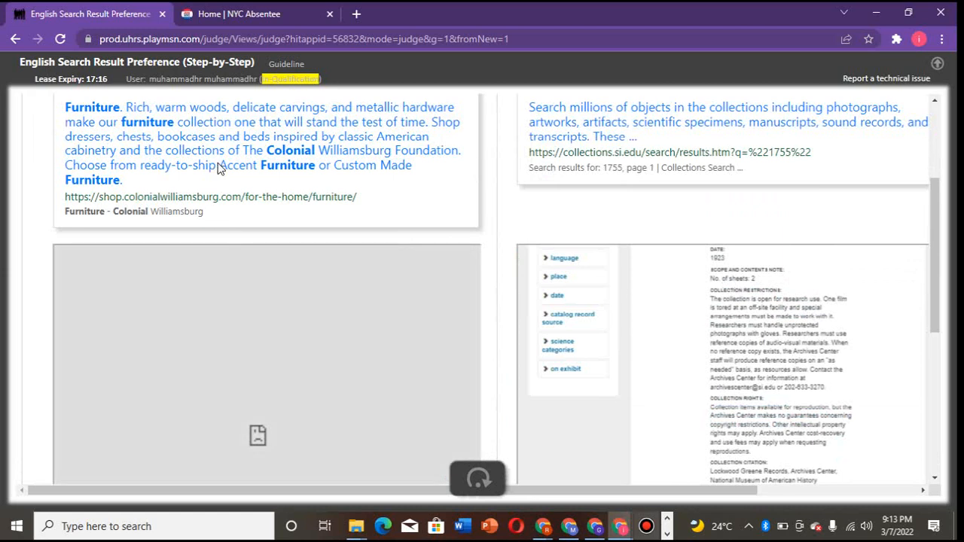
# - Check the Colonial Williamsburg furniture page, return, rate 'L more' and submit
pyautogui.click(211, 196)
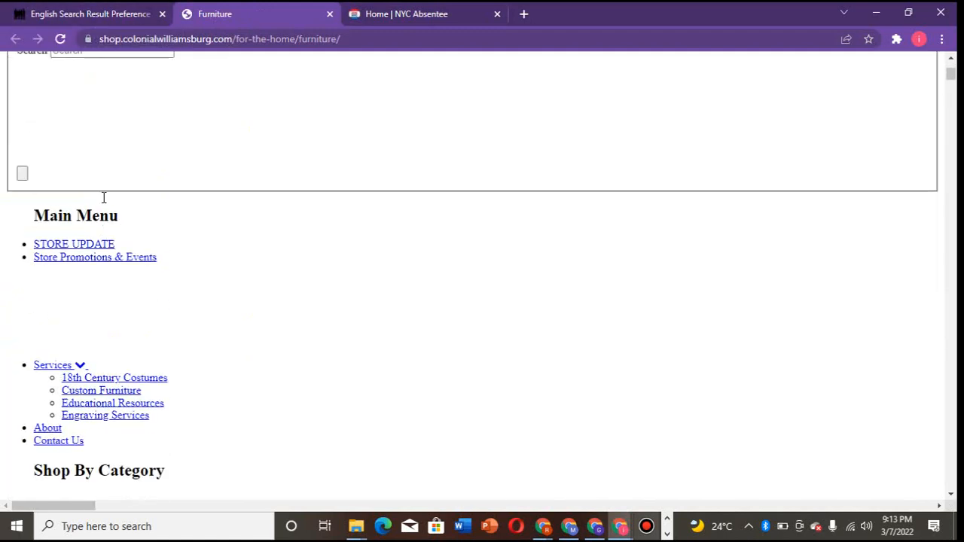
pyautogui.scroll(-3)
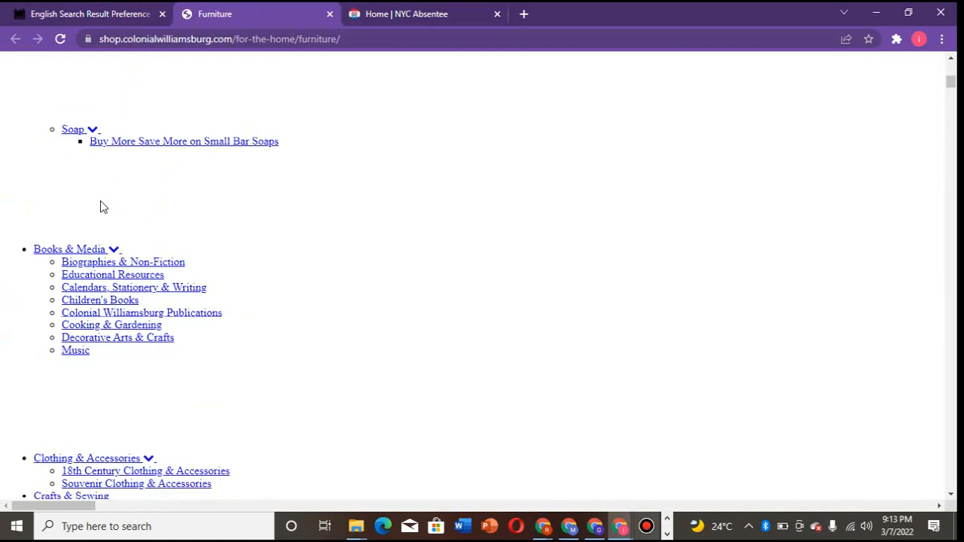
pyautogui.click(90, 13)
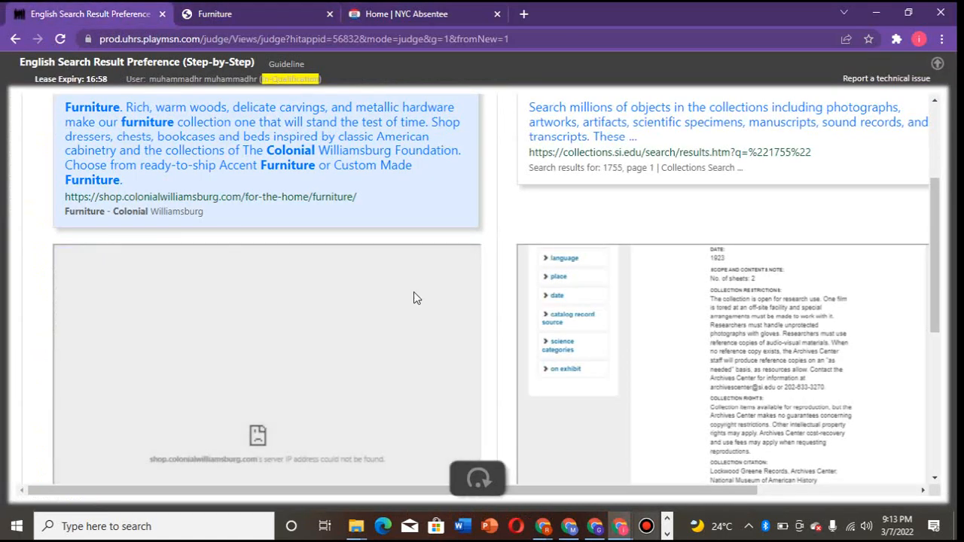
pyautogui.scroll(3)
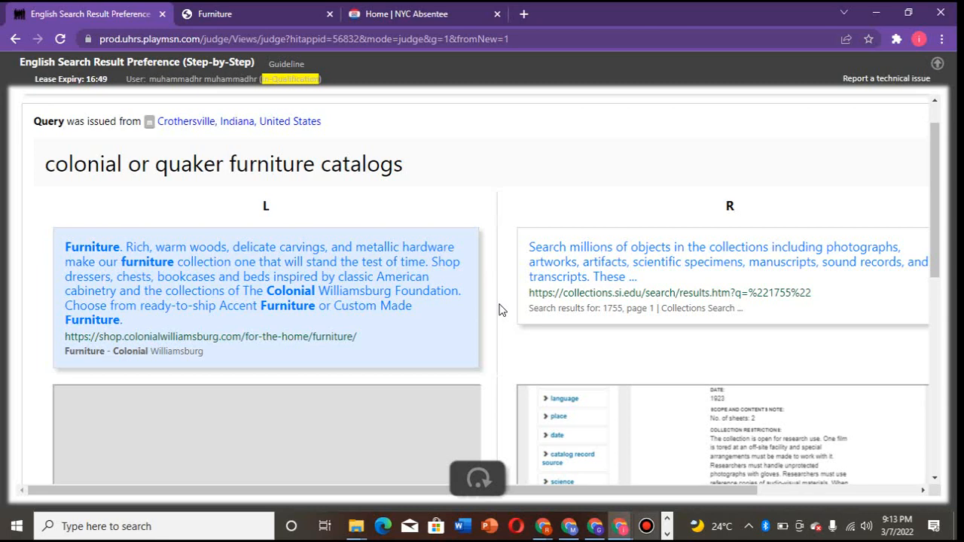
pyautogui.scroll(-3)
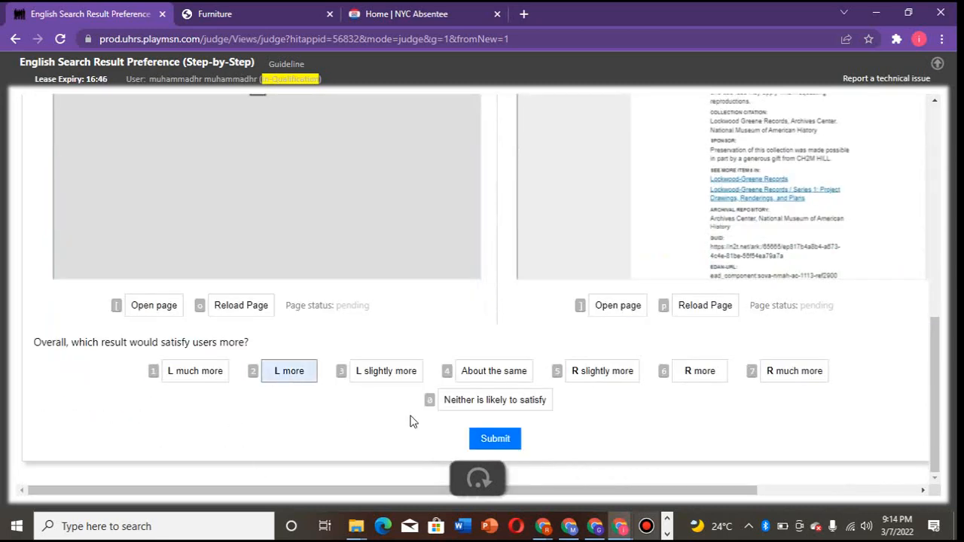
pyautogui.click(494, 438)
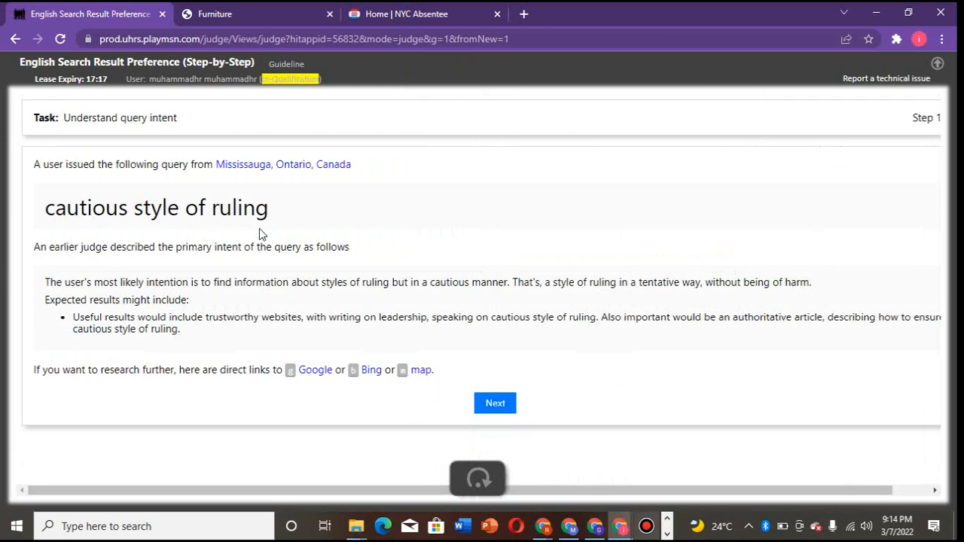
pyautogui.moveTo(440, 357)
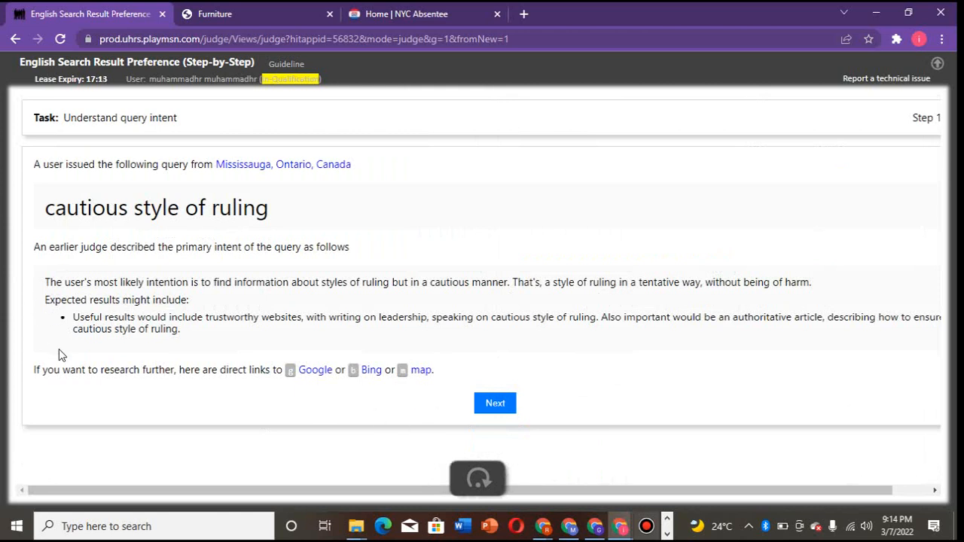
pyautogui.moveTo(139, 350)
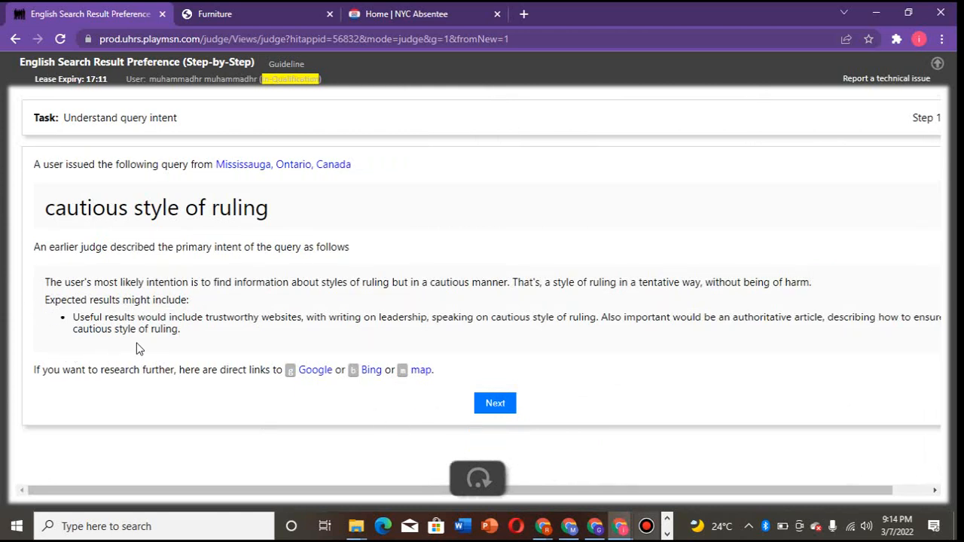
pyautogui.moveTo(203, 357)
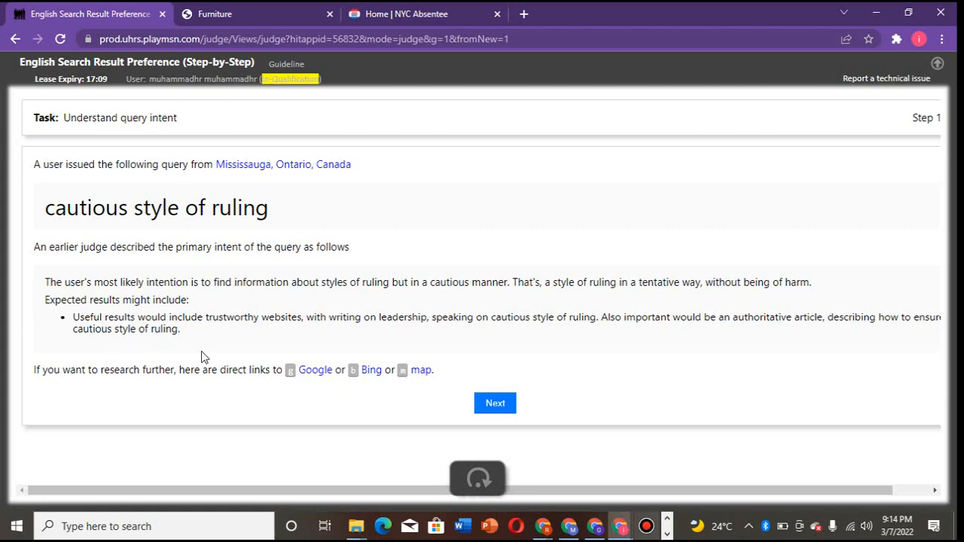
pyautogui.moveTo(317, 331)
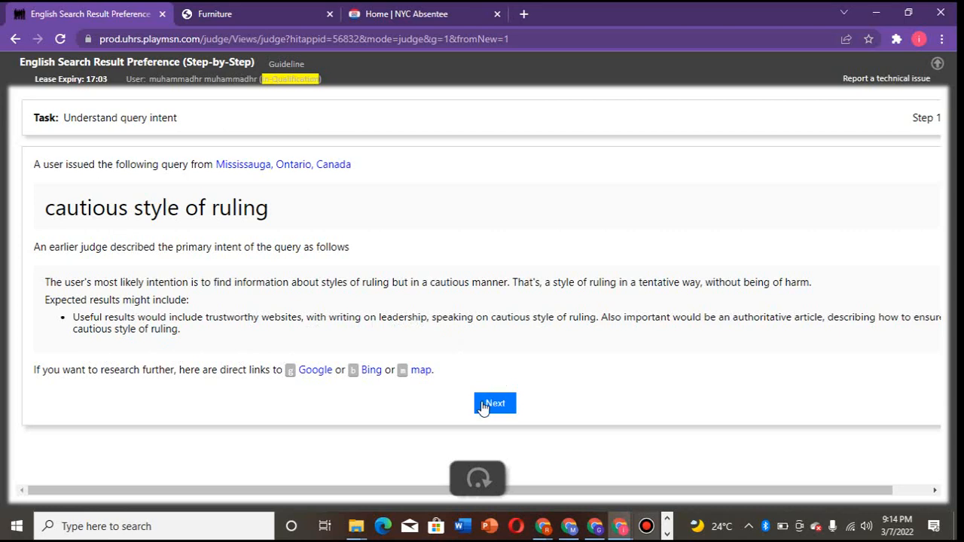
# - For 'cautious style of ruling', check the unreachable left result page, choose 'Neither is likely to satisfy' and submit
pyautogui.click(494, 403)
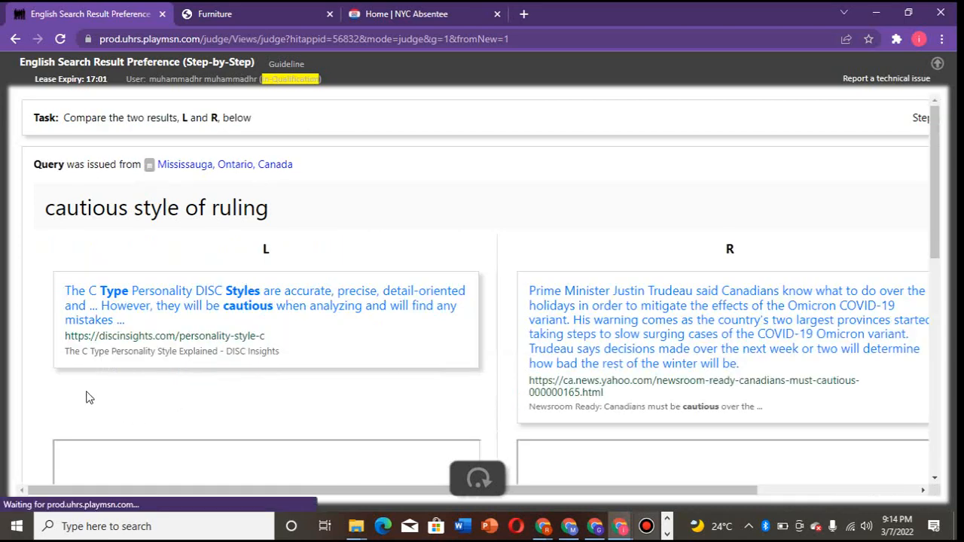
pyautogui.moveTo(578, 372)
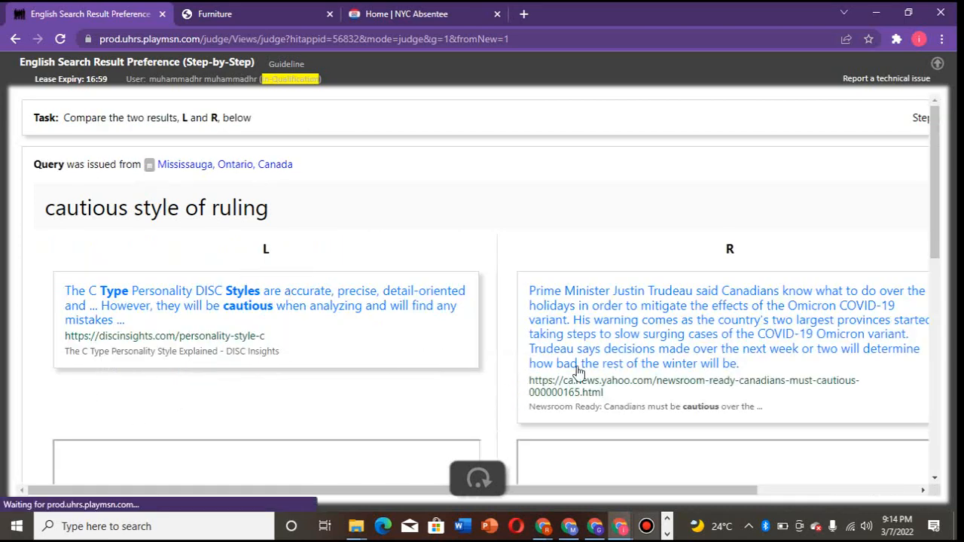
pyautogui.moveTo(244, 345)
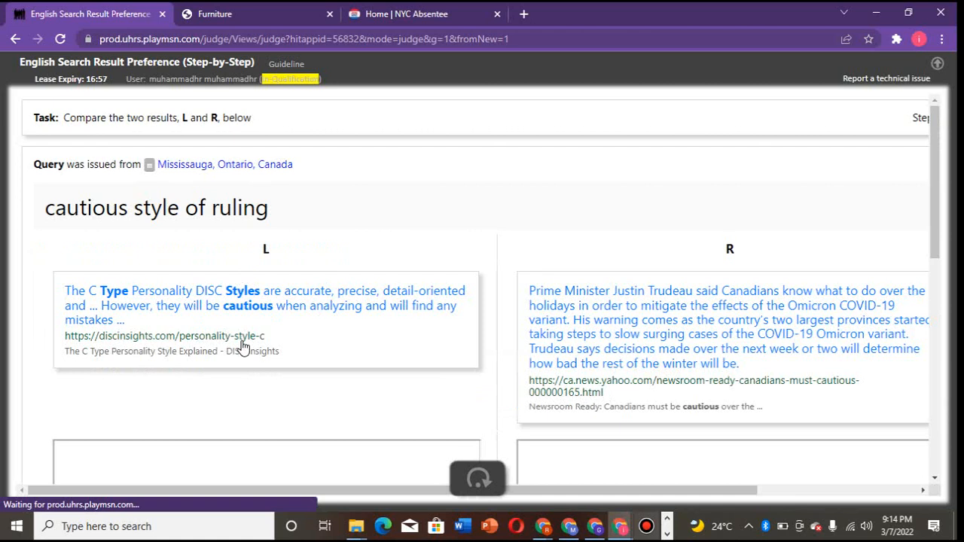
pyautogui.moveTo(218, 354)
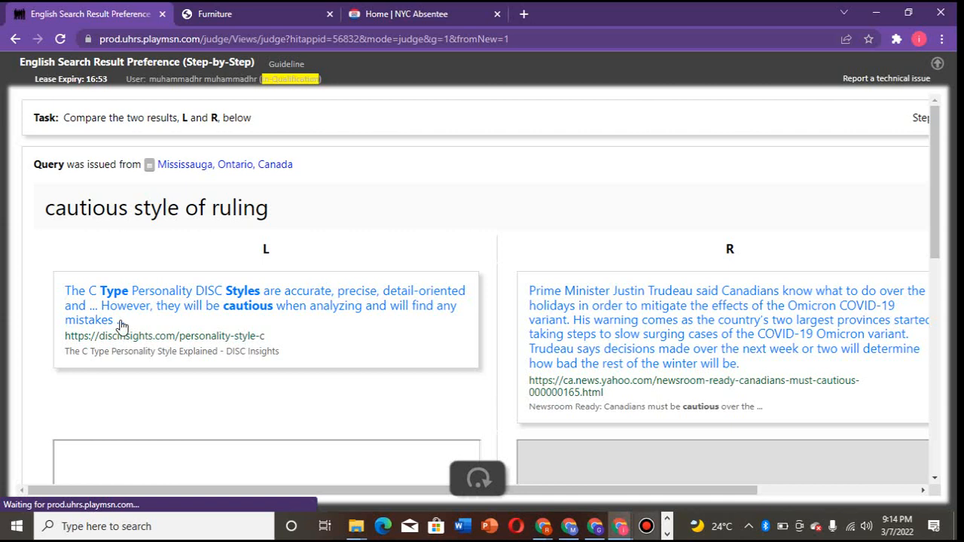
pyautogui.moveTo(209, 337)
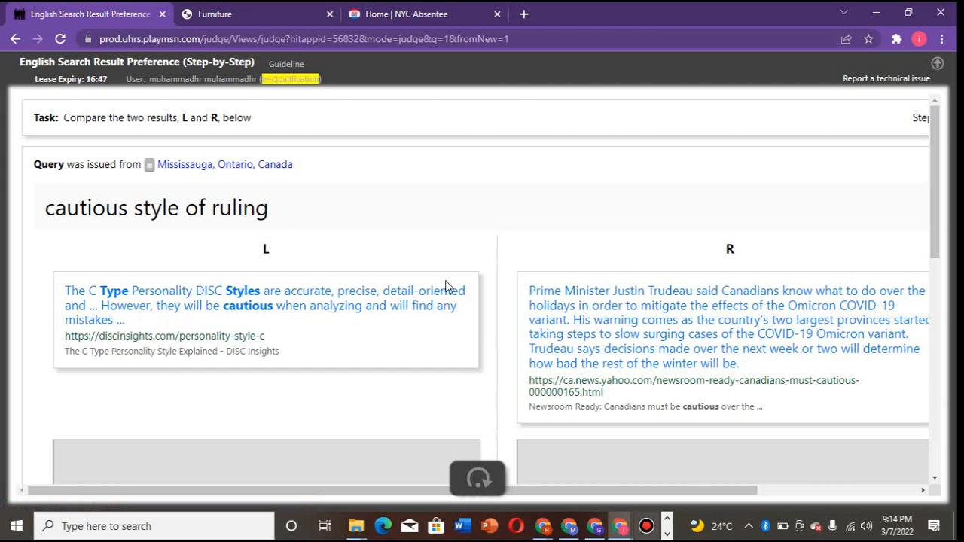
pyautogui.moveTo(369, 374)
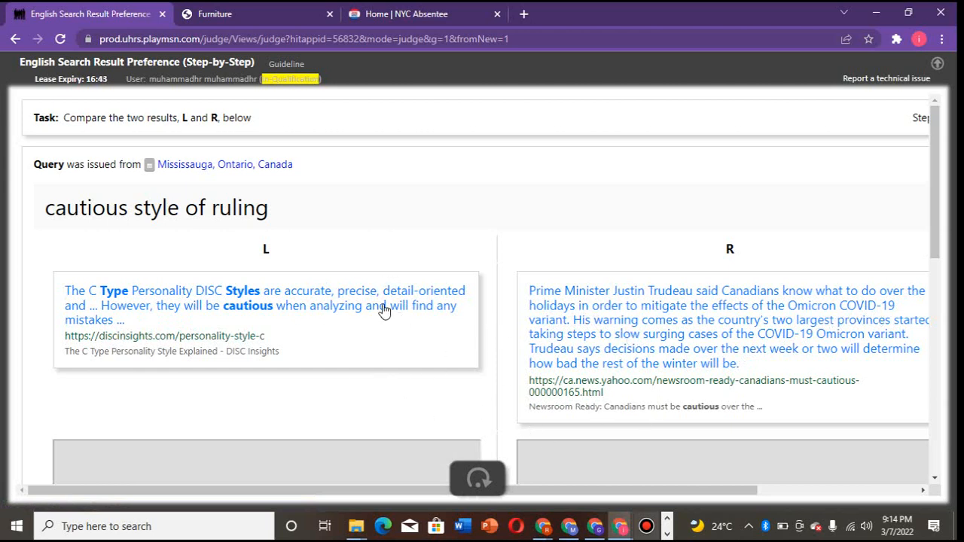
pyautogui.click(164, 335)
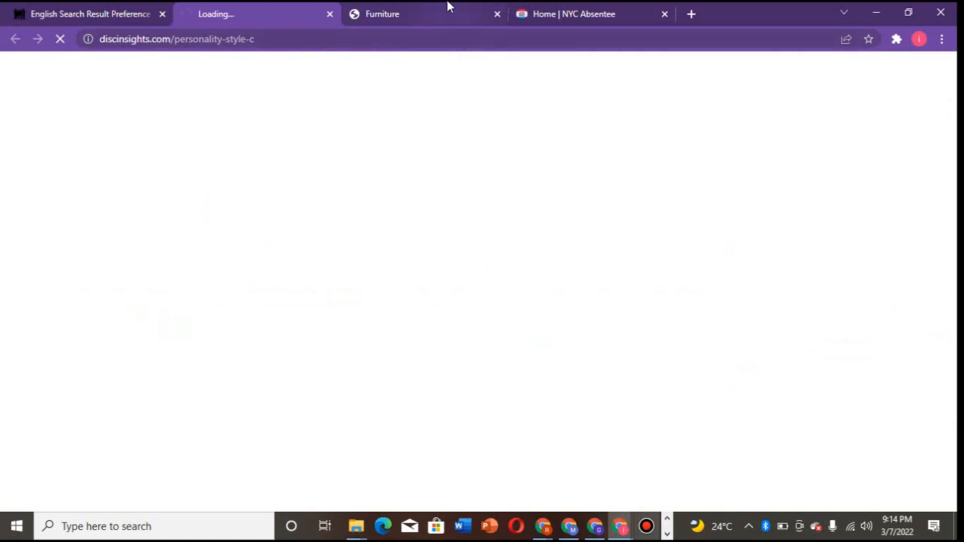
pyautogui.moveTo(216, 13)
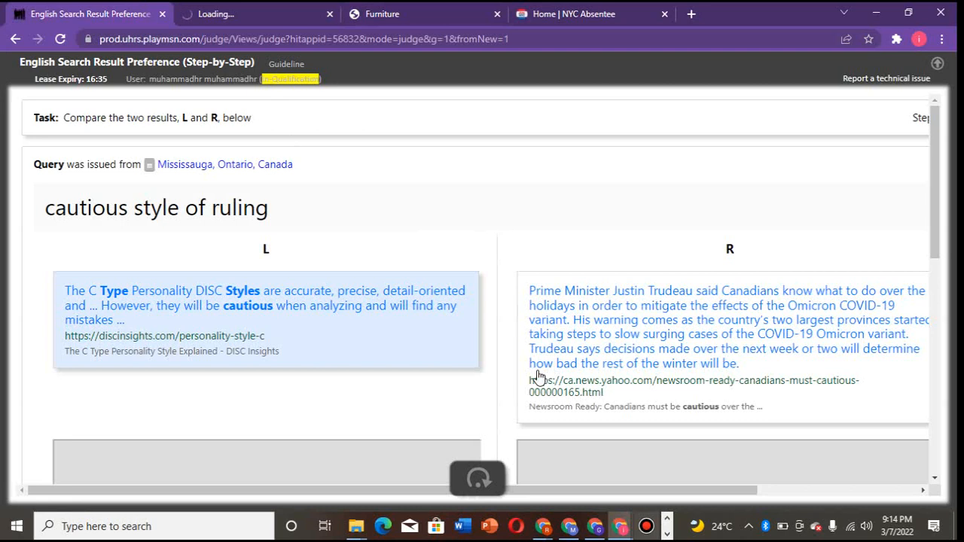
pyautogui.moveTo(449, 328)
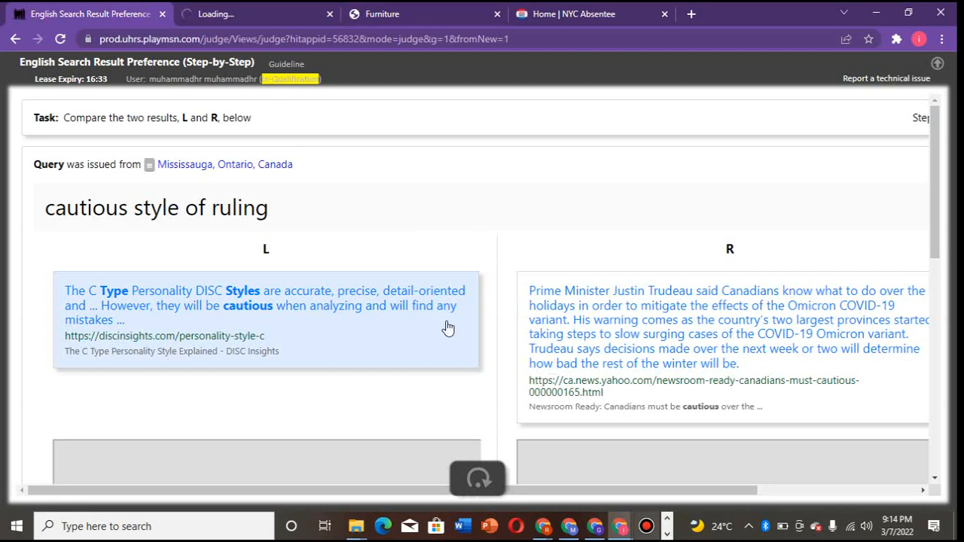
pyautogui.moveTo(354, 366)
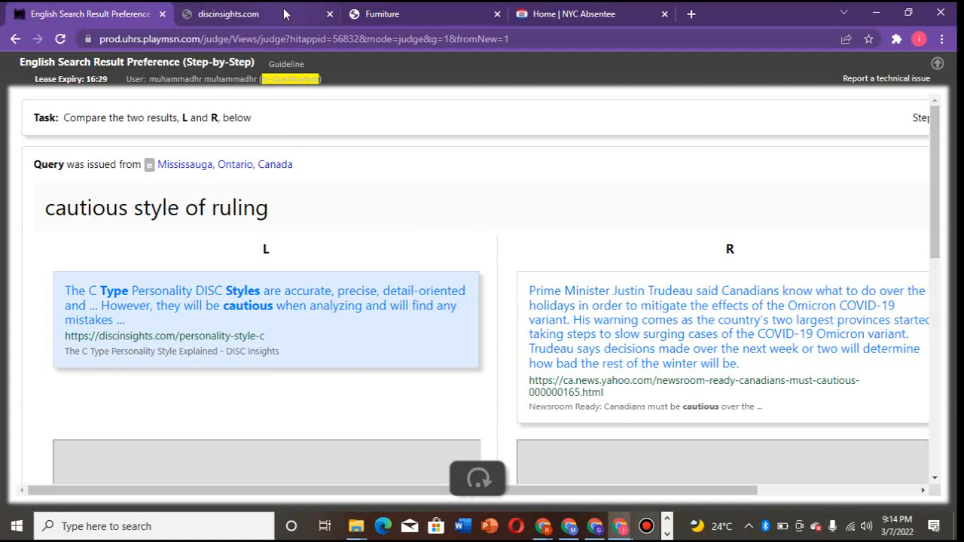
pyautogui.moveTo(241, 13)
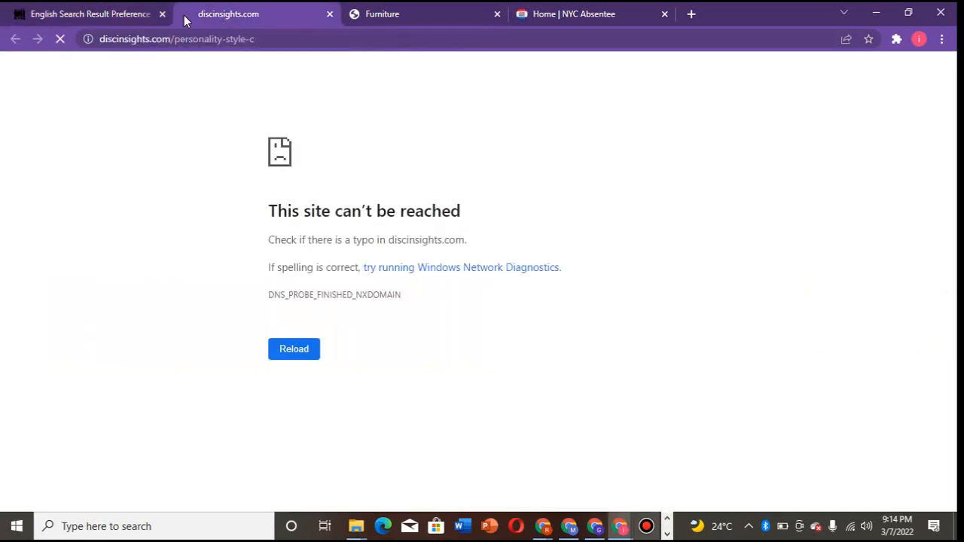
pyautogui.click(83, 13)
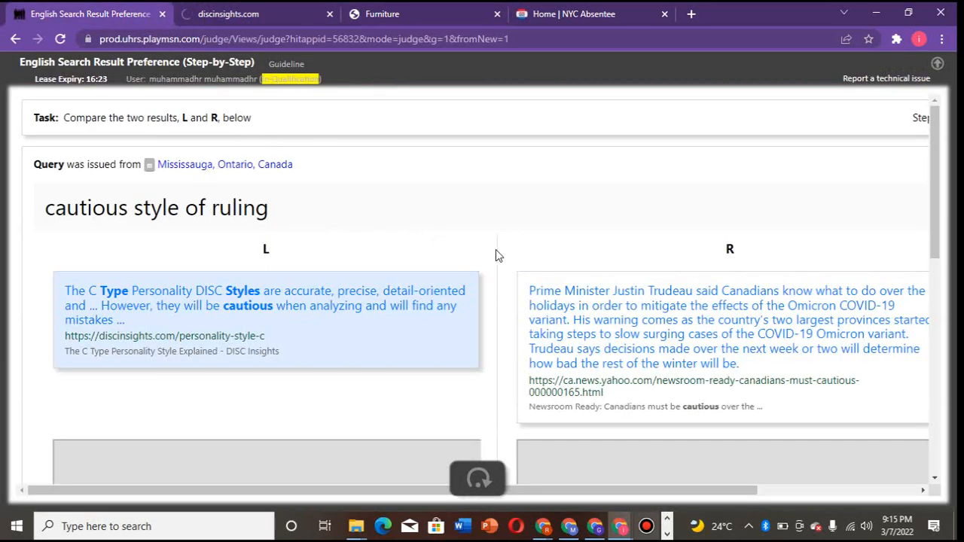
pyautogui.scroll(-3)
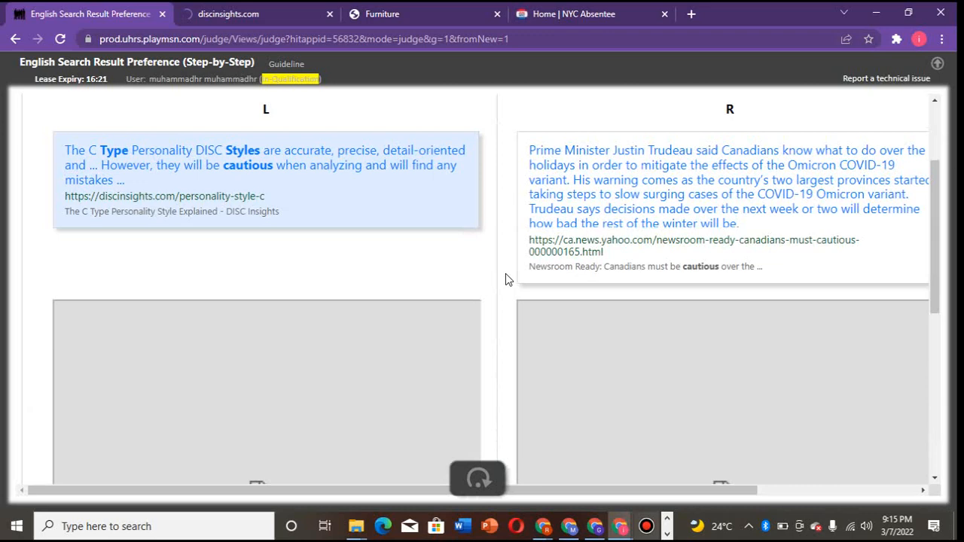
pyautogui.scroll(3)
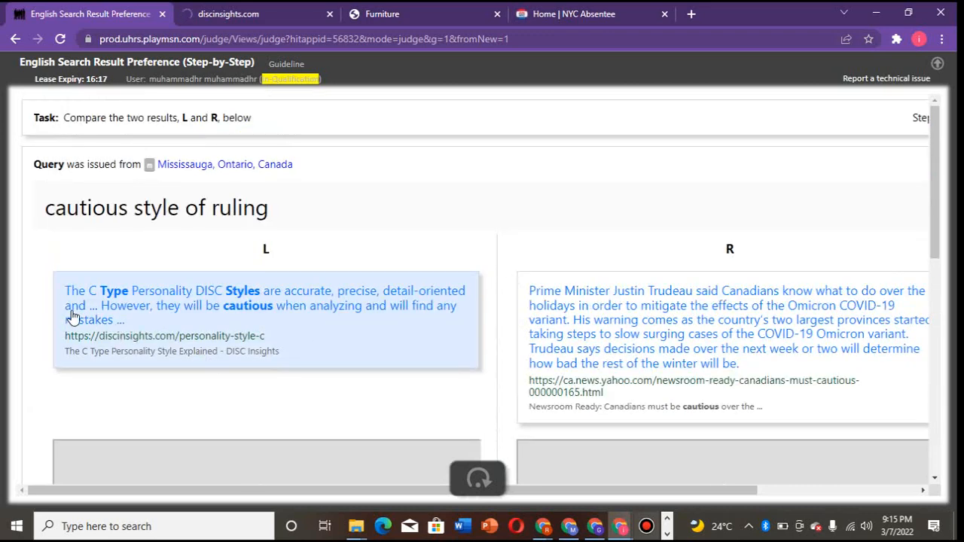
pyautogui.click(164, 336)
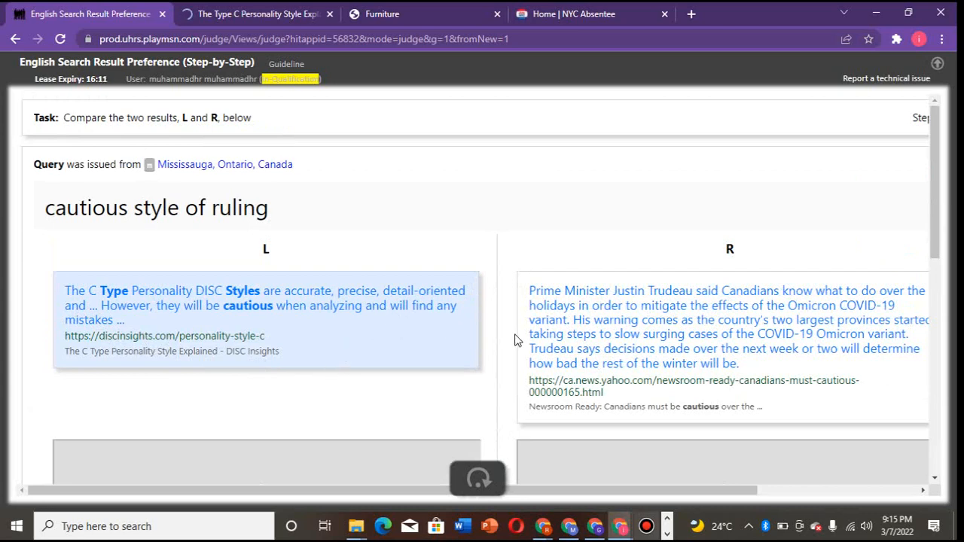
pyautogui.scroll(-3)
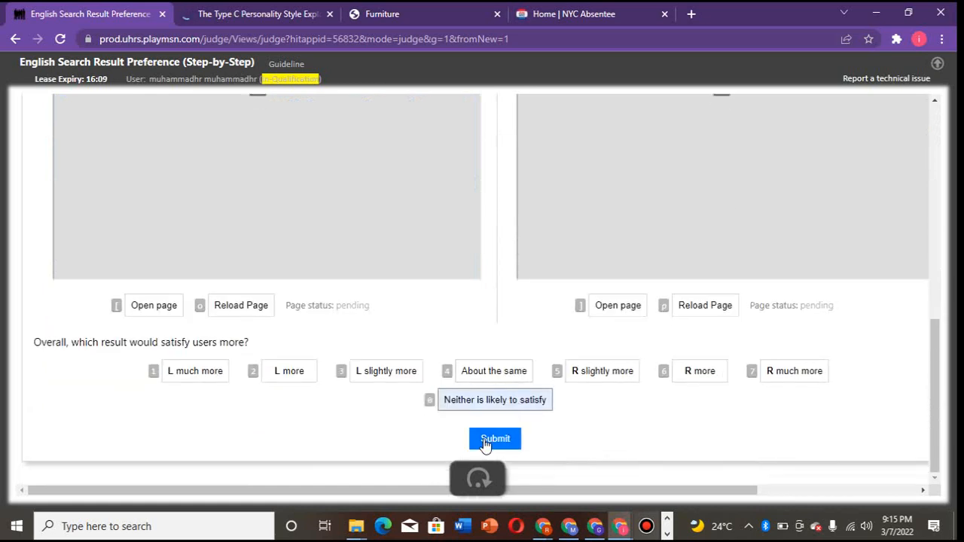
pyautogui.click(494, 438)
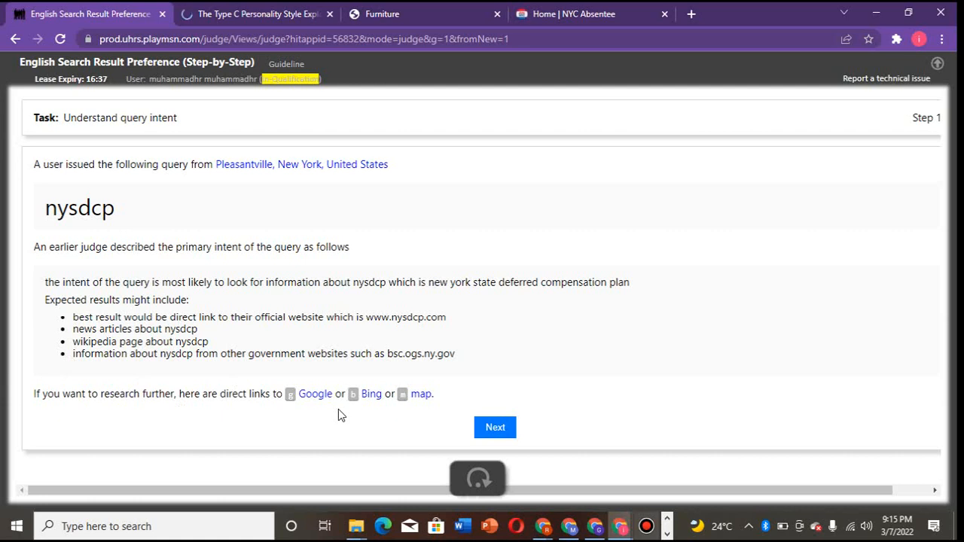
pyautogui.moveTo(334, 377)
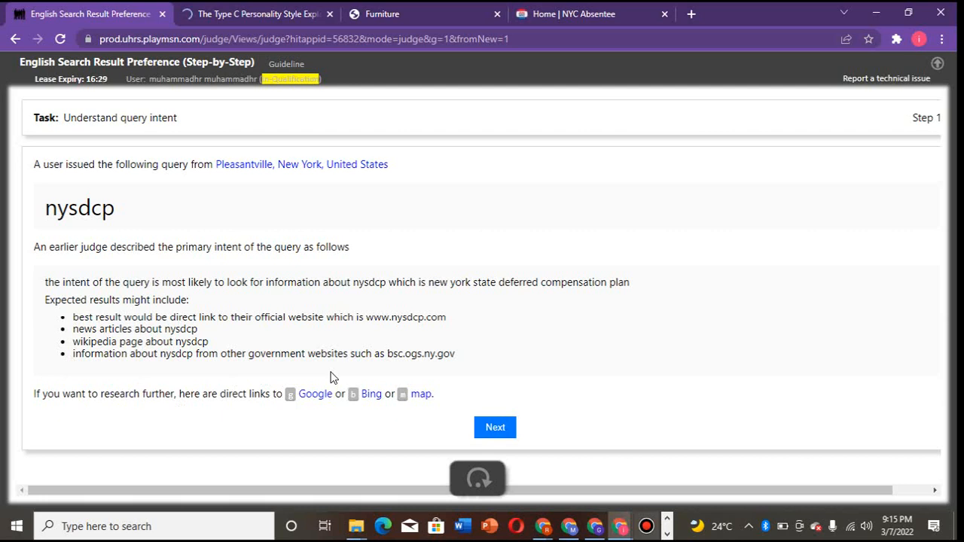
pyautogui.moveTo(151, 269)
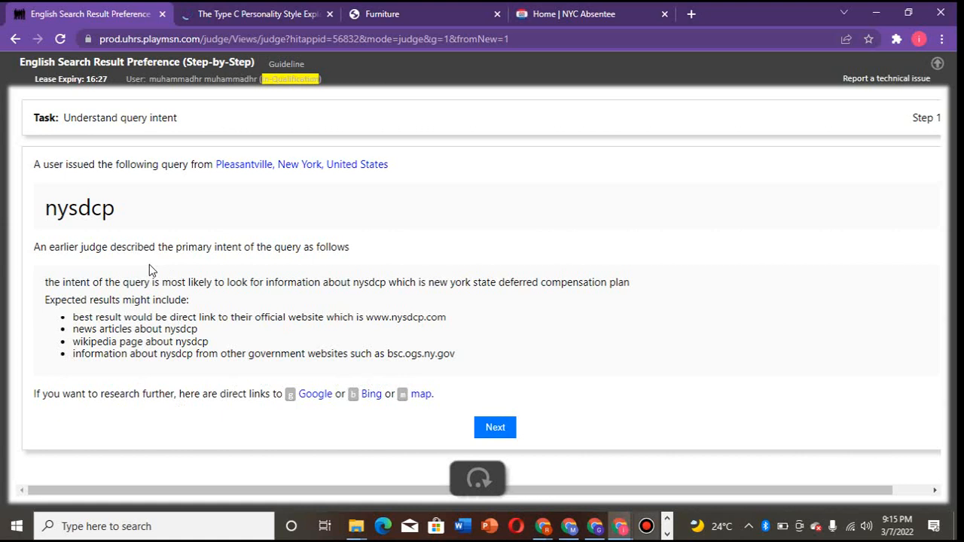
pyautogui.moveTo(361, 298)
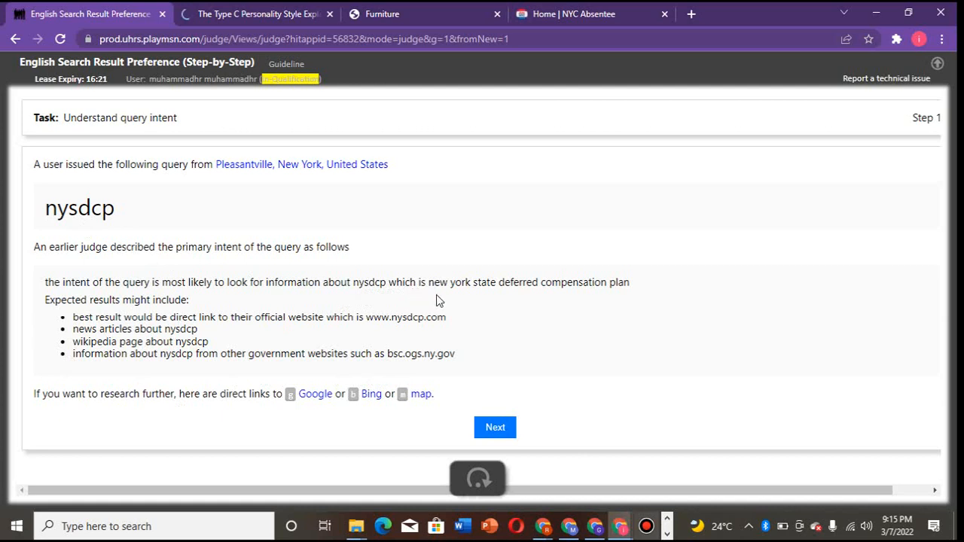
pyautogui.moveTo(510, 298)
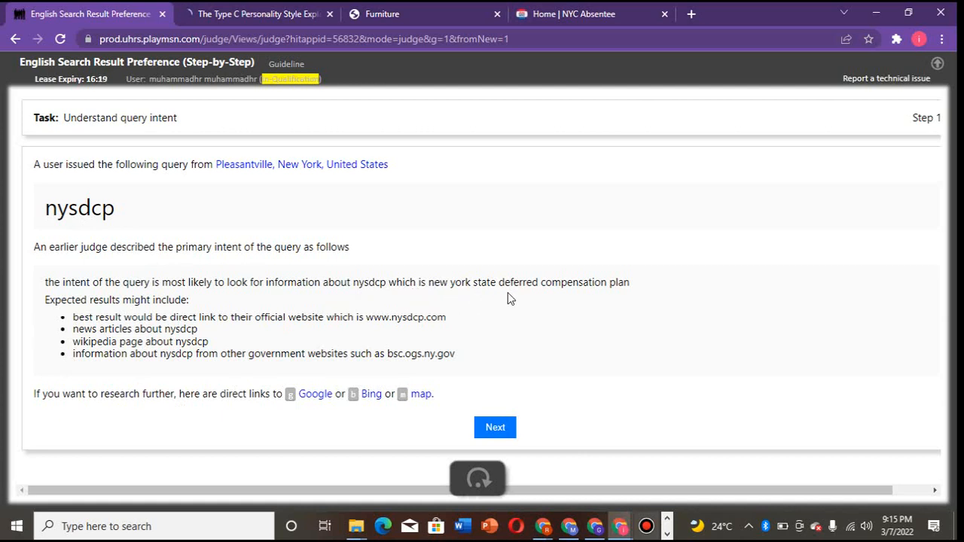
pyautogui.moveTo(557, 289)
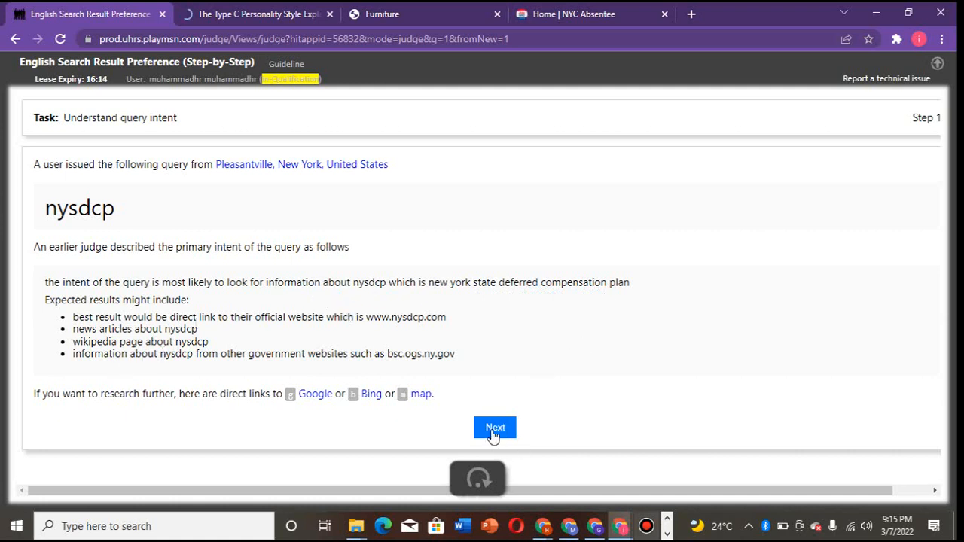
# - Rate result R as much more satisfying for the nysdcp query and submit the judgment
pyautogui.click(494, 427)
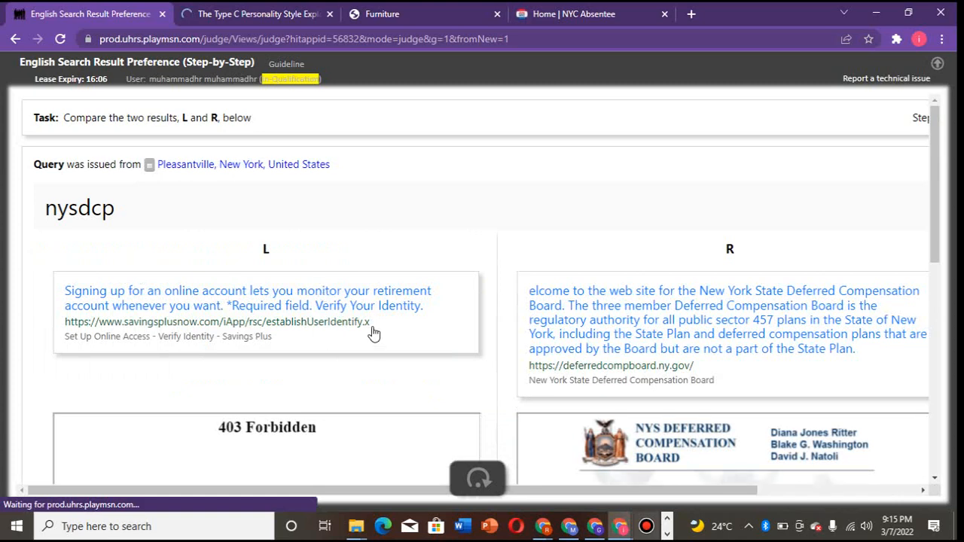
pyautogui.scroll(-3)
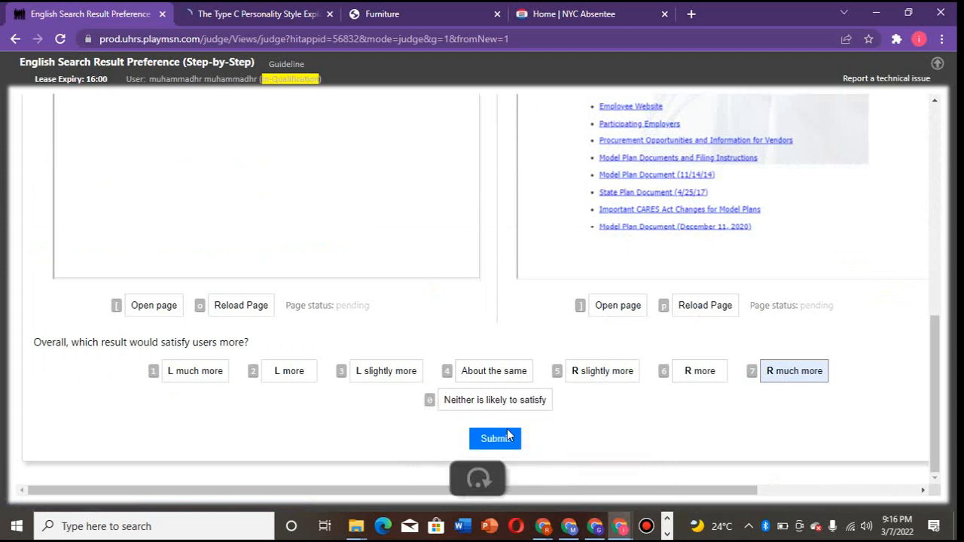
pyautogui.click(494, 438)
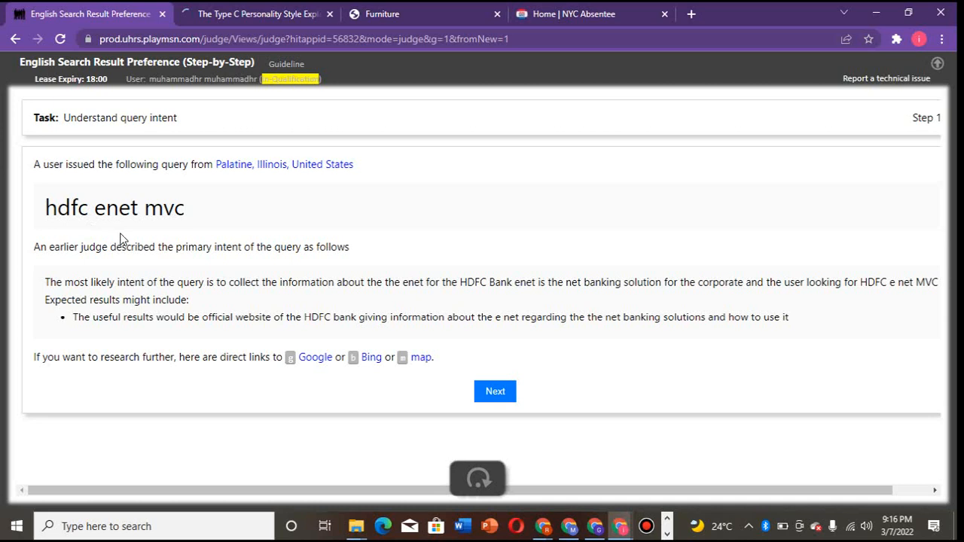
pyautogui.moveTo(165, 333)
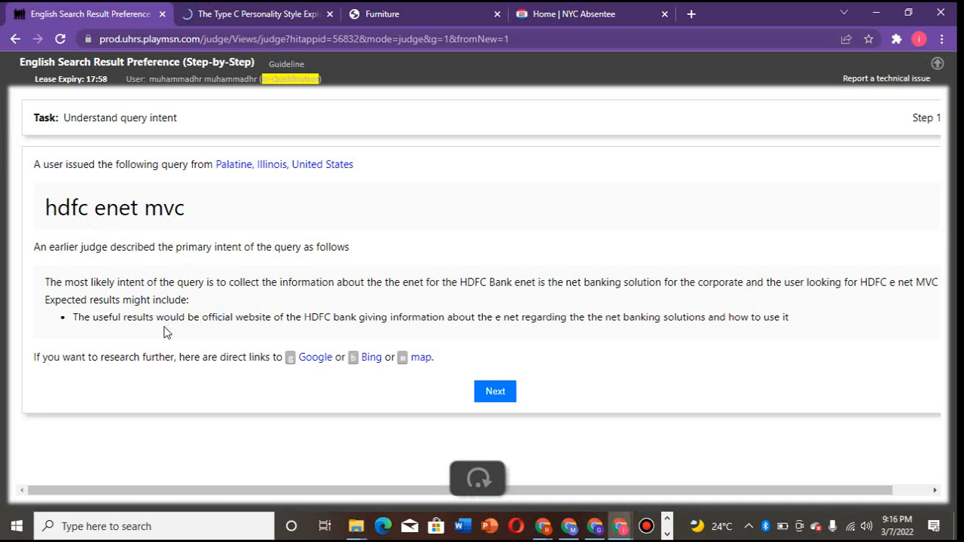
pyautogui.moveTo(301, 366)
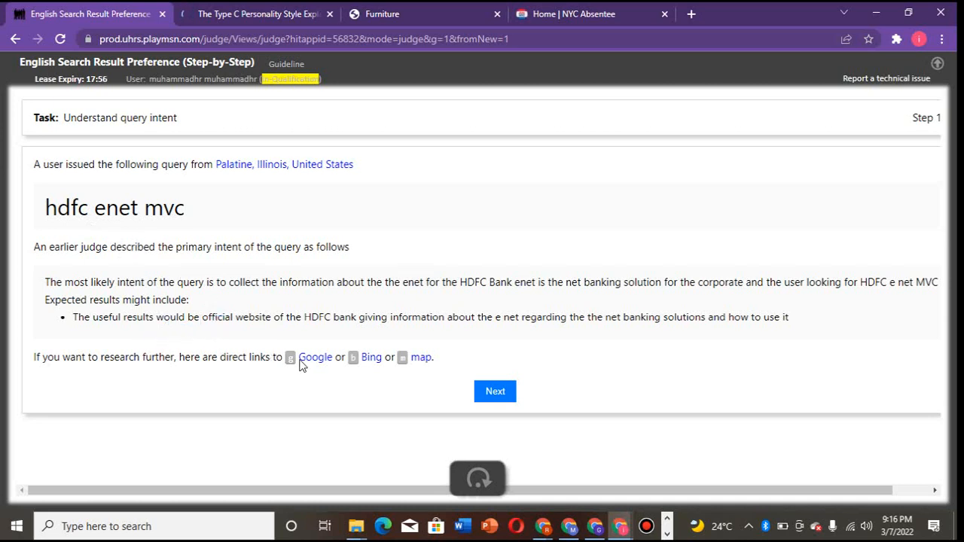
pyautogui.moveTo(386, 296)
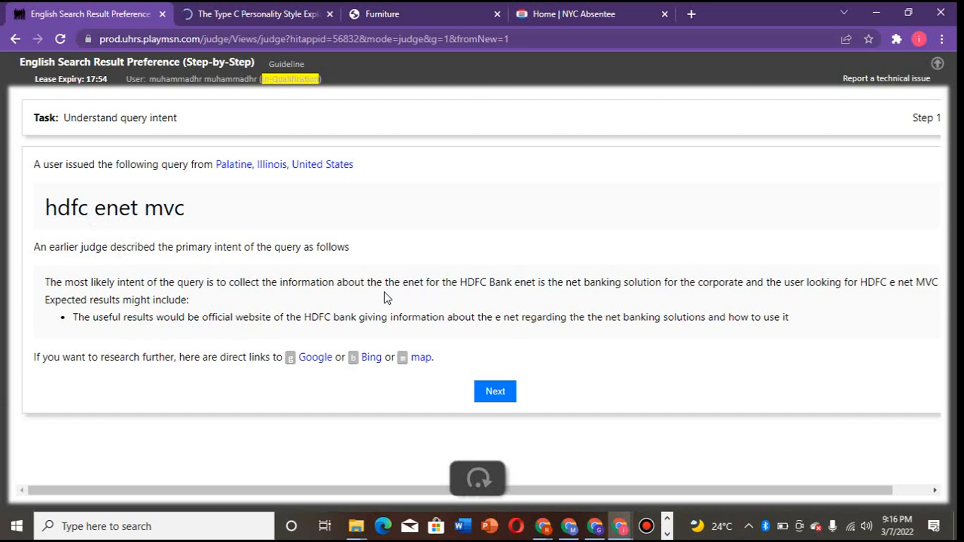
pyautogui.moveTo(530, 347)
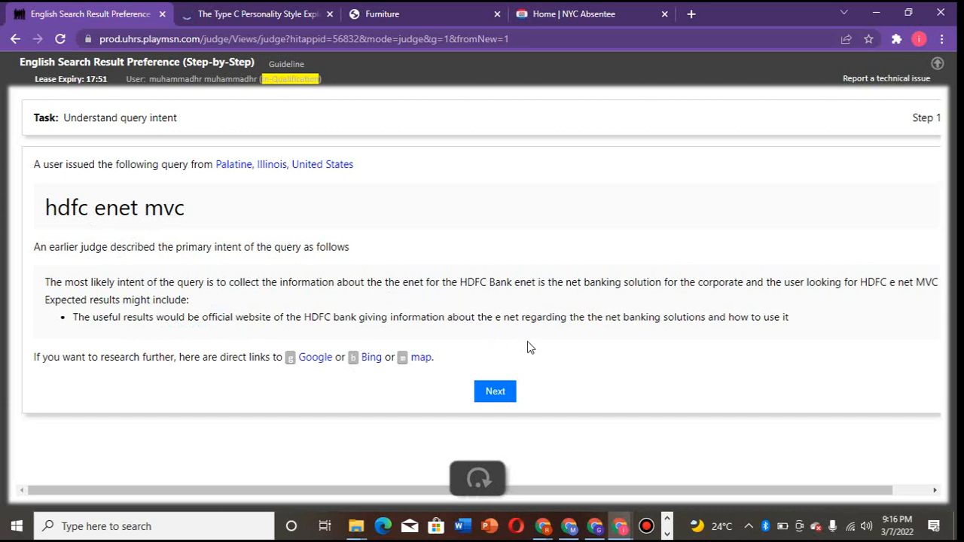
pyautogui.moveTo(593, 312)
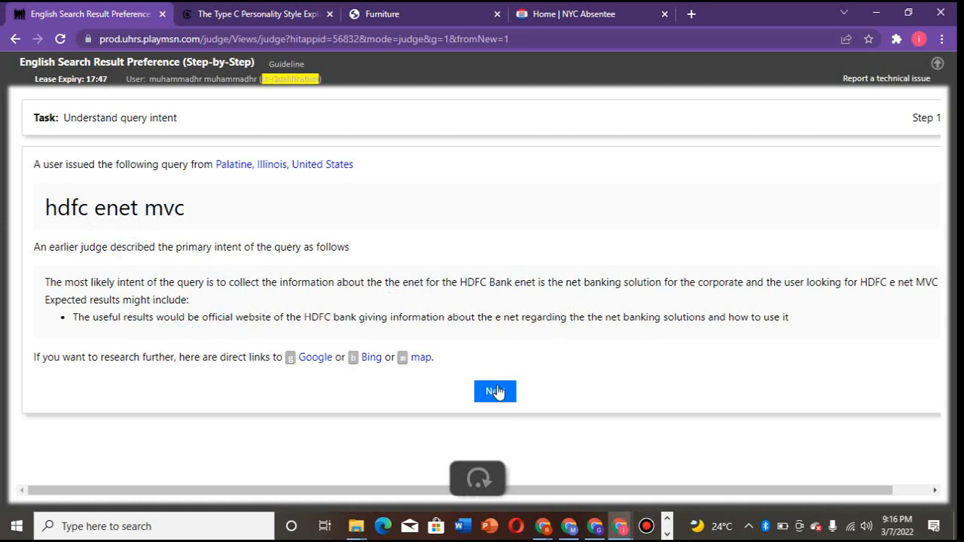
# - Compare both hdfc enet mvc results, rate the corporate banking result L as more satisfying and submit
pyautogui.click(494, 392)
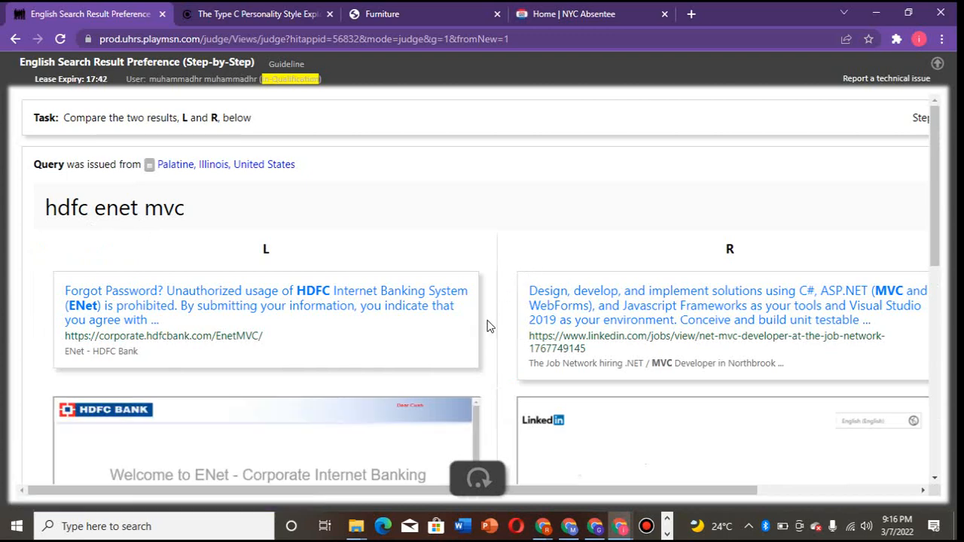
pyautogui.scroll(-3)
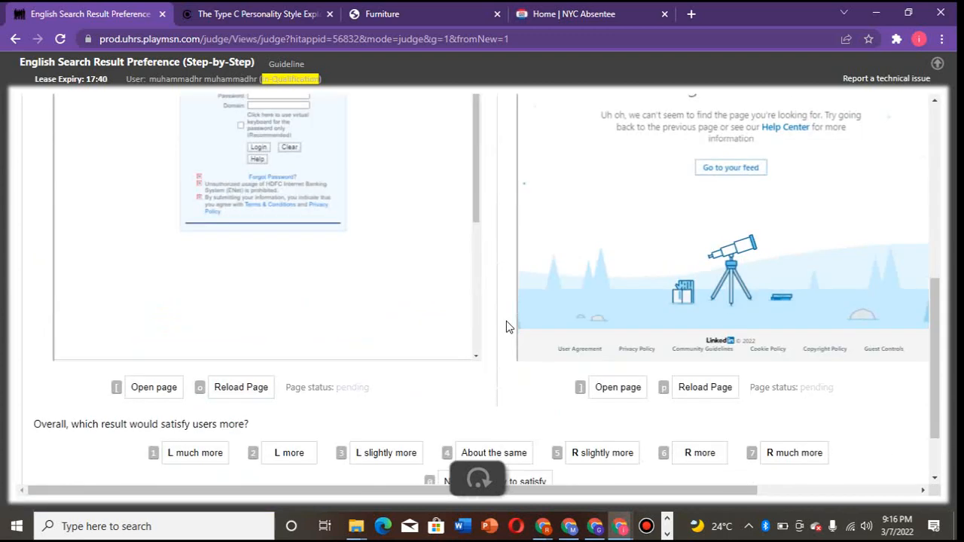
pyautogui.scroll(3)
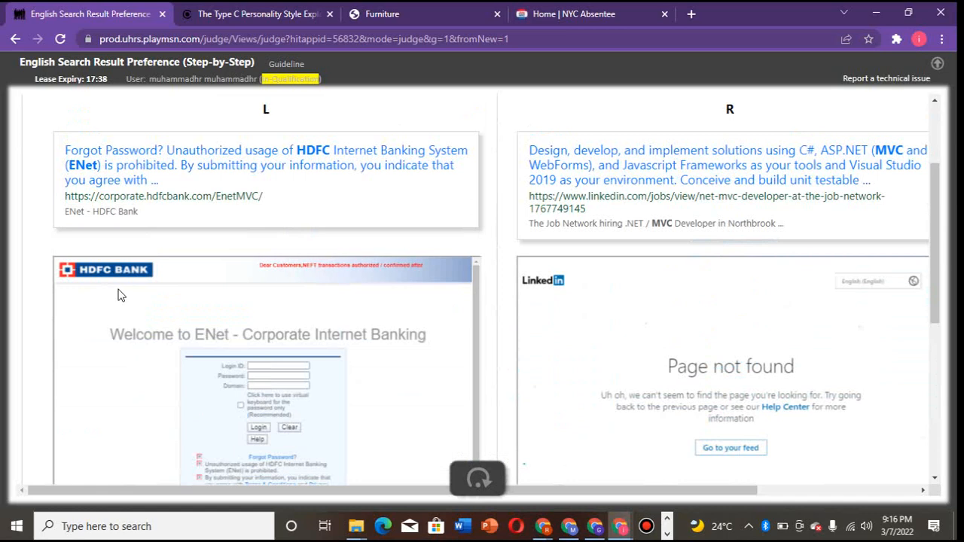
pyautogui.moveTo(545, 340)
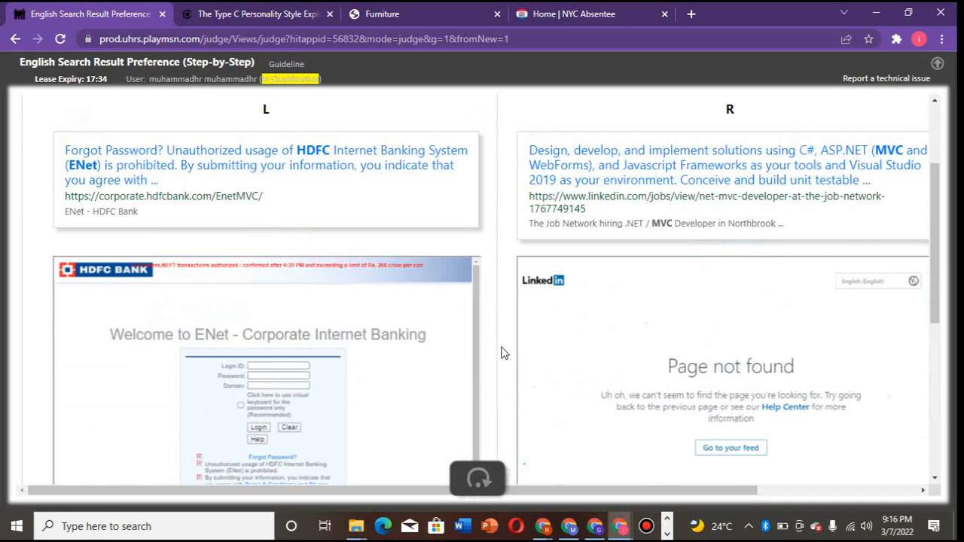
pyautogui.scroll(3)
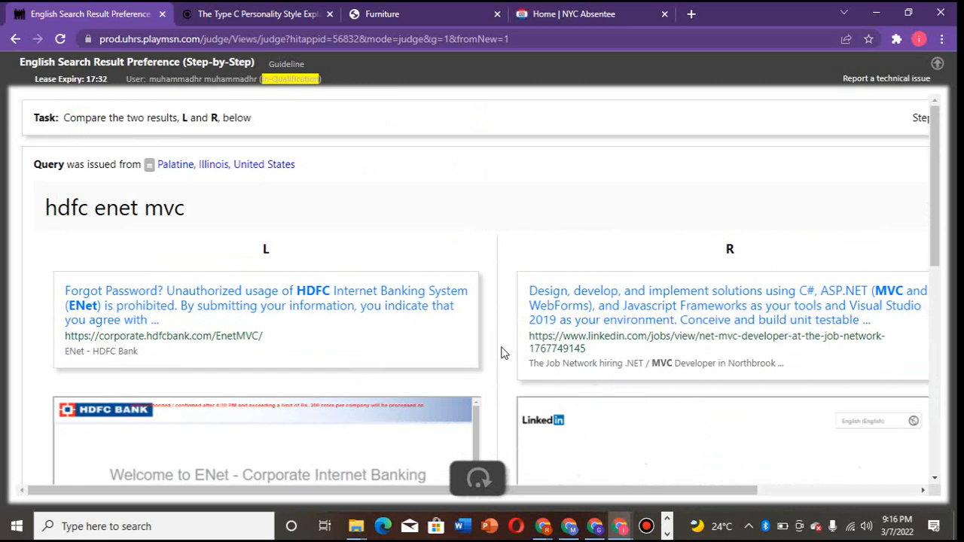
pyautogui.moveTo(259, 334)
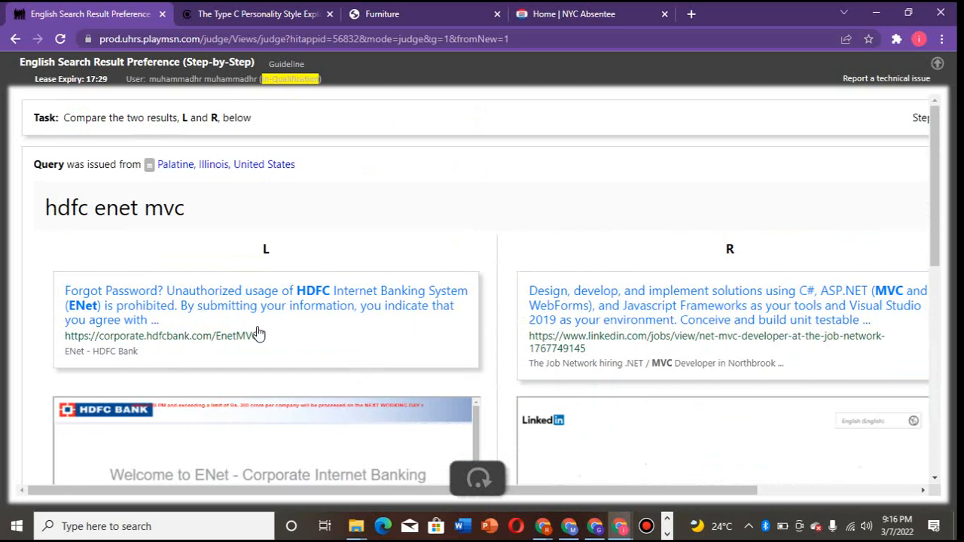
pyautogui.scroll(-3)
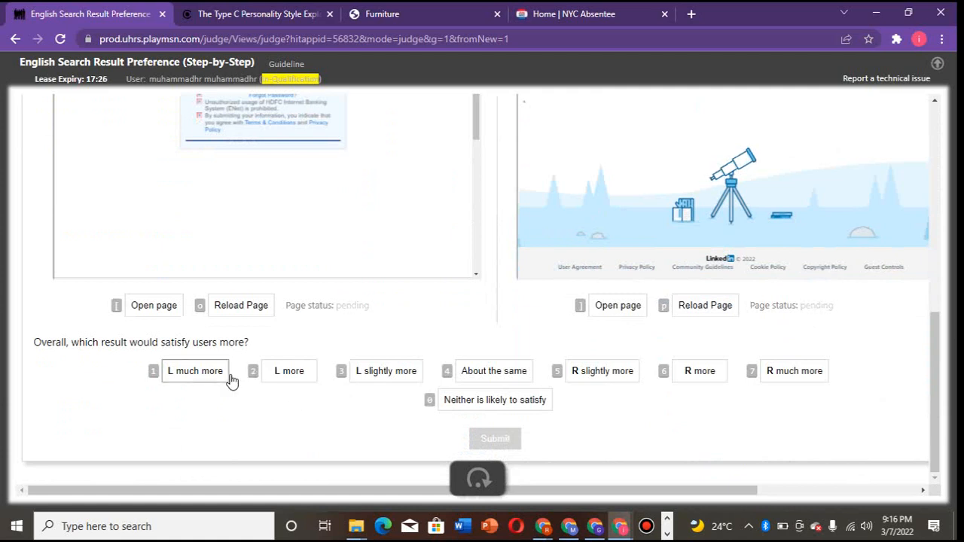
pyautogui.click(289, 370)
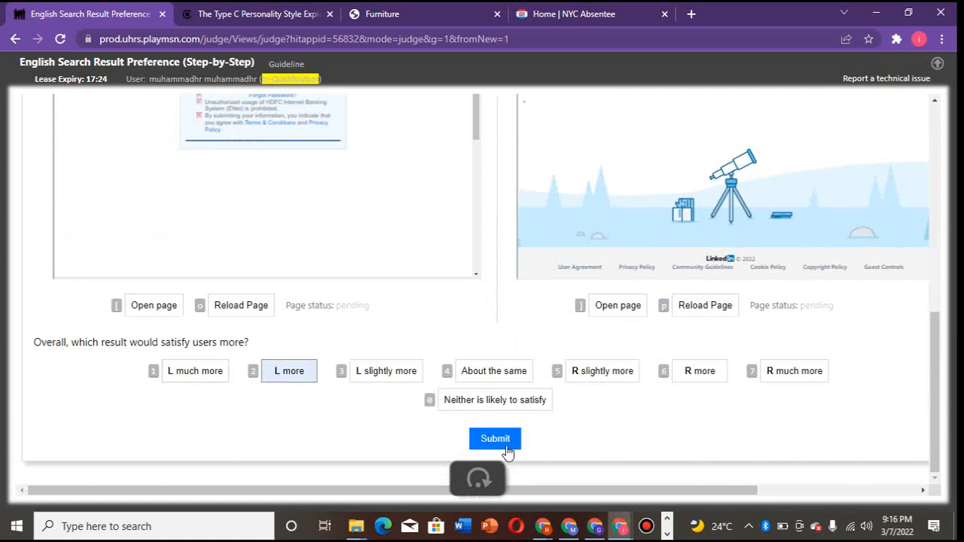
pyautogui.click(494, 438)
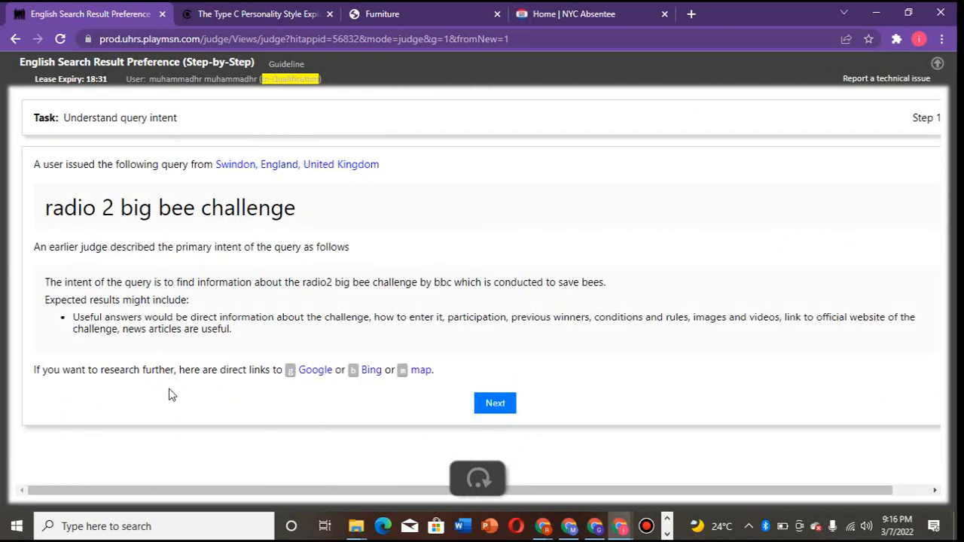
pyautogui.moveTo(127, 241)
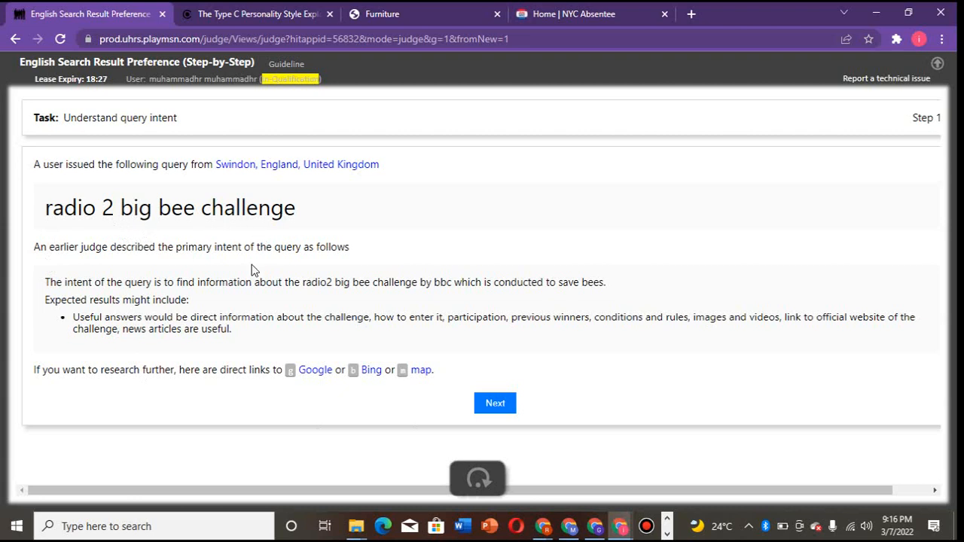
pyautogui.moveTo(152, 297)
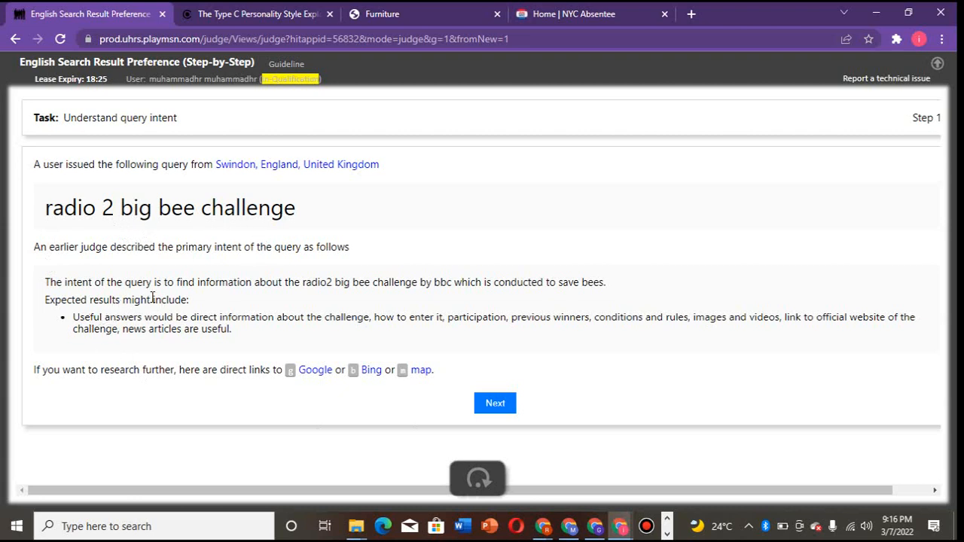
pyautogui.moveTo(263, 304)
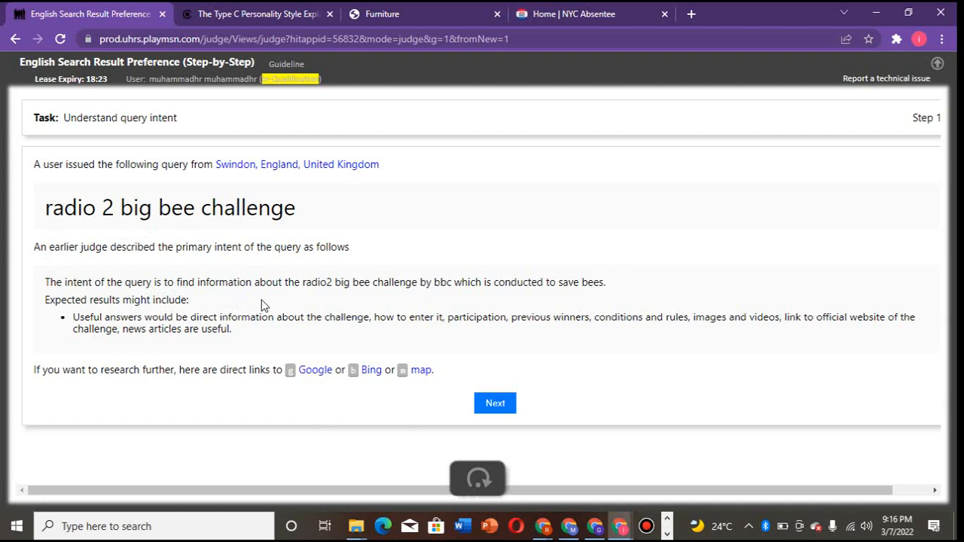
pyautogui.moveTo(395, 306)
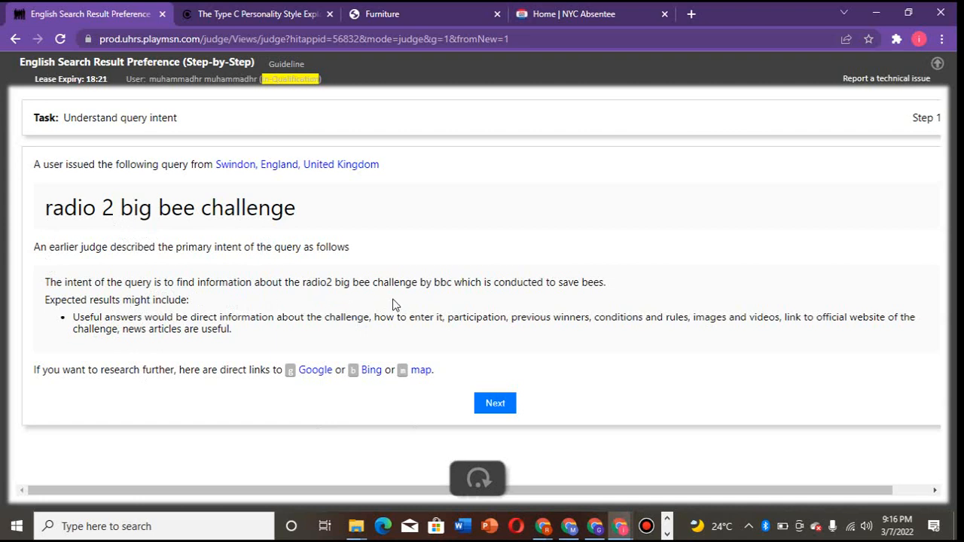
pyautogui.moveTo(493, 296)
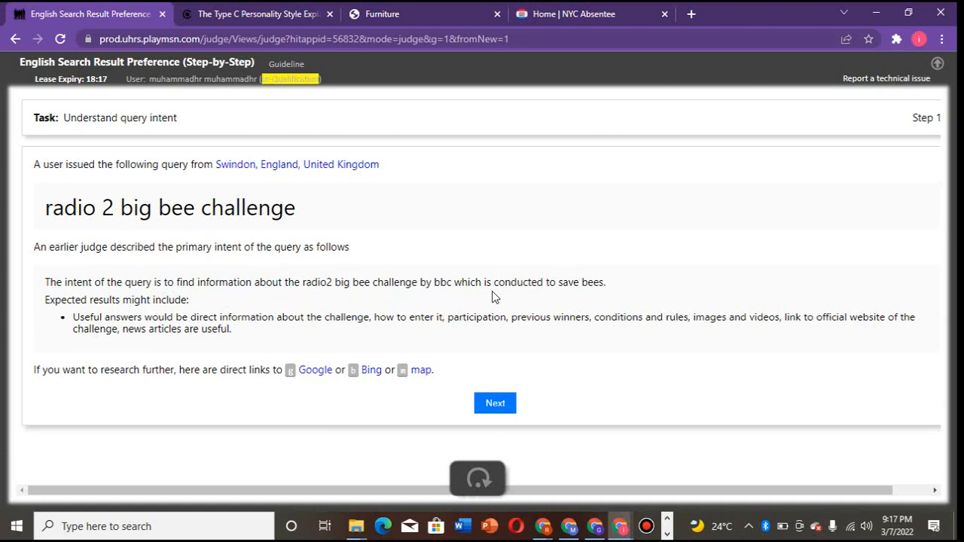
pyautogui.moveTo(560, 294)
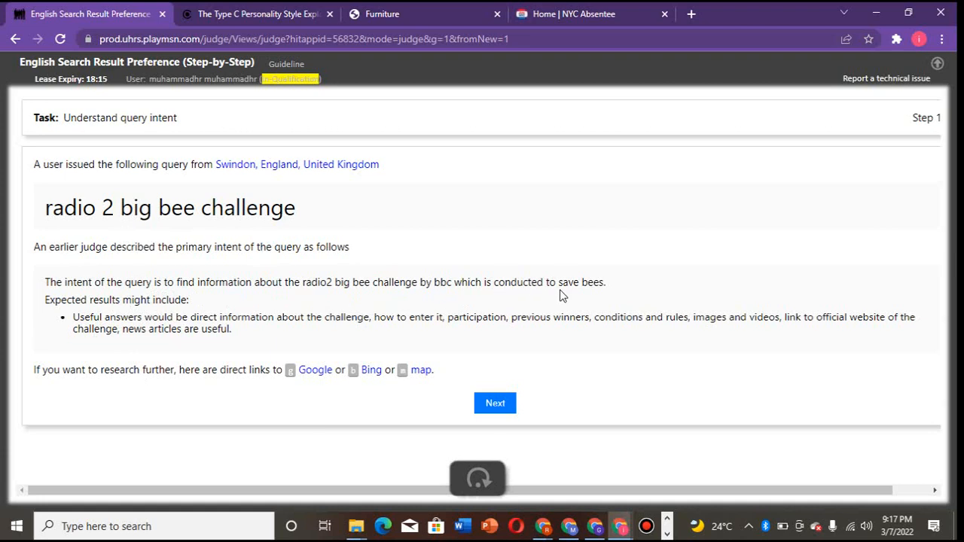
pyautogui.moveTo(138, 333)
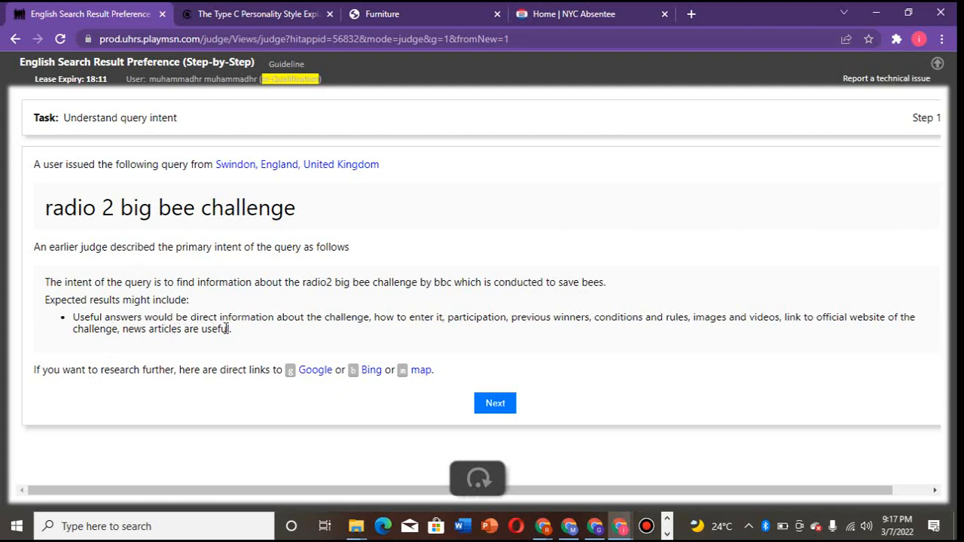
pyautogui.moveTo(410, 336)
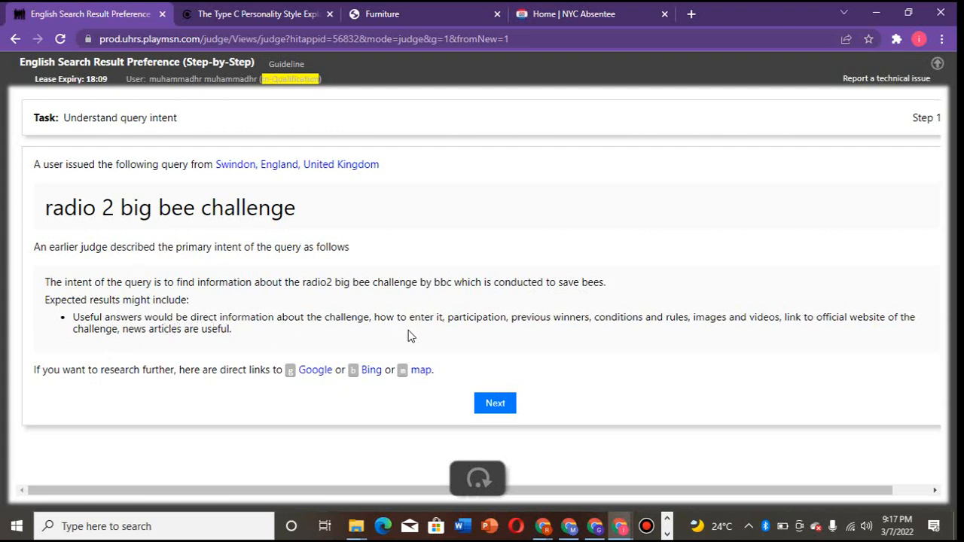
pyautogui.moveTo(567, 337)
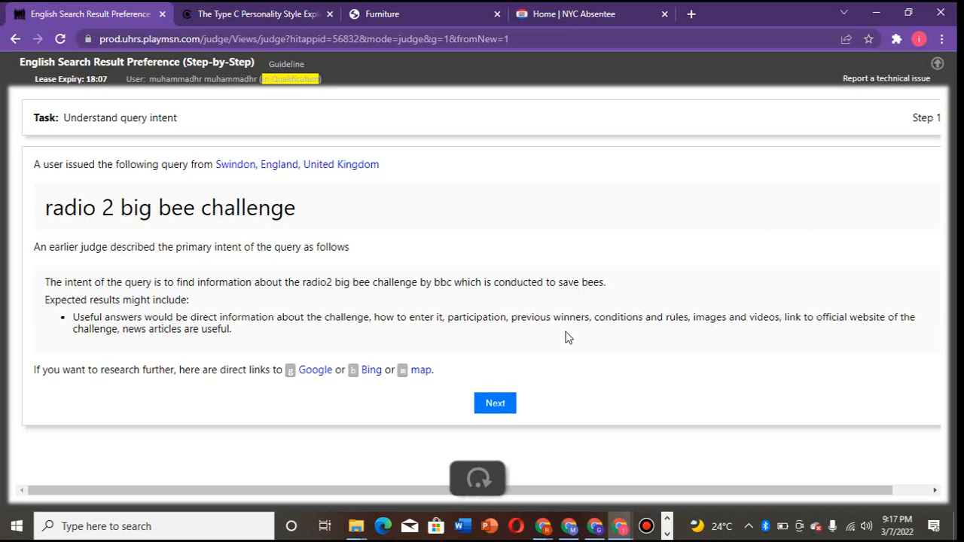
pyautogui.moveTo(165, 442)
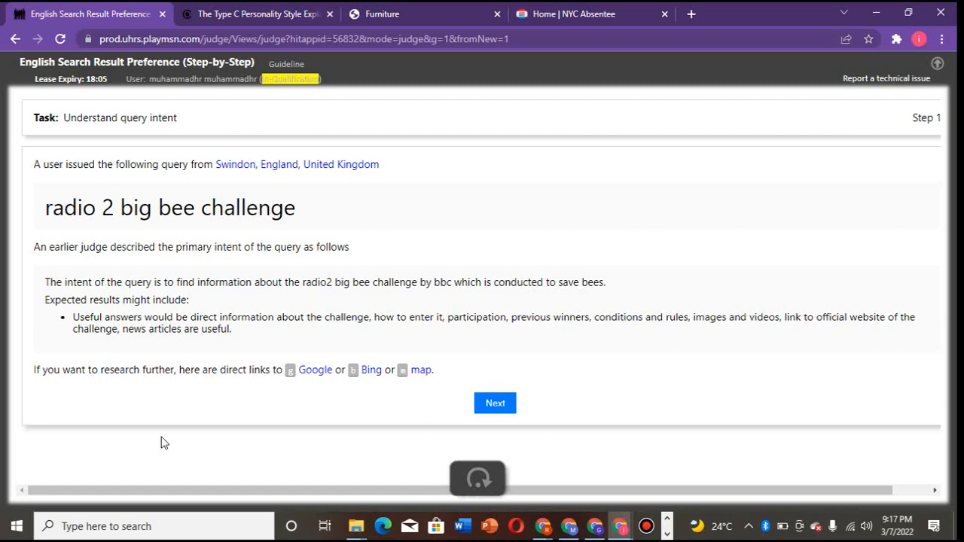
pyautogui.moveTo(473, 402)
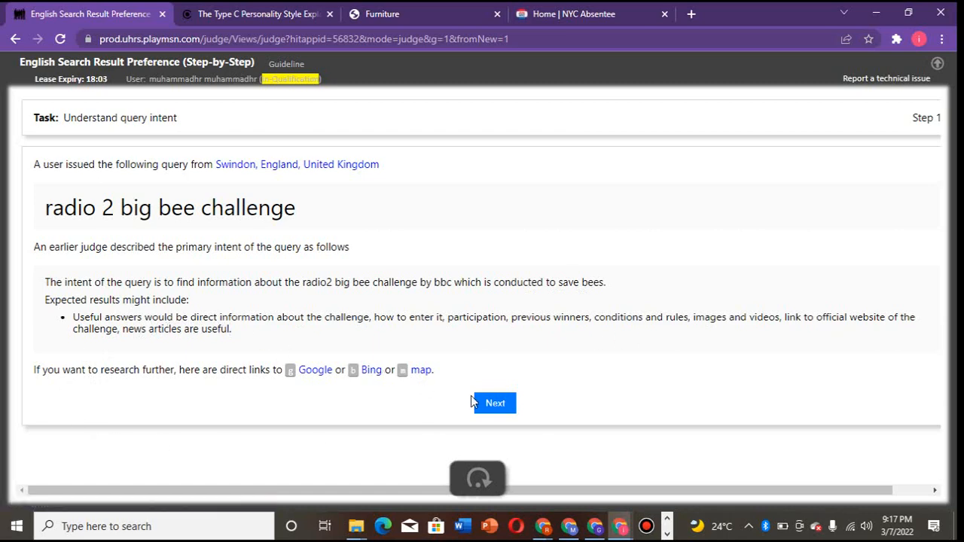
# - Advance the radio 2 big bee challenge HIT from query intent to the L/R result comparison
pyautogui.click(493, 404)
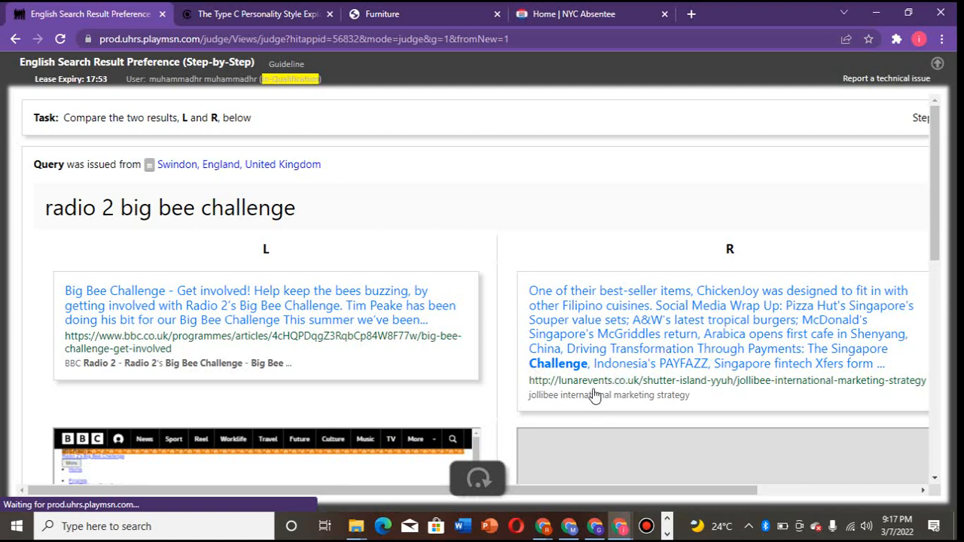
# - Review both big bee challenge results, rate L as much more satisfying and submit
pyautogui.scroll(-3)
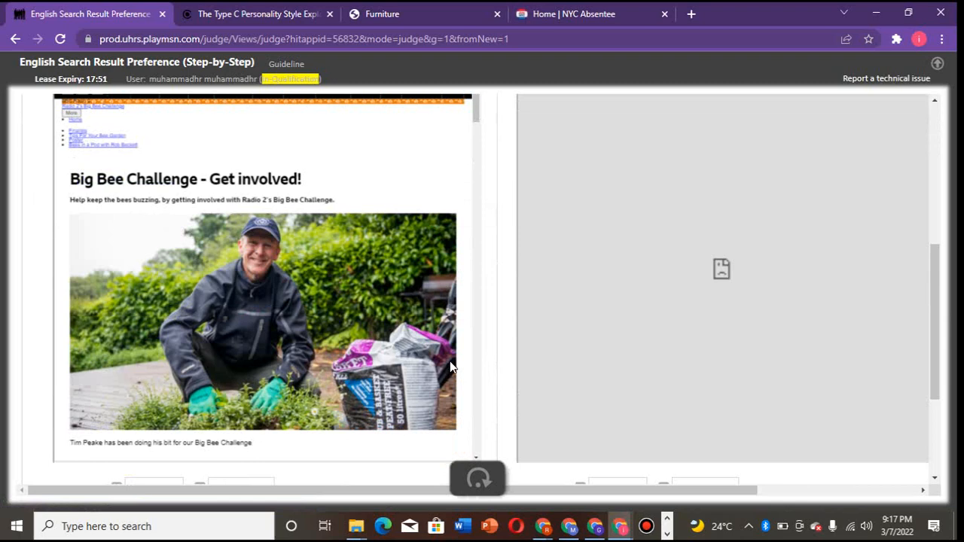
pyautogui.moveTo(113, 247)
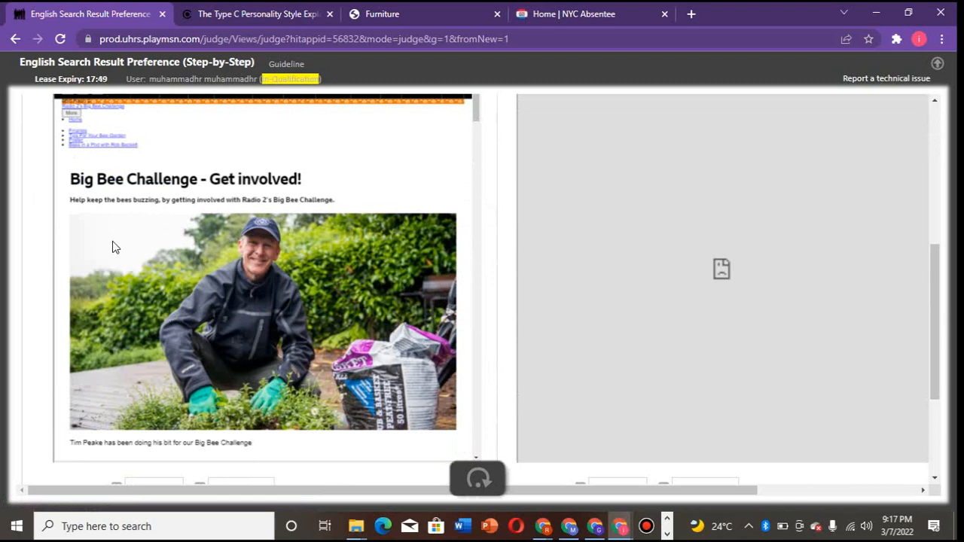
pyautogui.scroll(3)
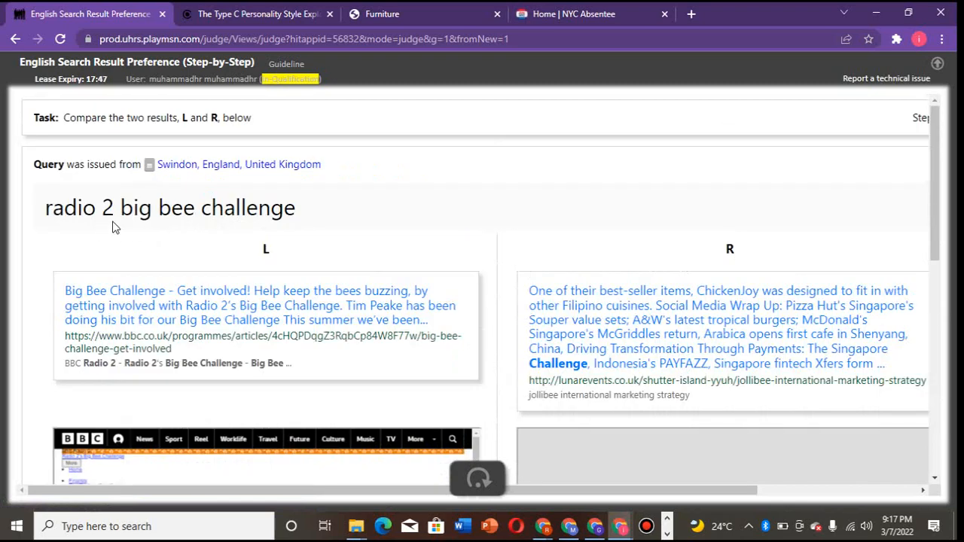
pyautogui.moveTo(158, 304)
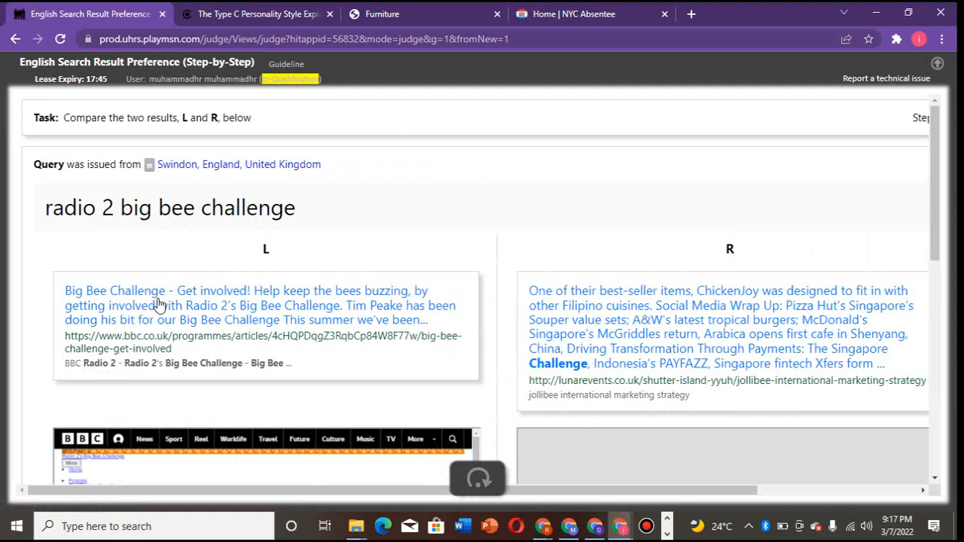
pyautogui.scroll(-3)
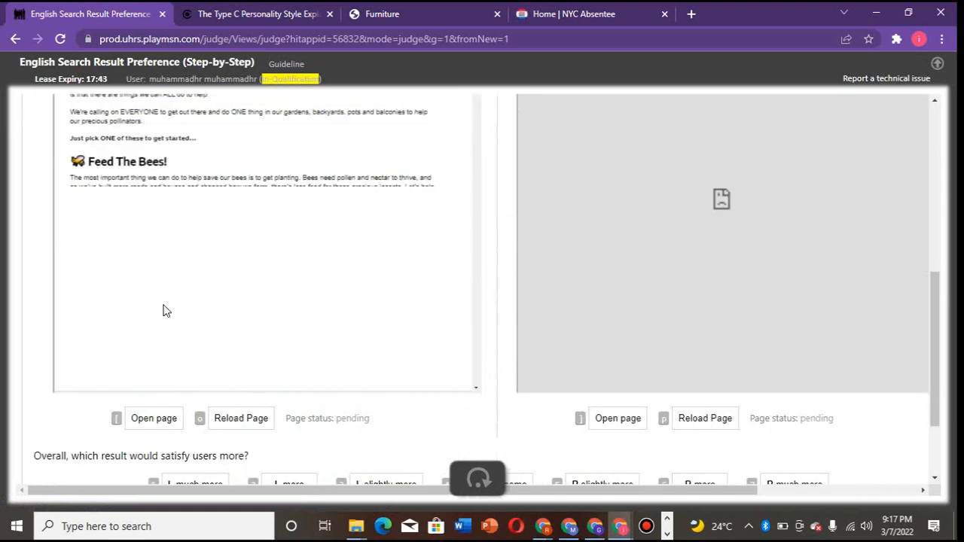
pyautogui.scroll(-3)
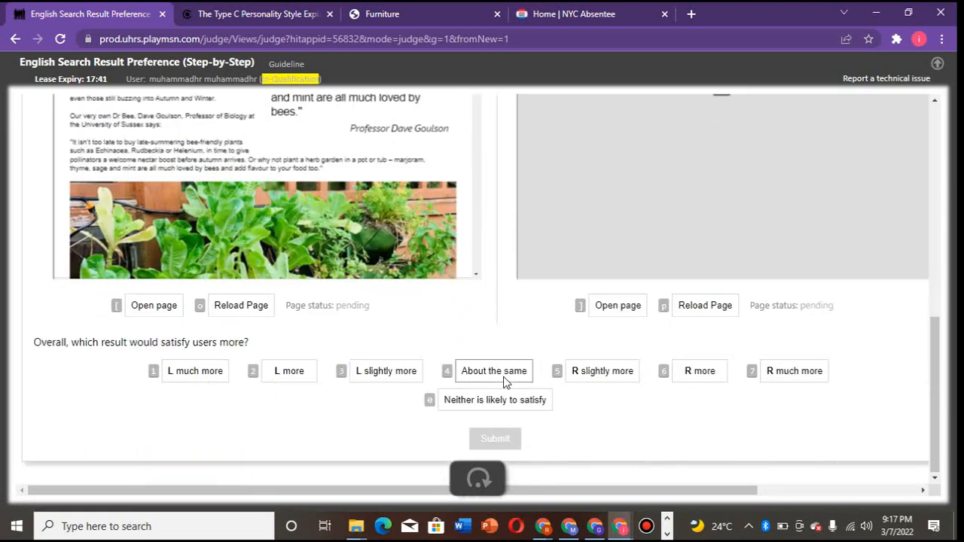
pyautogui.click(194, 370)
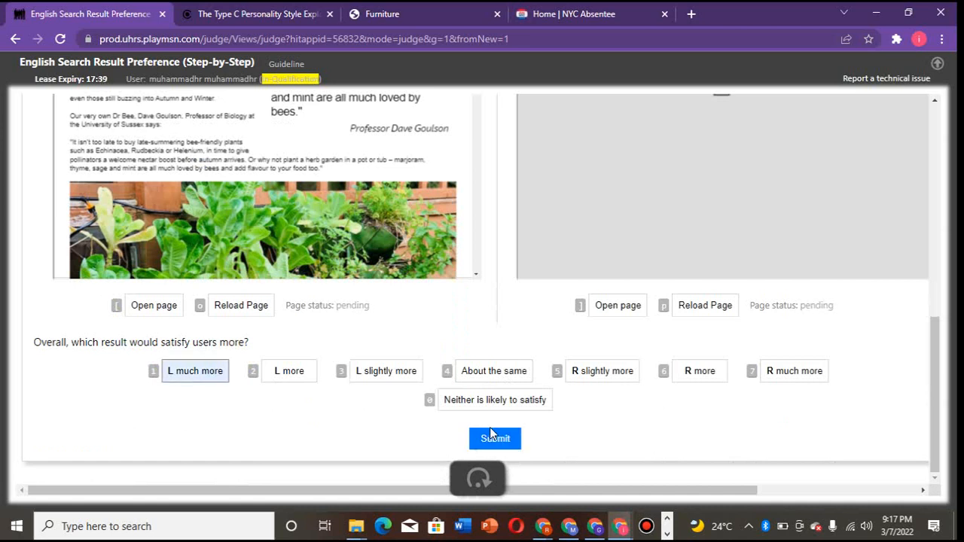
pyautogui.click(494, 438)
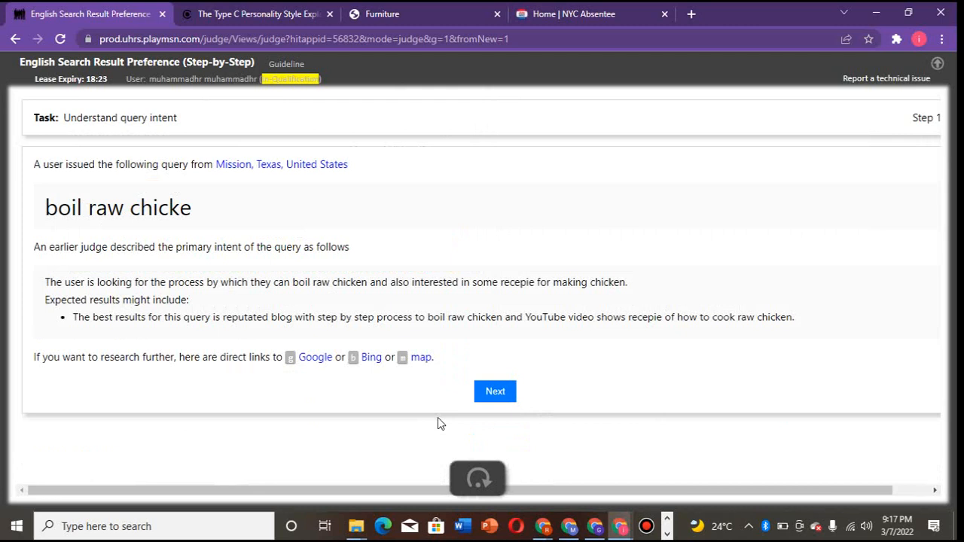
pyautogui.moveTo(111, 338)
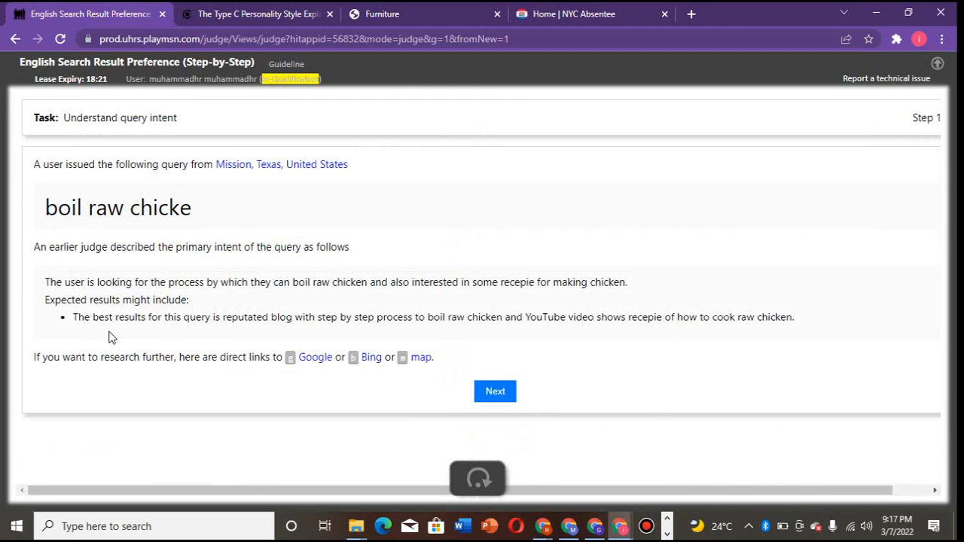
pyautogui.moveTo(271, 341)
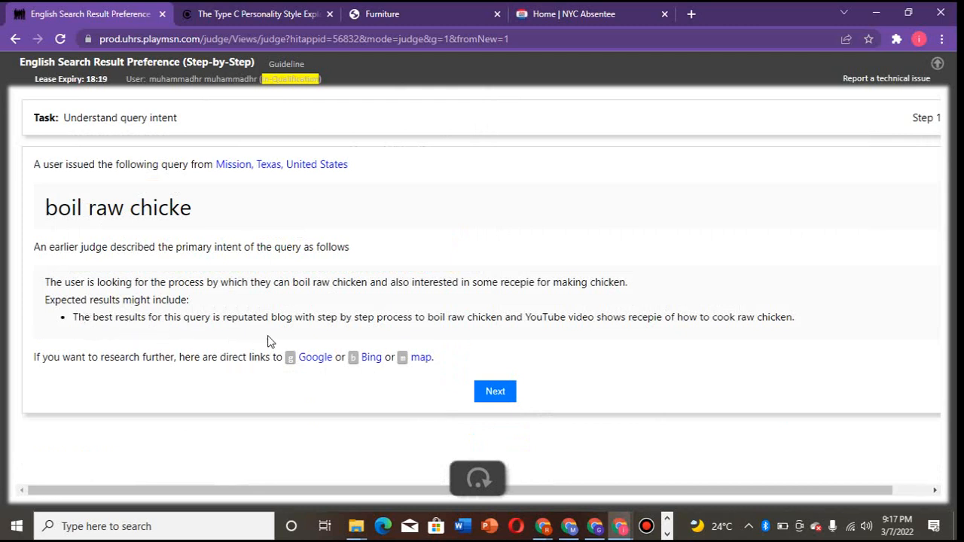
pyautogui.moveTo(337, 335)
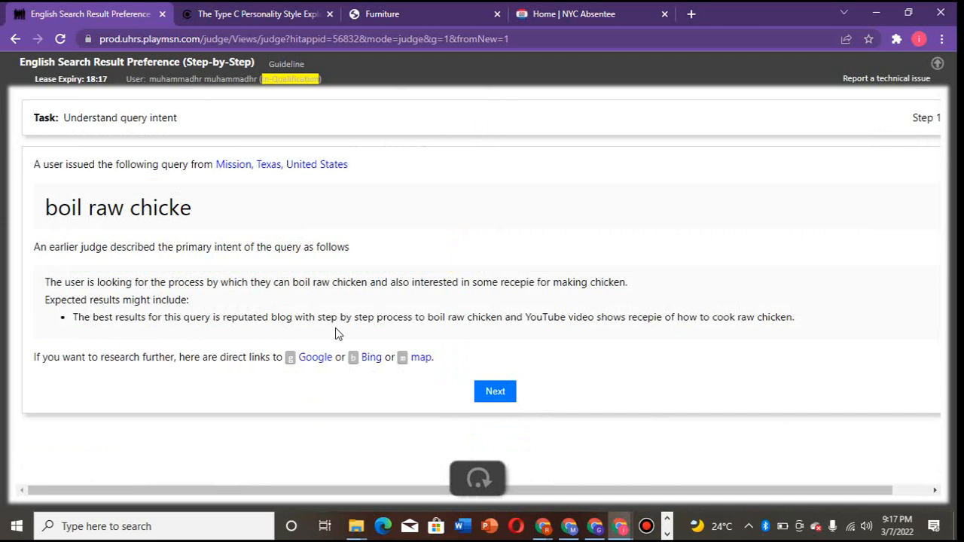
pyautogui.moveTo(452, 340)
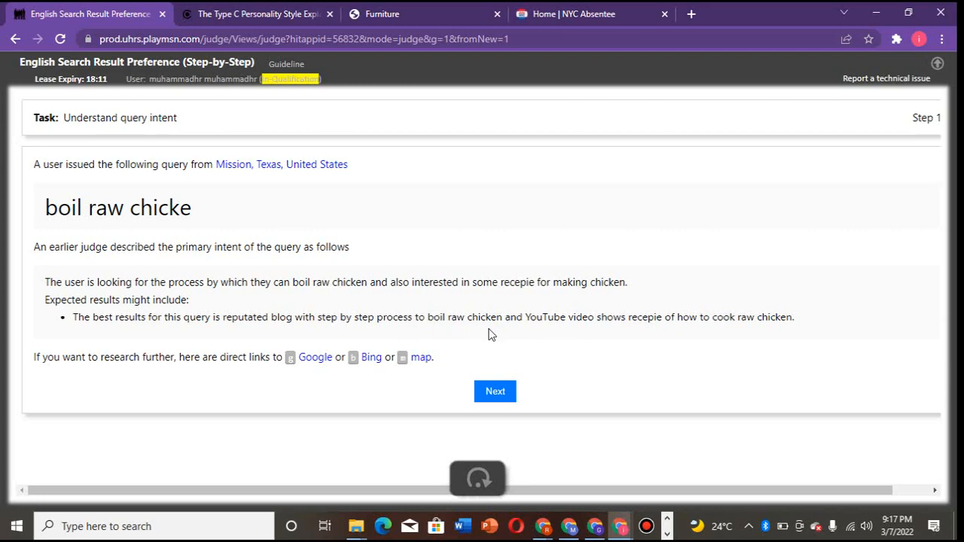
pyautogui.moveTo(624, 341)
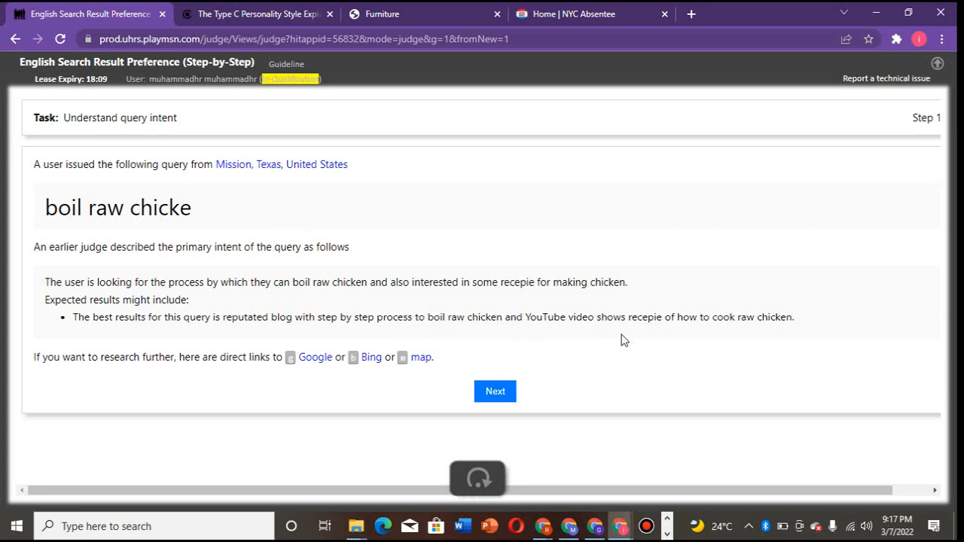
# - Advance the boil raw chicke HIT from query intent to the L/R result comparison
pyautogui.click(494, 392)
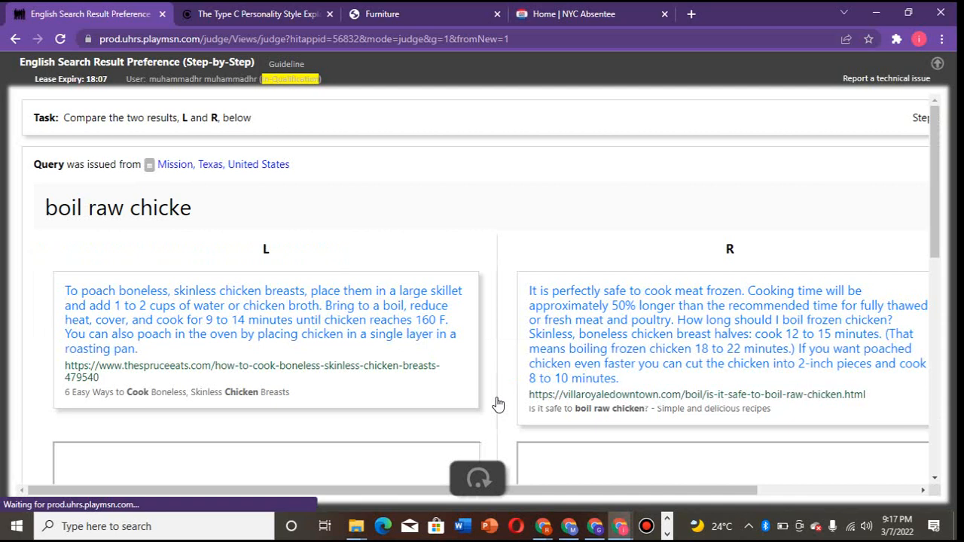
pyautogui.moveTo(81, 241)
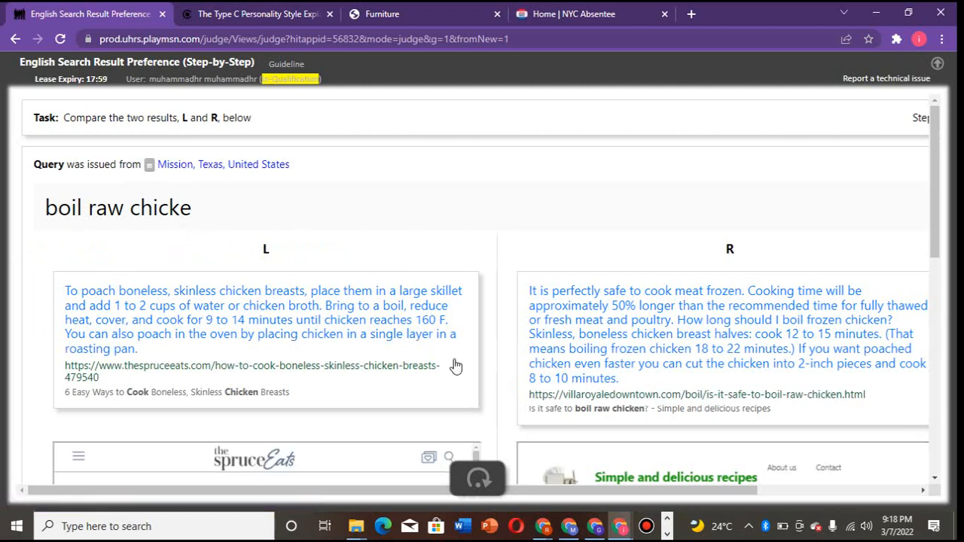
# - Scroll through both boil raw chicke result pages, choose a preference rating and submit it
pyautogui.scroll(-3)
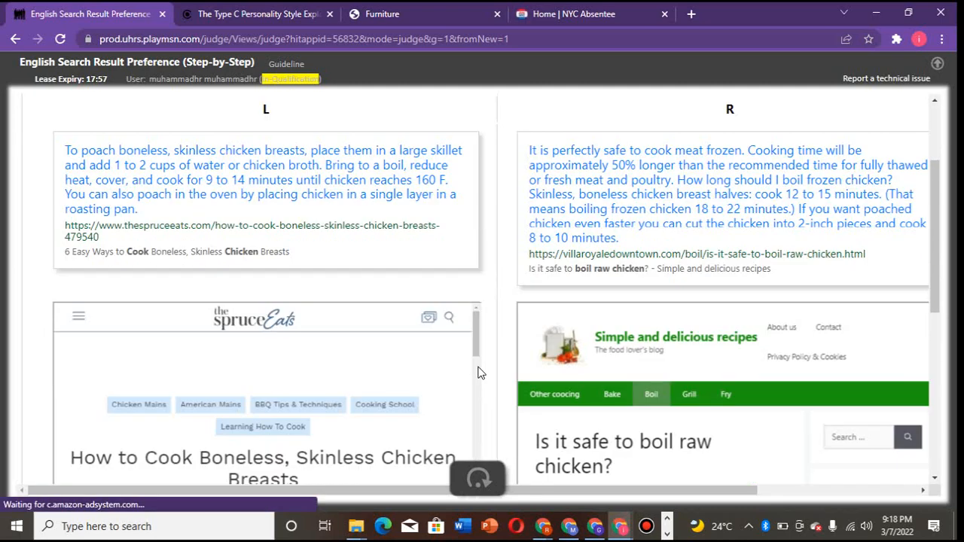
pyautogui.scroll(-3)
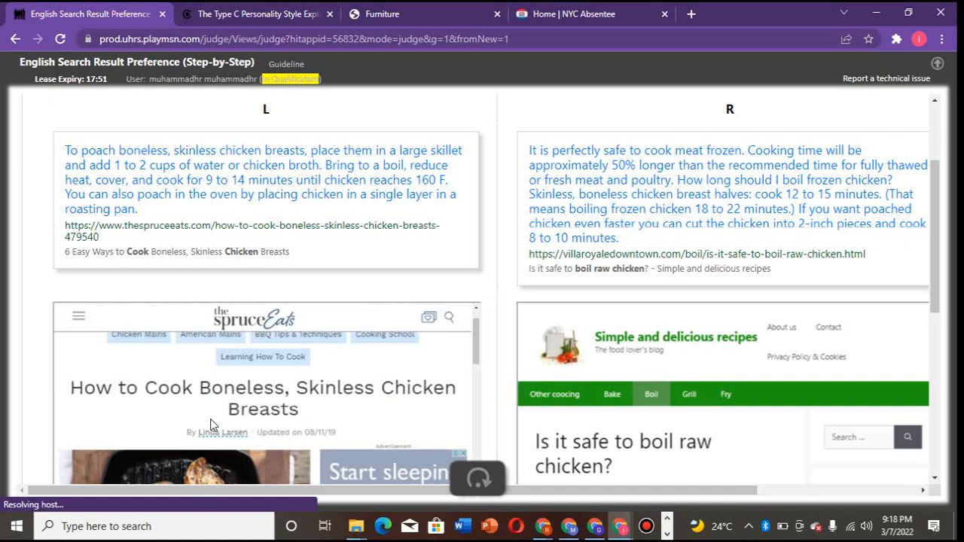
pyautogui.moveTo(488, 385)
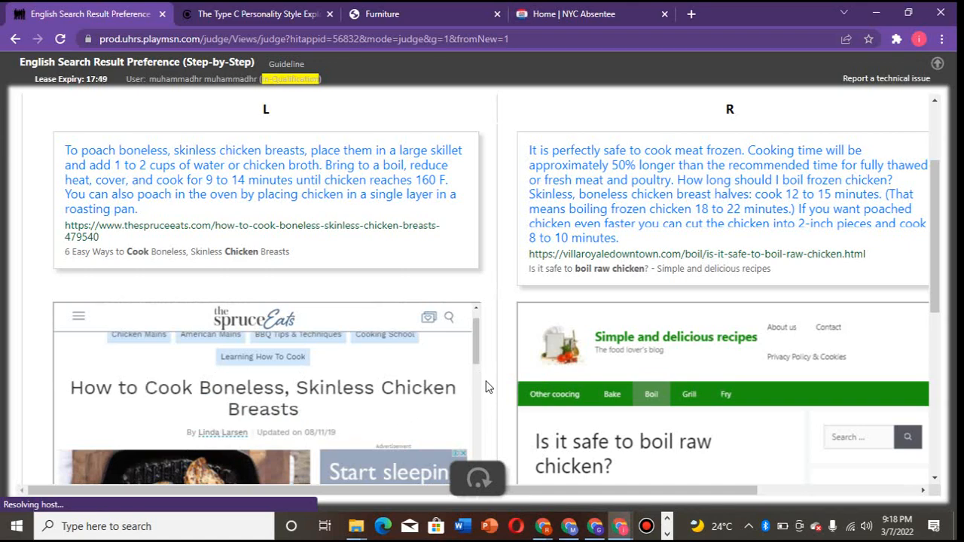
pyautogui.scroll(-3)
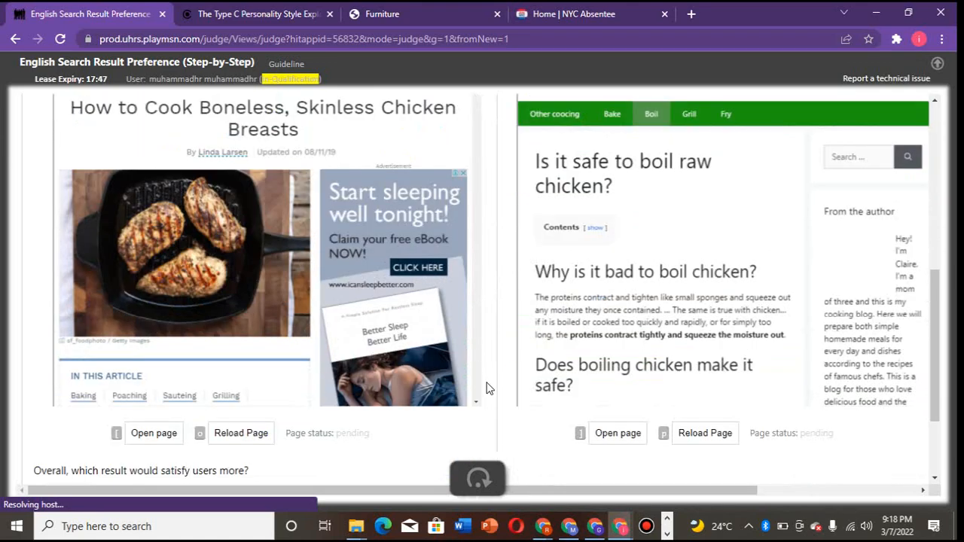
pyautogui.scroll(-3)
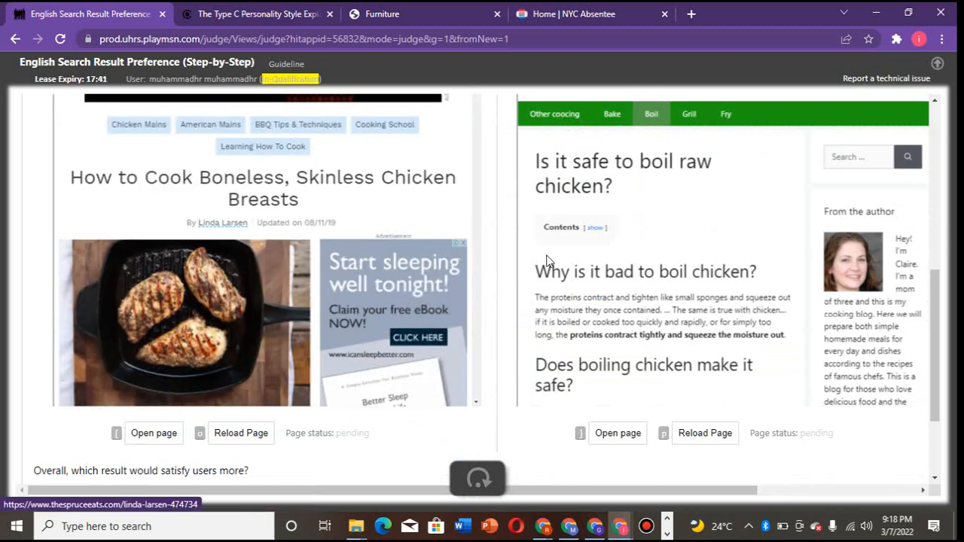
pyautogui.moveTo(490, 359)
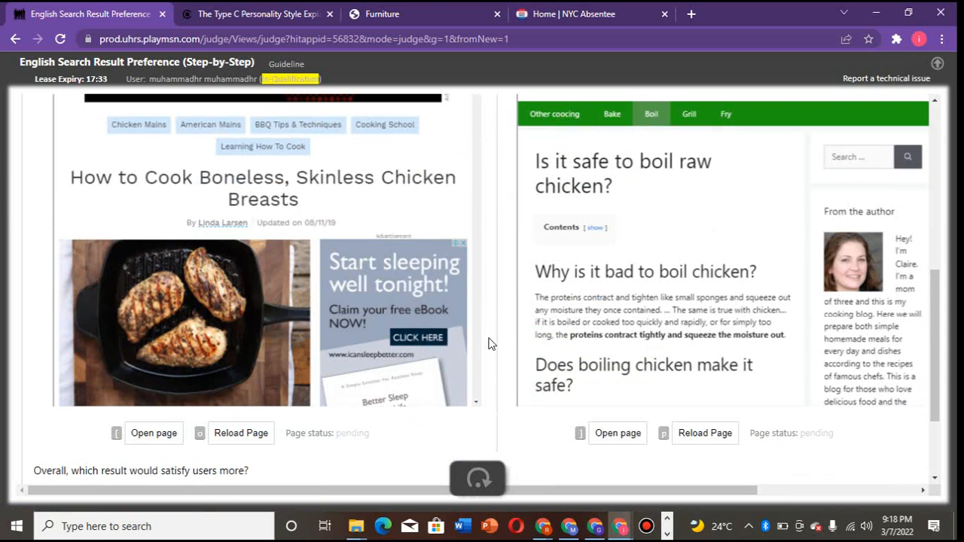
pyautogui.scroll(-3)
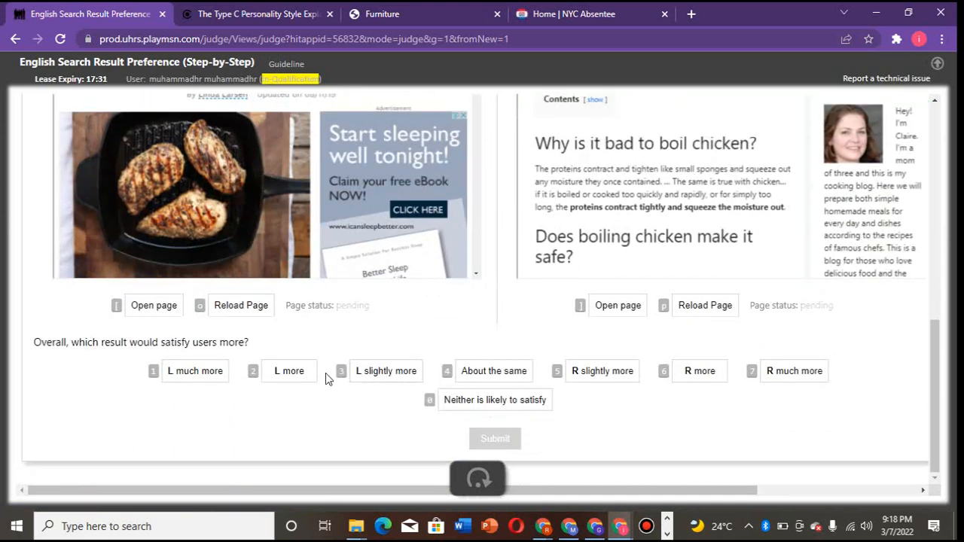
pyautogui.click(494, 439)
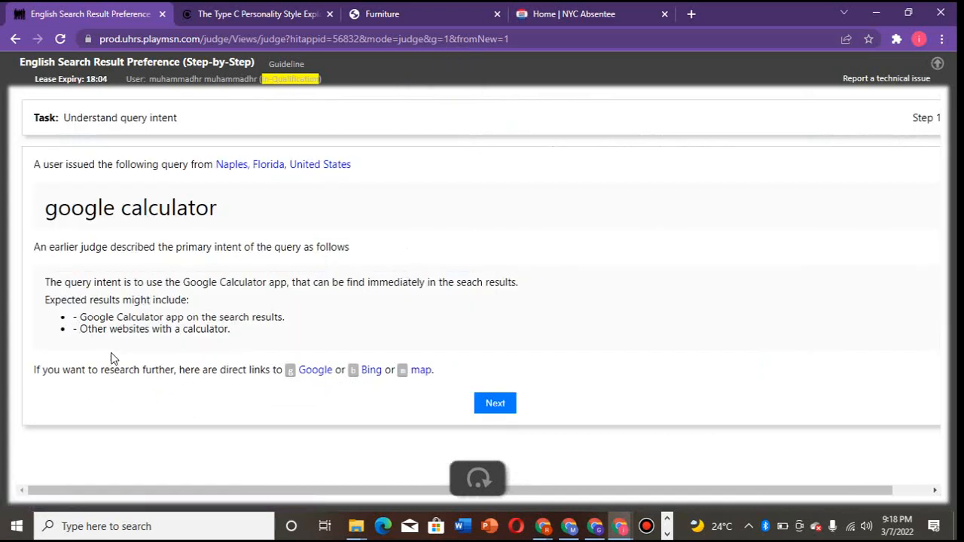
pyautogui.moveTo(409, 367)
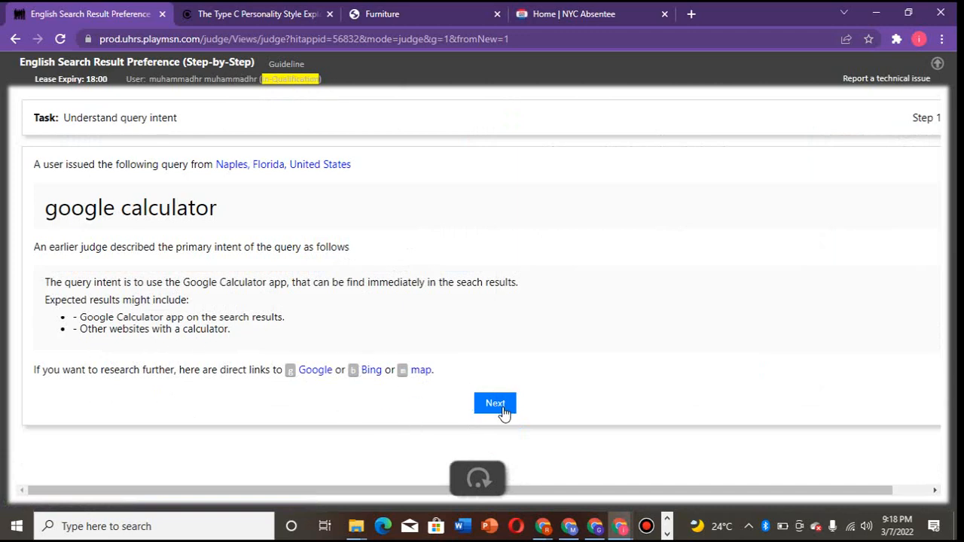
# - Advance the google calculator HIT from query intent to the L/R result comparison
pyautogui.click(493, 403)
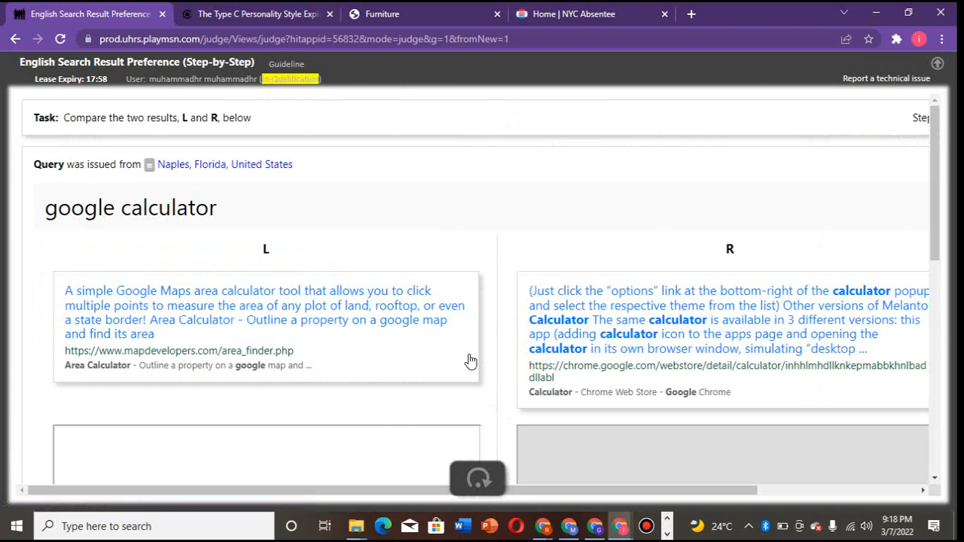
pyautogui.moveTo(601, 376)
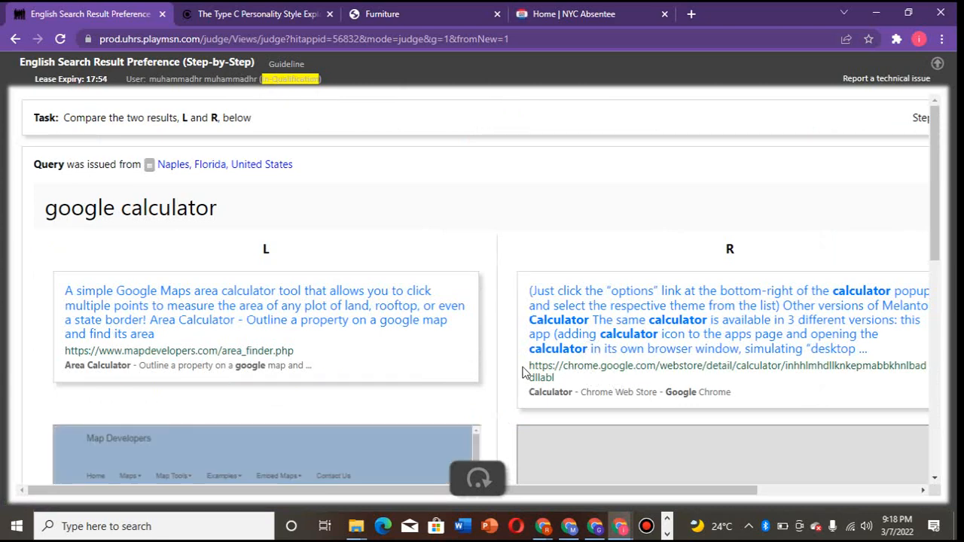
pyautogui.scroll(-3)
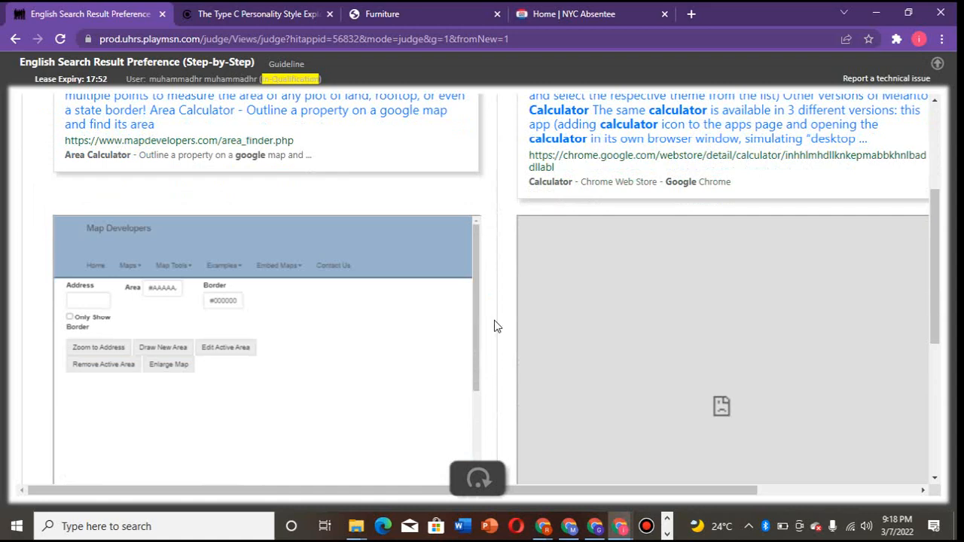
pyautogui.scroll(3)
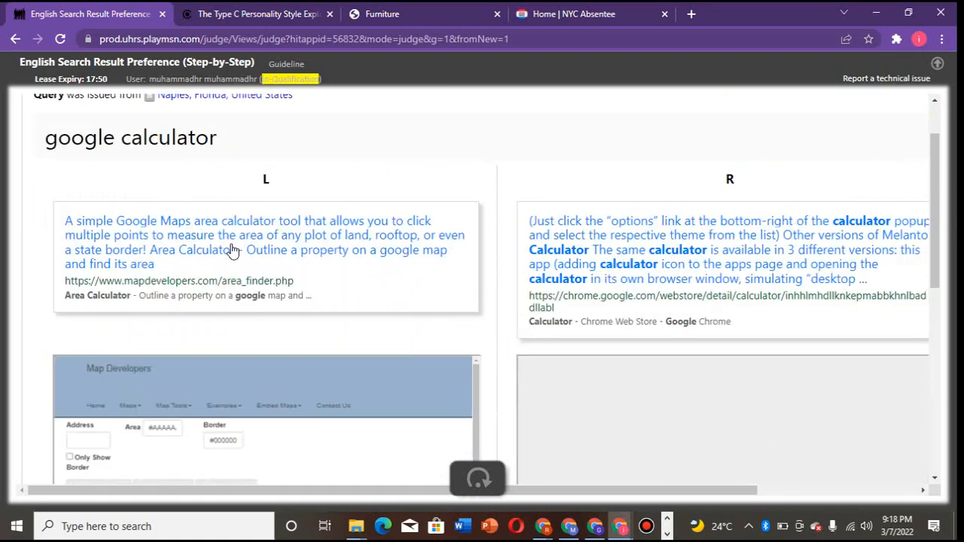
pyautogui.moveTo(169, 240)
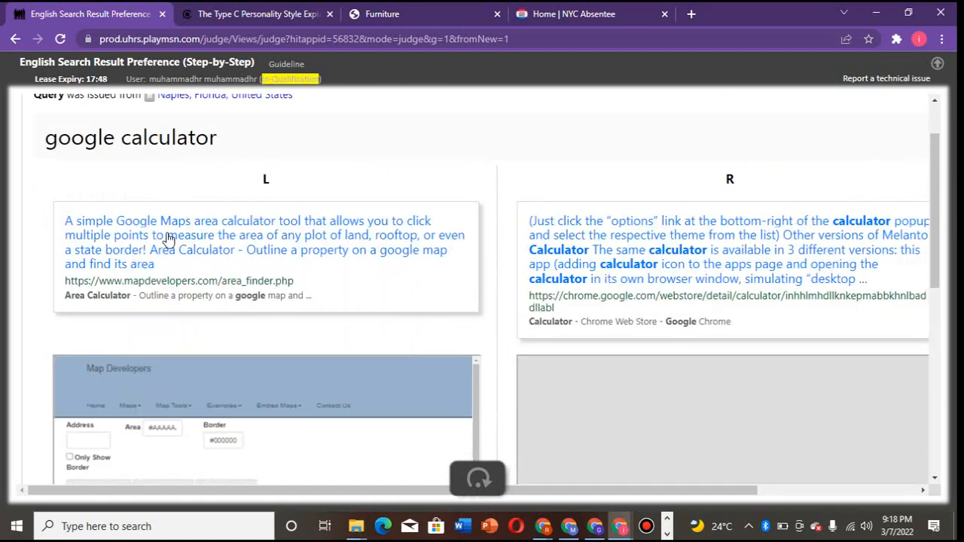
pyautogui.moveTo(311, 240)
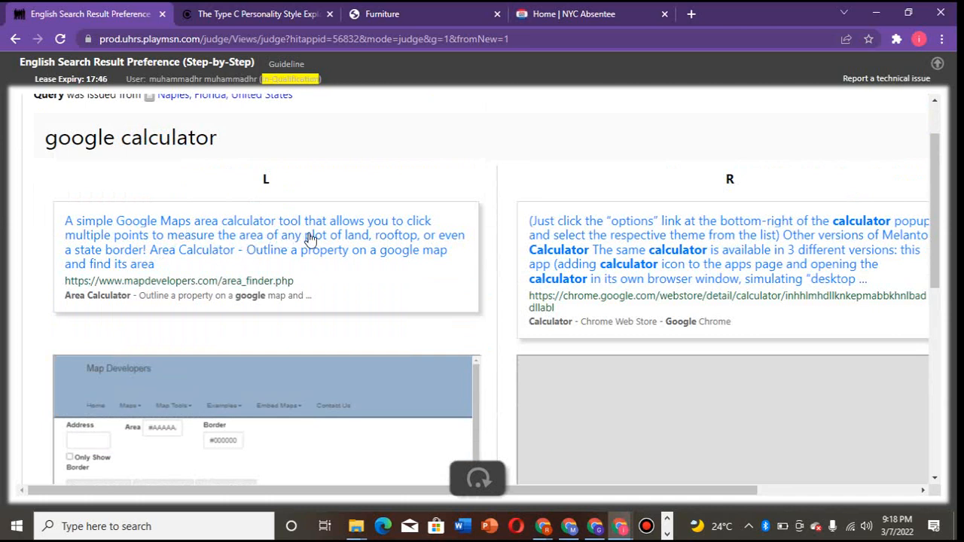
pyautogui.moveTo(455, 254)
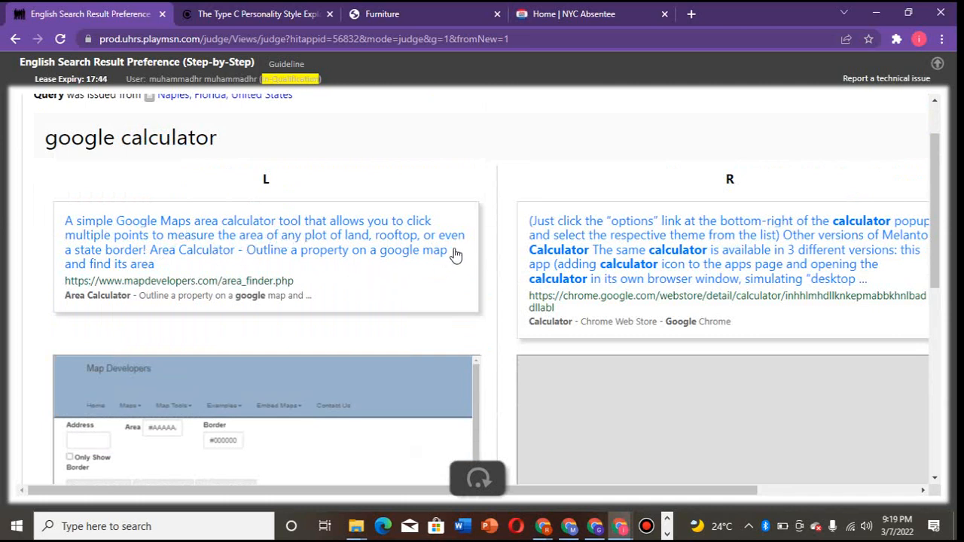
pyautogui.moveTo(504, 274)
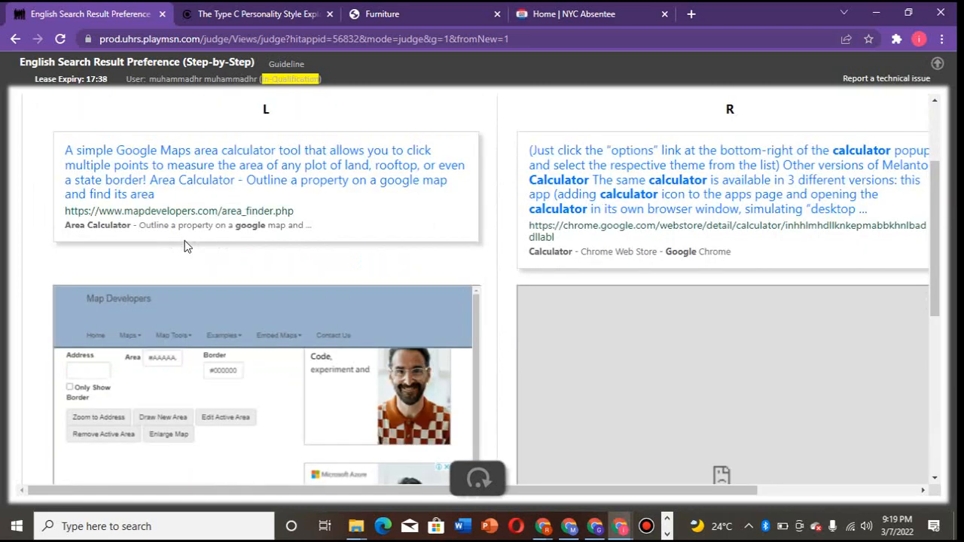
pyautogui.scroll(-3)
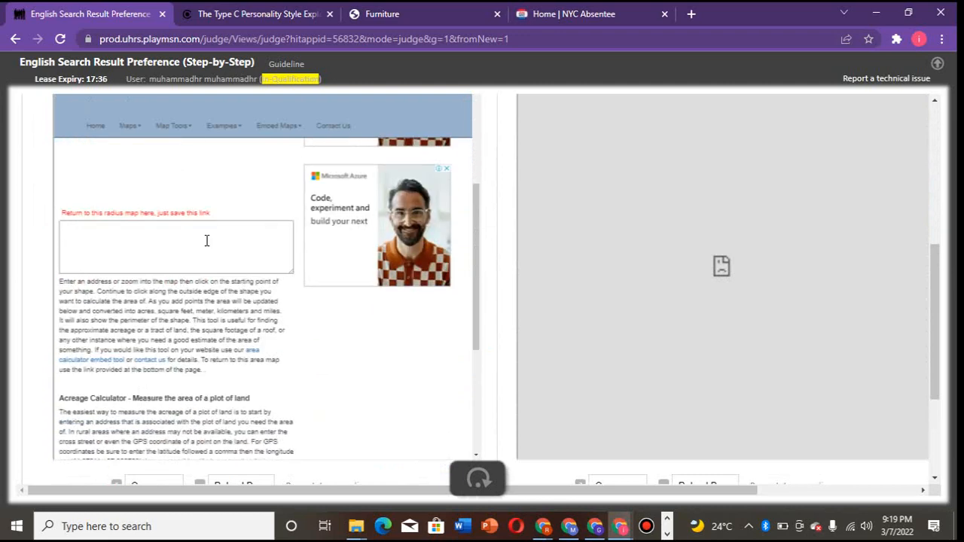
pyautogui.scroll(3)
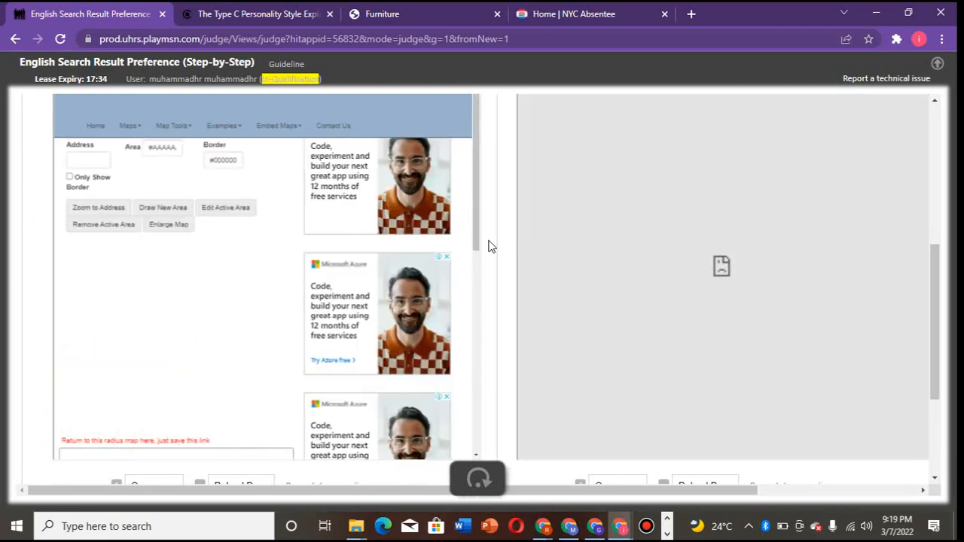
pyautogui.scroll(3)
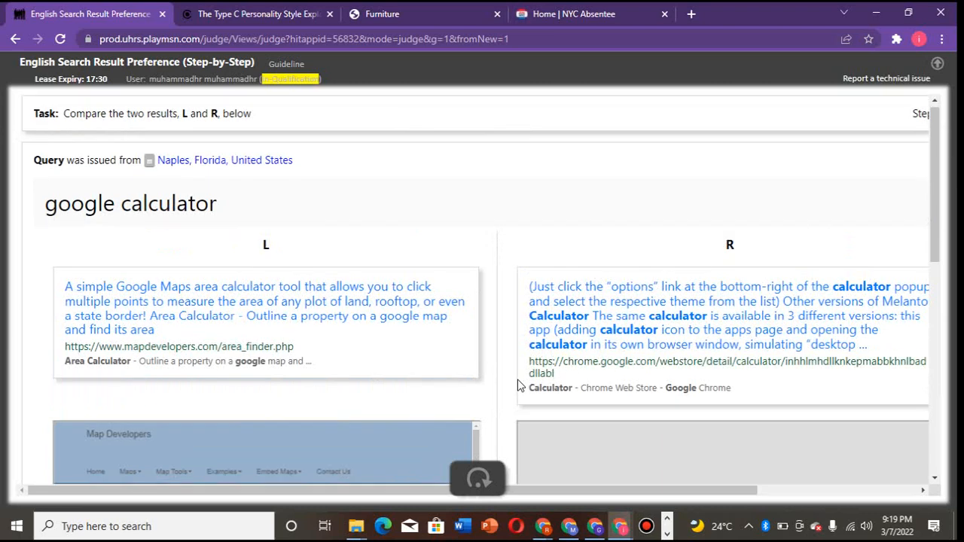
pyautogui.scroll(-3)
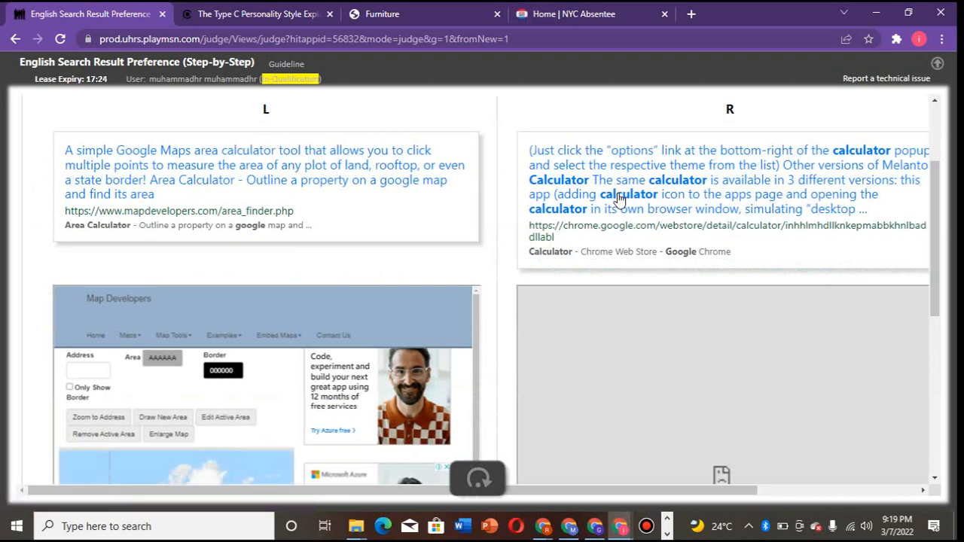
pyautogui.moveTo(551, 264)
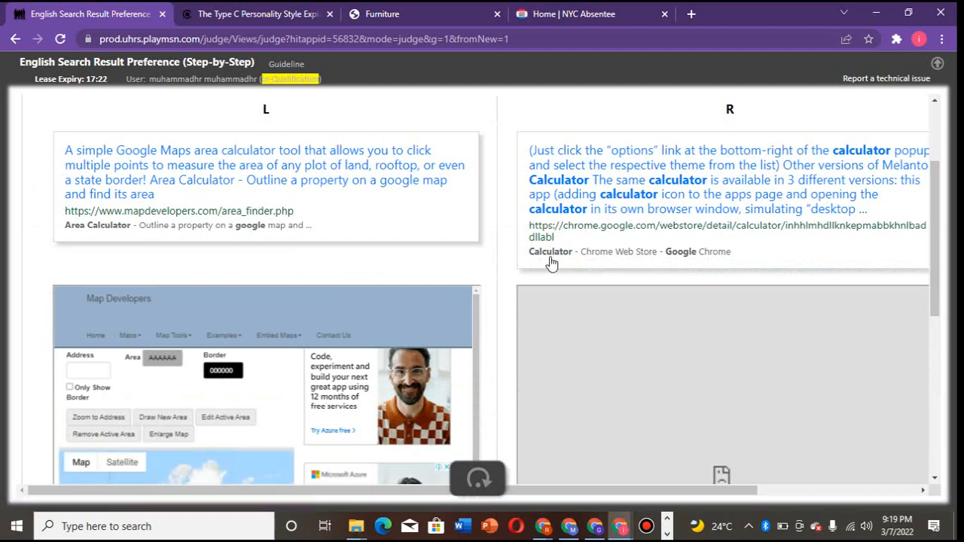
pyautogui.moveTo(635, 183)
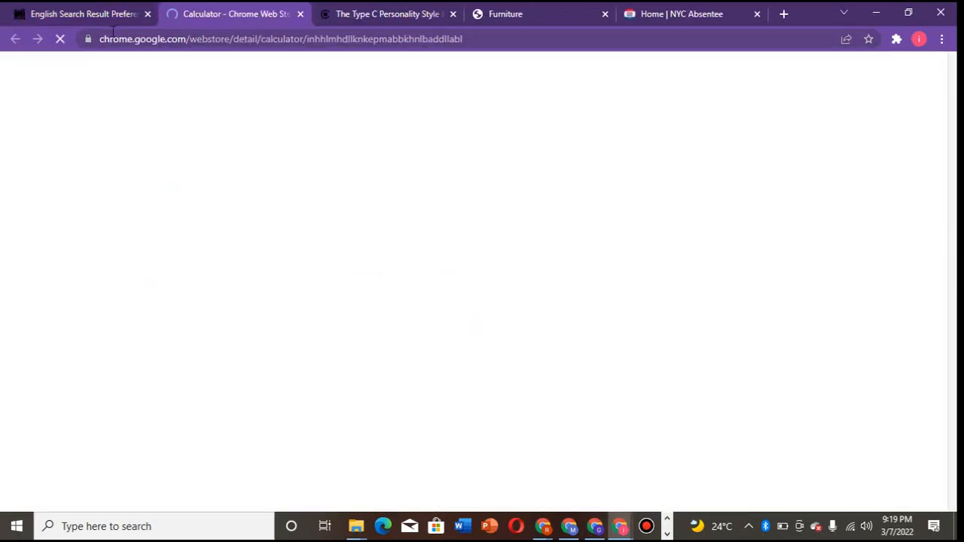
# - Inspect the right result's Calculator extension page in a Chrome Web Store tab, then return to the UHRS judging task
pyautogui.click(78, 14)
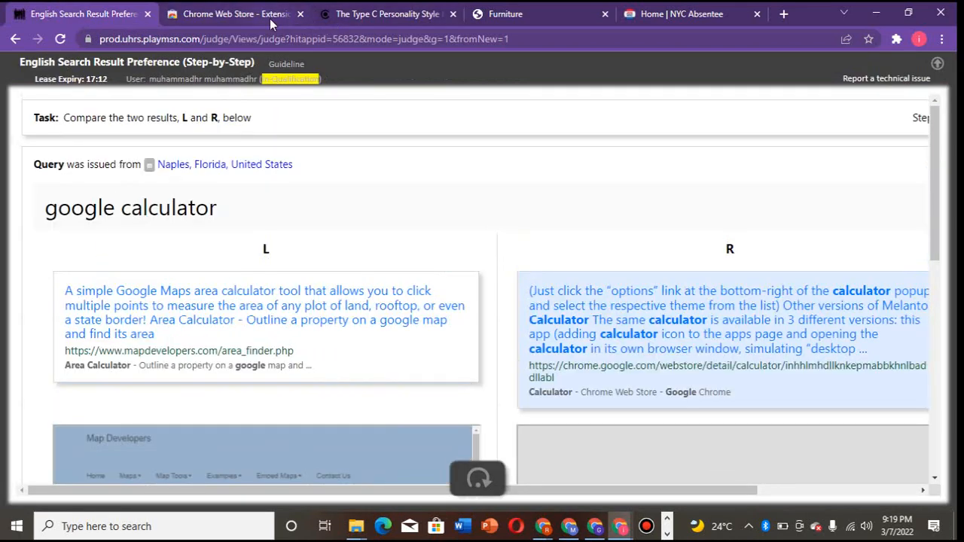
pyautogui.click(229, 13)
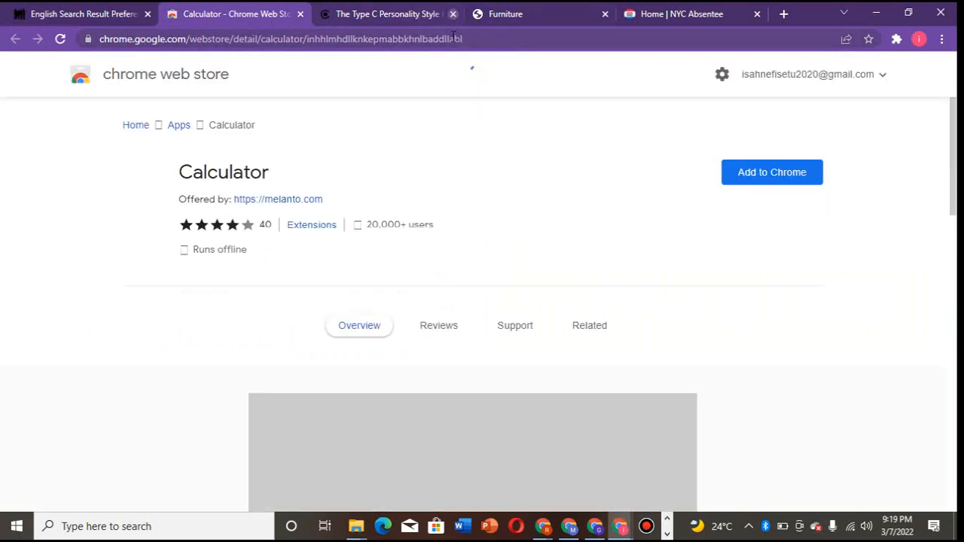
pyautogui.click(452, 13)
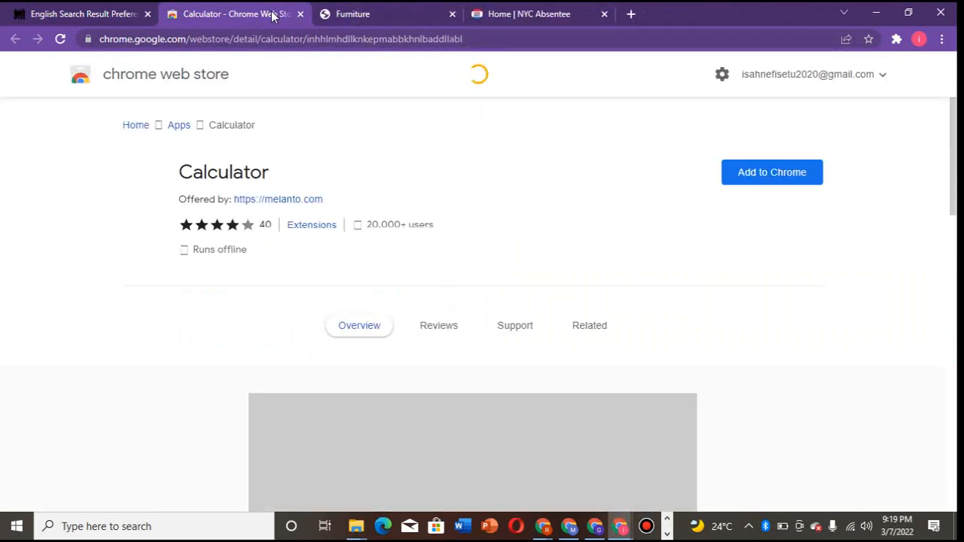
pyautogui.click(79, 14)
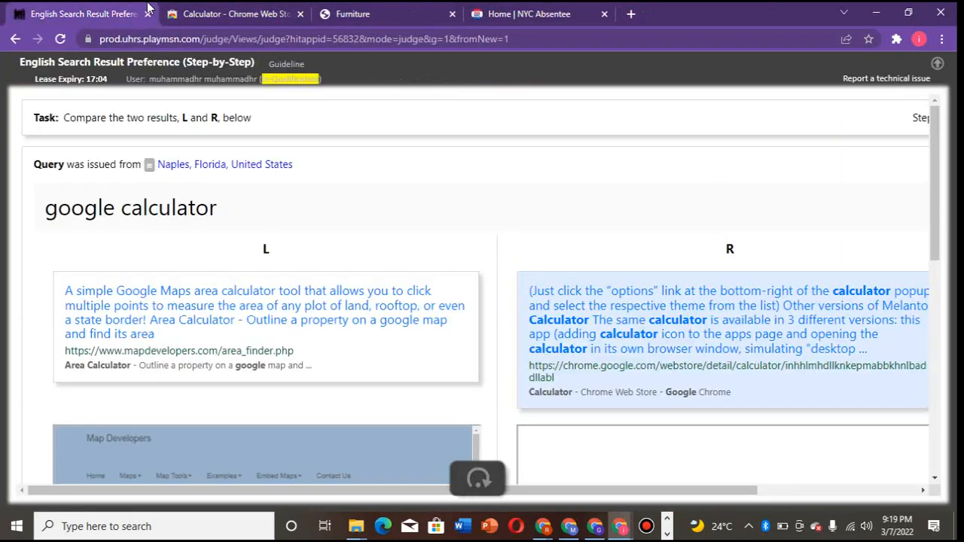
pyautogui.click(229, 14)
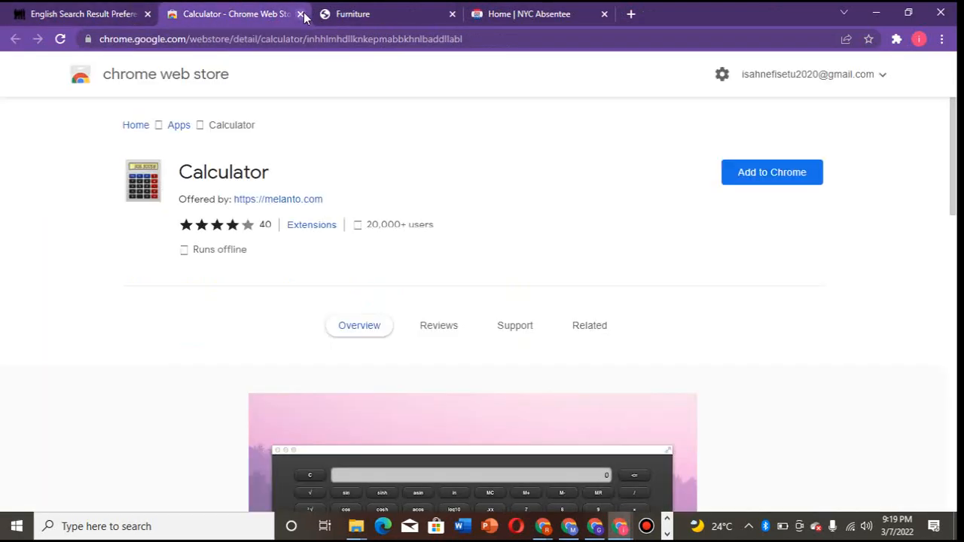
pyautogui.click(301, 13)
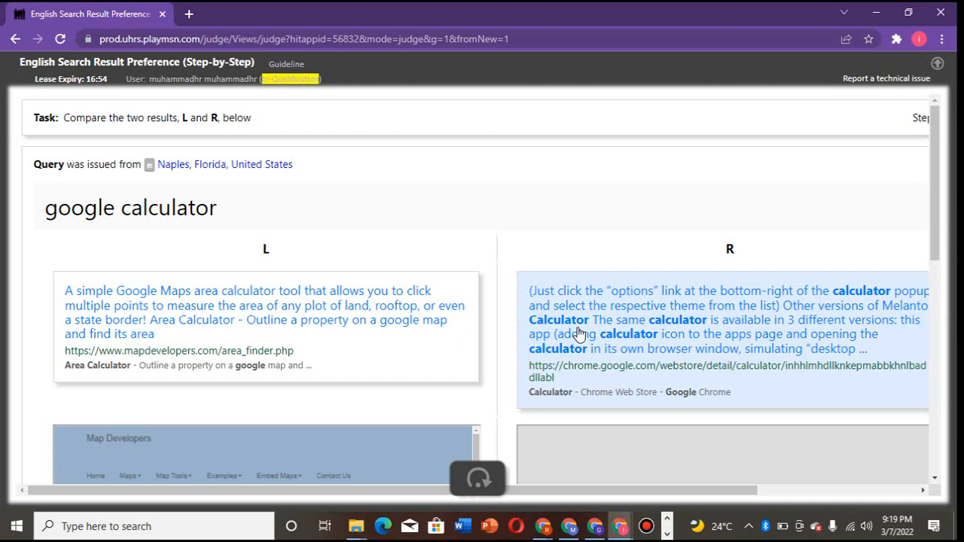
pyautogui.click(724, 371)
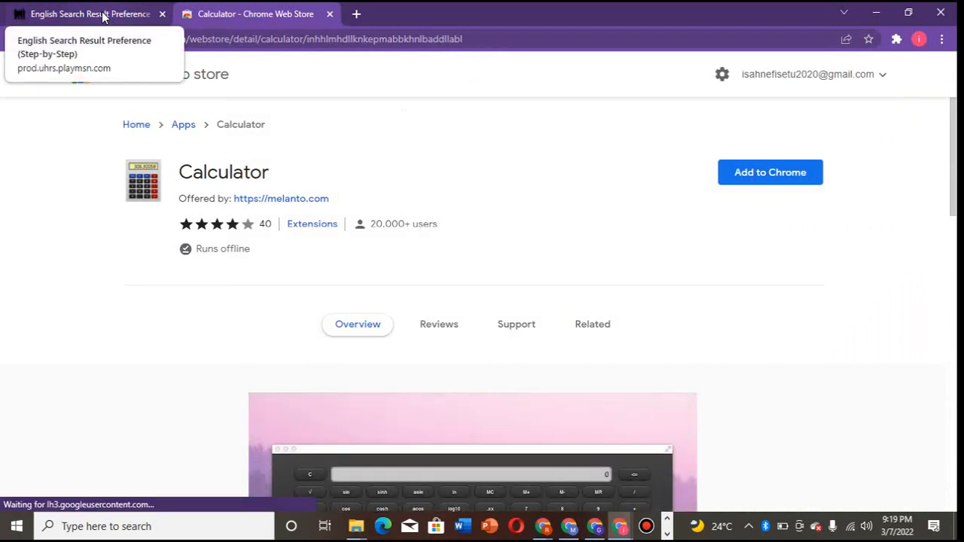
pyautogui.moveTo(153, 217)
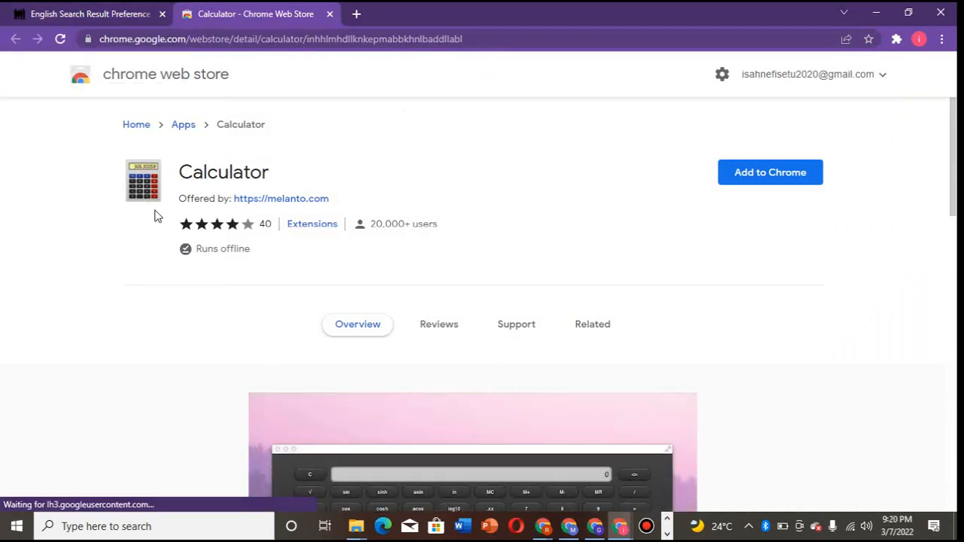
pyautogui.scroll(-3)
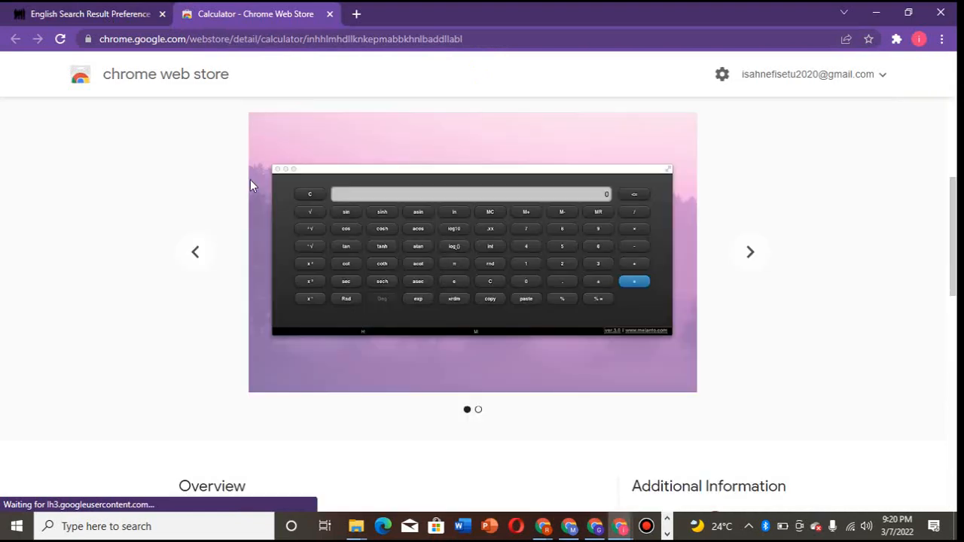
pyautogui.scroll(3)
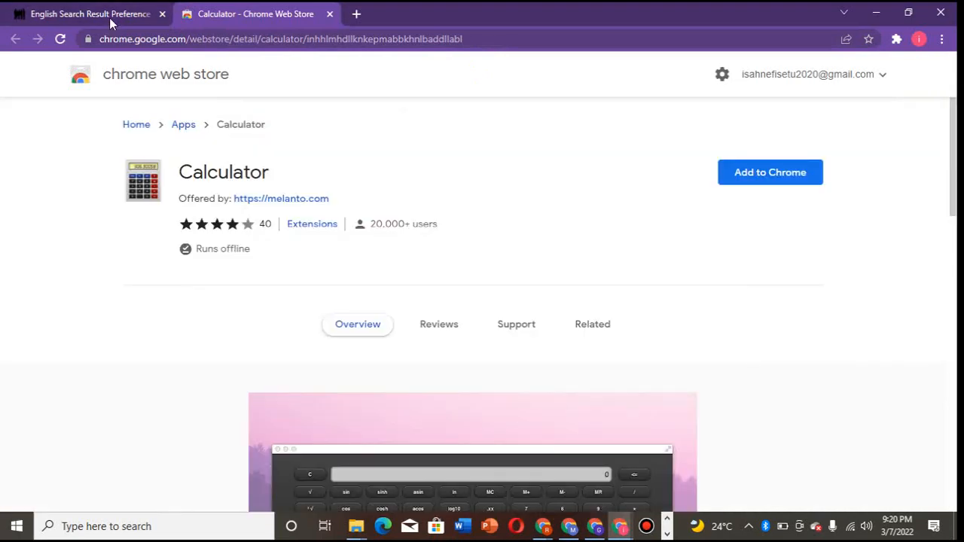
pyautogui.click(90, 13)
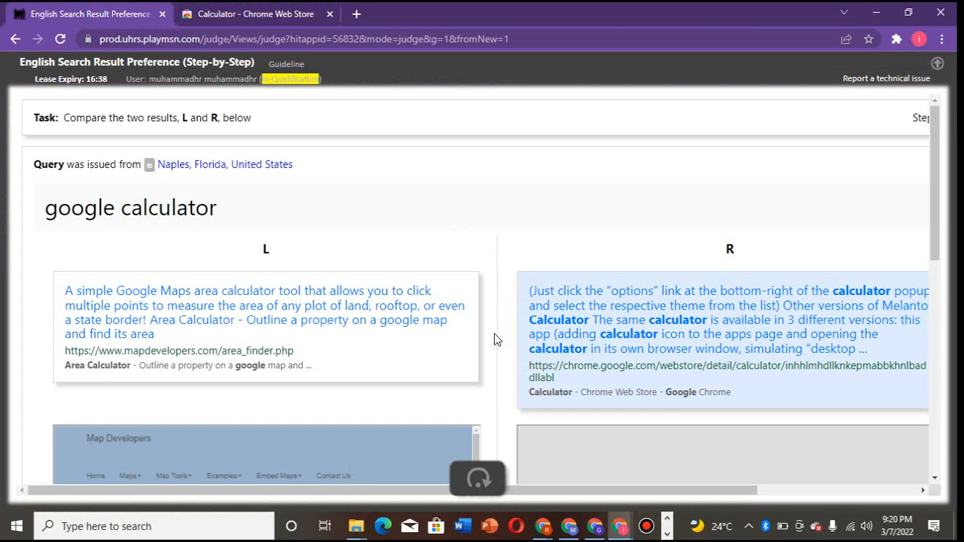
pyautogui.scroll(-3)
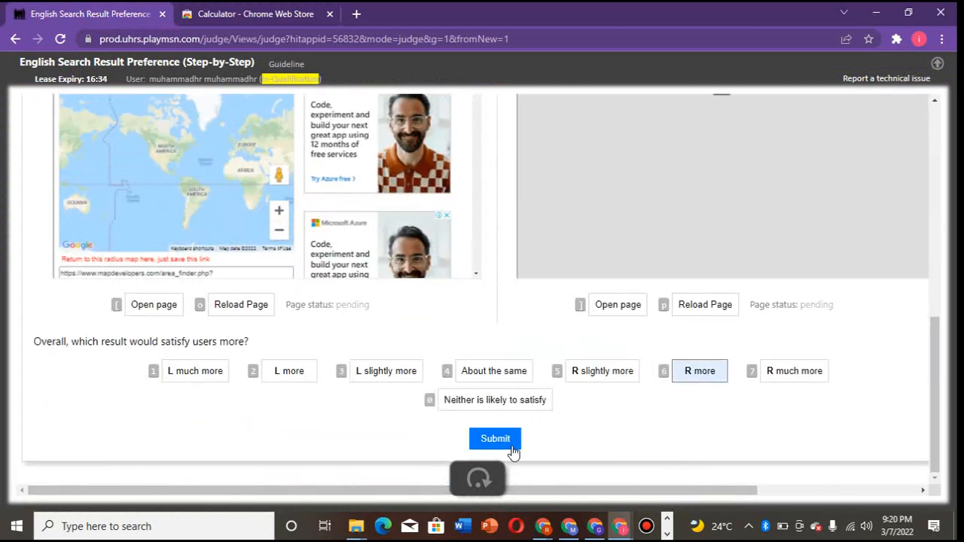
pyautogui.click(494, 438)
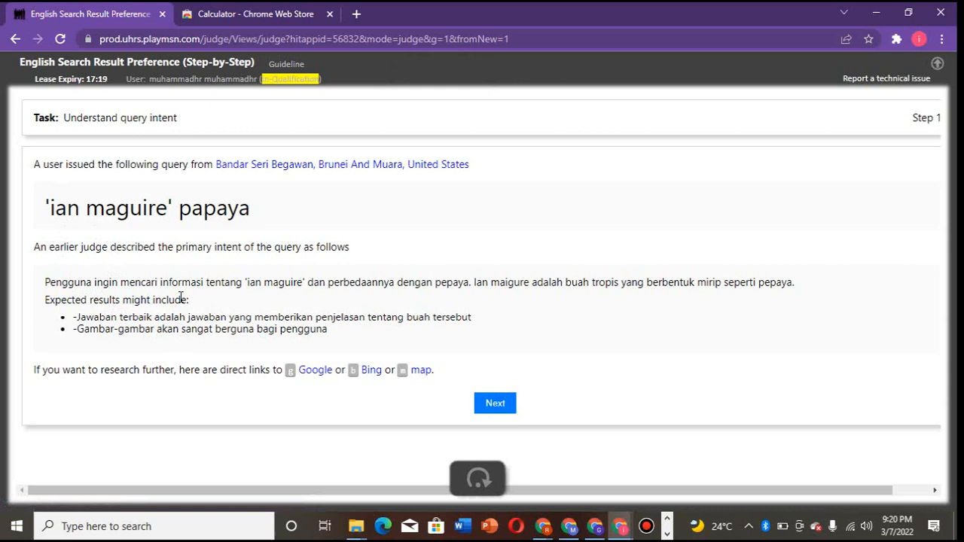
pyautogui.moveTo(48, 243)
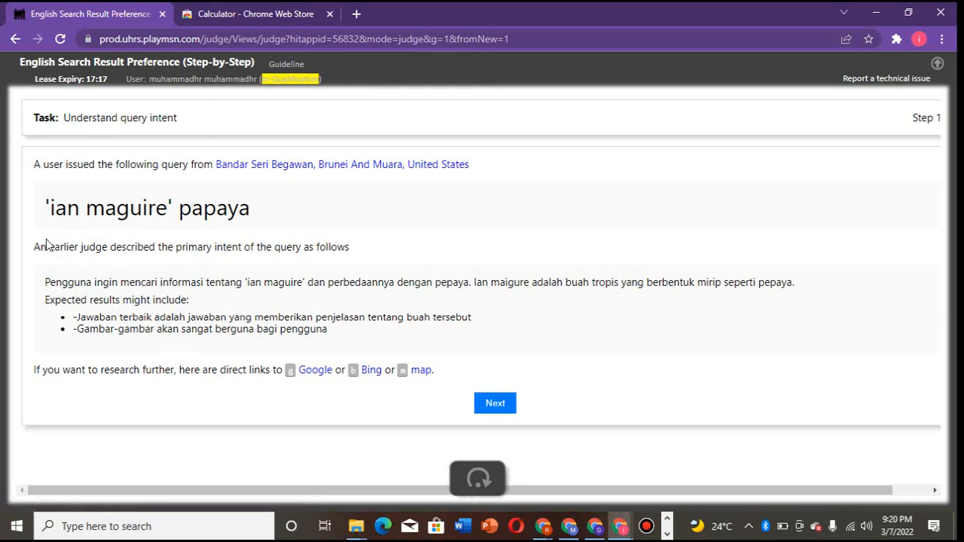
pyautogui.moveTo(62, 265)
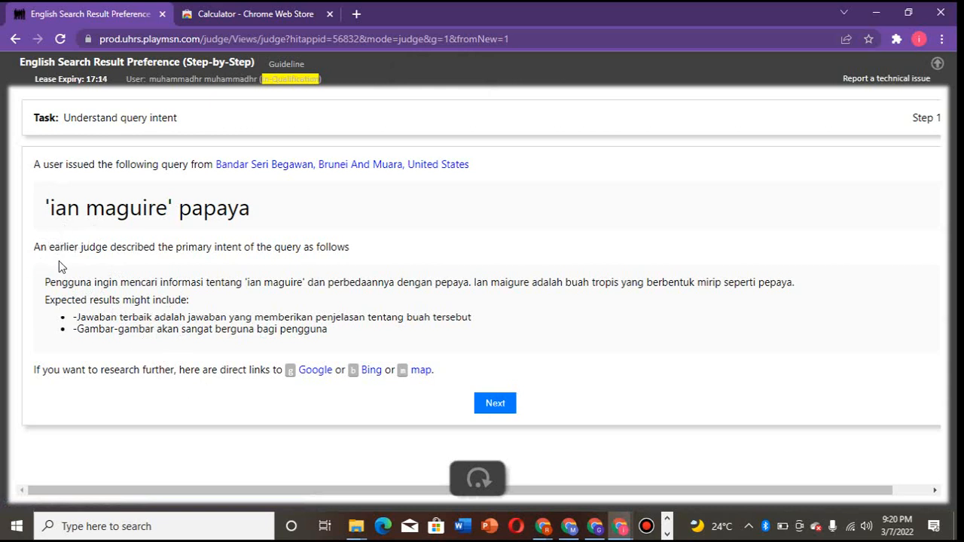
pyautogui.moveTo(160, 352)
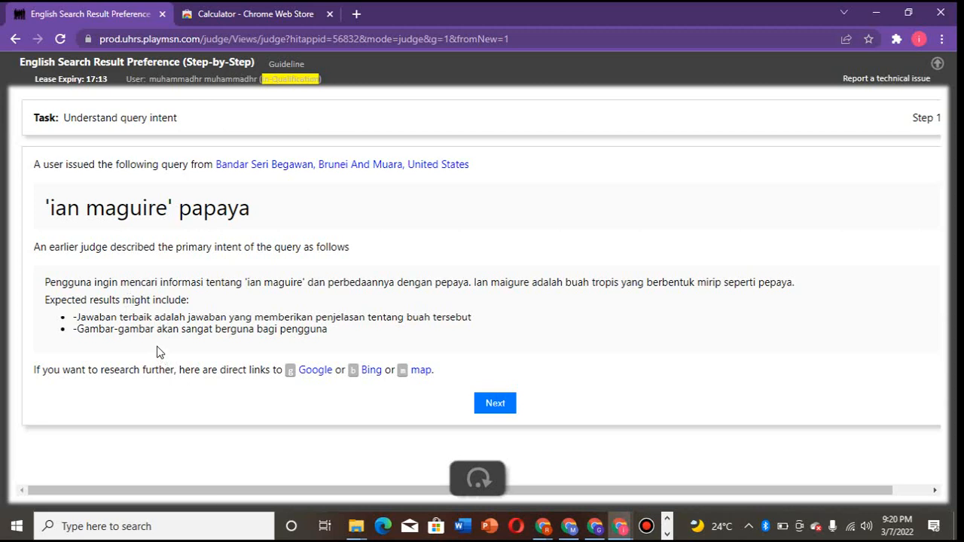
pyautogui.moveTo(494, 404)
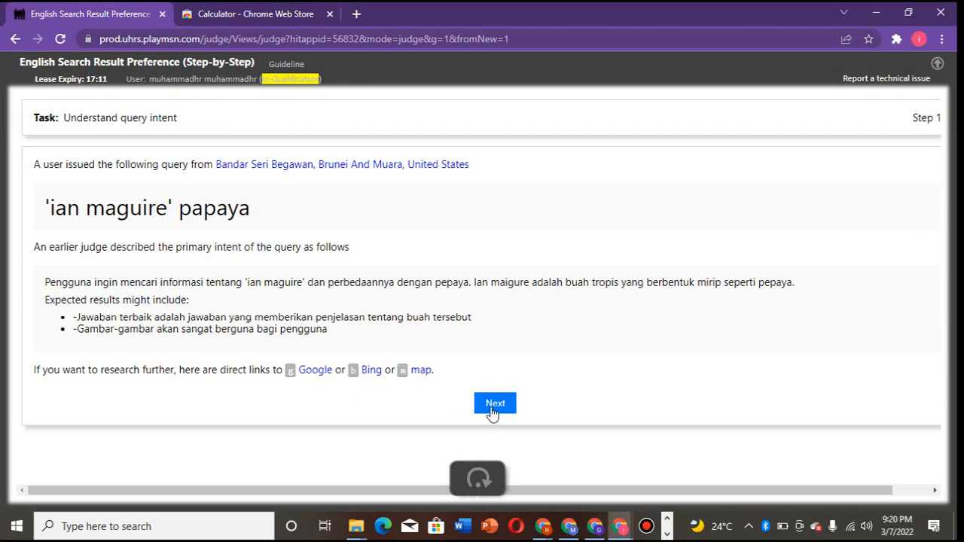
pyautogui.click(494, 403)
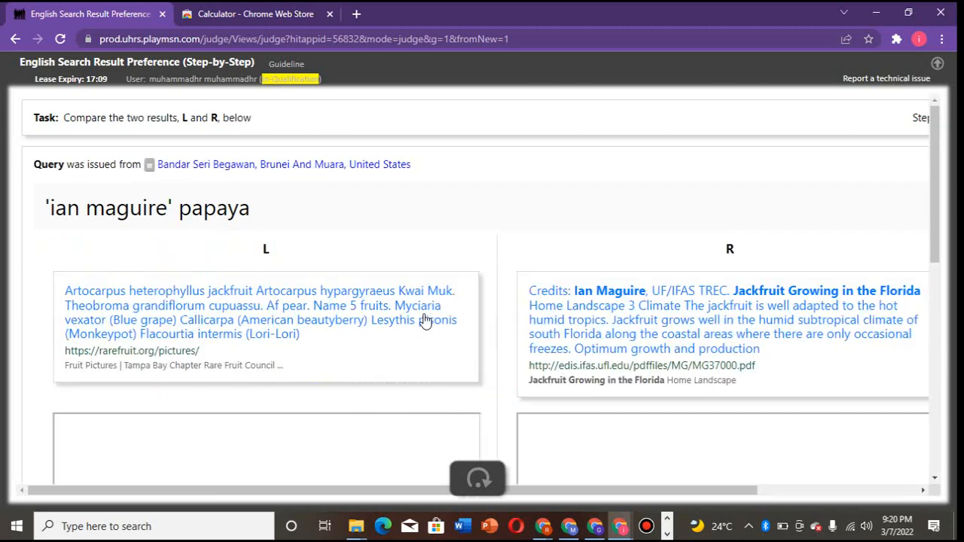
pyautogui.scroll(-3)
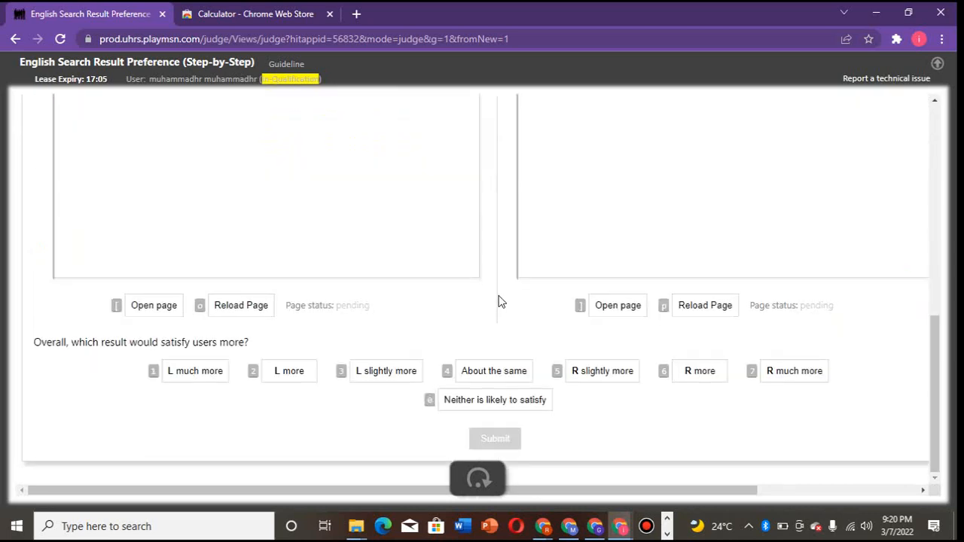
pyautogui.scroll(-3)
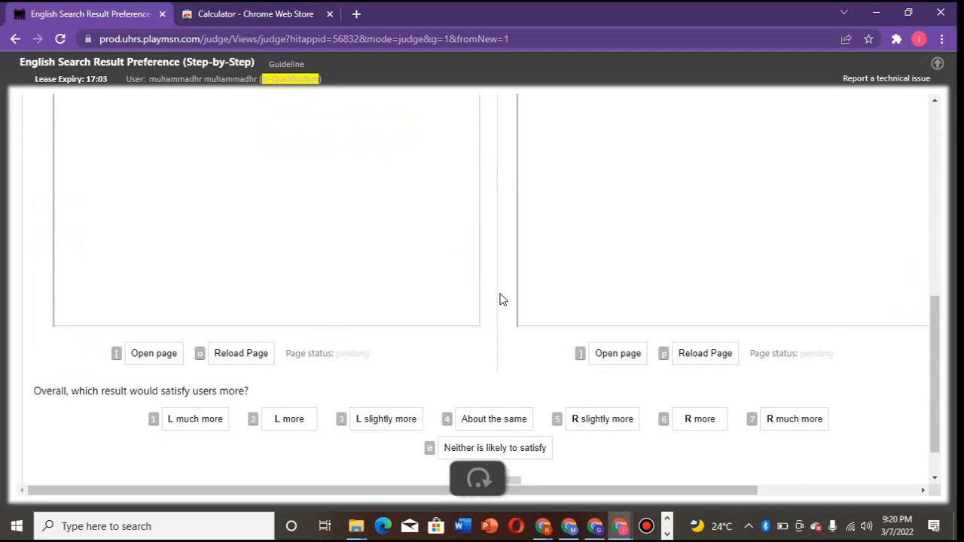
pyautogui.scroll(3)
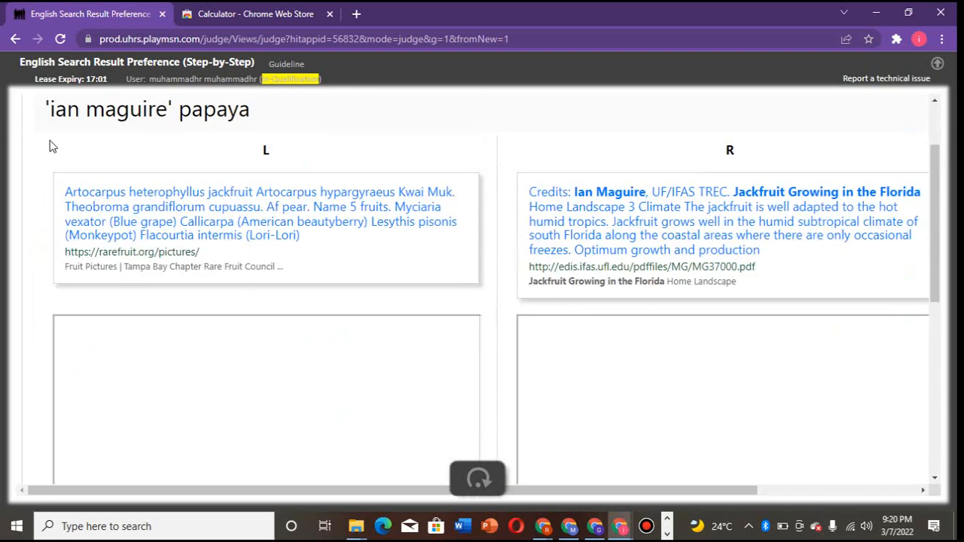
pyautogui.moveTo(60, 127)
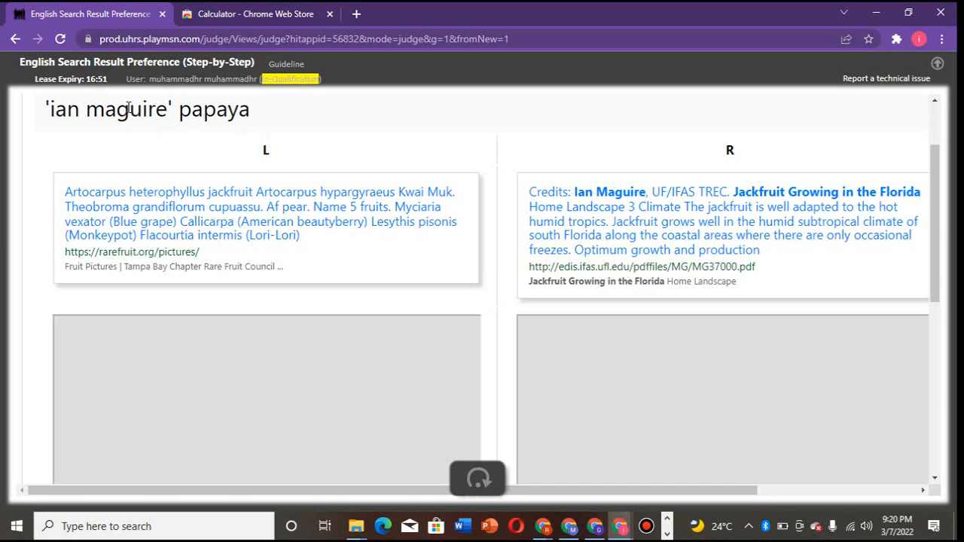
pyautogui.moveTo(90, 164)
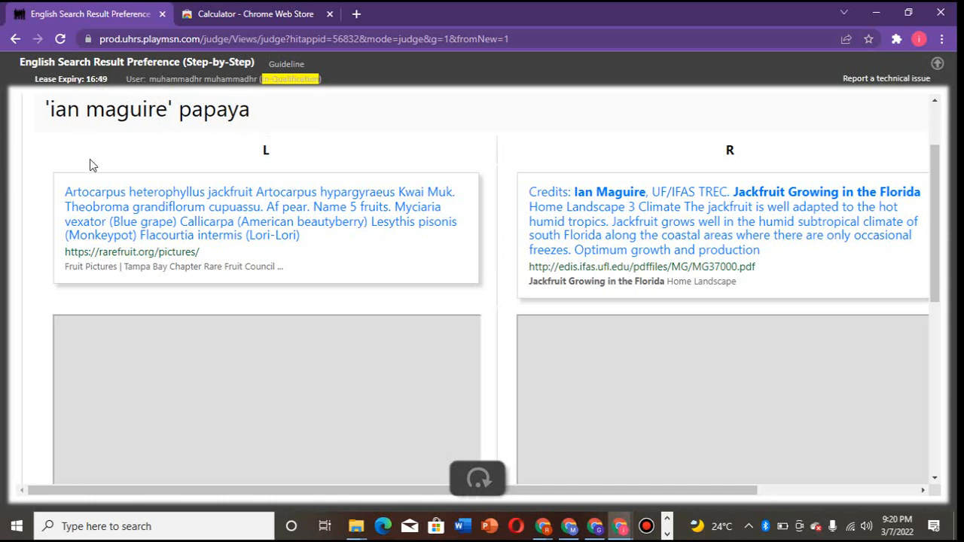
pyautogui.moveTo(226, 211)
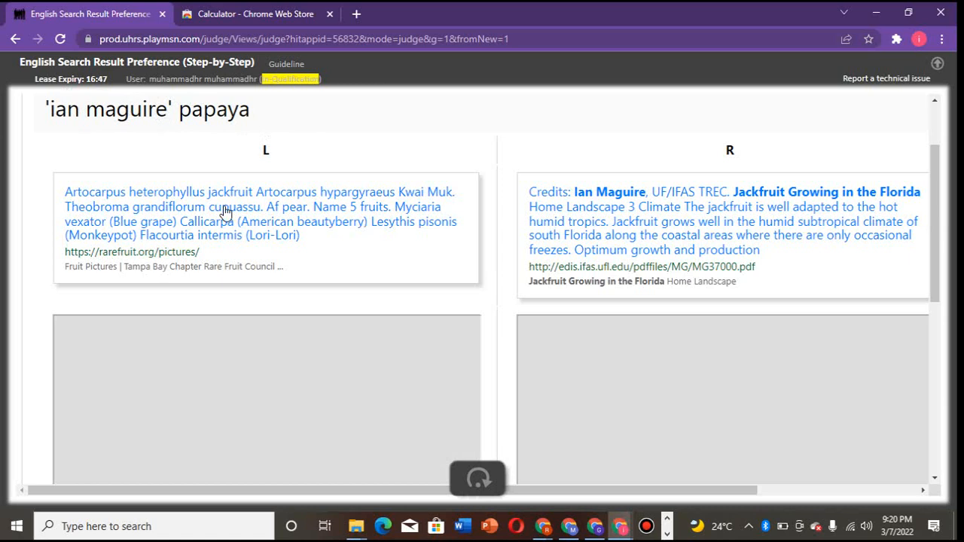
pyautogui.moveTo(344, 266)
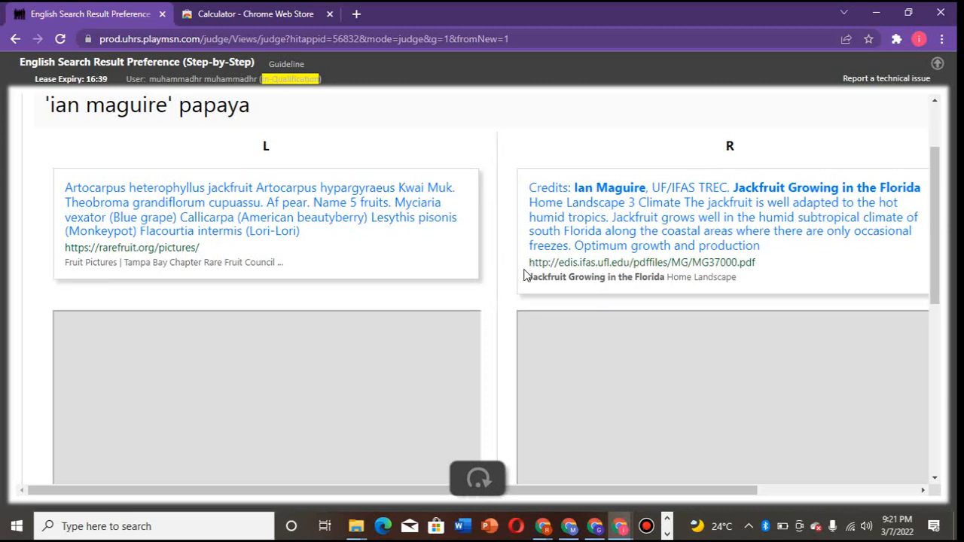
pyautogui.scroll(-3)
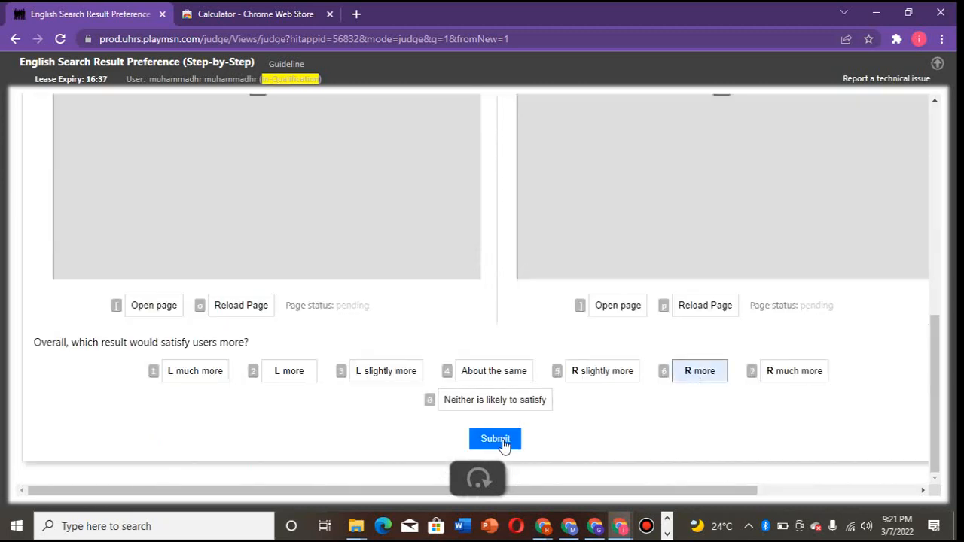
pyautogui.click(494, 438)
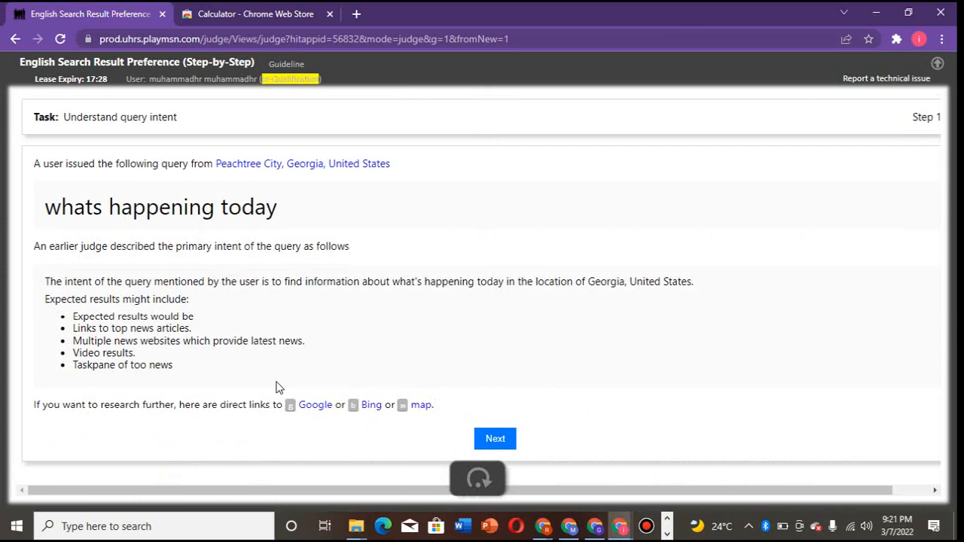
pyautogui.moveTo(494, 438)
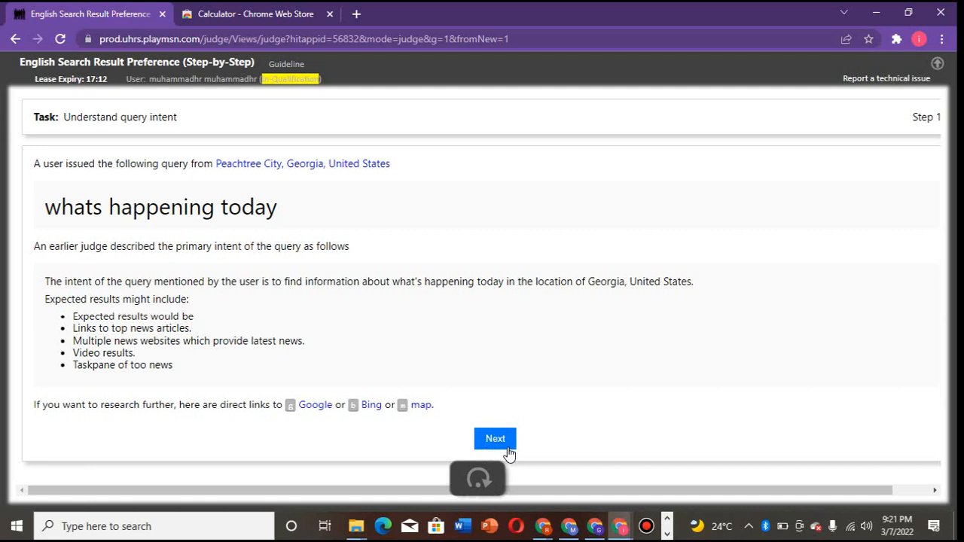
pyautogui.moveTo(350, 167)
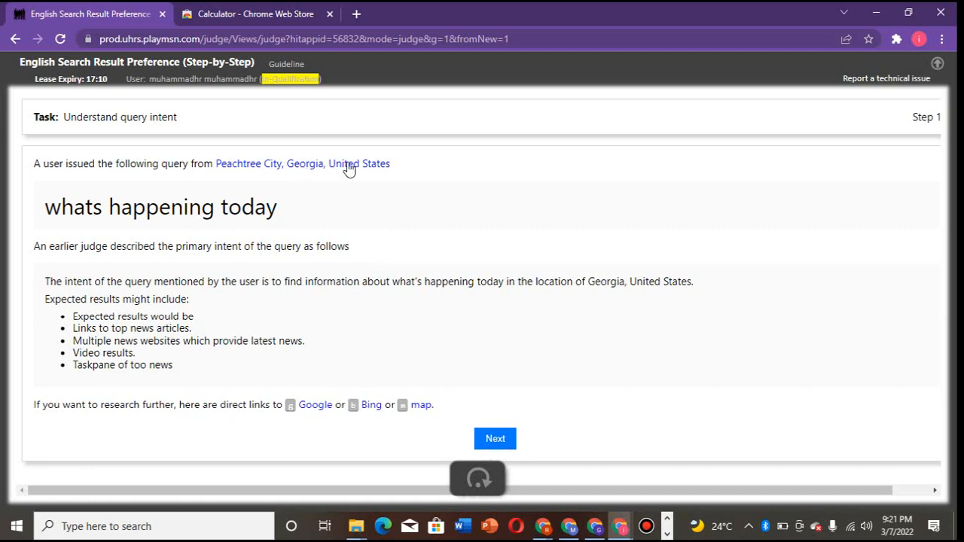
pyautogui.moveTo(304, 163)
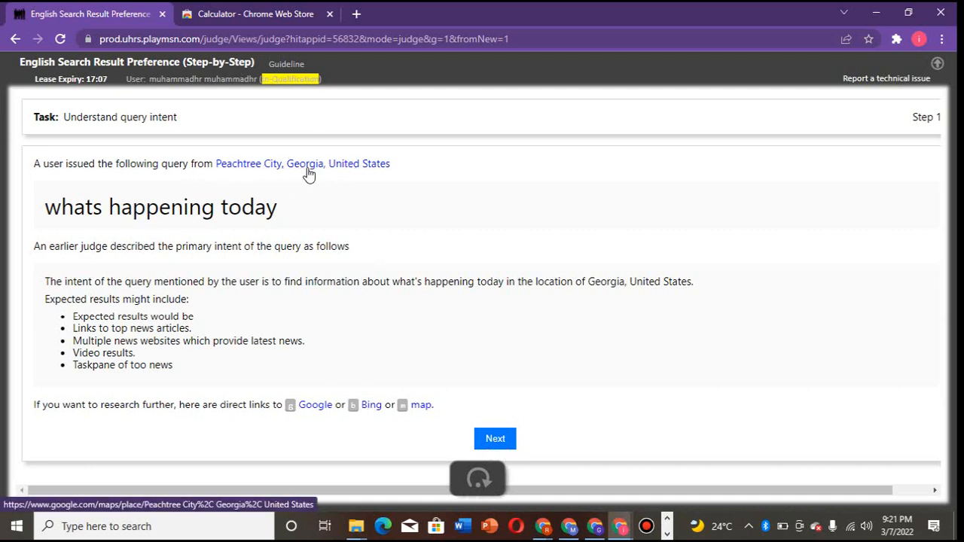
# - Judge the right result as more satisfying for 'whats happening today' and submit
pyautogui.click(493, 438)
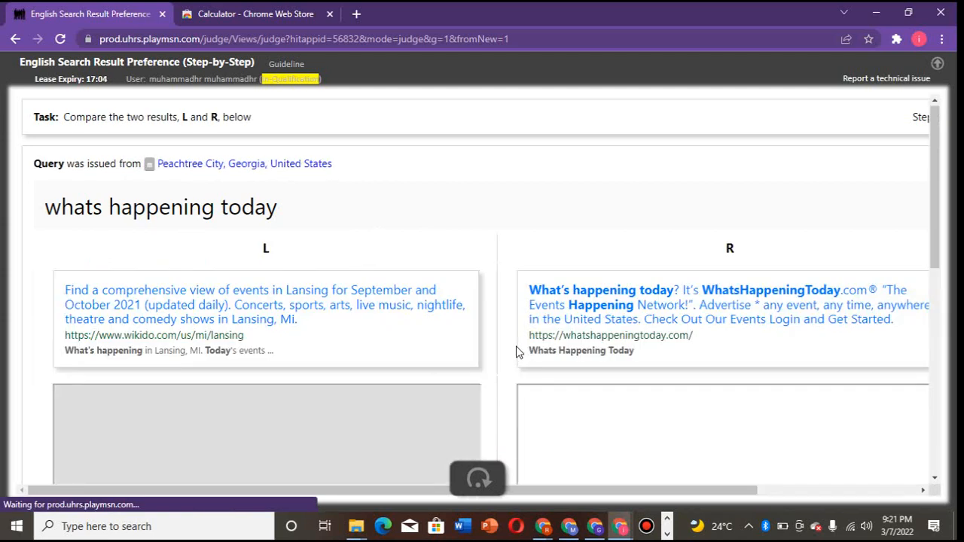
pyautogui.moveTo(566, 308)
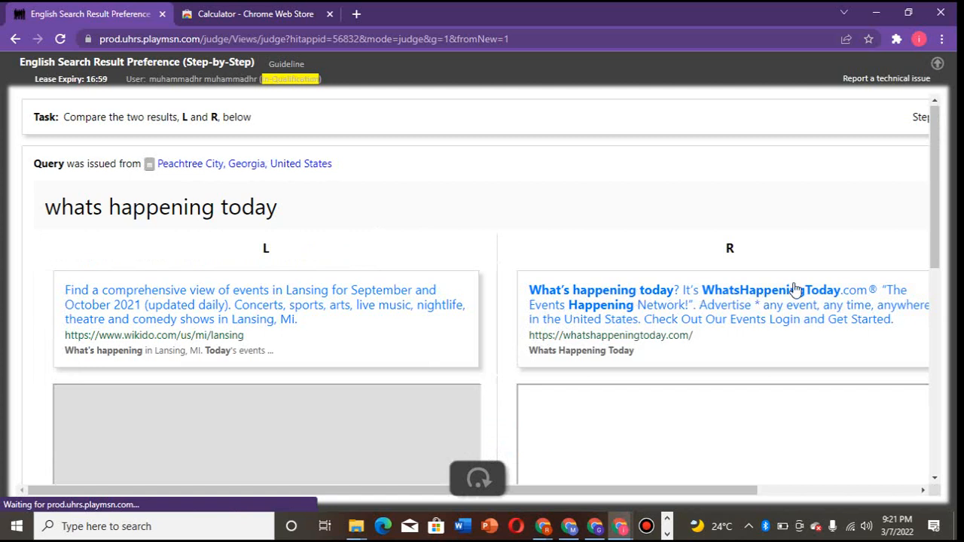
pyautogui.moveTo(651, 323)
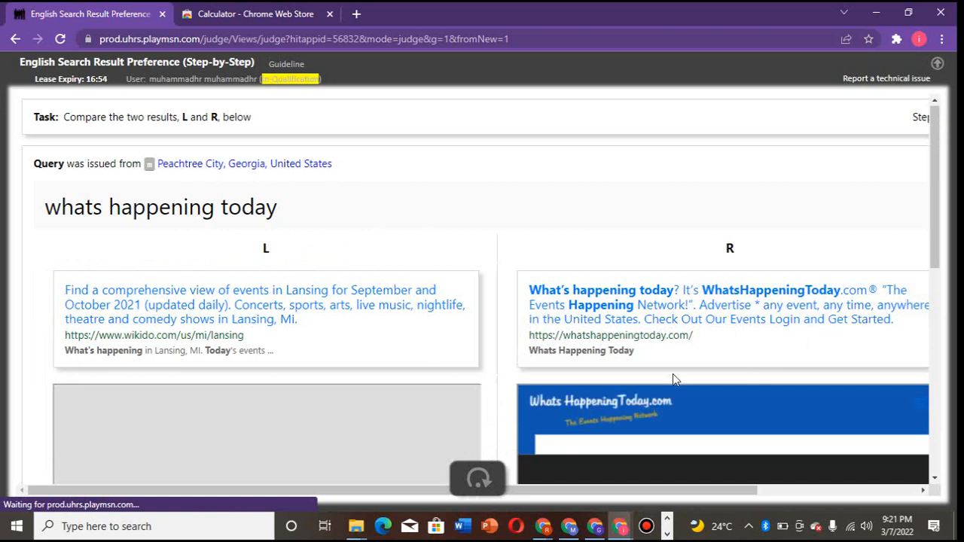
pyautogui.moveTo(354, 394)
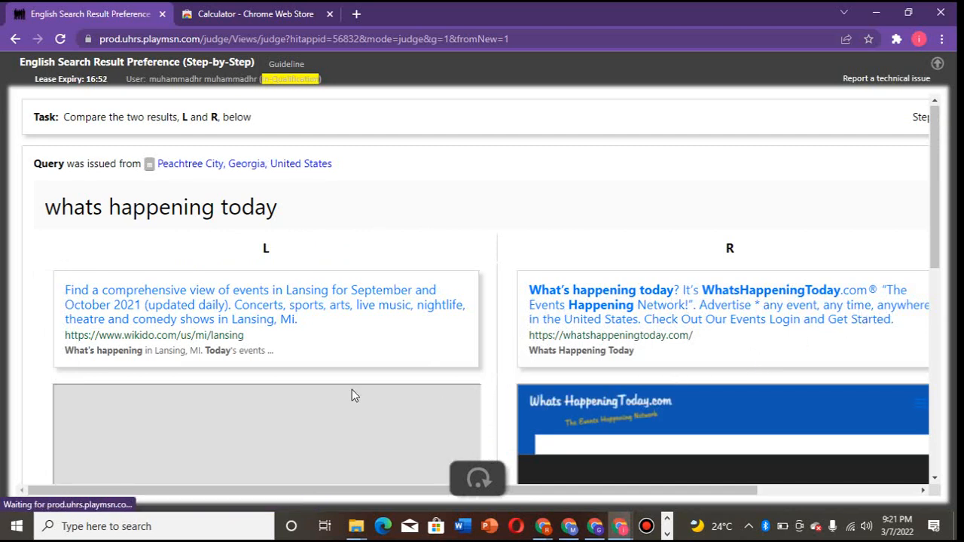
pyautogui.moveTo(175, 309)
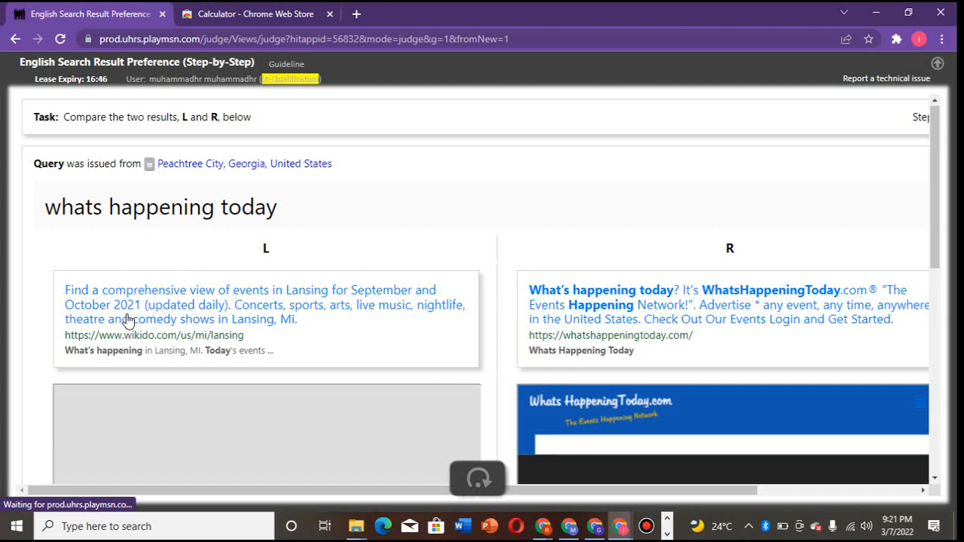
pyautogui.moveTo(200, 319)
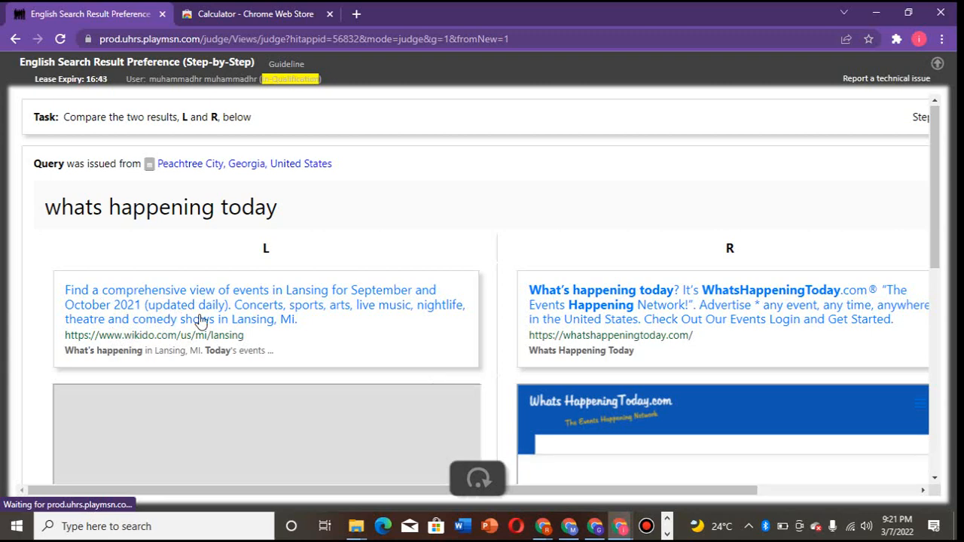
pyautogui.scroll(-3)
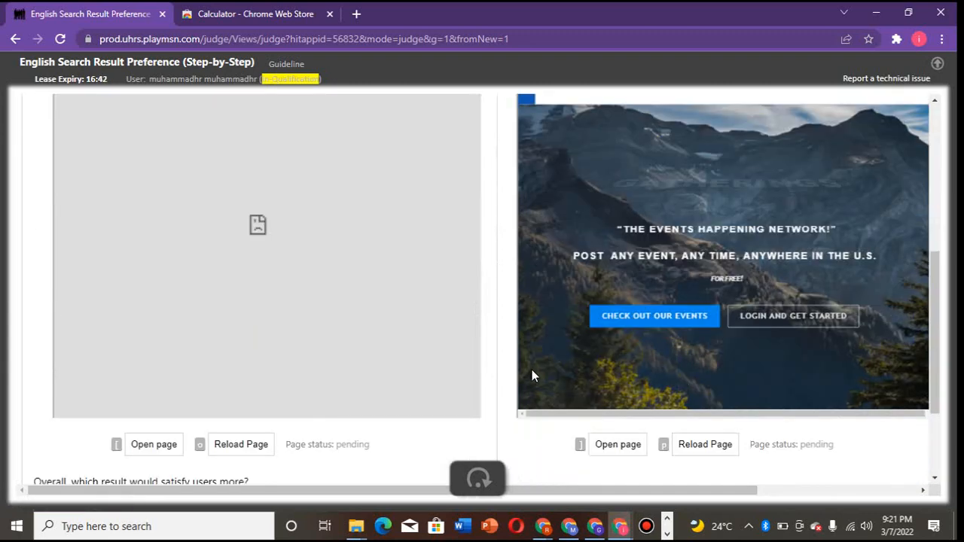
pyautogui.scroll(-3)
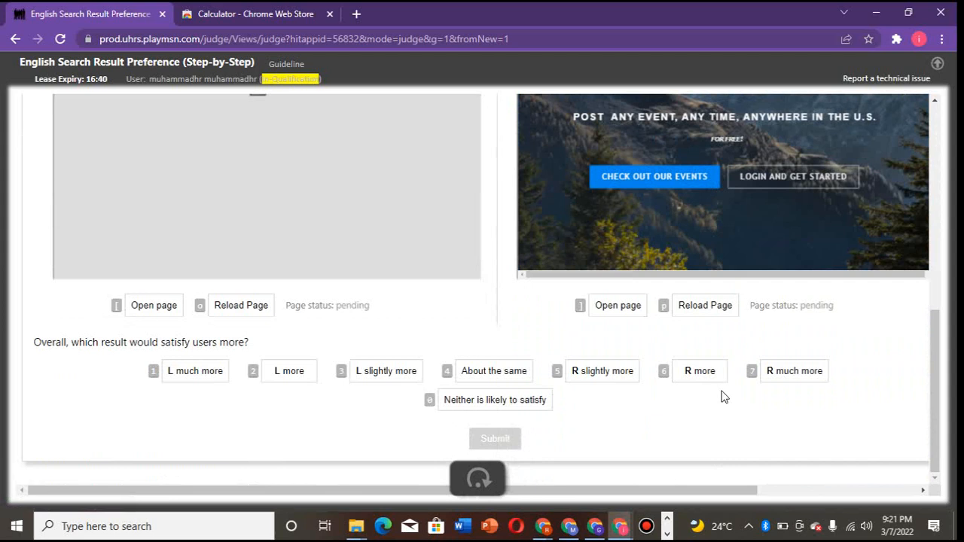
pyautogui.click(699, 370)
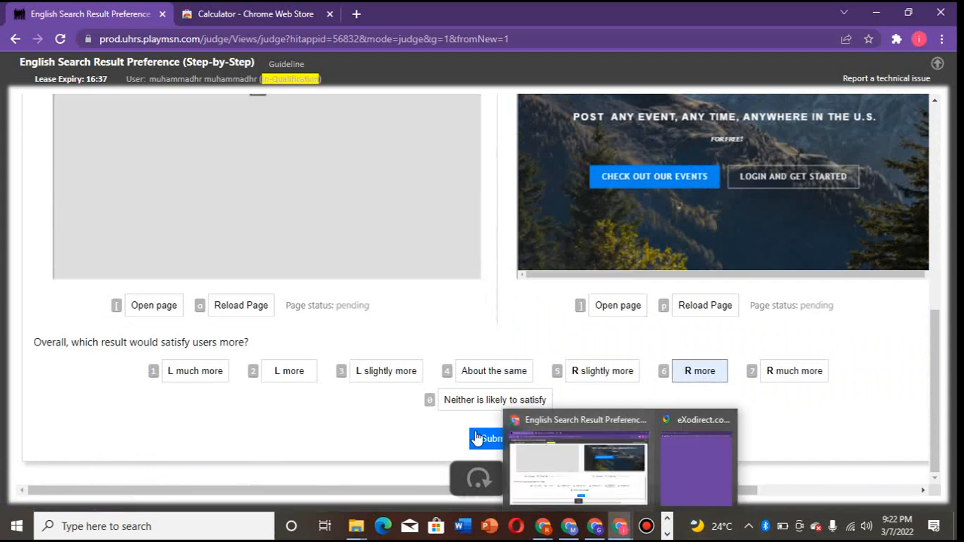
pyautogui.click(488, 438)
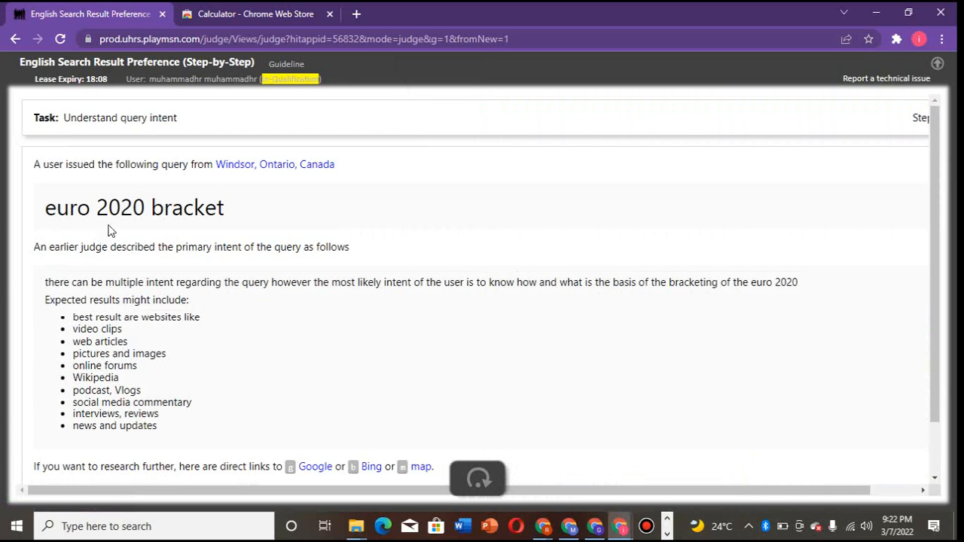
pyautogui.moveTo(241, 244)
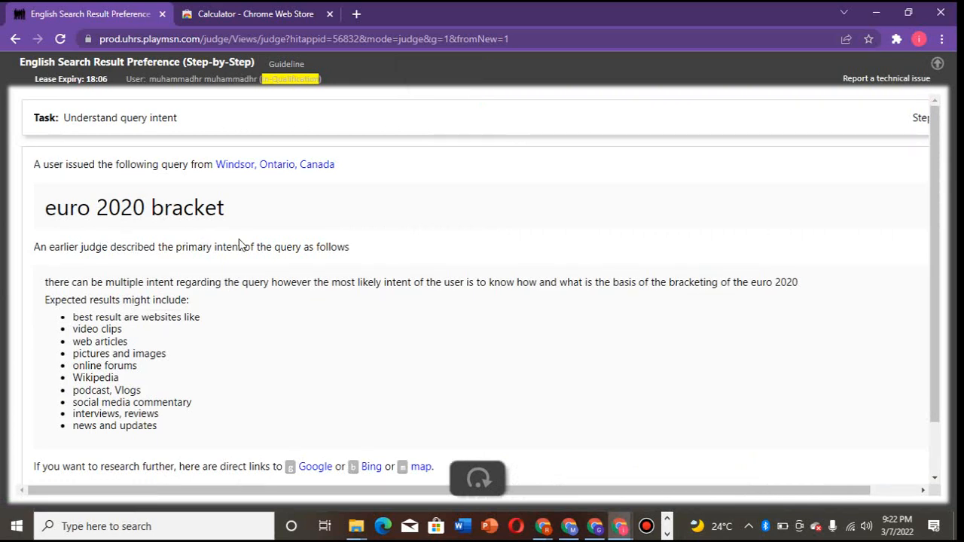
pyautogui.moveTo(474, 332)
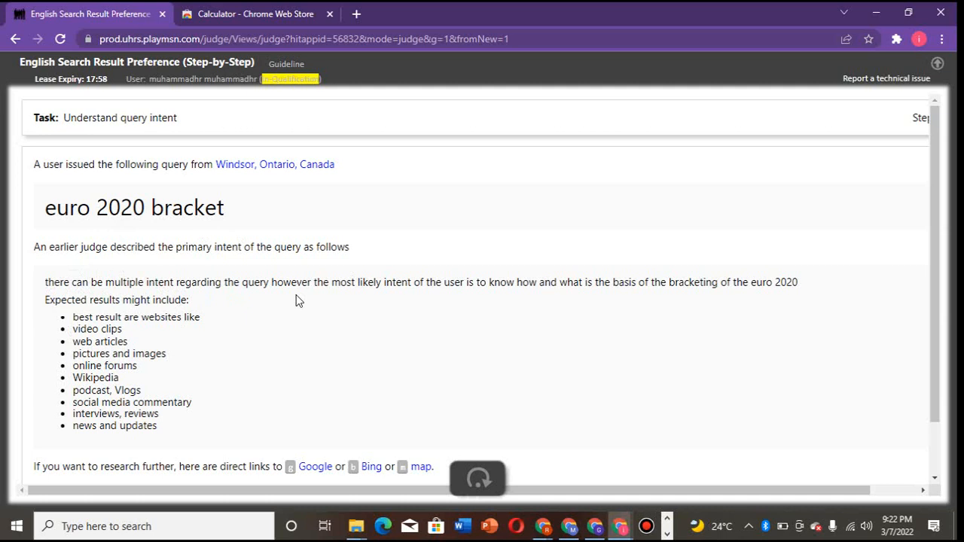
pyautogui.moveTo(468, 312)
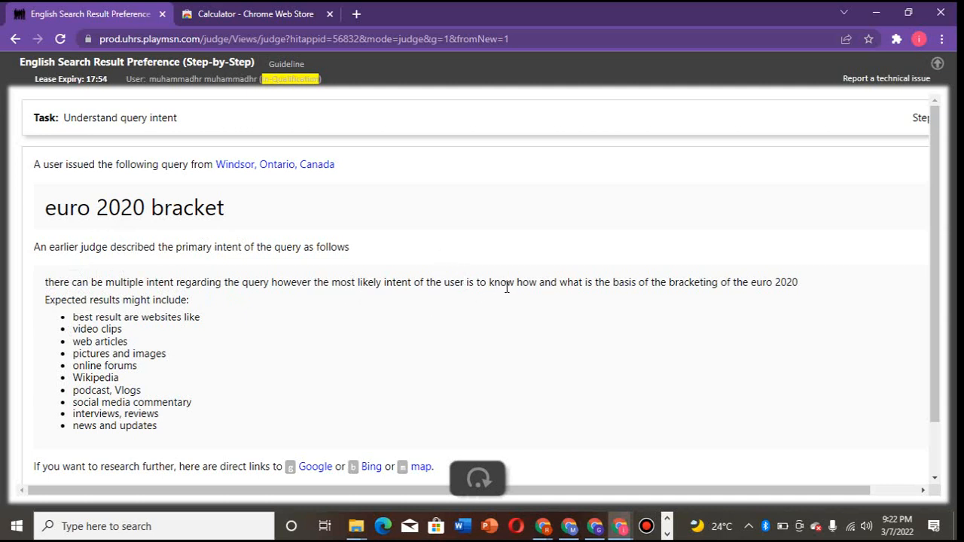
pyautogui.moveTo(548, 295)
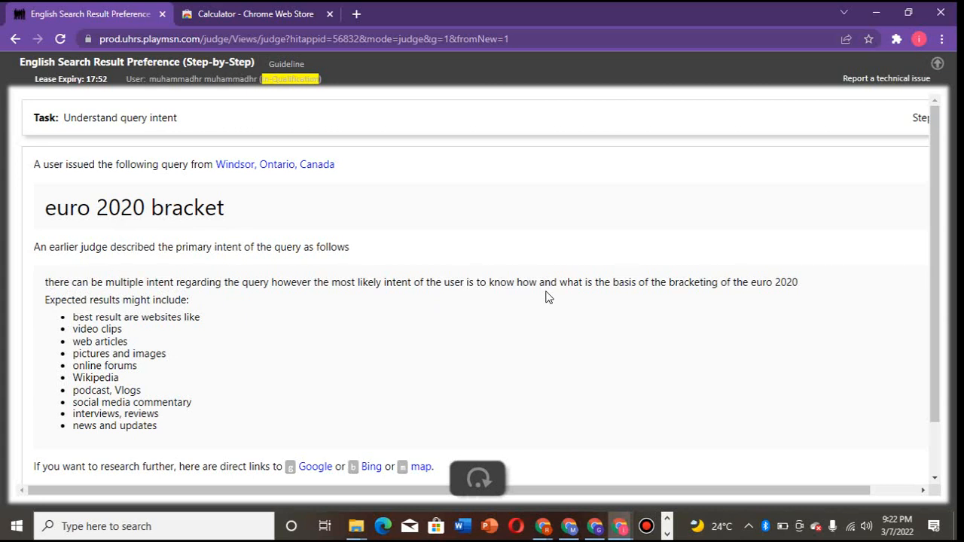
pyautogui.moveTo(631, 296)
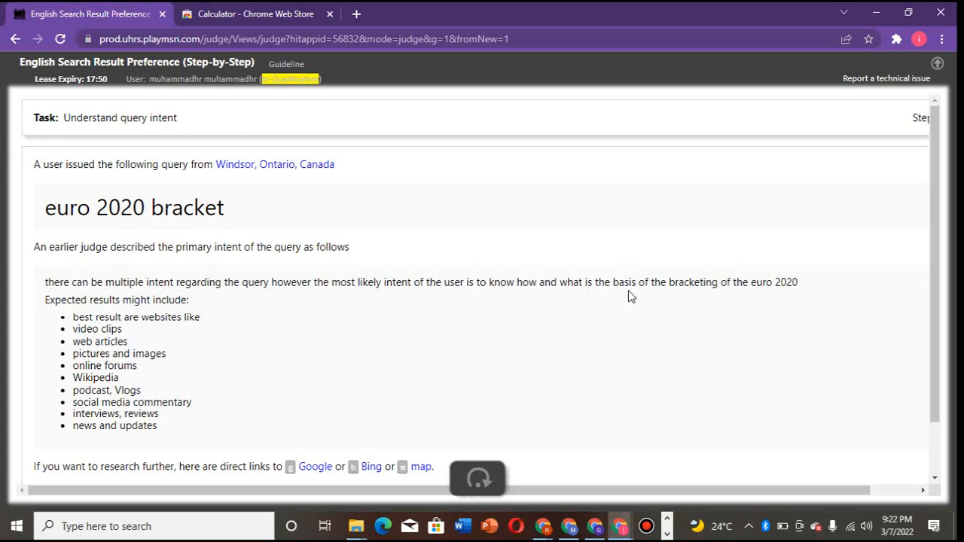
pyautogui.moveTo(711, 300)
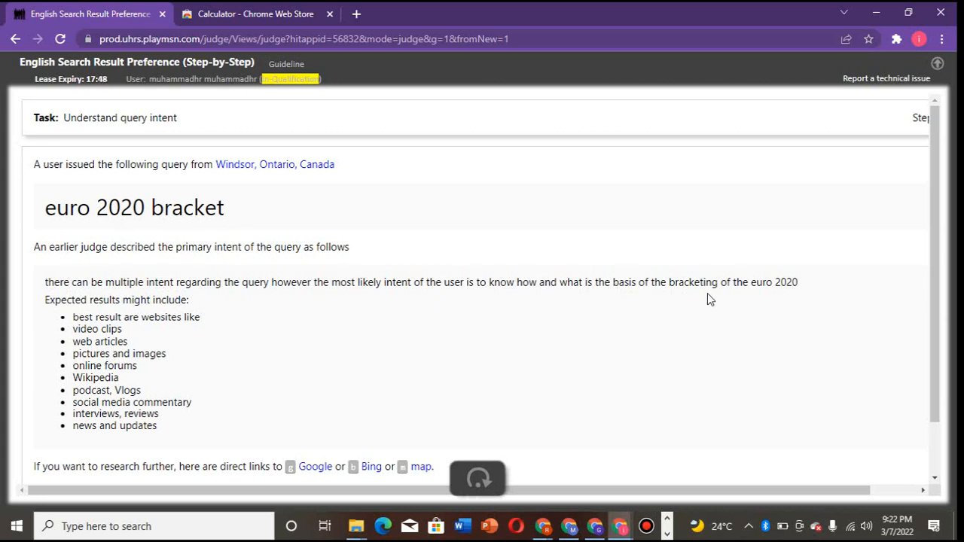
pyautogui.moveTo(66, 338)
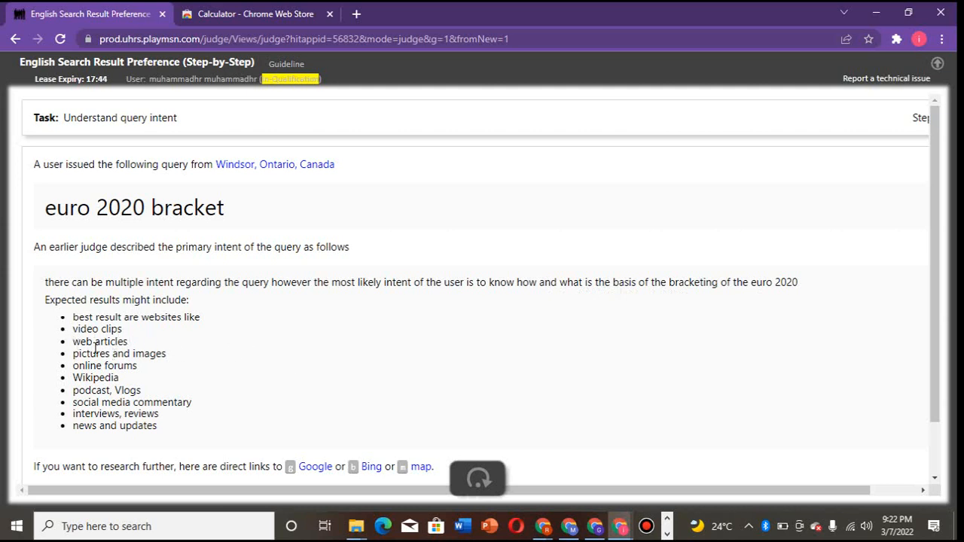
pyautogui.moveTo(60, 370)
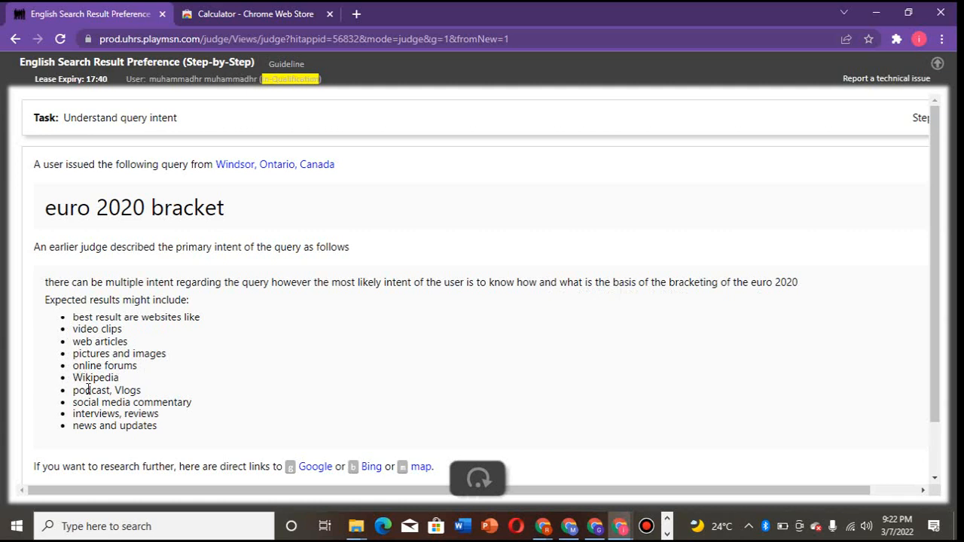
pyautogui.moveTo(256, 373)
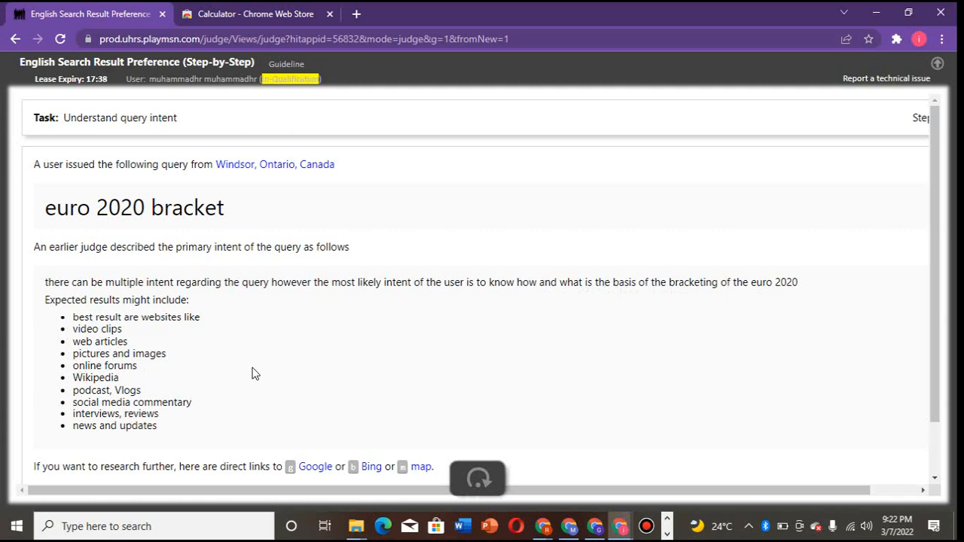
pyautogui.scroll(-3)
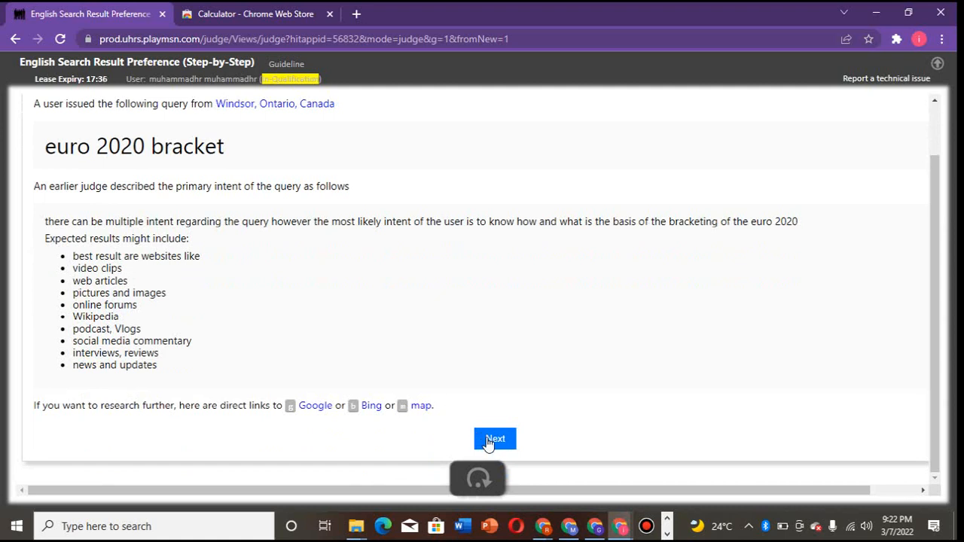
pyautogui.click(494, 439)
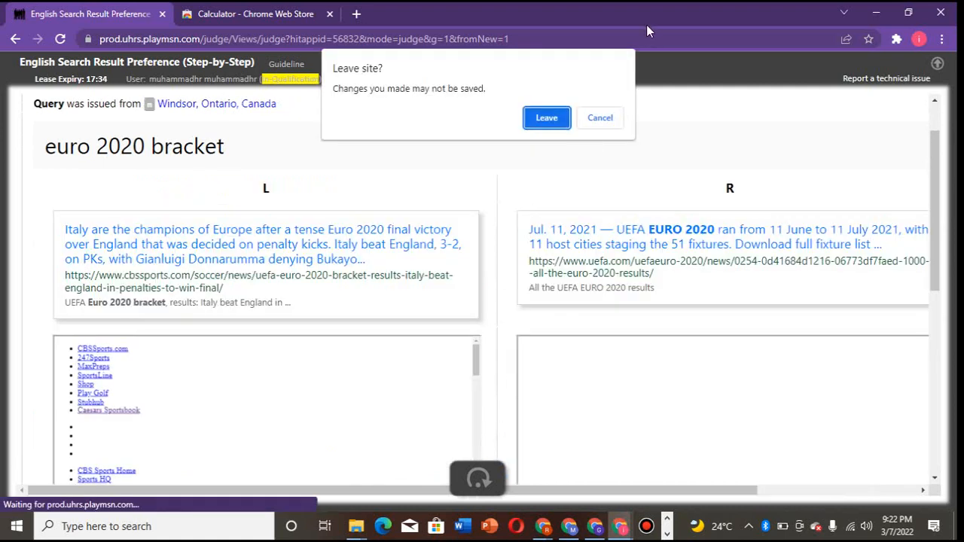
# - Stay on the task and rate the left euro 2020 bracket result 'L slightly more'
pyautogui.click(599, 117)
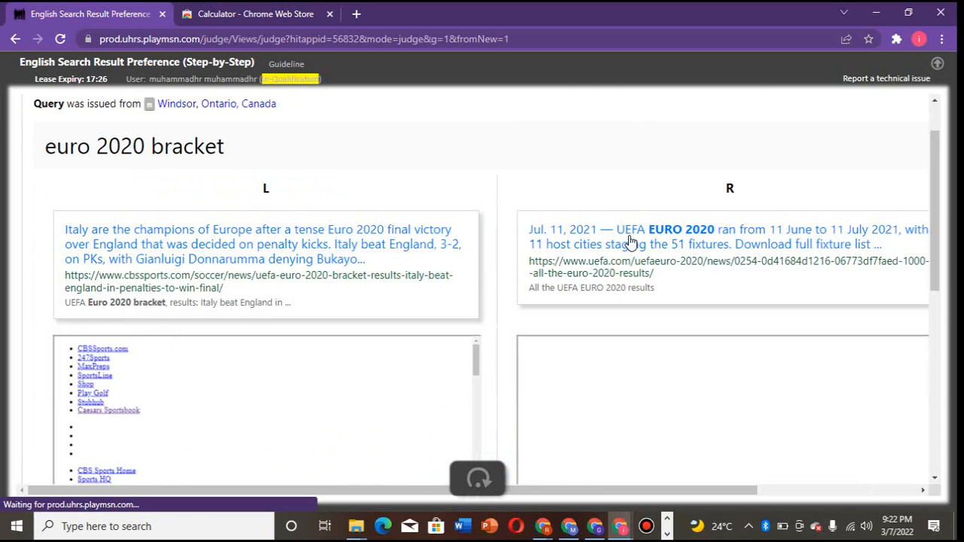
pyautogui.moveTo(714, 237)
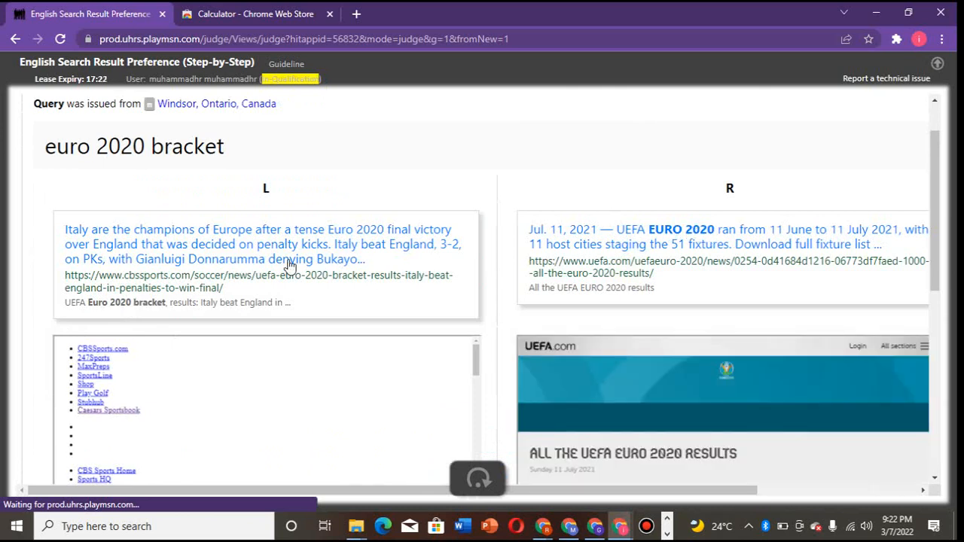
pyautogui.moveTo(786, 252)
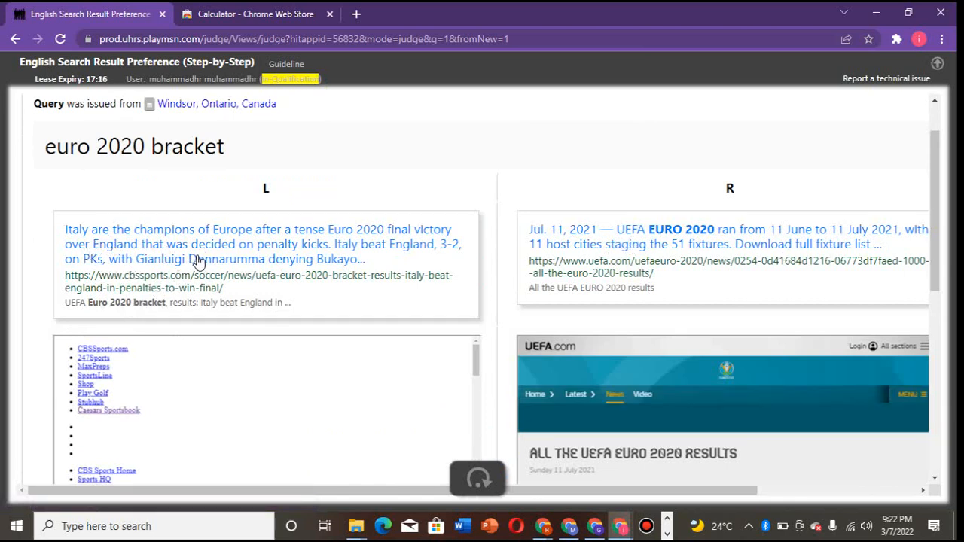
pyautogui.moveTo(162, 308)
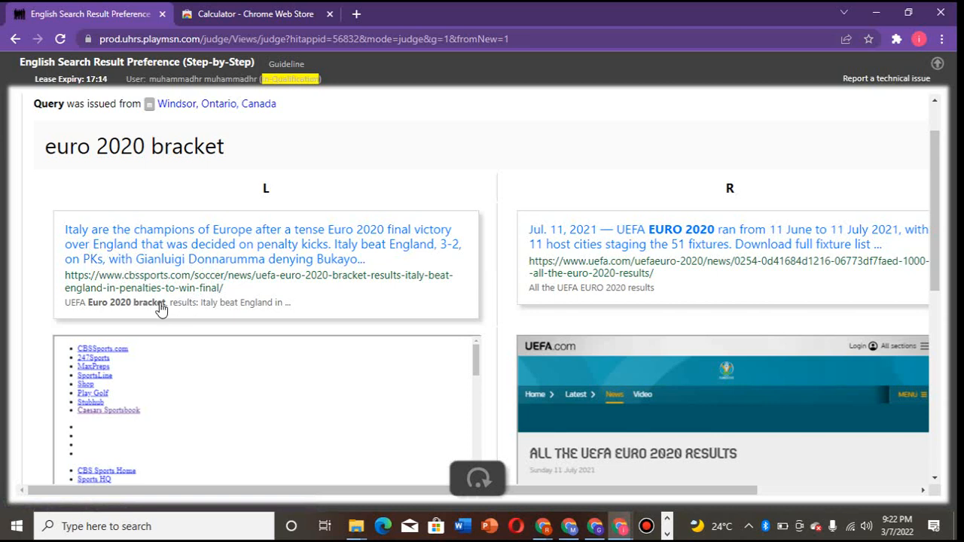
pyautogui.moveTo(196, 319)
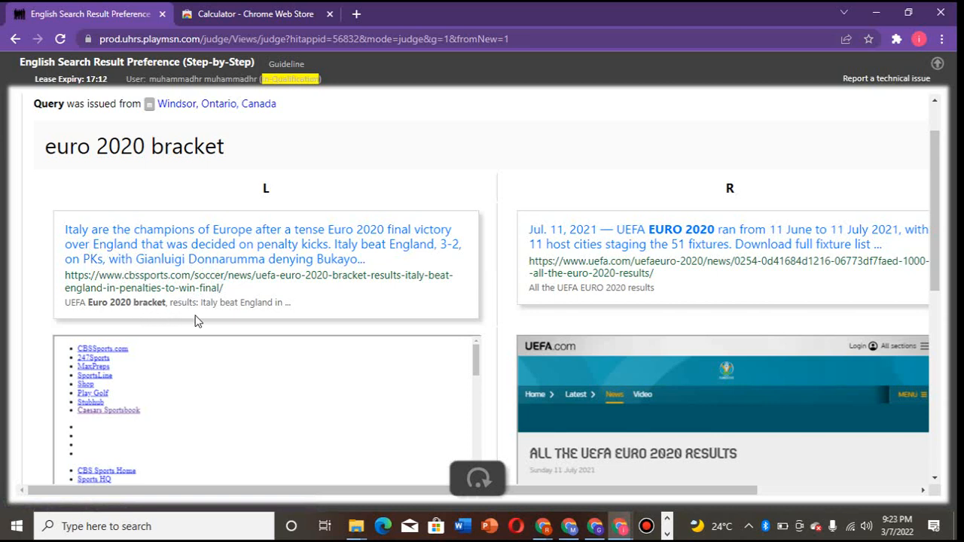
pyautogui.moveTo(115, 315)
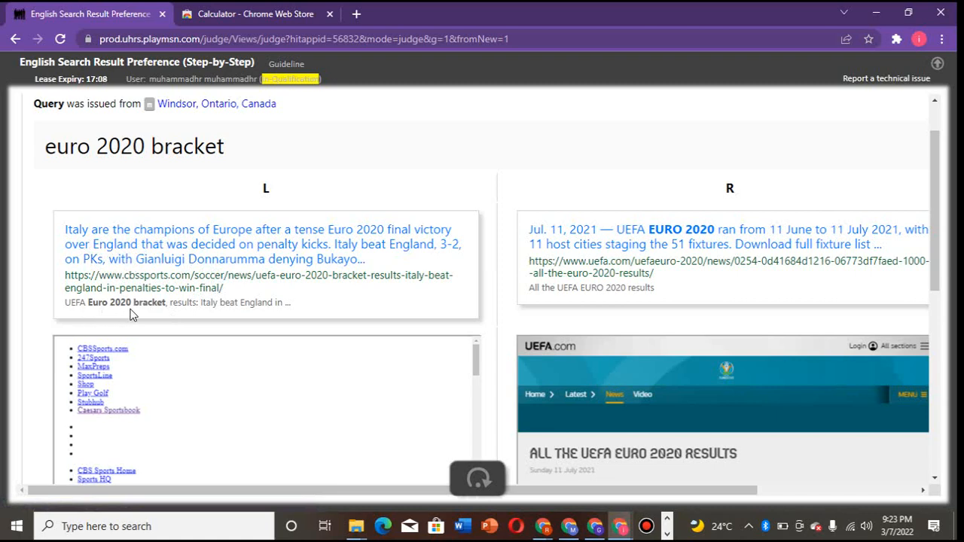
pyautogui.moveTo(432, 247)
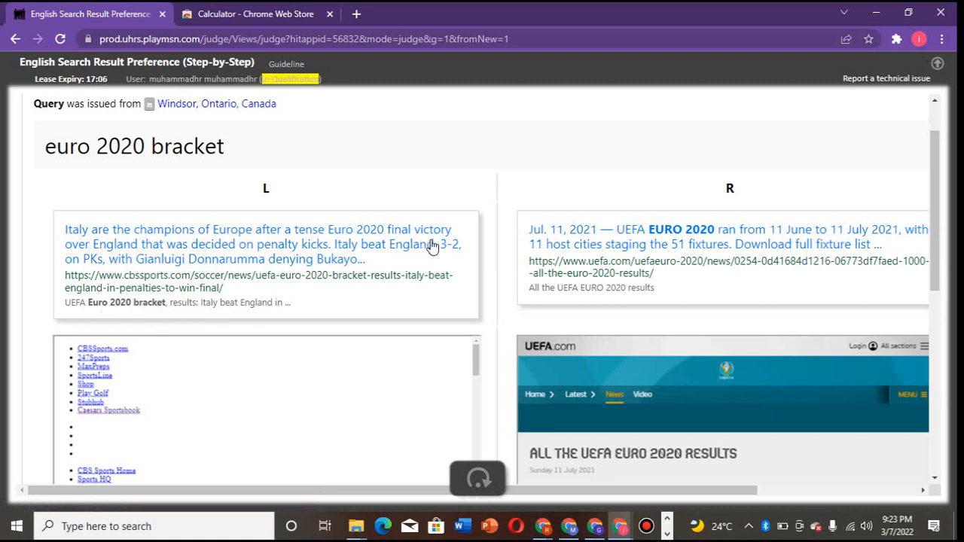
pyautogui.scroll(-3)
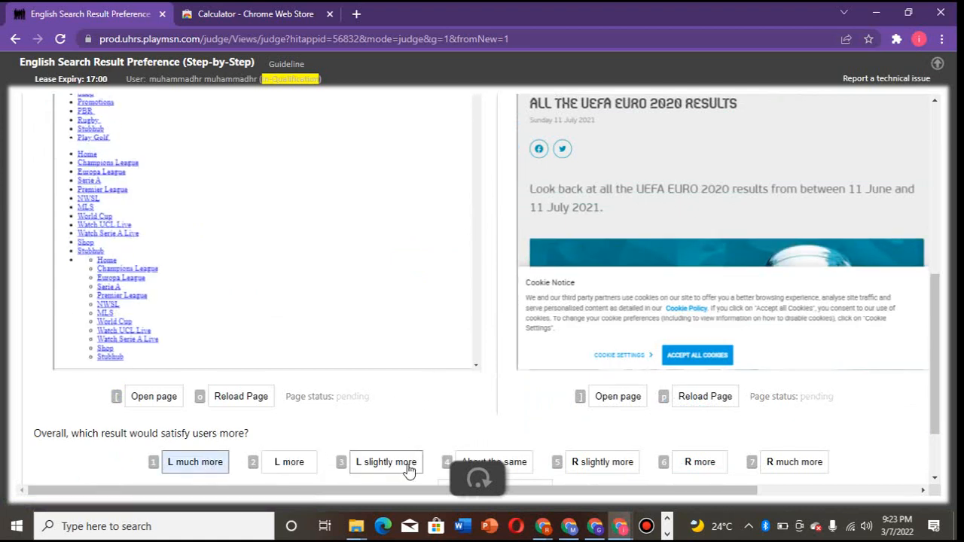
pyautogui.click(386, 460)
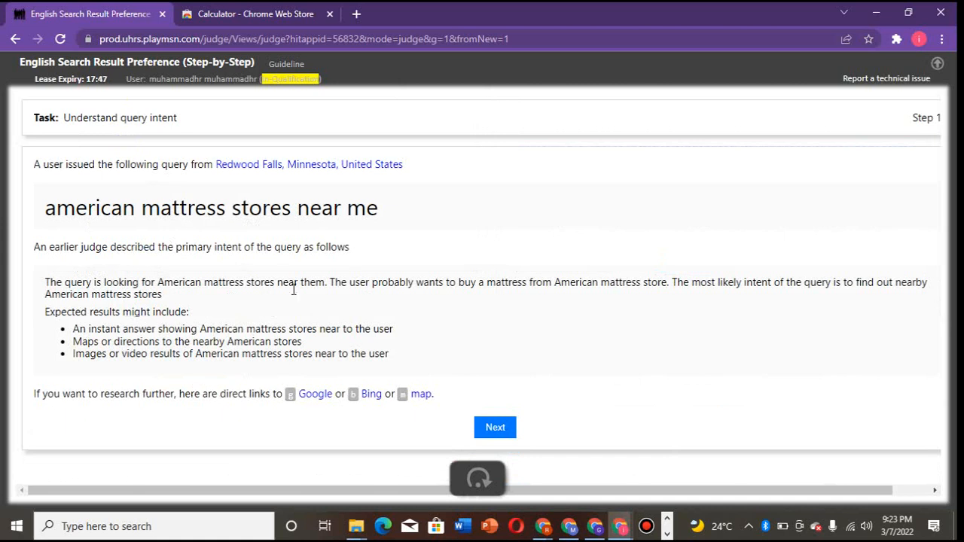
pyautogui.moveTo(178, 355)
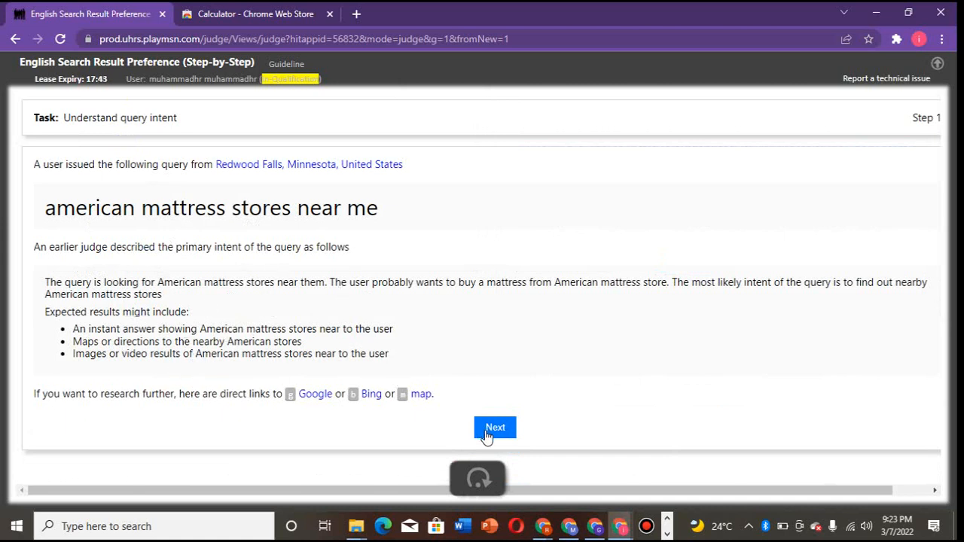
# - Advance the american mattress stores HIT to the L/R comparison and reach the rating row
pyautogui.click(494, 428)
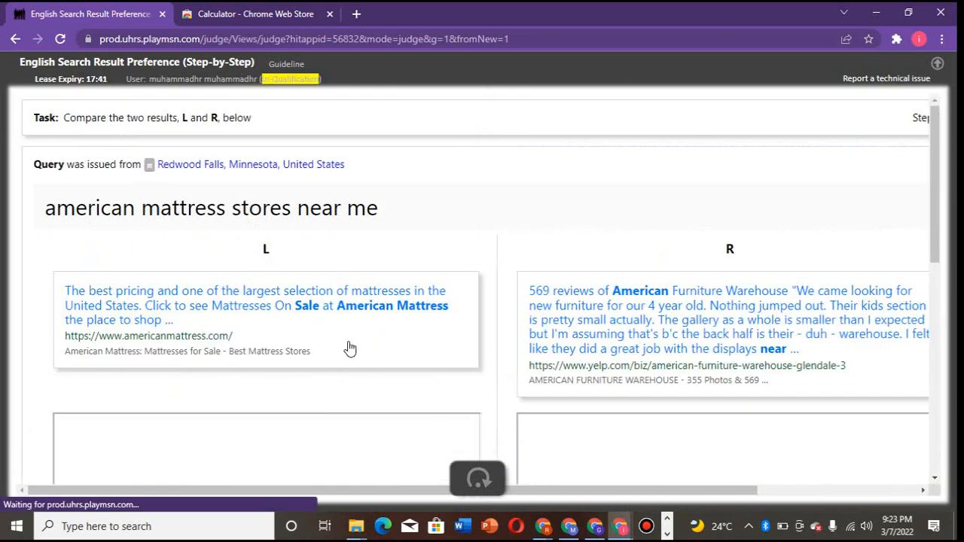
pyautogui.moveTo(258, 323)
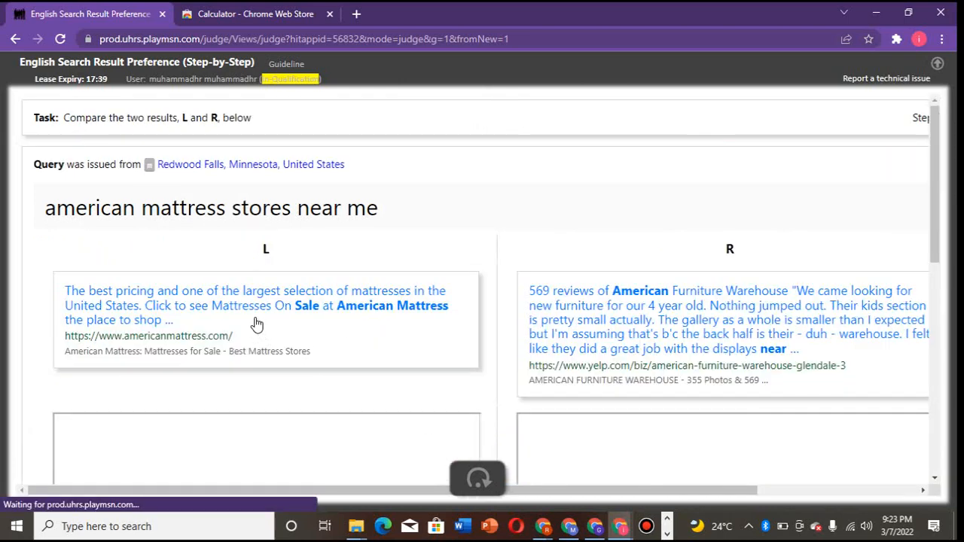
pyautogui.moveTo(347, 356)
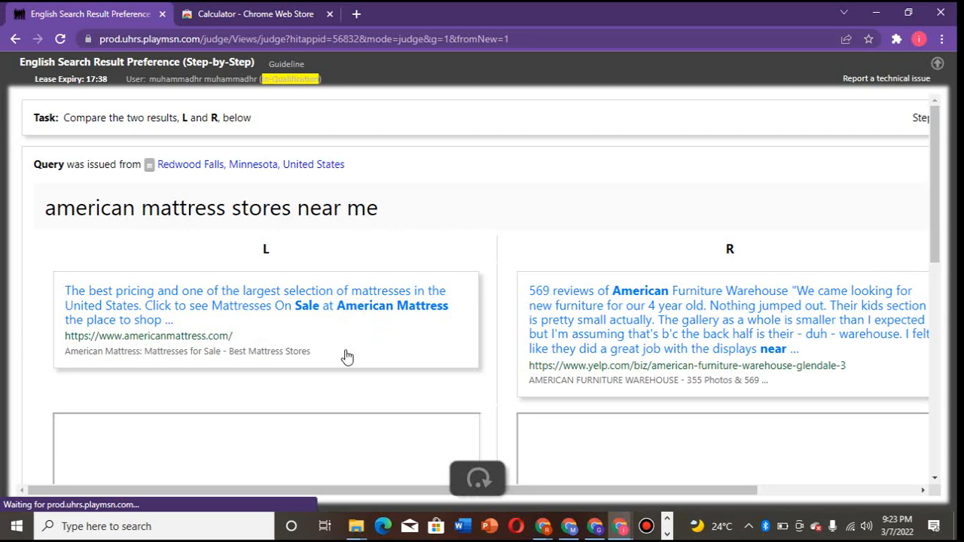
pyautogui.moveTo(79, 310)
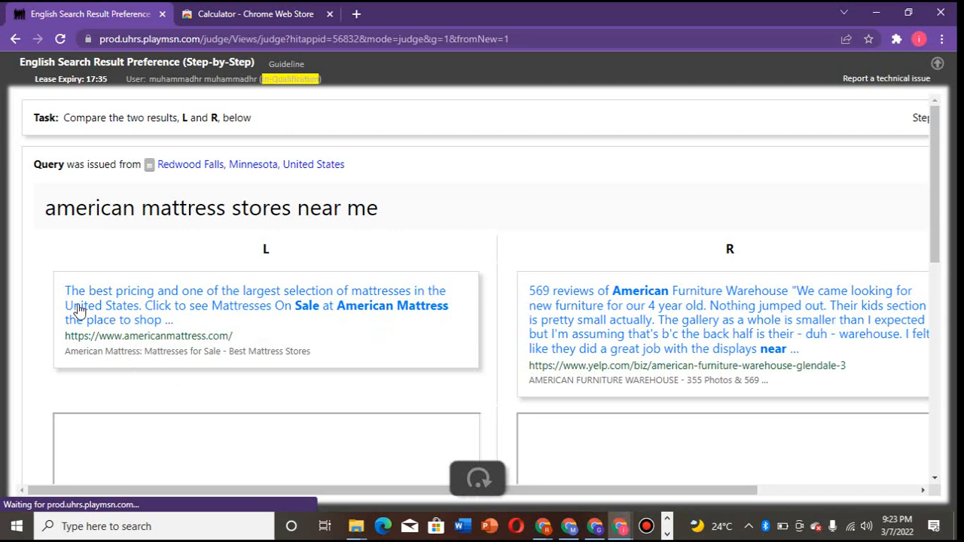
pyautogui.moveTo(140, 304)
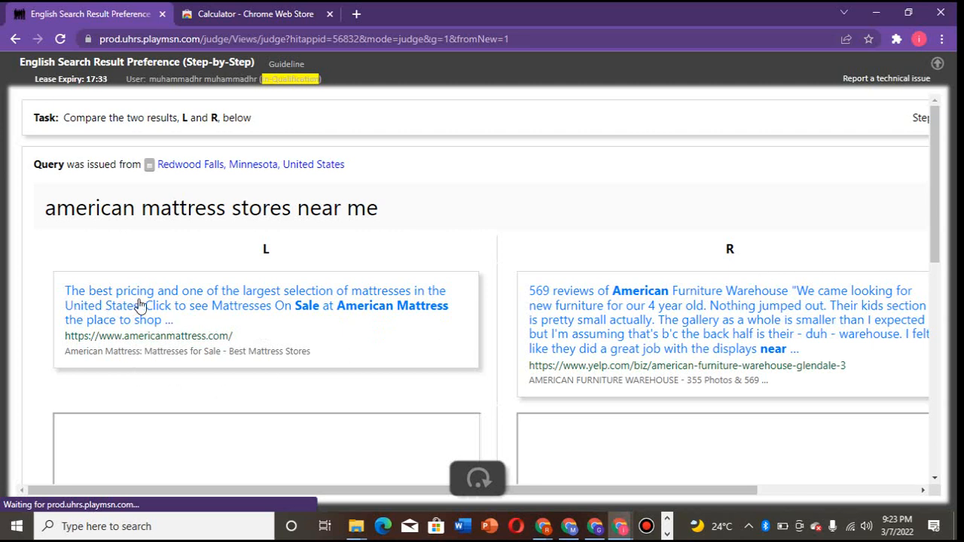
pyautogui.moveTo(340, 313)
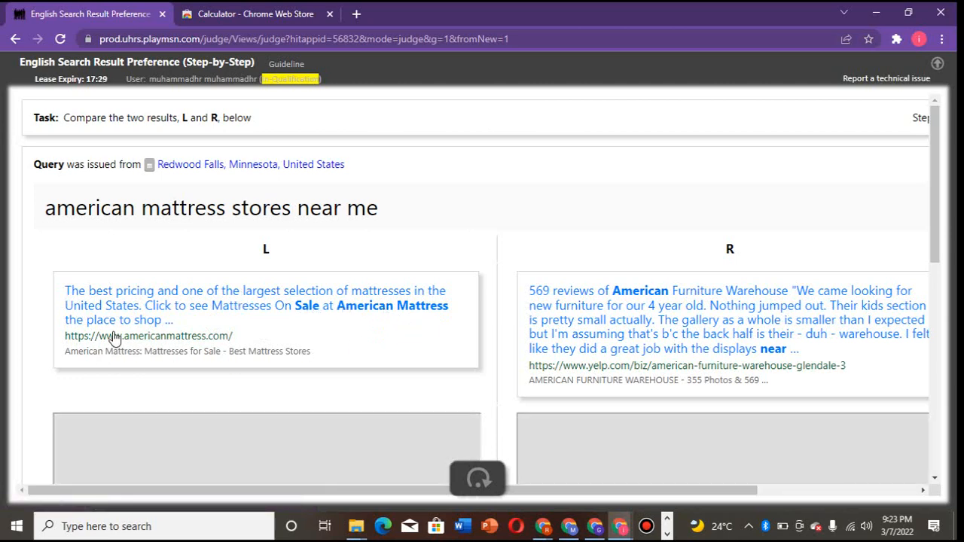
pyautogui.scroll(-3)
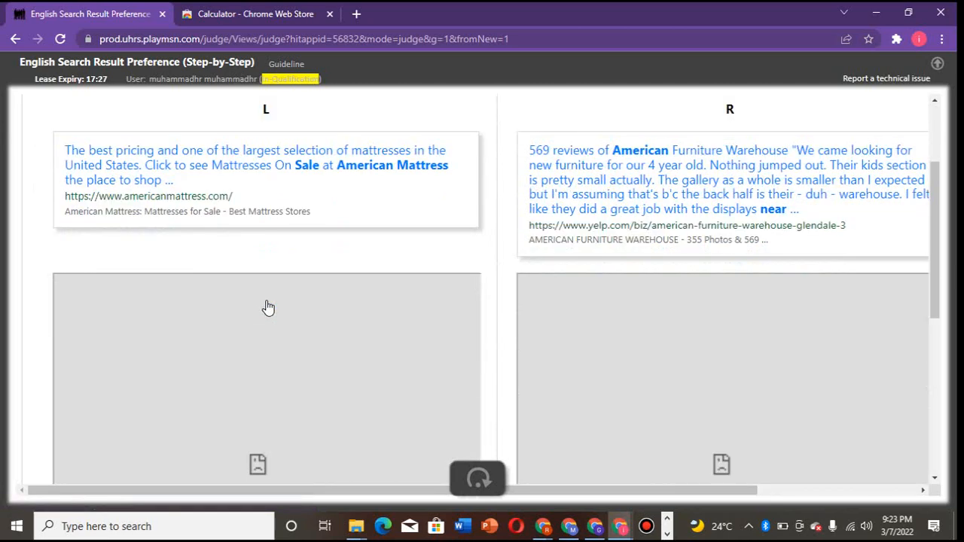
pyautogui.scroll(-3)
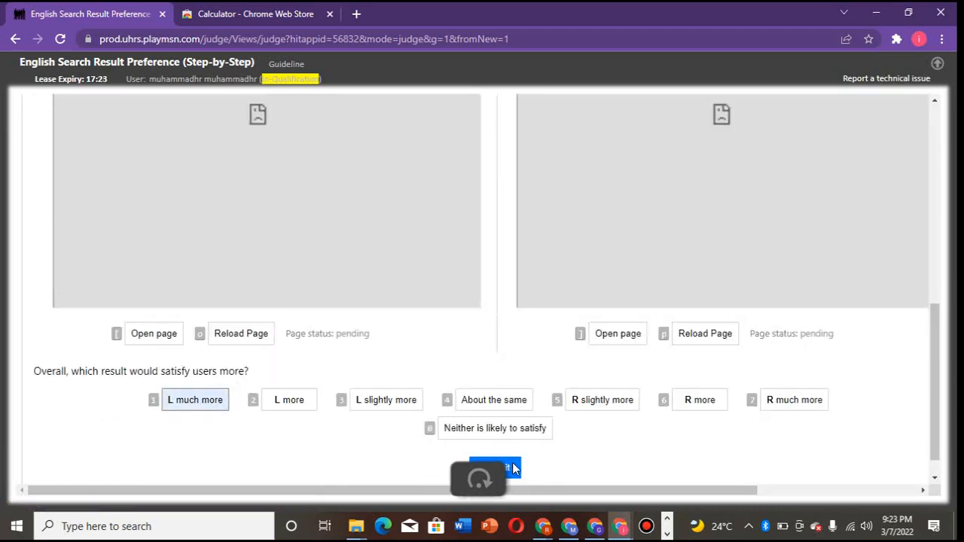
pyautogui.moveTo(520, 459)
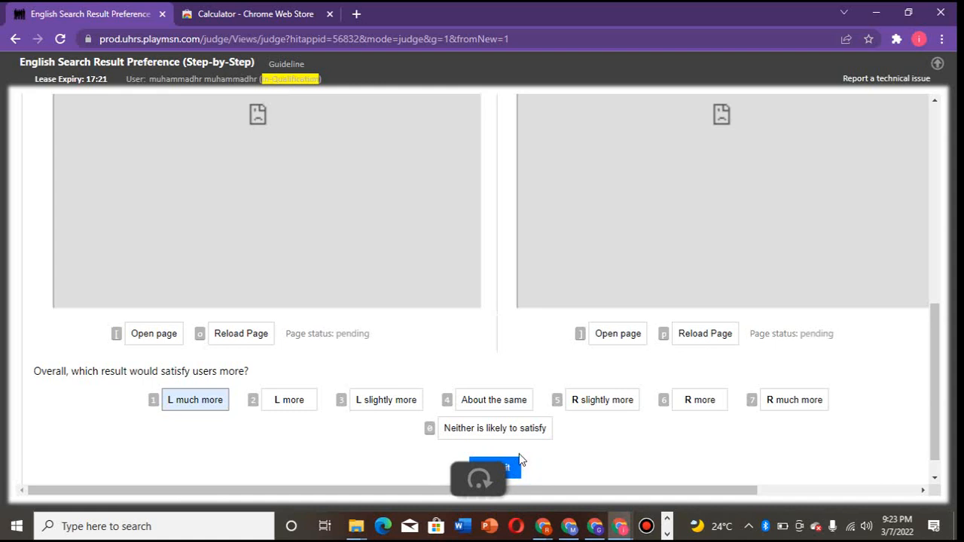
# - Submit the mattress stores rating and judge the windows 11 iso right result 'R much more'
pyautogui.click(494, 467)
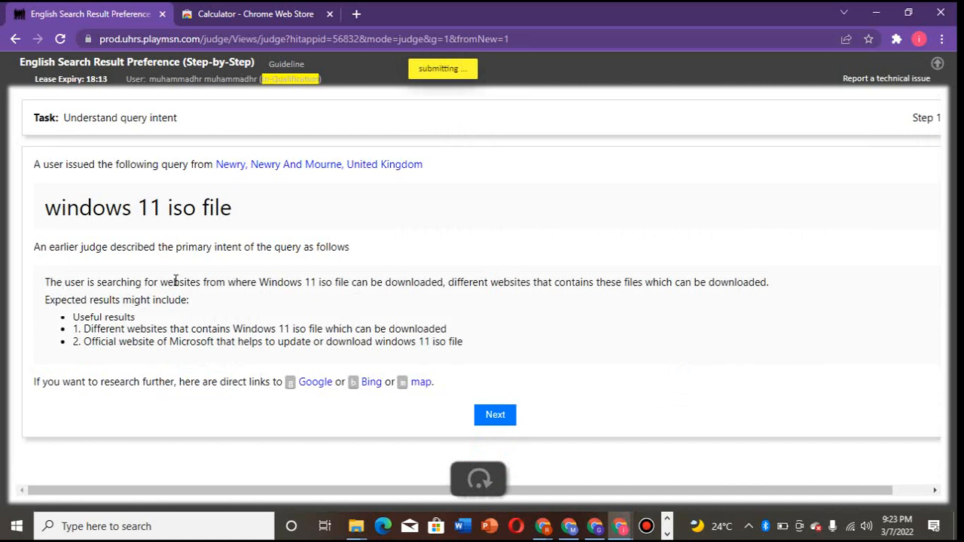
pyautogui.moveTo(84, 292)
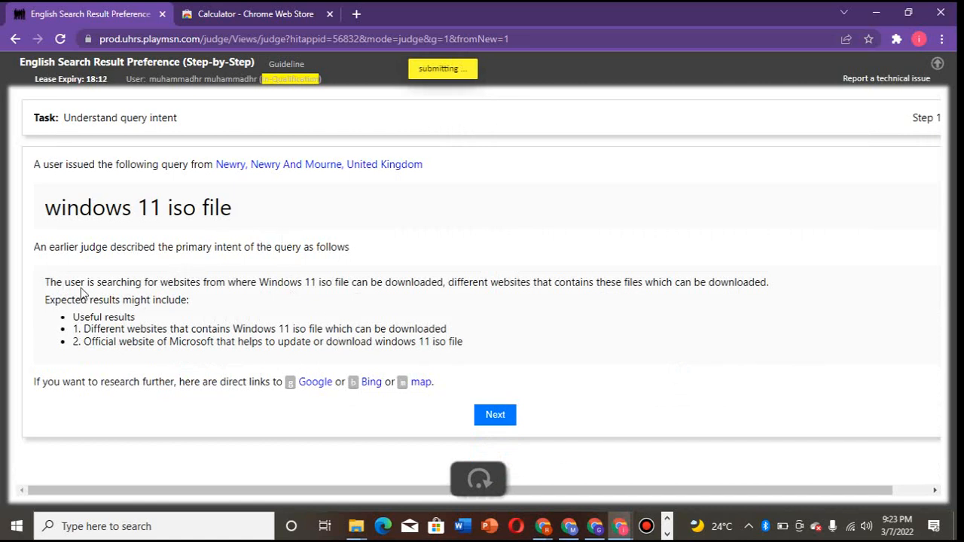
pyautogui.click(494, 414)
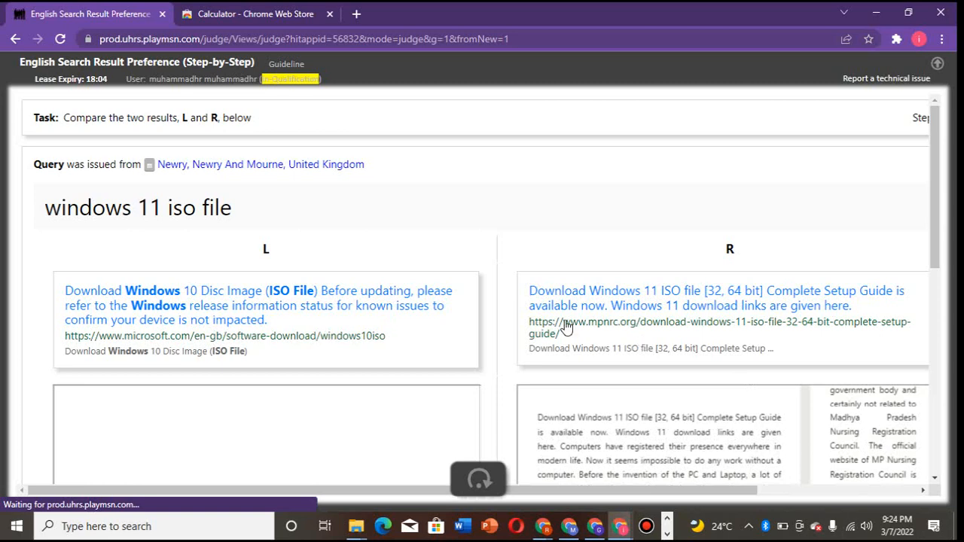
pyautogui.scroll(-3)
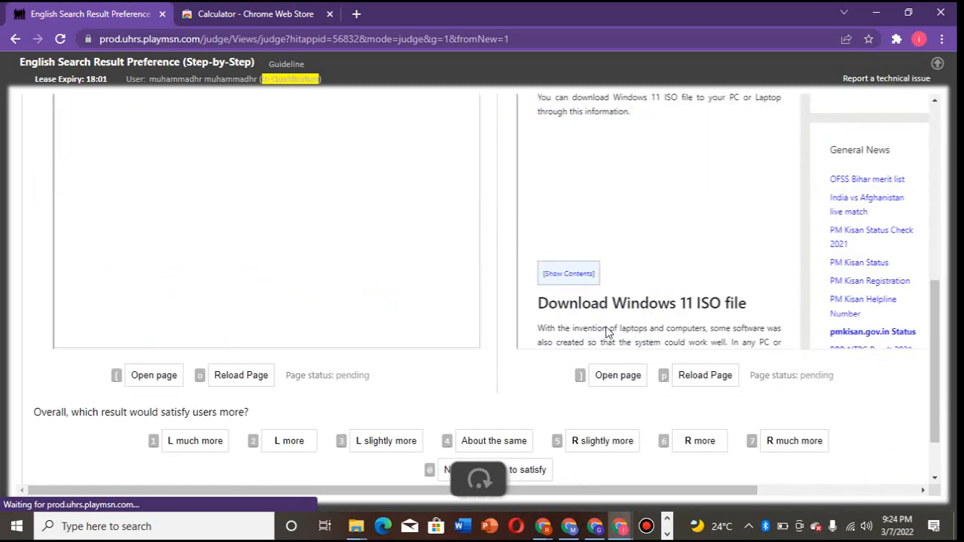
pyautogui.click(794, 440)
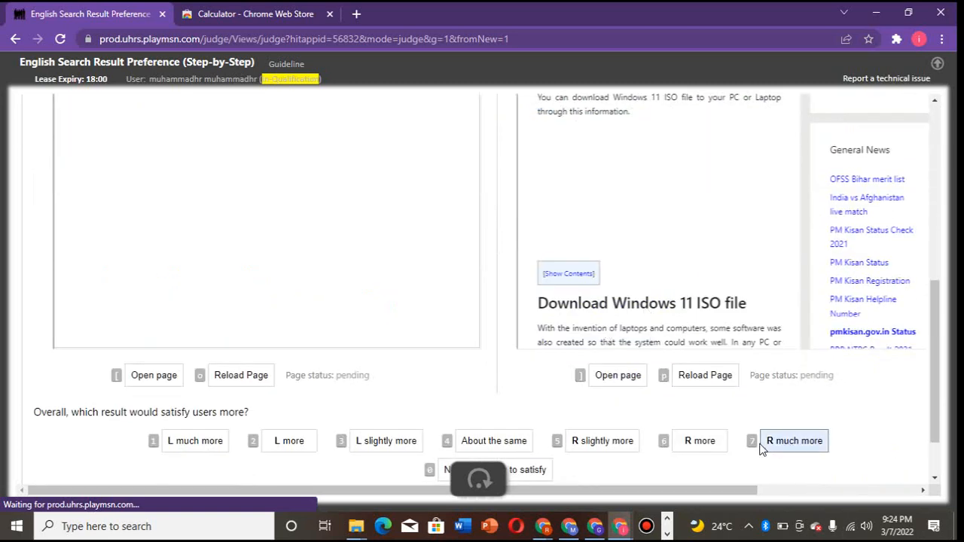
# - Submit the windows 11 iso file rating and reach the In-Production promotion notice
pyautogui.click(792, 440)
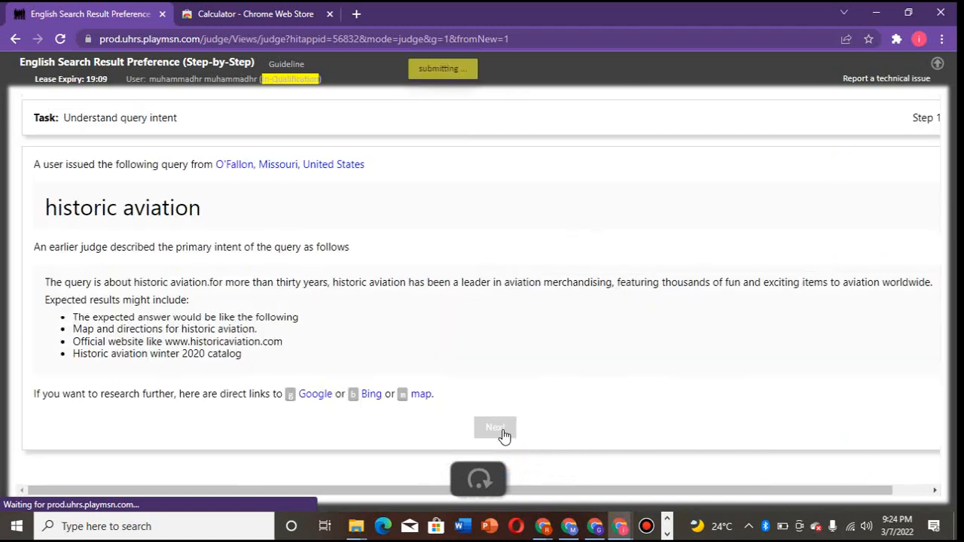
pyautogui.click(496, 428)
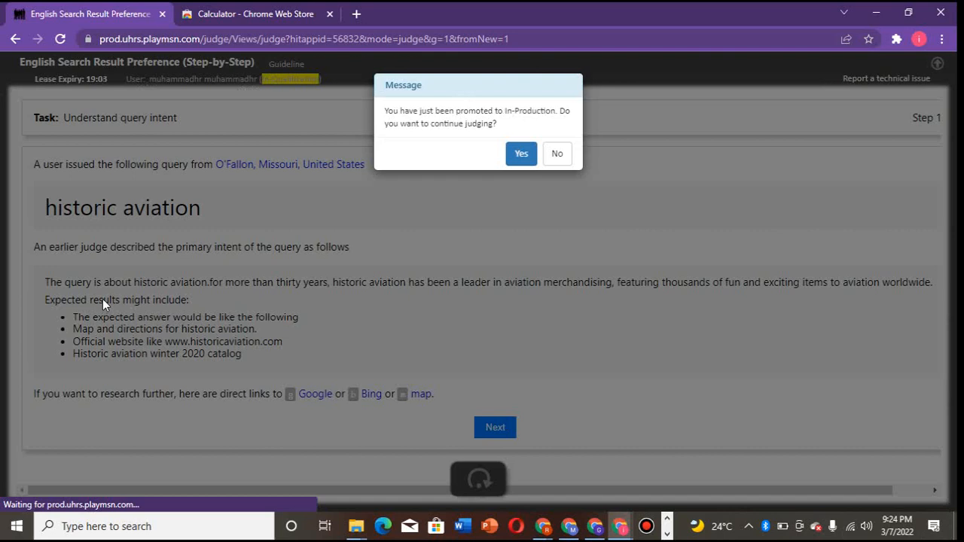
pyautogui.moveTo(539, 141)
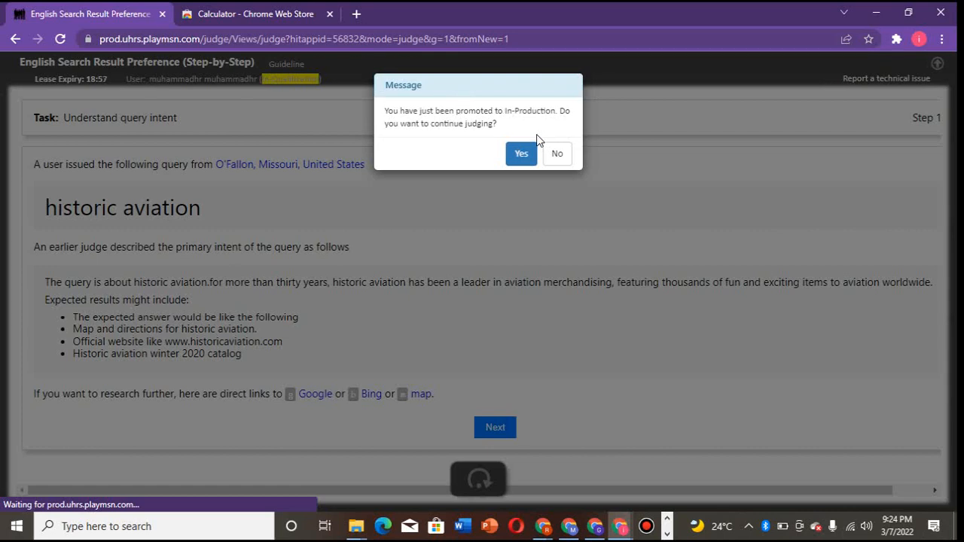
pyautogui.moveTo(463, 189)
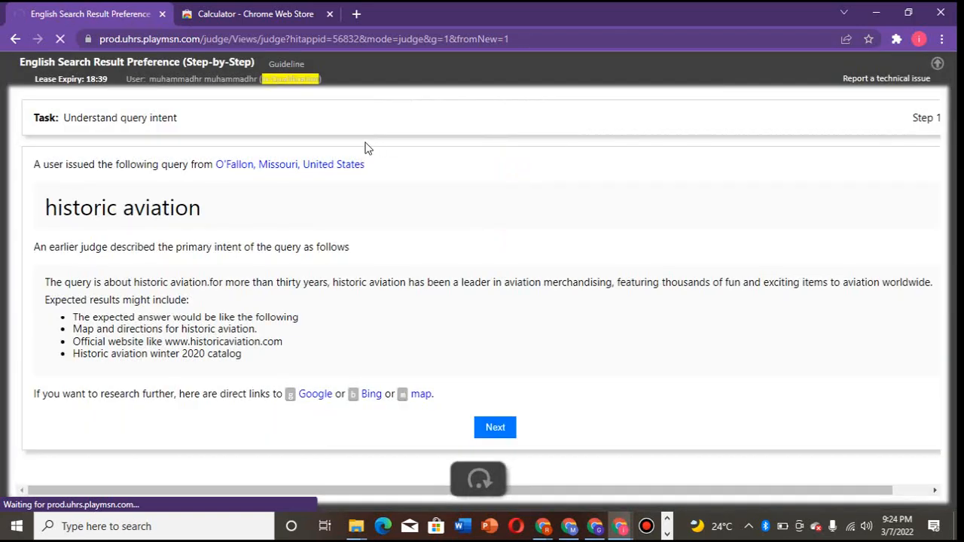
# - Decline to continue judging, returning to the UHRS Marketplace overview
pyautogui.click(494, 428)
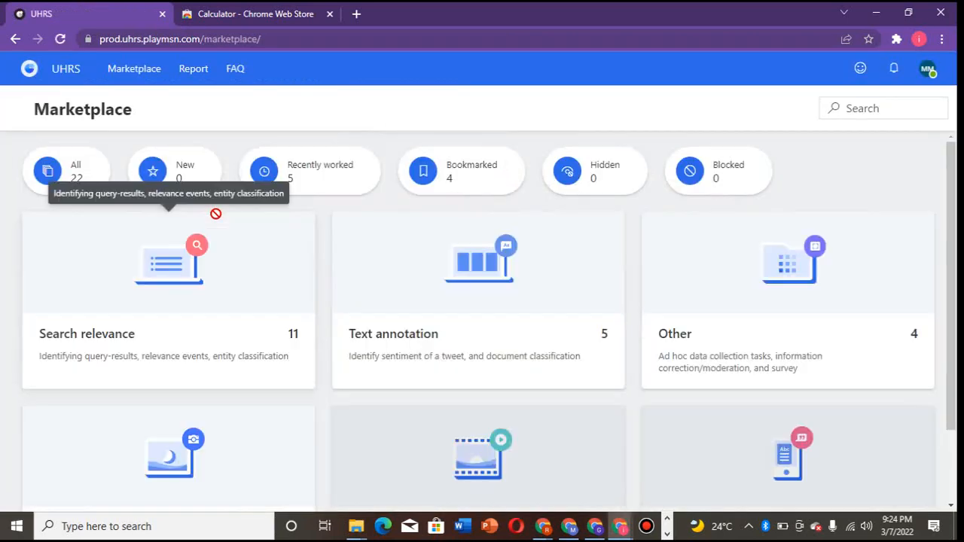
pyautogui.moveTo(72, 184)
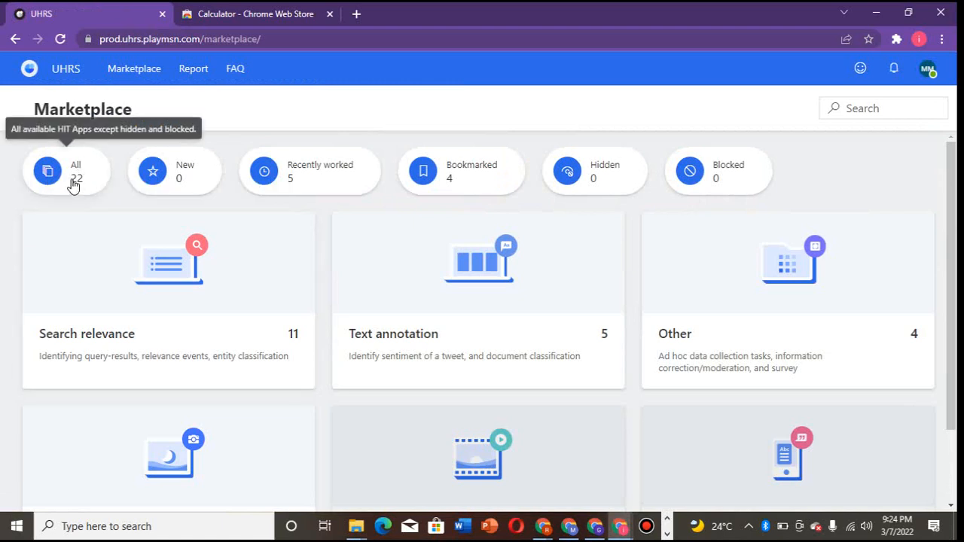
pyautogui.moveTo(226, 301)
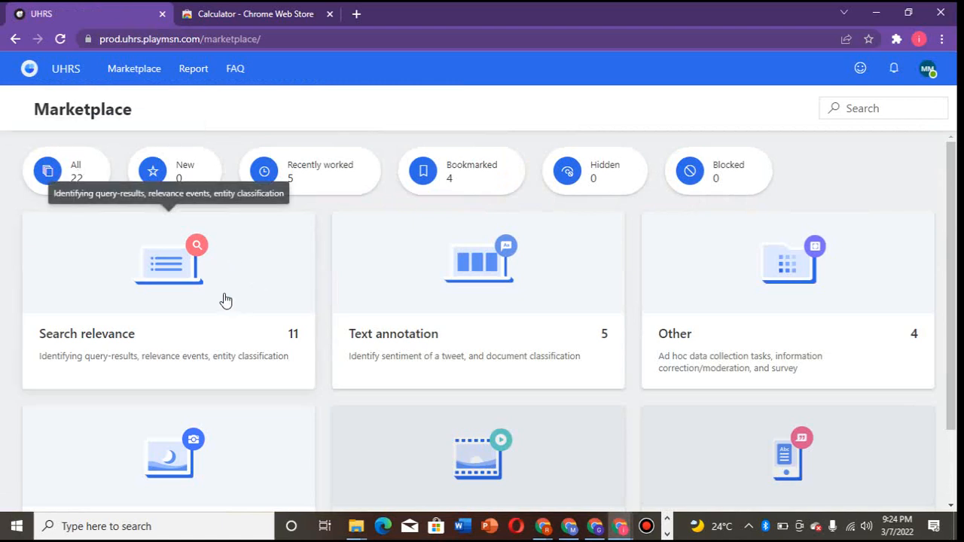
pyautogui.moveTo(226, 292)
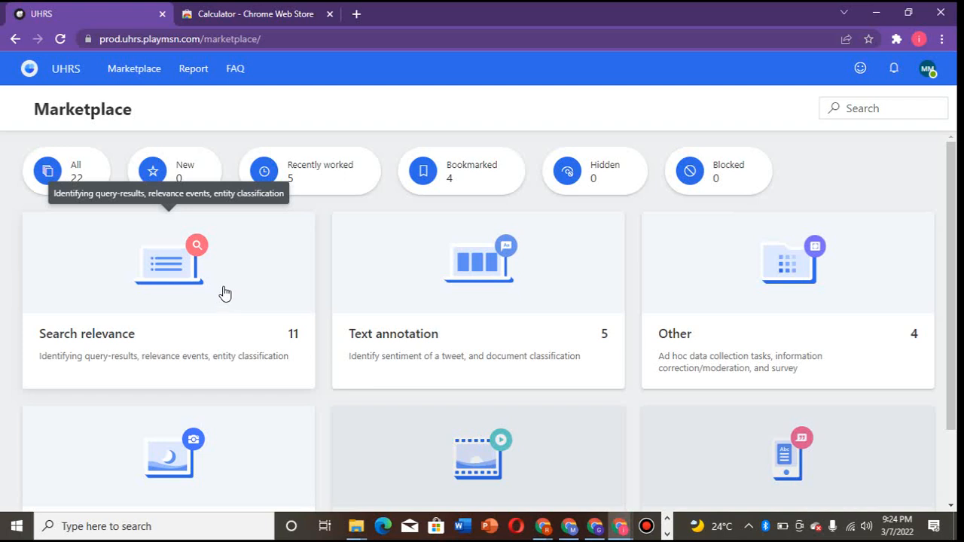
pyautogui.moveTo(192, 284)
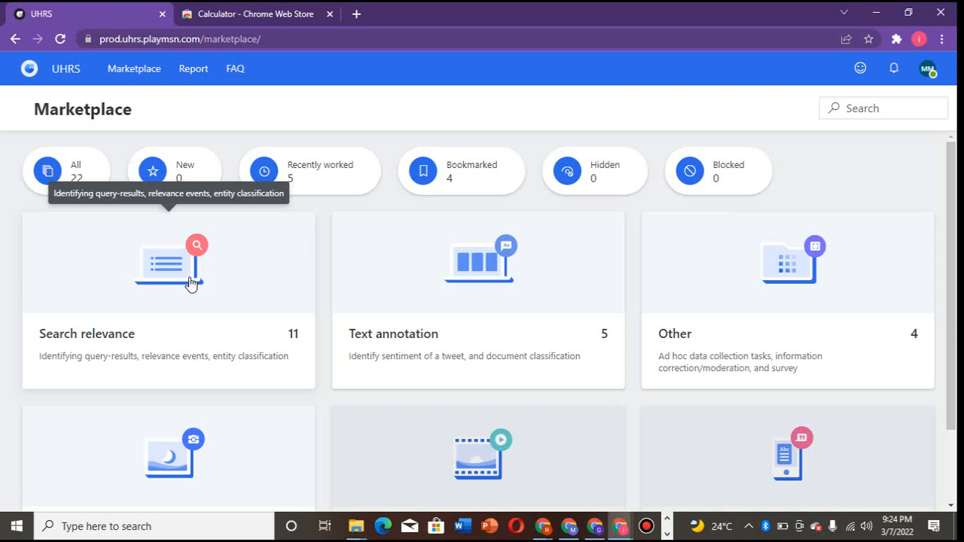
pyautogui.moveTo(337, 279)
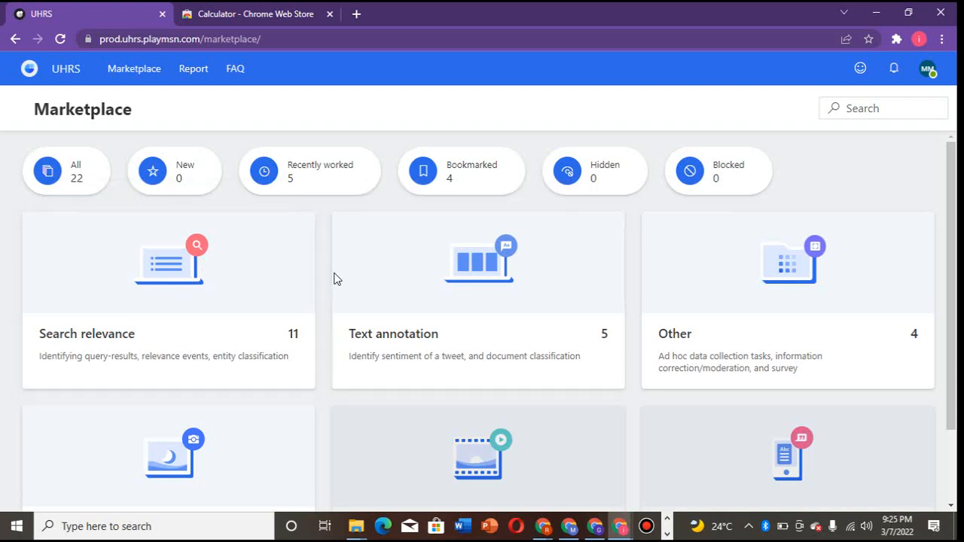
pyautogui.moveTo(327, 253)
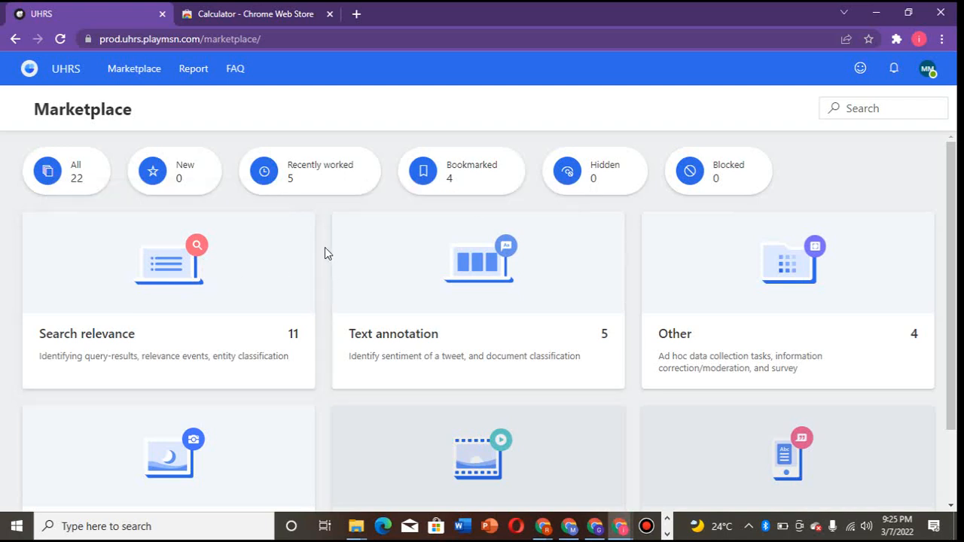
pyautogui.moveTo(354, 256)
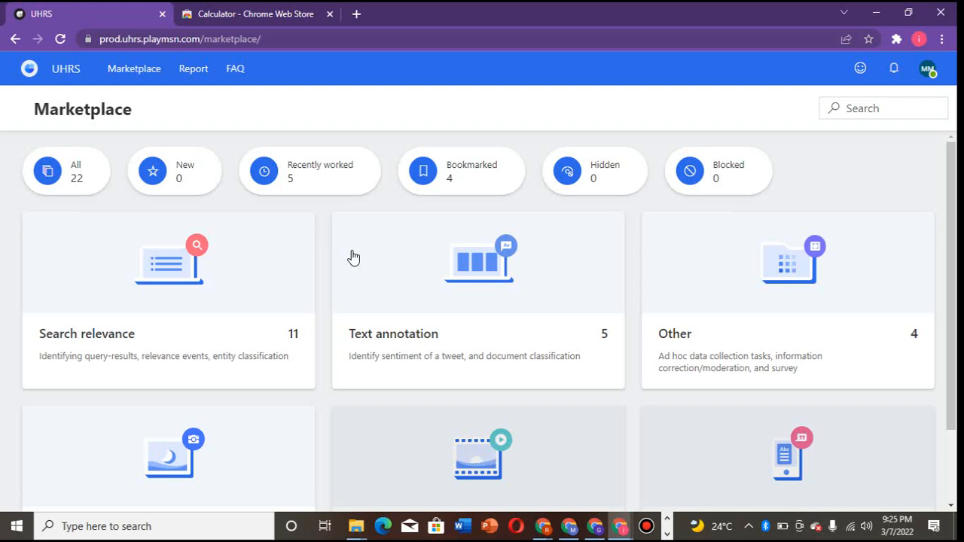